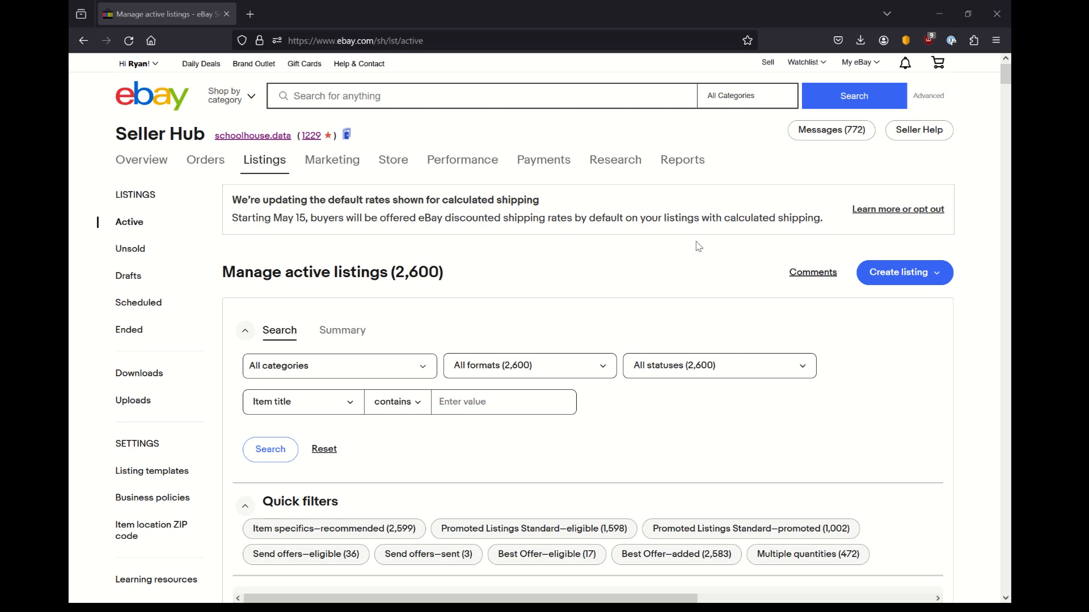
{"action": "mouse_move", "coordinate": [703, 252]}
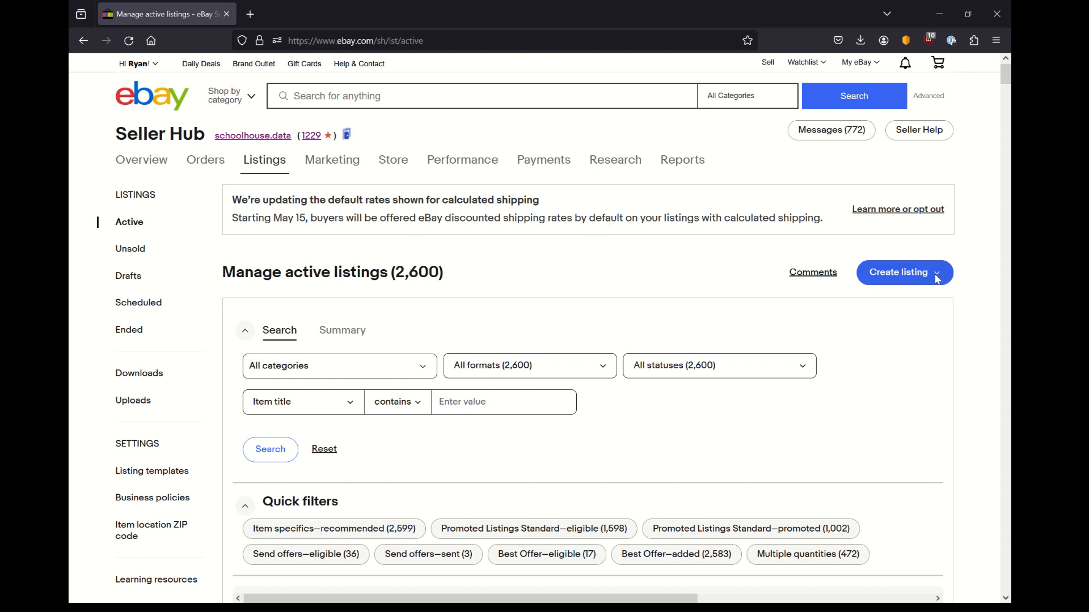
Start a multiple-listings sheet and answer the previous bulk edits prompt
{"action": "left_click", "coordinate": [898, 272]}
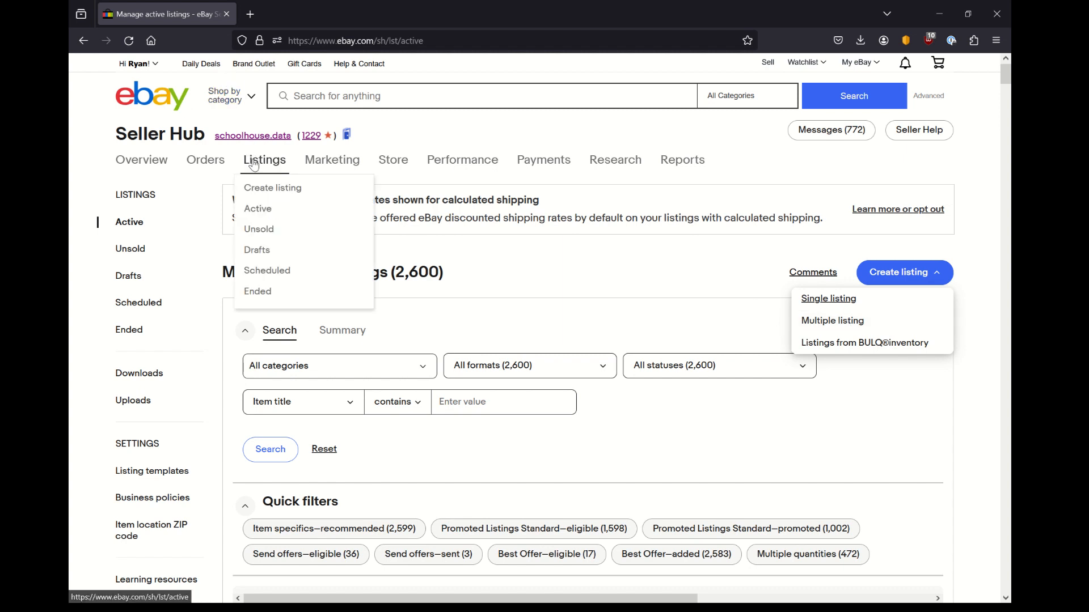
{"action": "mouse_move", "coordinate": [864, 325]}
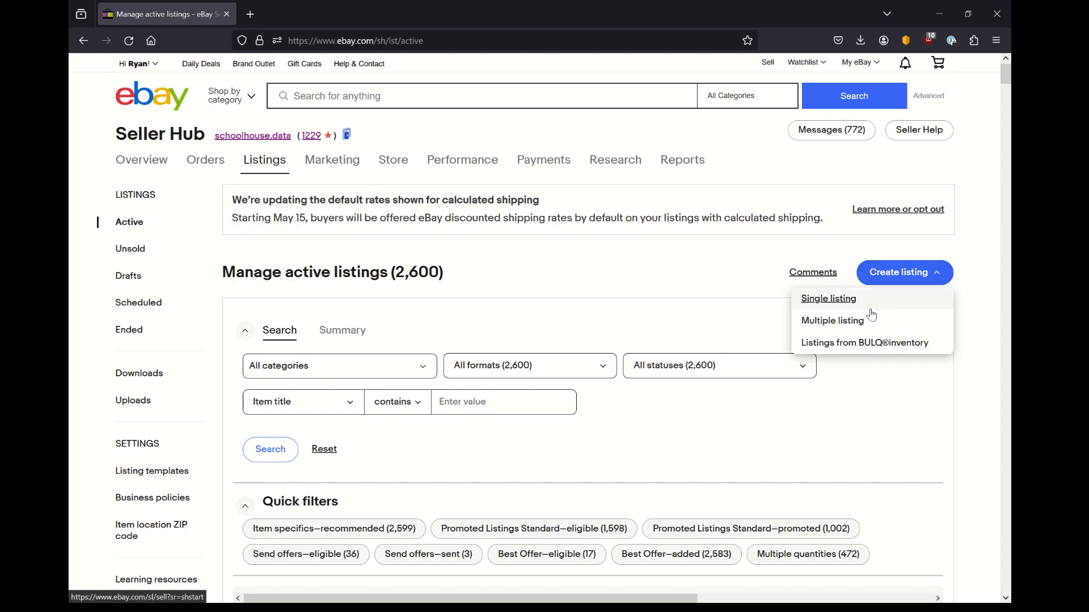
{"action": "mouse_move", "coordinate": [828, 298]}
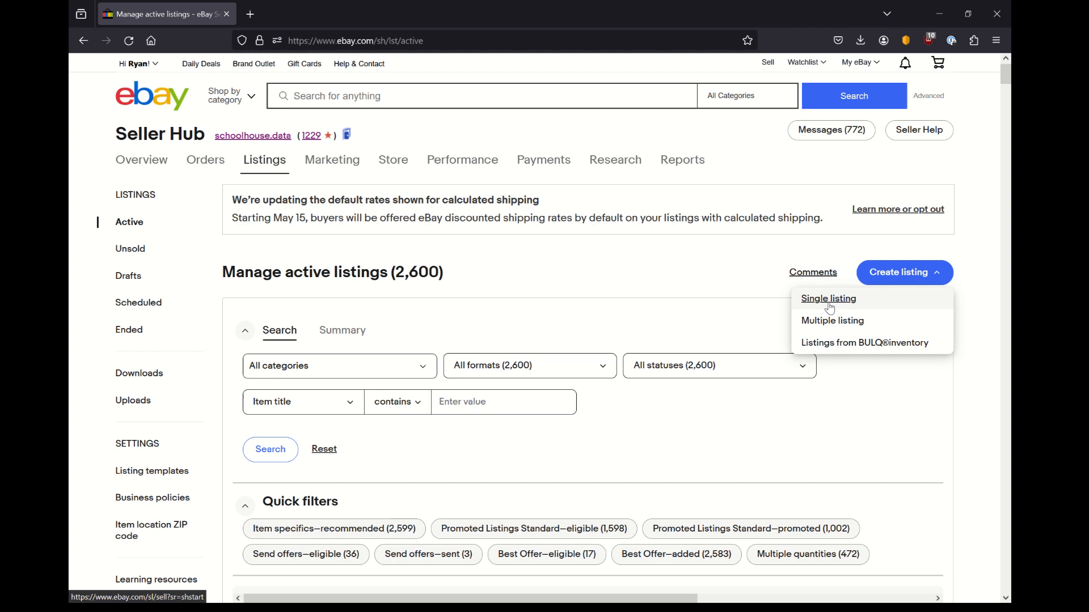
{"action": "mouse_move", "coordinate": [834, 308]}
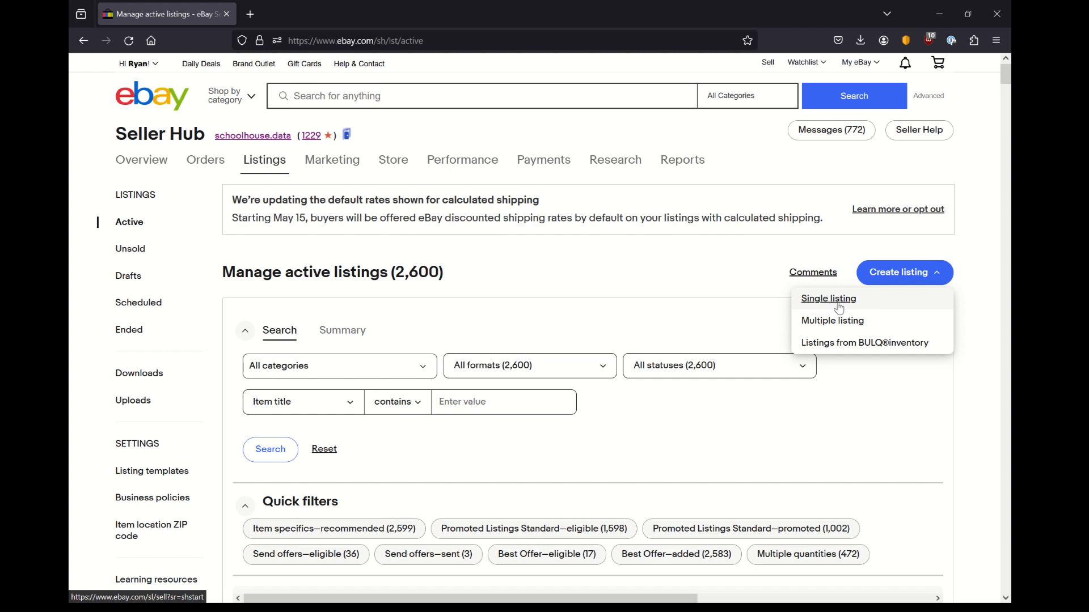
{"action": "mouse_move", "coordinate": [831, 319]}
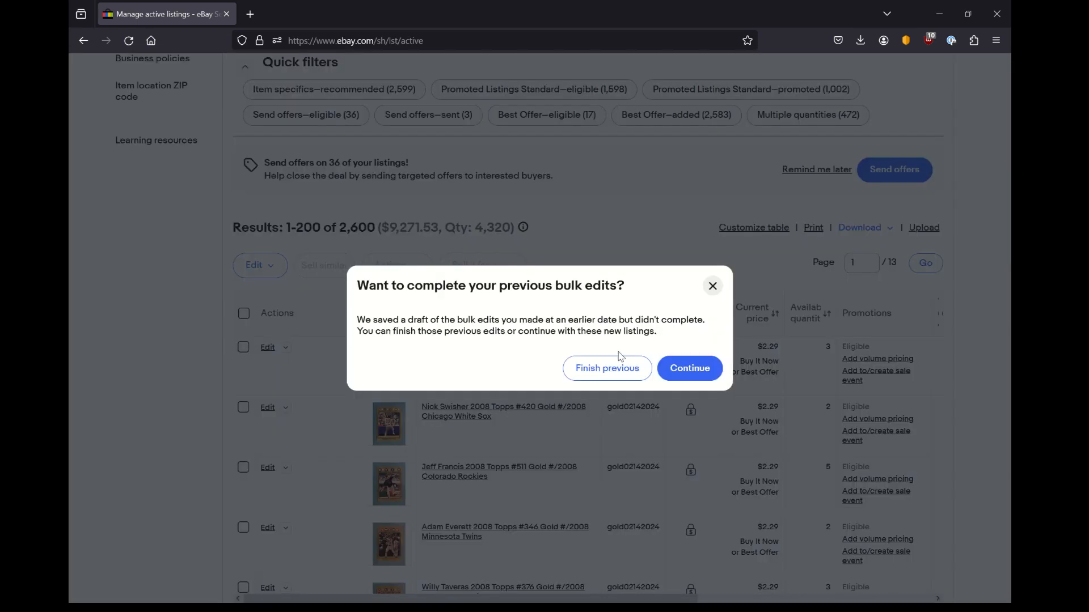
{"action": "left_click", "coordinate": [688, 367]}
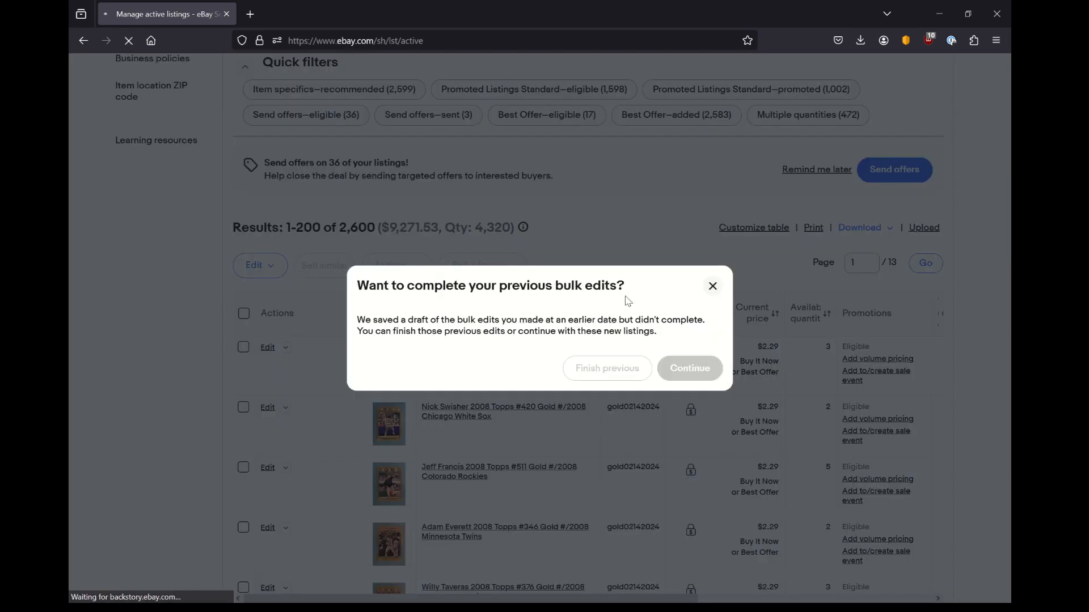
{"action": "left_click", "coordinate": [688, 367]}
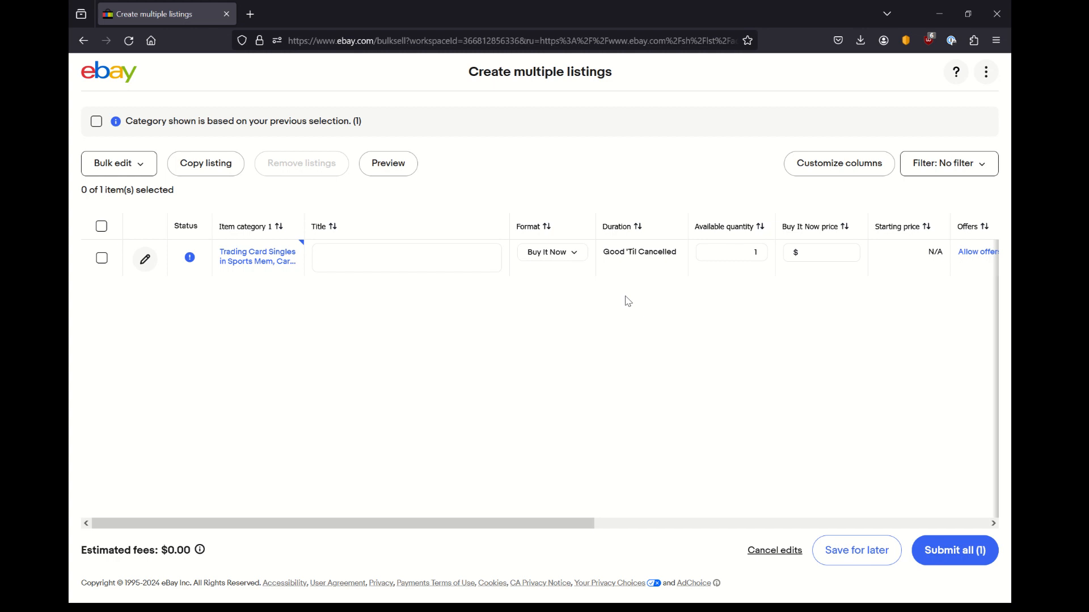
{"action": "mouse_move", "coordinate": [340, 5]}
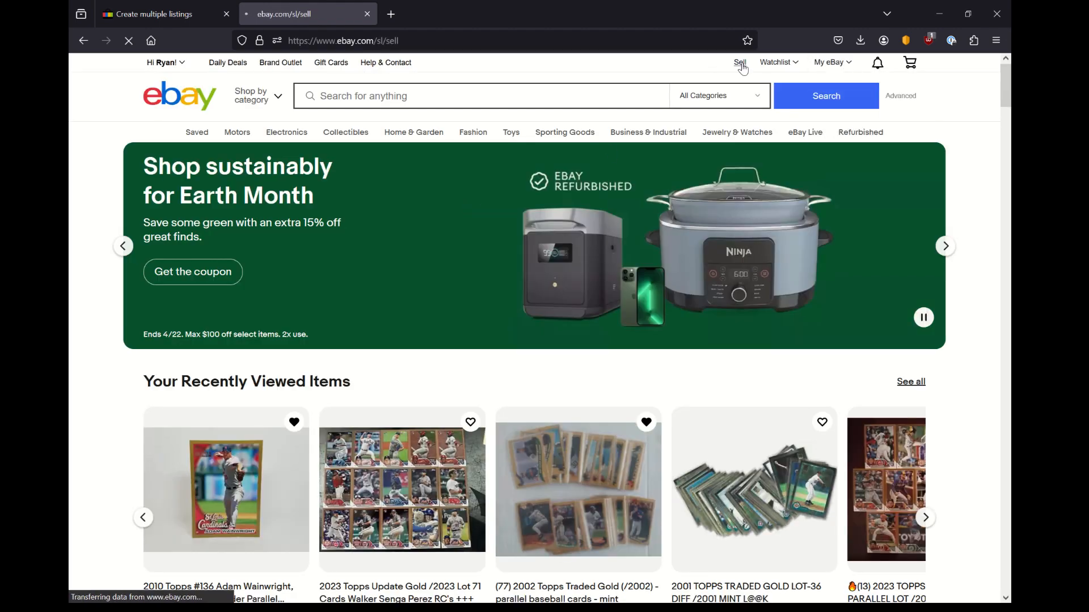
From the eBay home page go to selling and start a single new listing showing saved templates
{"action": "left_click", "coordinate": [740, 62]}
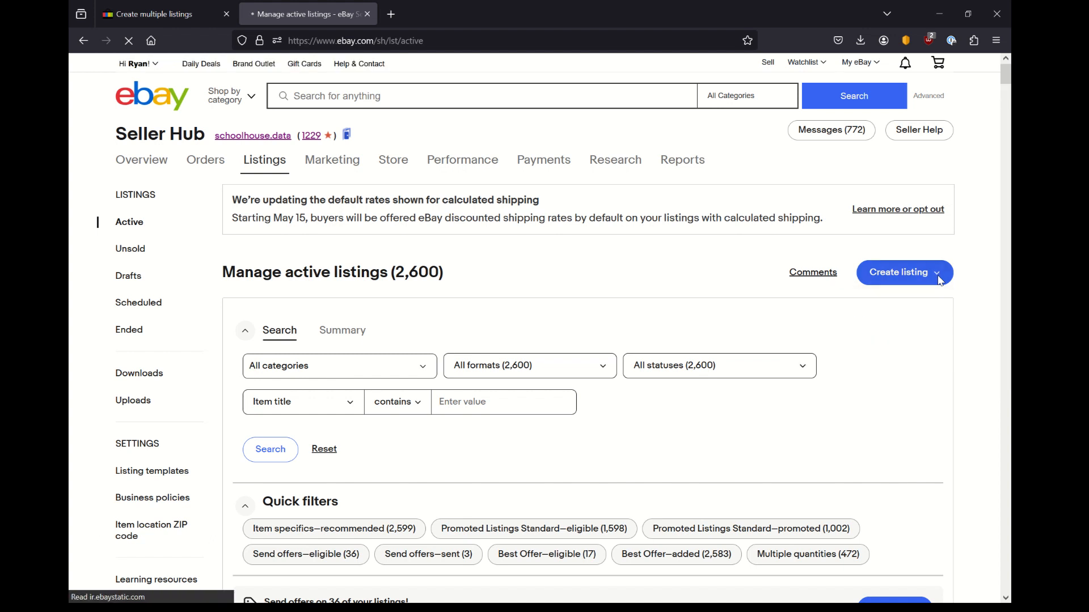
{"action": "left_click", "coordinate": [904, 272]}
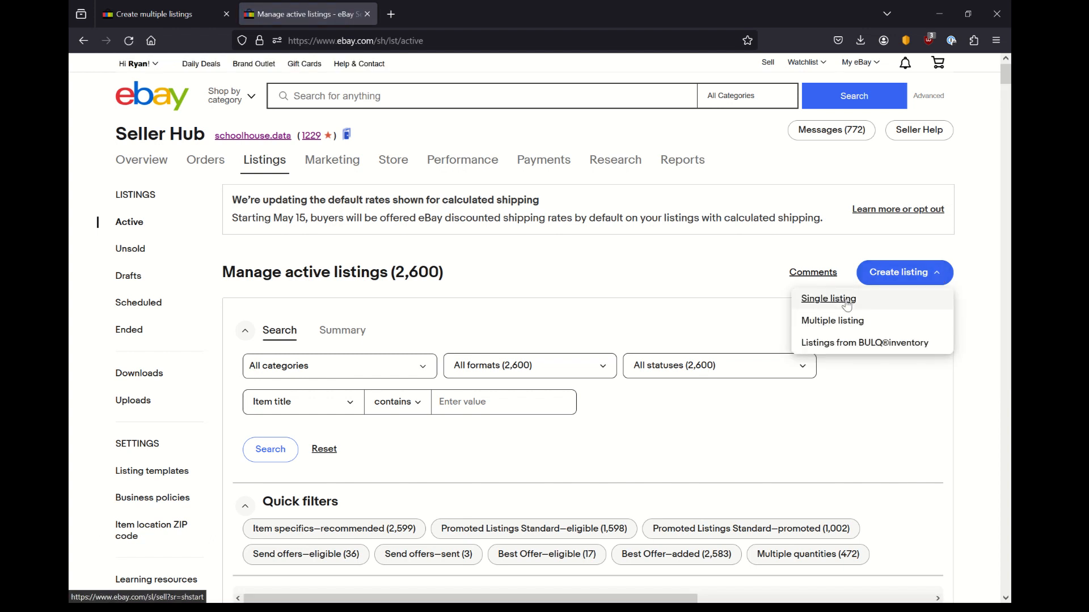
{"action": "left_click", "coordinate": [828, 298]}
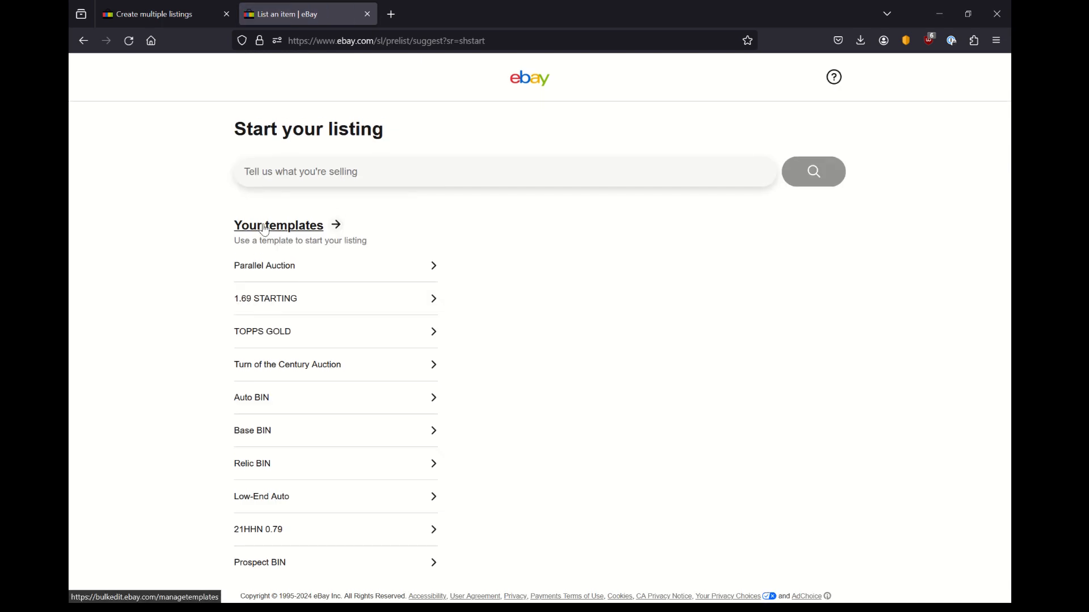
{"action": "mouse_move", "coordinate": [317, 422]}
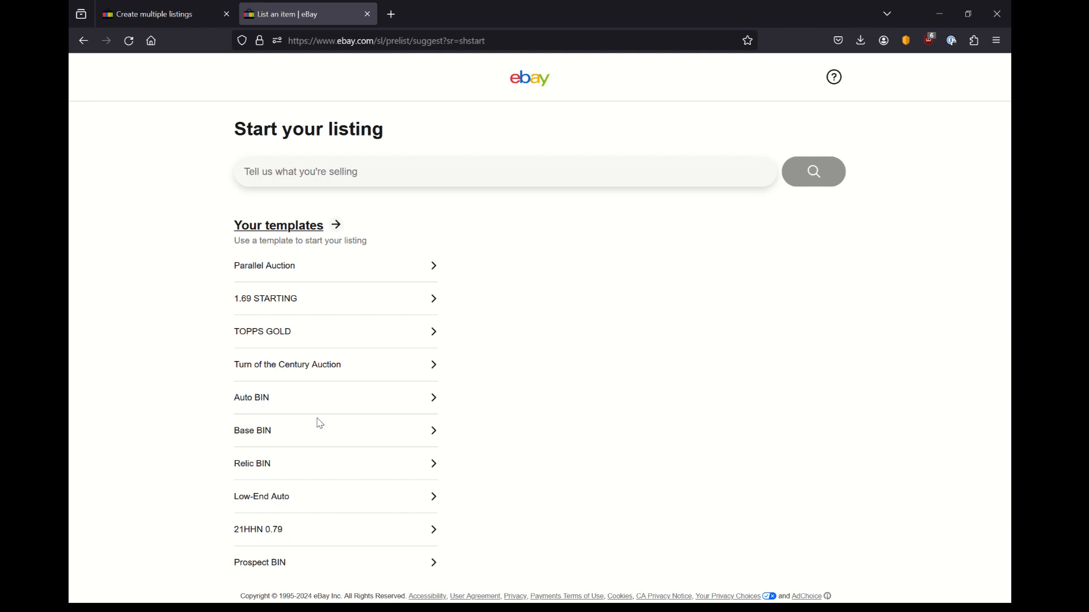
{"action": "left_click", "coordinate": [486, 171]}
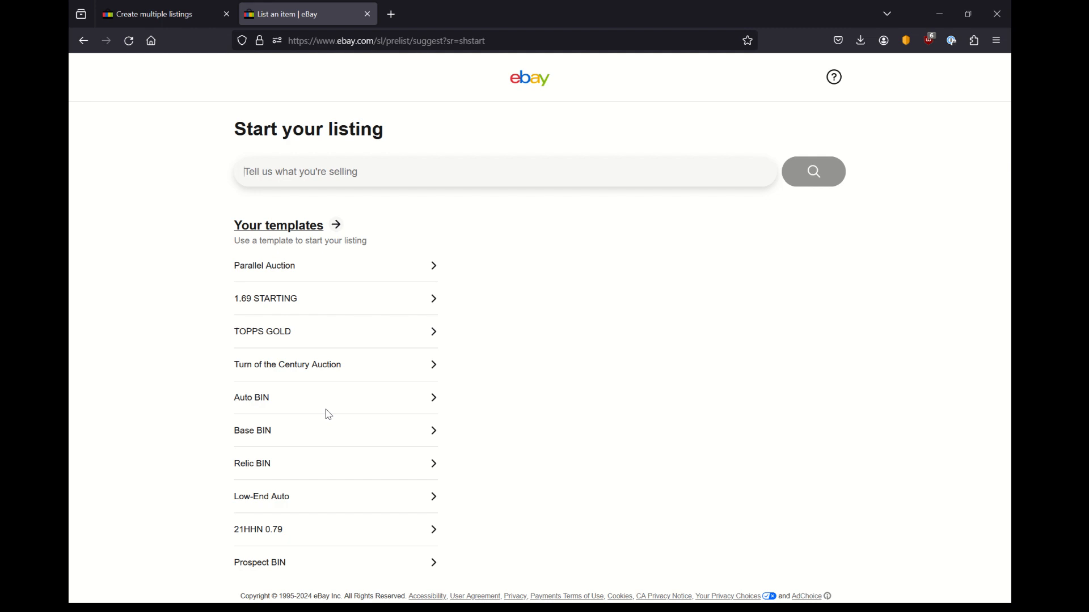
{"action": "mouse_move", "coordinate": [331, 364]}
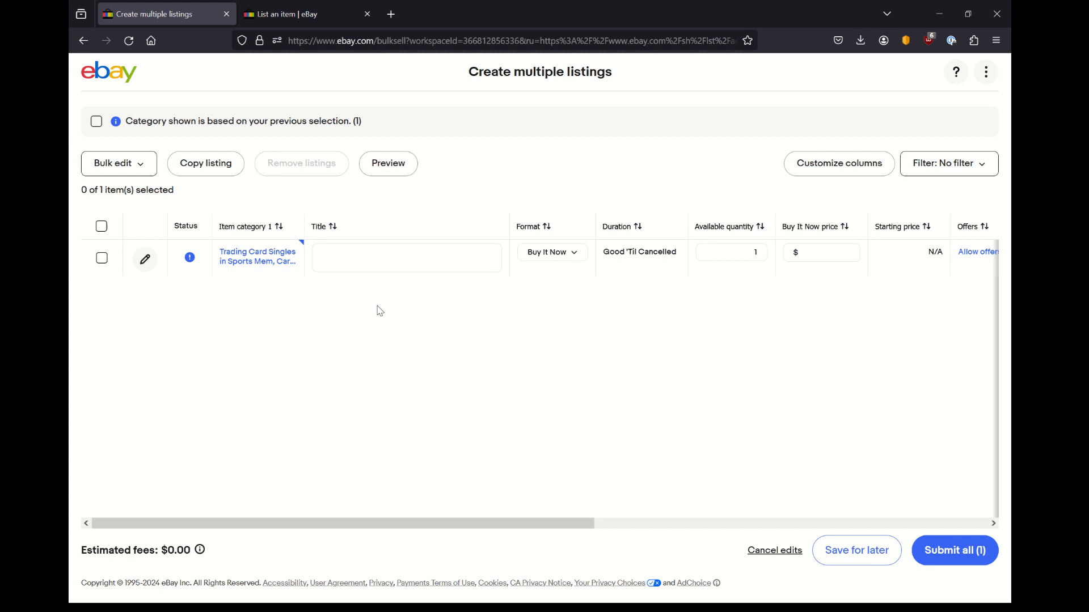
{"action": "mouse_move", "coordinate": [271, 332]}
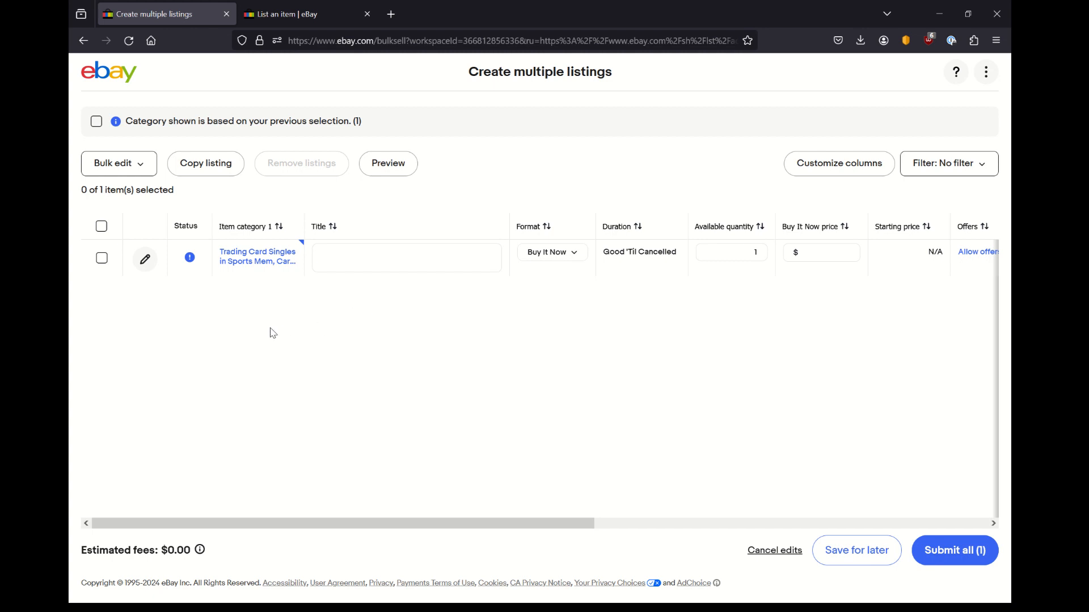
In the second tab, go to the eBay home page and into the My eBay selling overview
{"action": "left_click", "coordinate": [305, 13]}
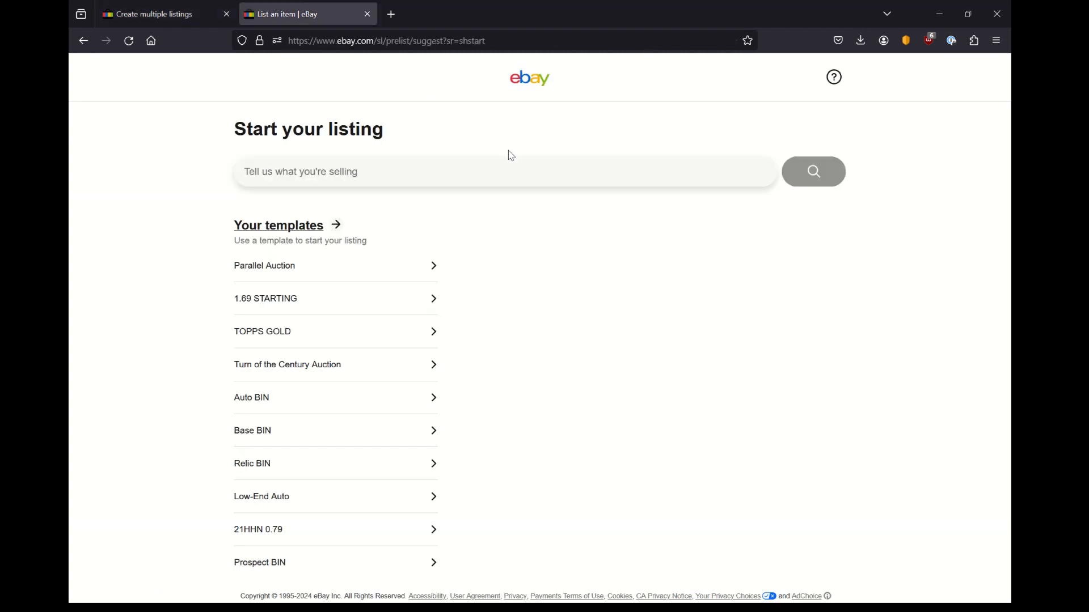
{"action": "left_click", "coordinate": [386, 41]}
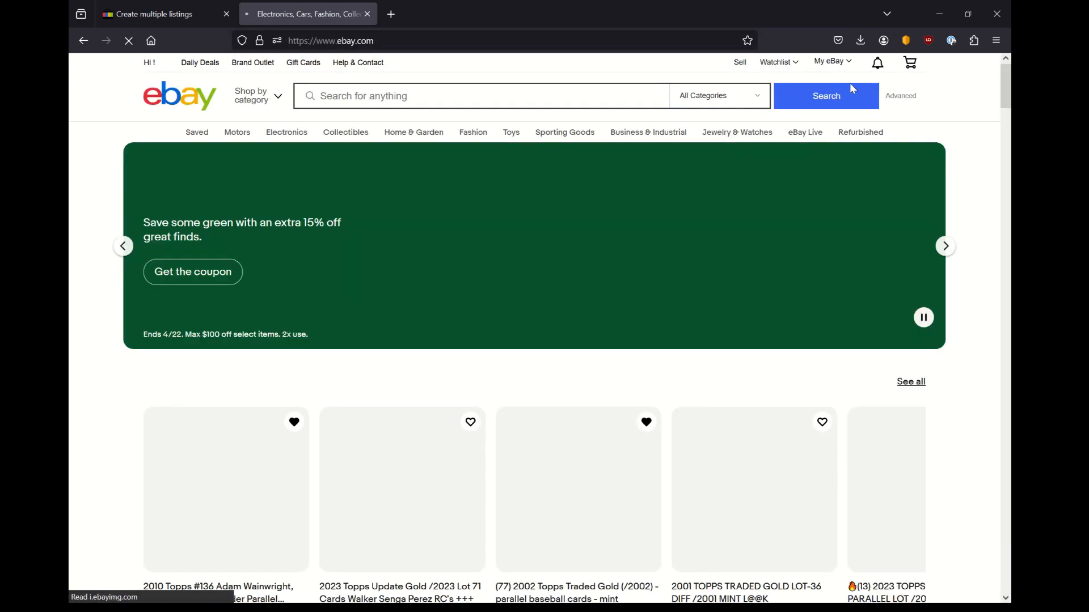
{"action": "left_click", "coordinate": [829, 61]}
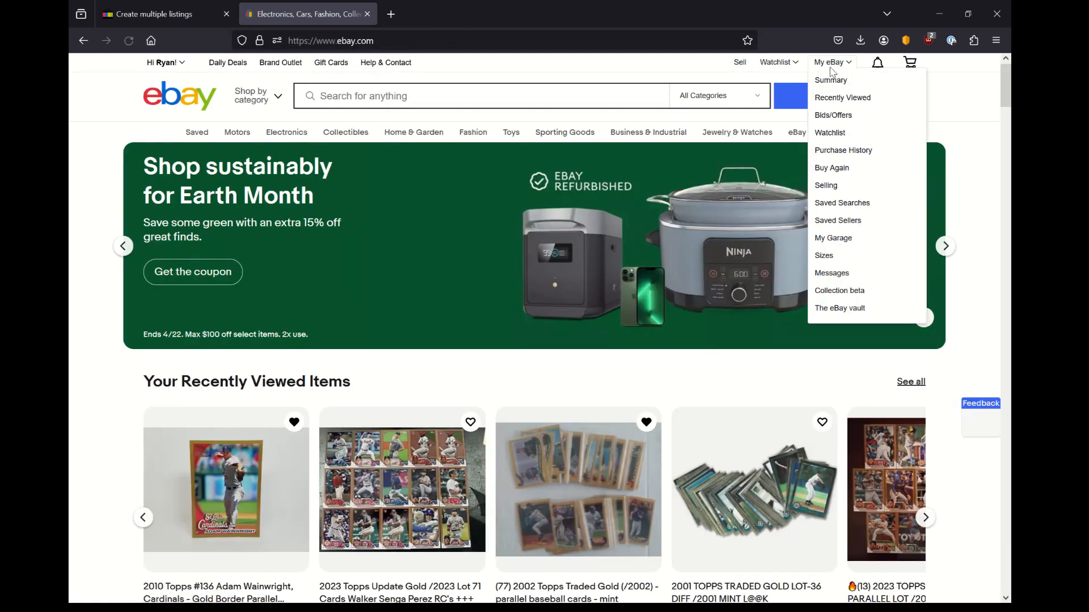
{"action": "left_click", "coordinate": [825, 185]}
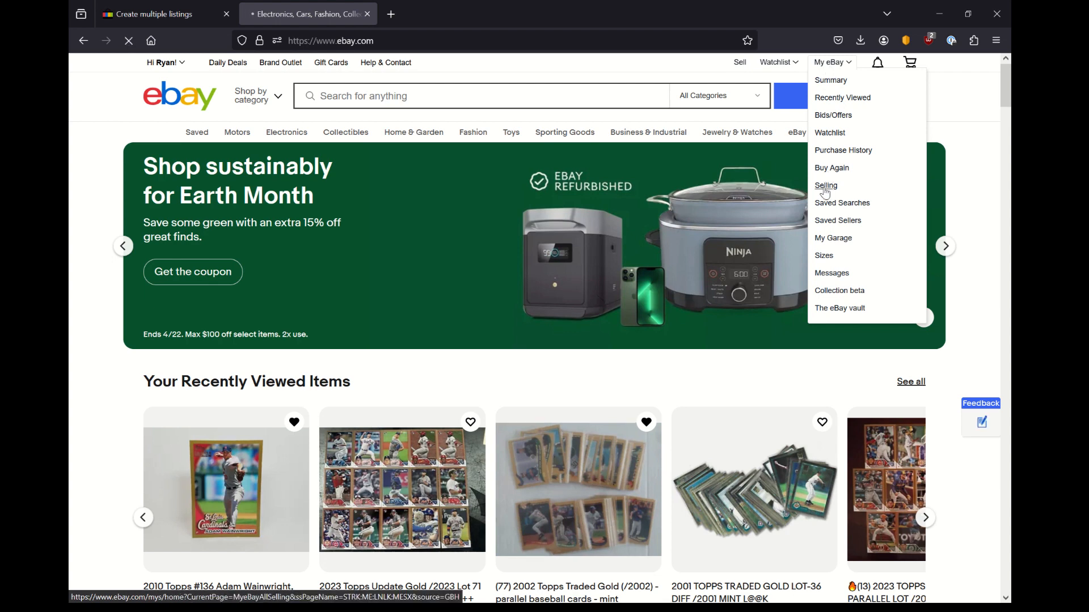
{"action": "left_click", "coordinate": [163, 14]}
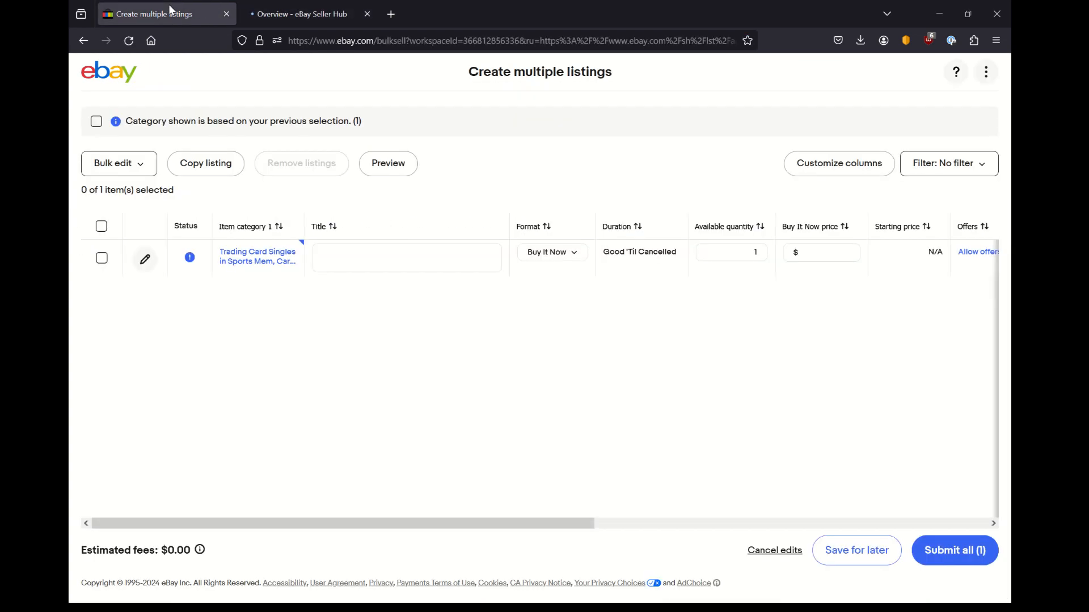
{"action": "left_click", "coordinate": [305, 14]}
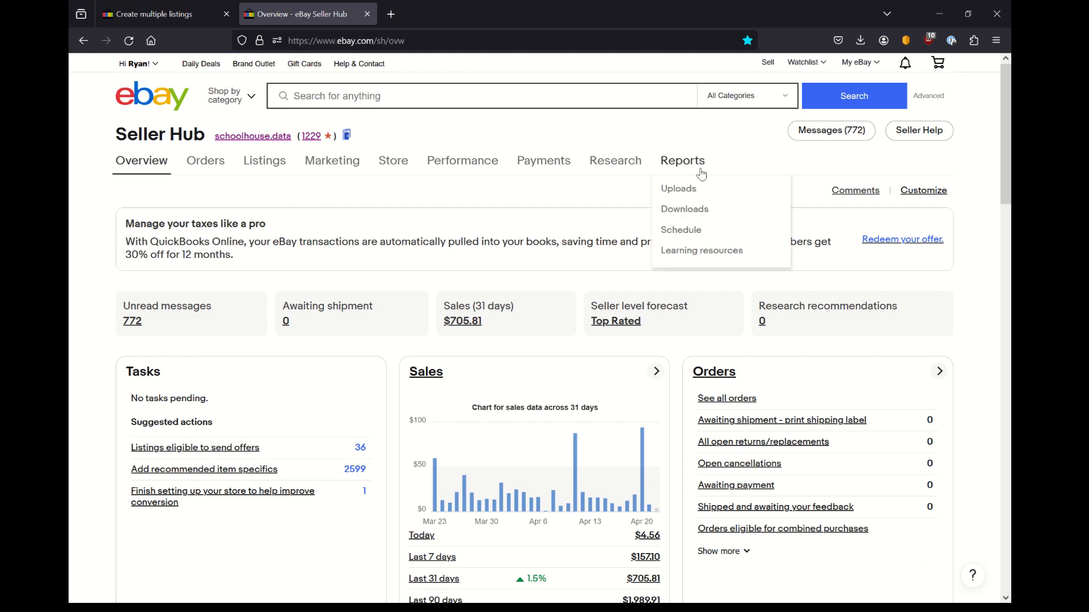
Bring up the Uploads report, dismiss the welcome message and view the upload history table
{"action": "left_click", "coordinate": [678, 188]}
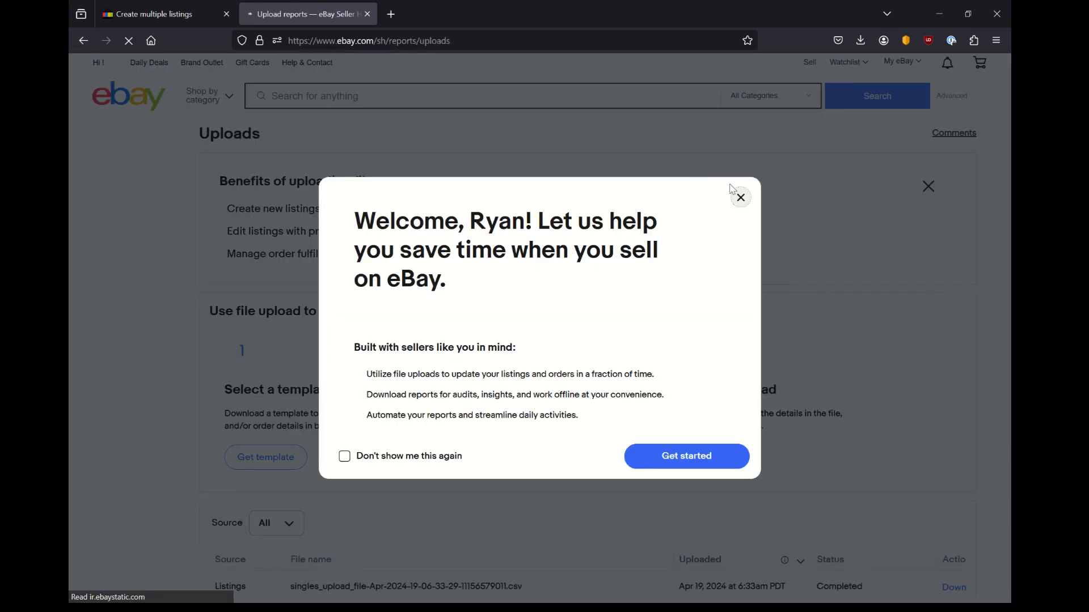
{"action": "left_click", "coordinate": [740, 198]}
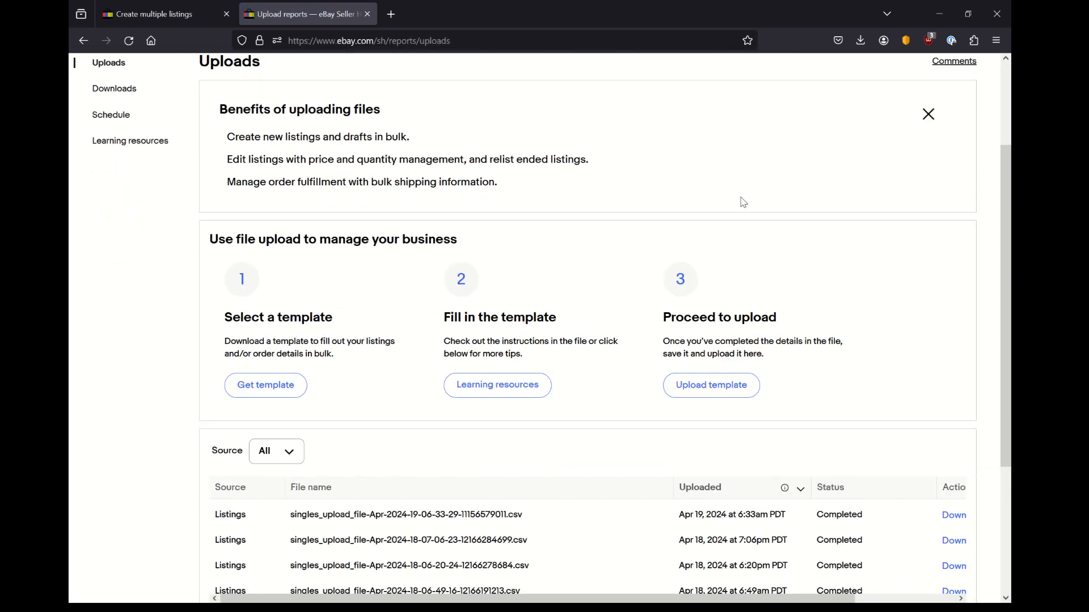
{"action": "scroll", "scroll_direction": "down", "scroll_amount": 3}
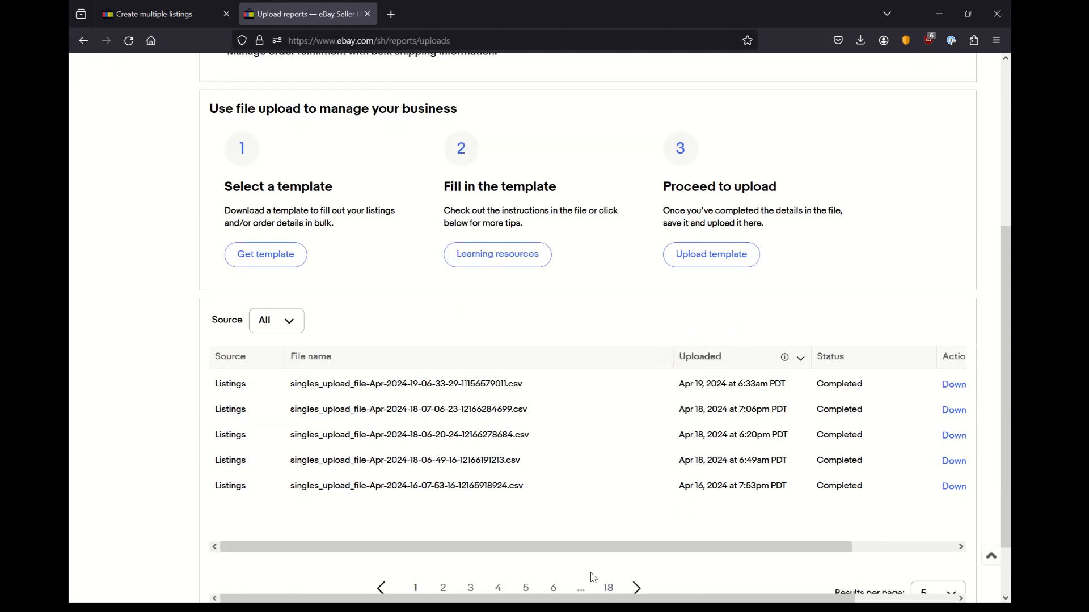
{"action": "left_click_drag", "start_coordinate": [590, 547], "coordinate": [694, 546]}
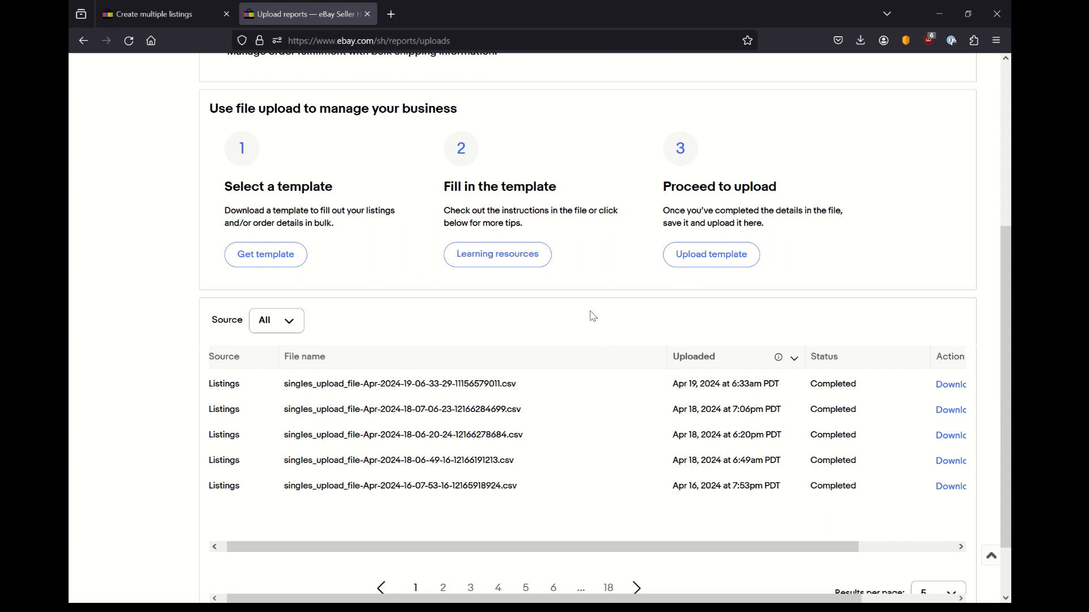
{"action": "mouse_move", "coordinate": [622, 341]}
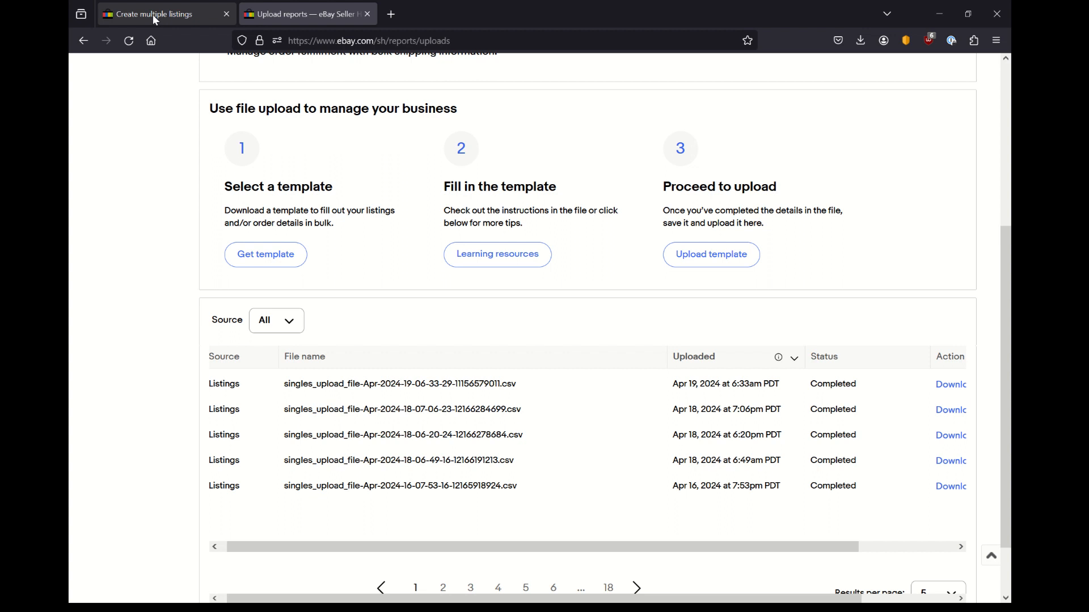
Switch back to the Create multiple listings tab with its single empty row
{"action": "left_click", "coordinate": [161, 14]}
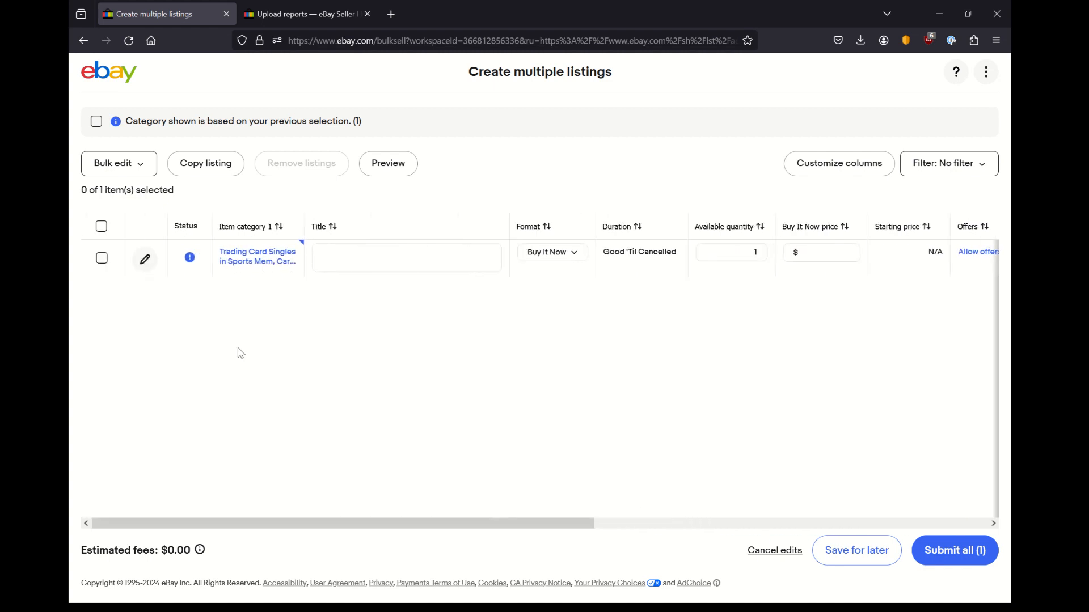
{"action": "left_click", "coordinate": [113, 163]}
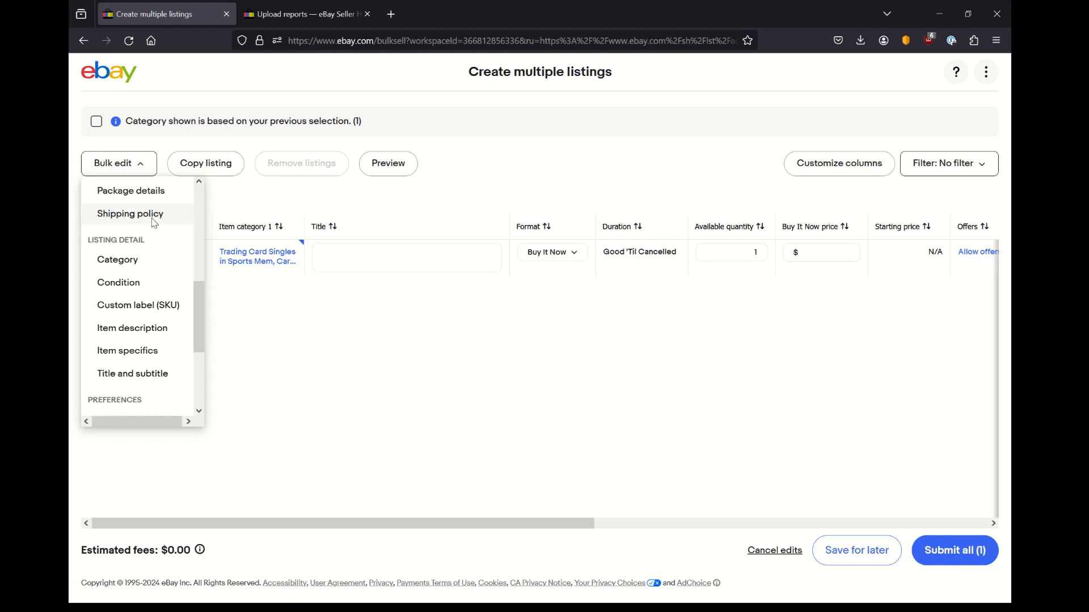
{"action": "scroll", "scroll_direction": "down", "scroll_amount": 3}
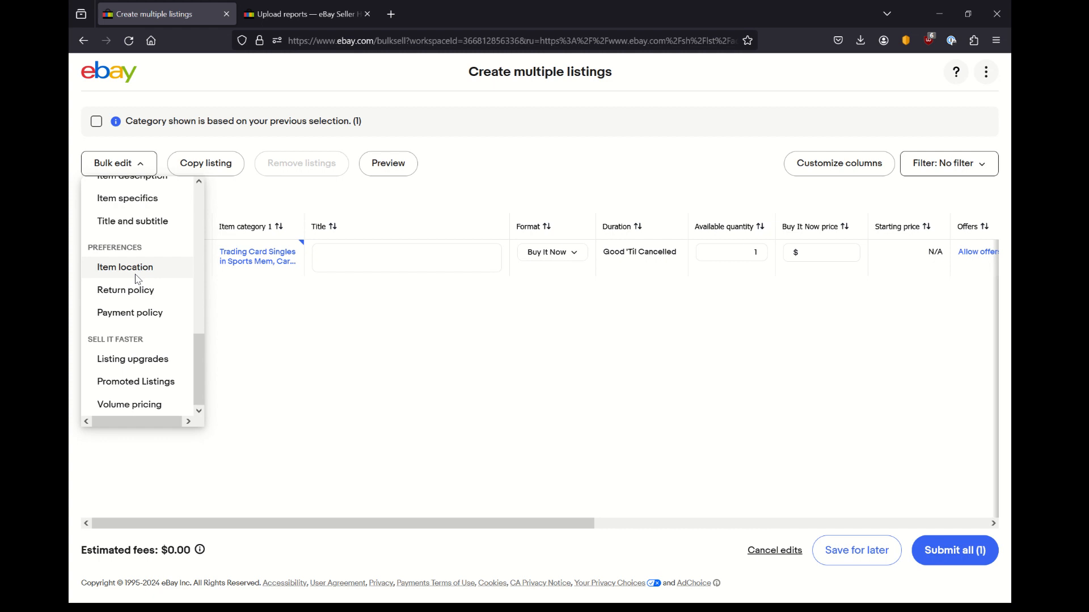
{"action": "mouse_move", "coordinate": [329, 296]}
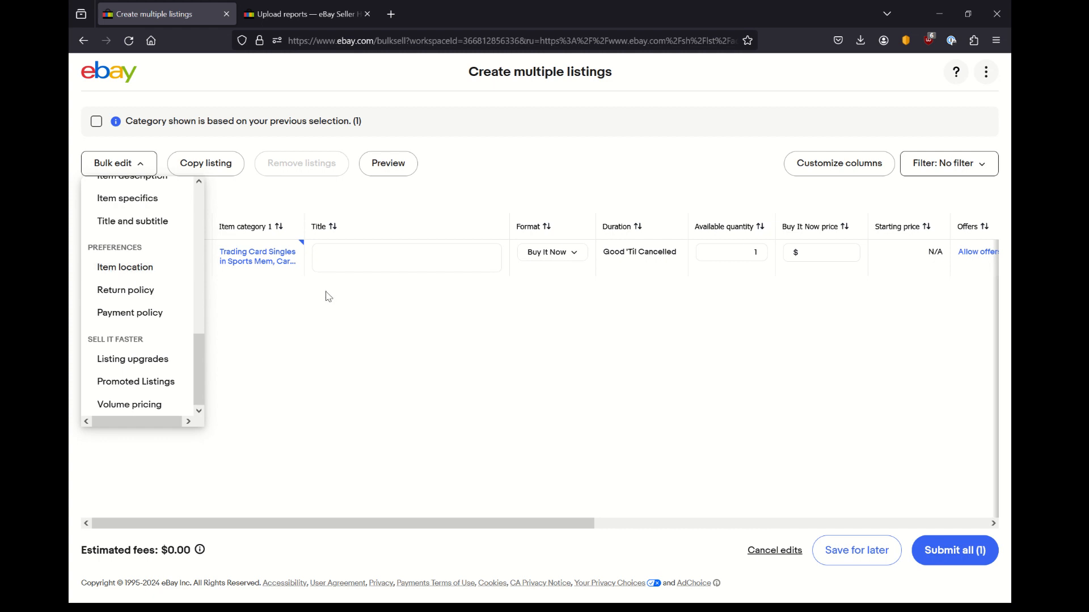
{"action": "left_click", "coordinate": [117, 164]}
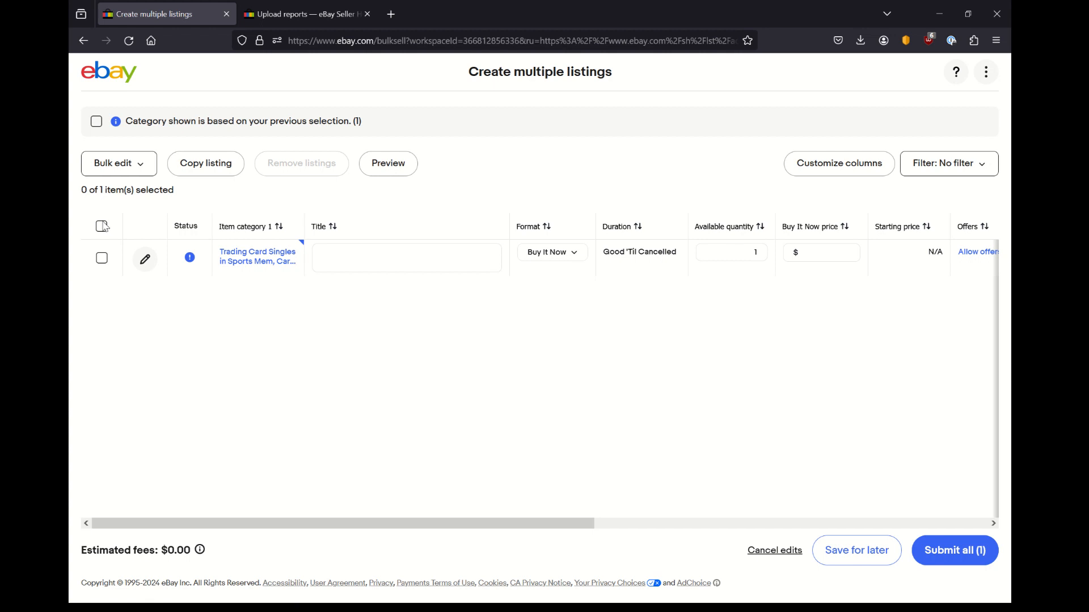
{"action": "mouse_move", "coordinate": [144, 274]}
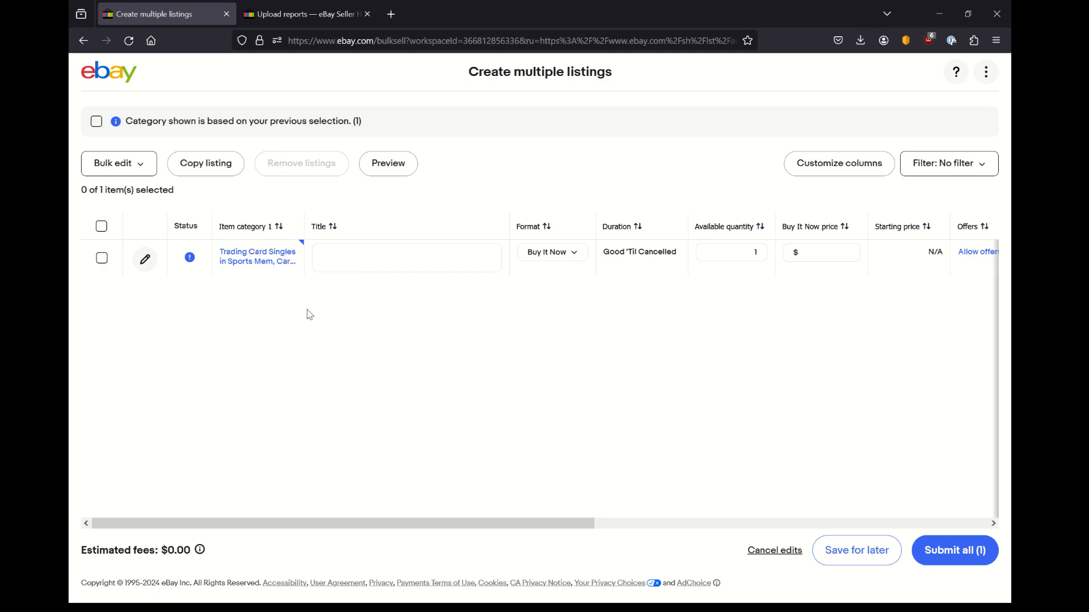
{"action": "scroll", "scroll_direction": "right", "scroll_amount": 3}
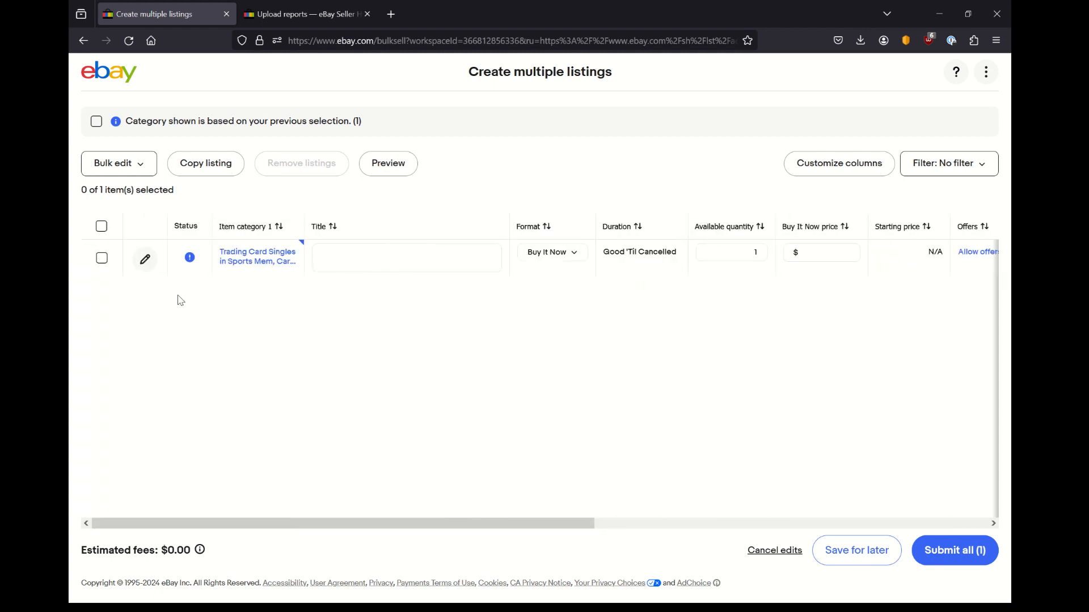
{"action": "mouse_move", "coordinate": [257, 256]}
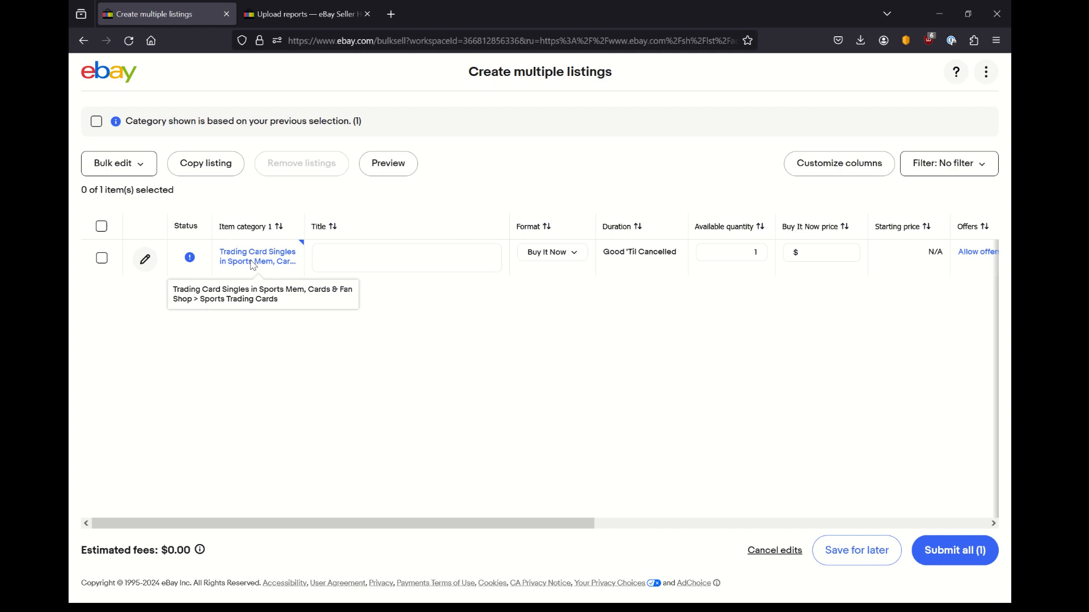
{"action": "mouse_move", "coordinate": [238, 265]}
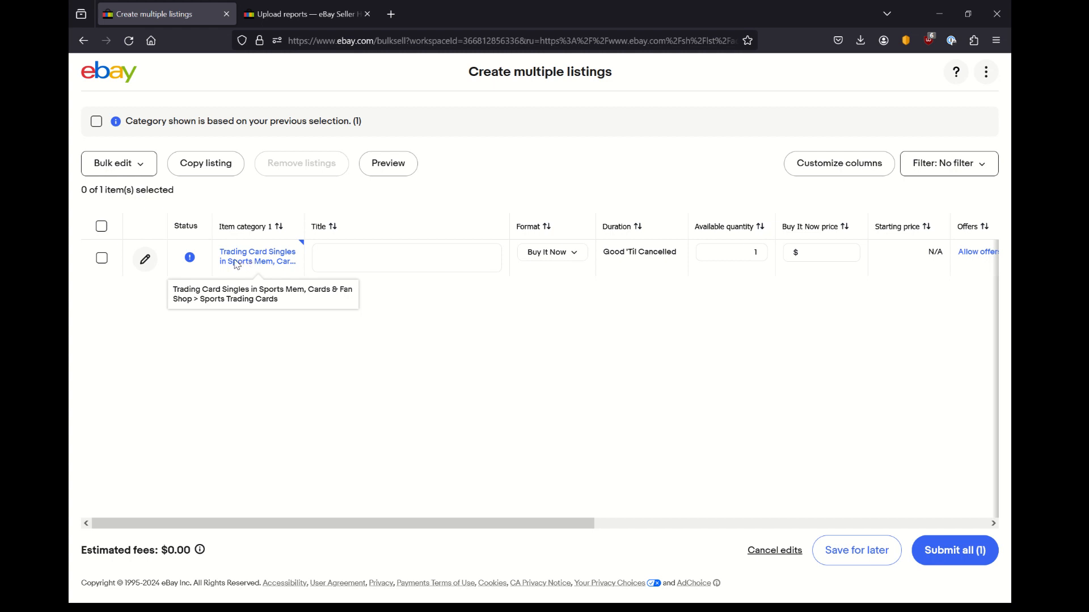
{"action": "mouse_move", "coordinate": [101, 257]}
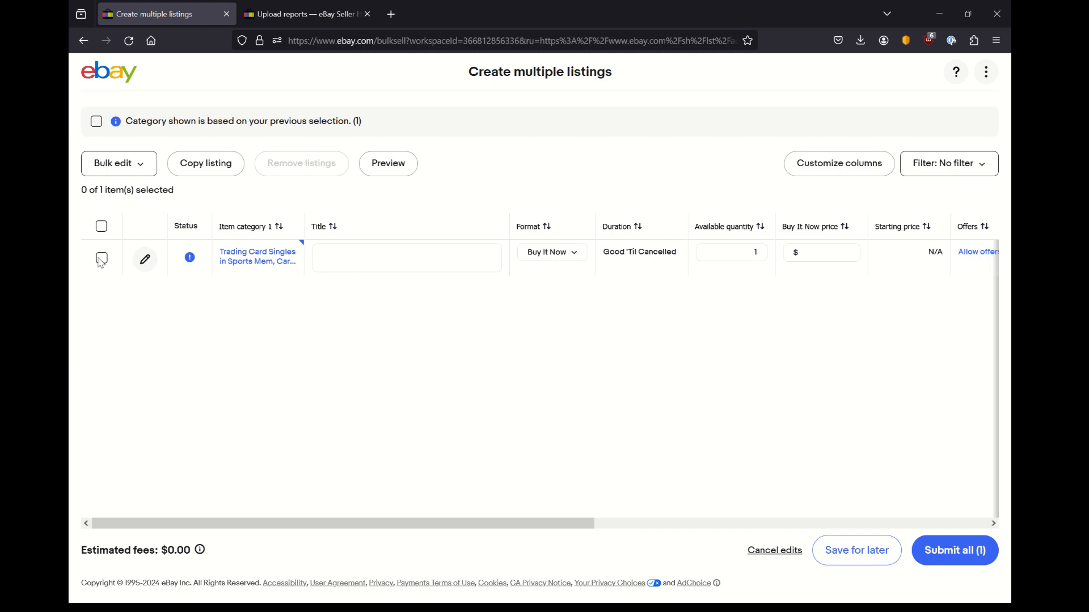
Select the trading-card listing and copy it 4 times so the sheet holds five rows
{"action": "left_click", "coordinate": [100, 259]}
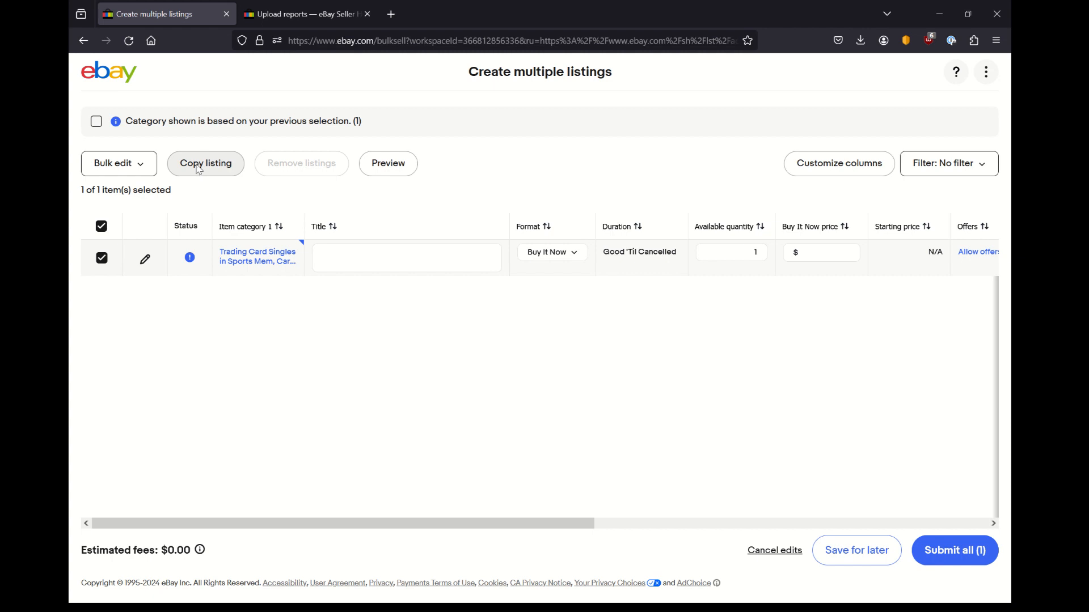
{"action": "left_click", "coordinate": [205, 163]}
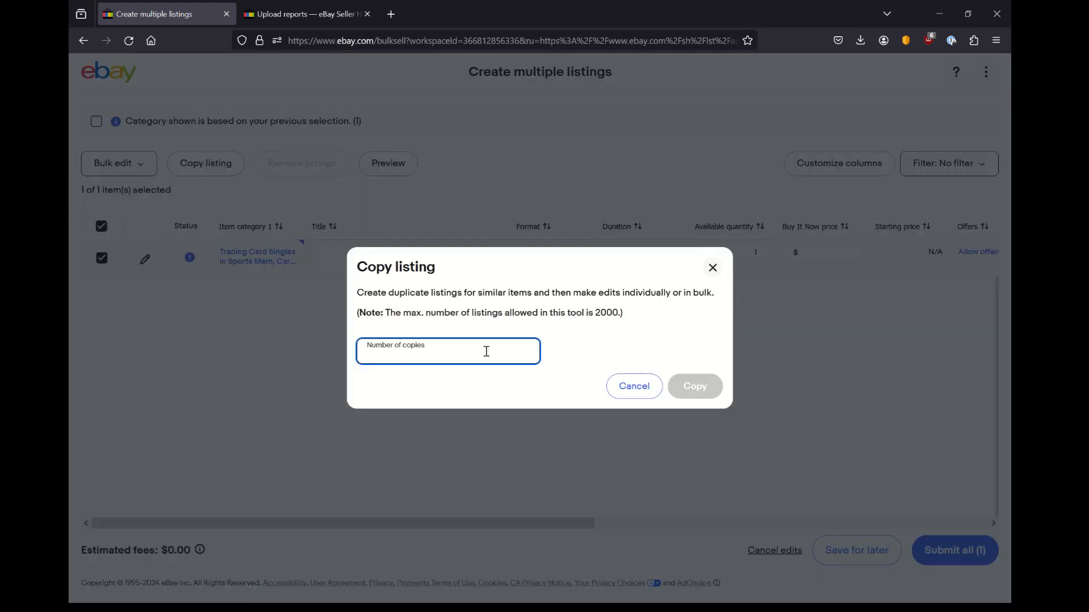
{"action": "type", "text": "4"}
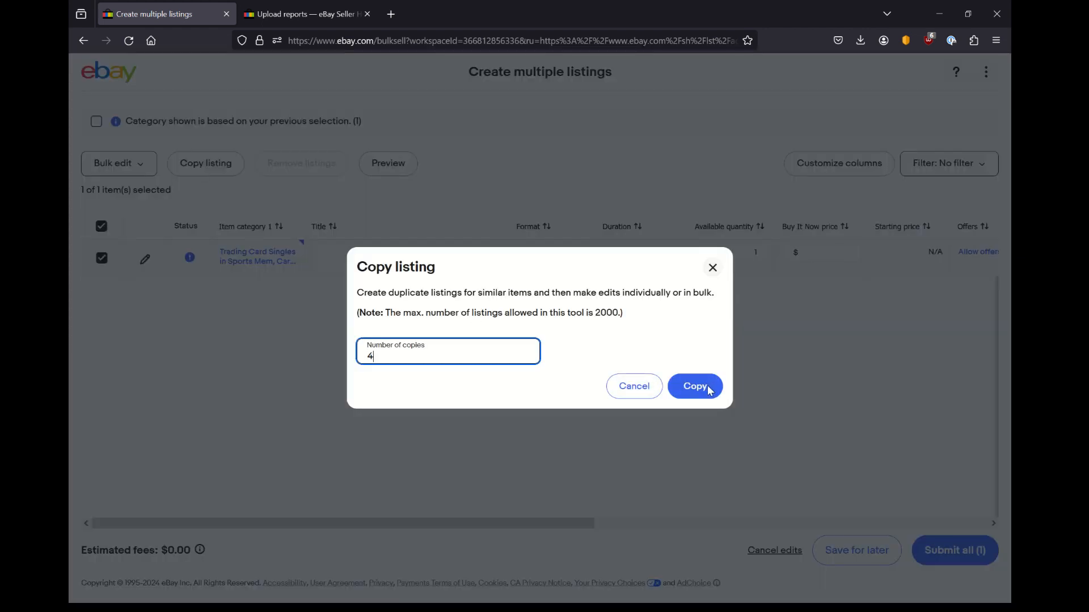
{"action": "left_click", "coordinate": [694, 386]}
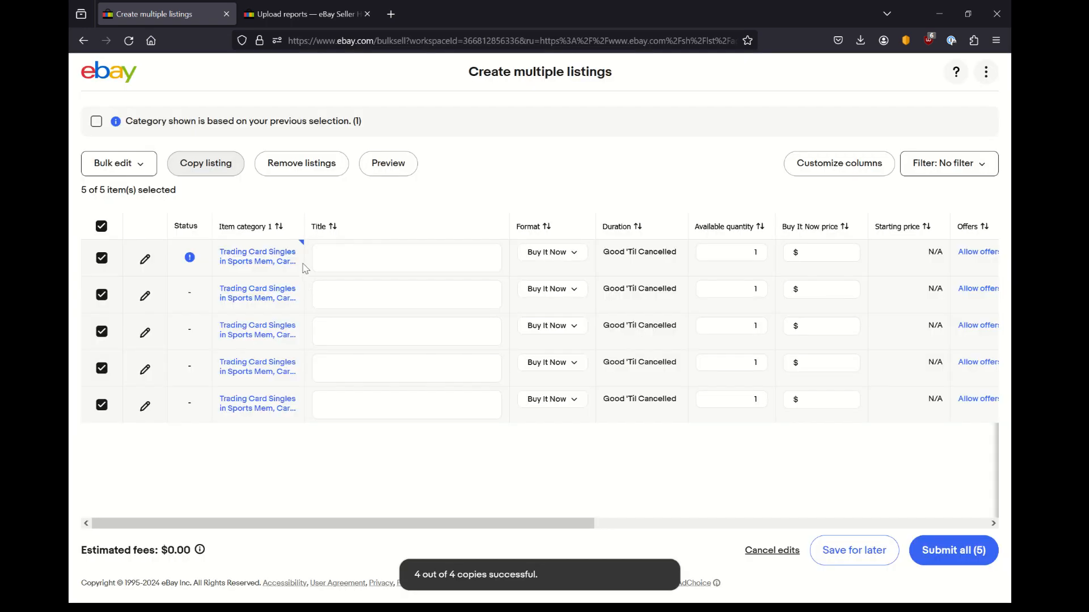
{"action": "mouse_move", "coordinate": [284, 421]}
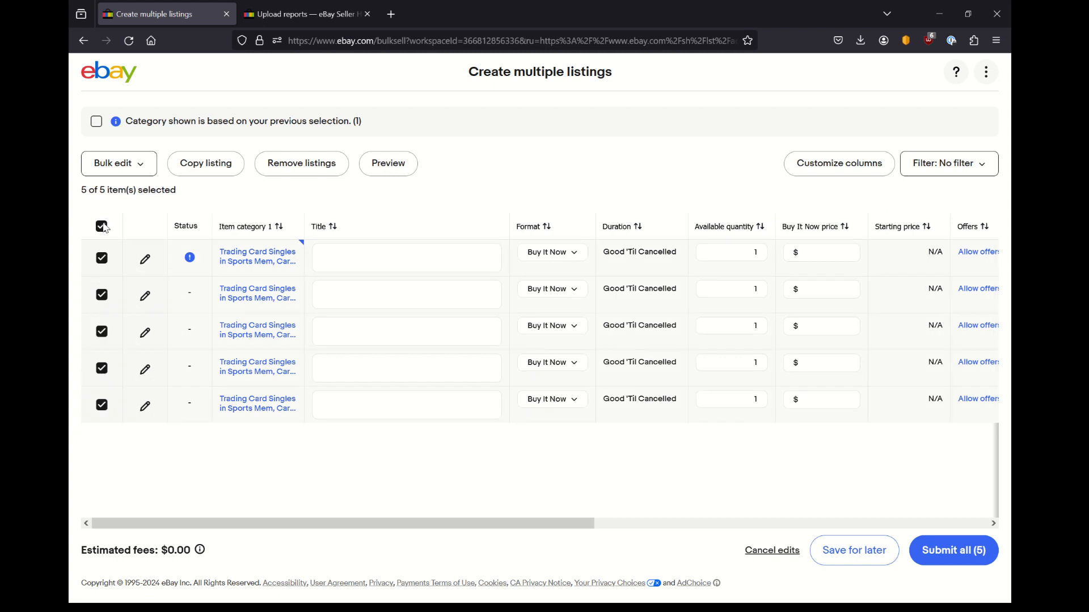
Bulk-edit the Buy It Now price to 1.59 and apply it to all five listings
{"action": "left_click", "coordinate": [119, 163]}
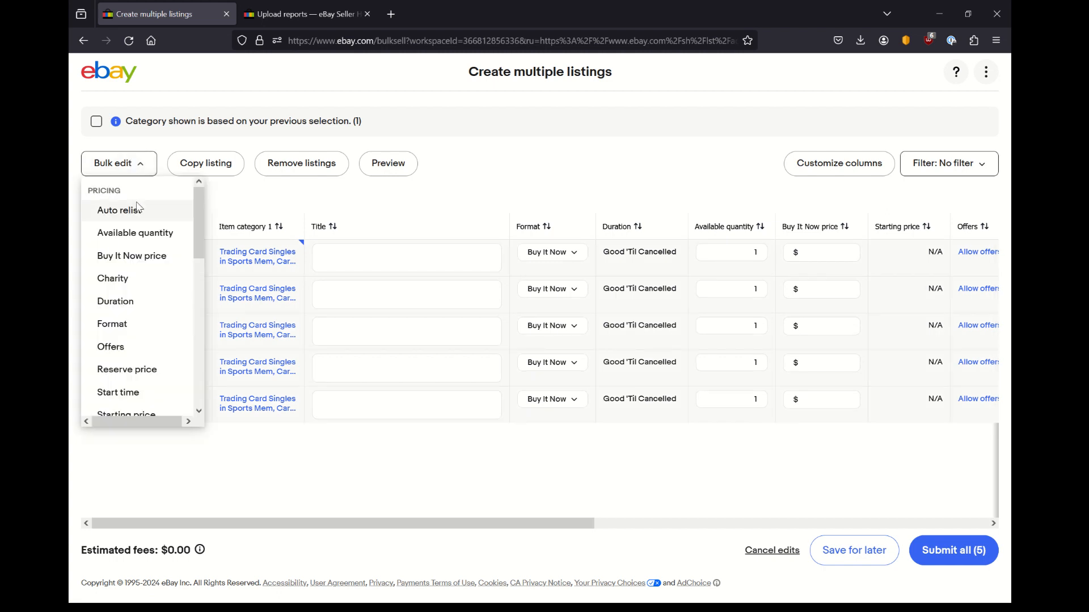
{"action": "mouse_move", "coordinate": [131, 255]}
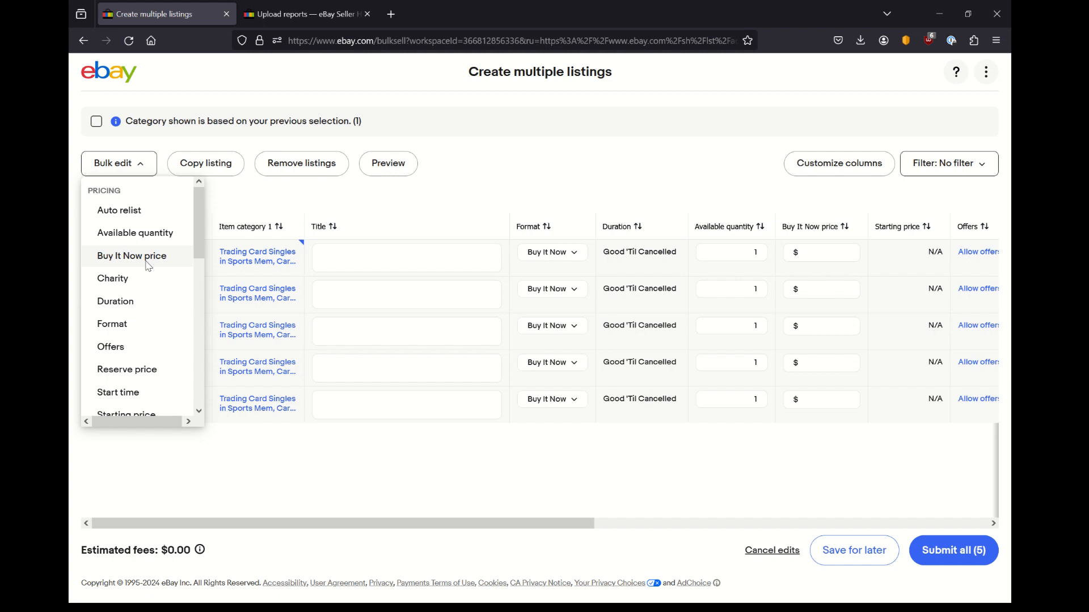
{"action": "left_click", "coordinate": [132, 256]}
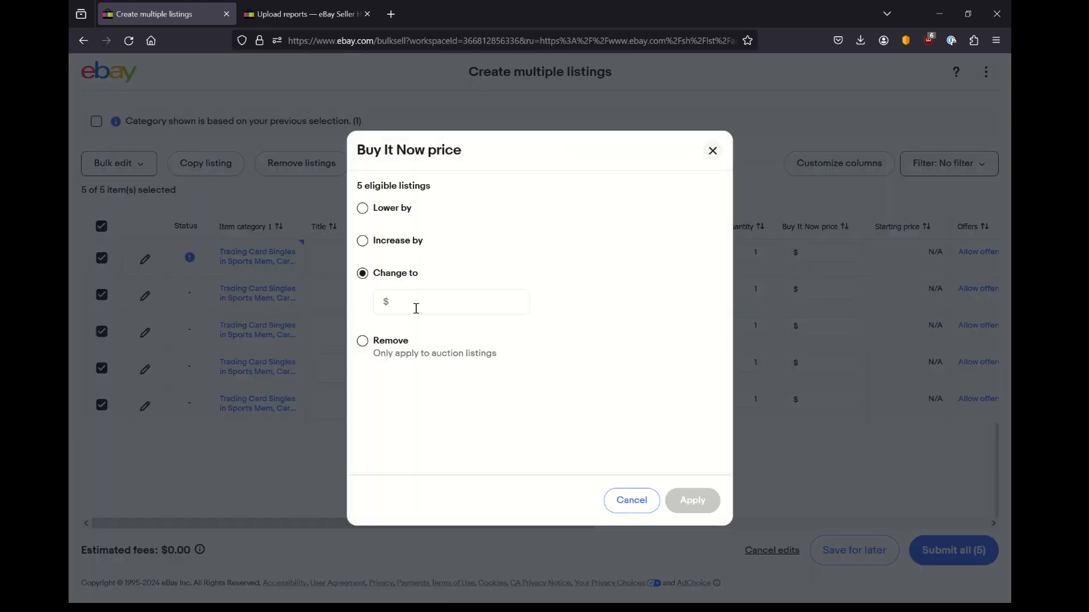
{"action": "type", "text": "1."}
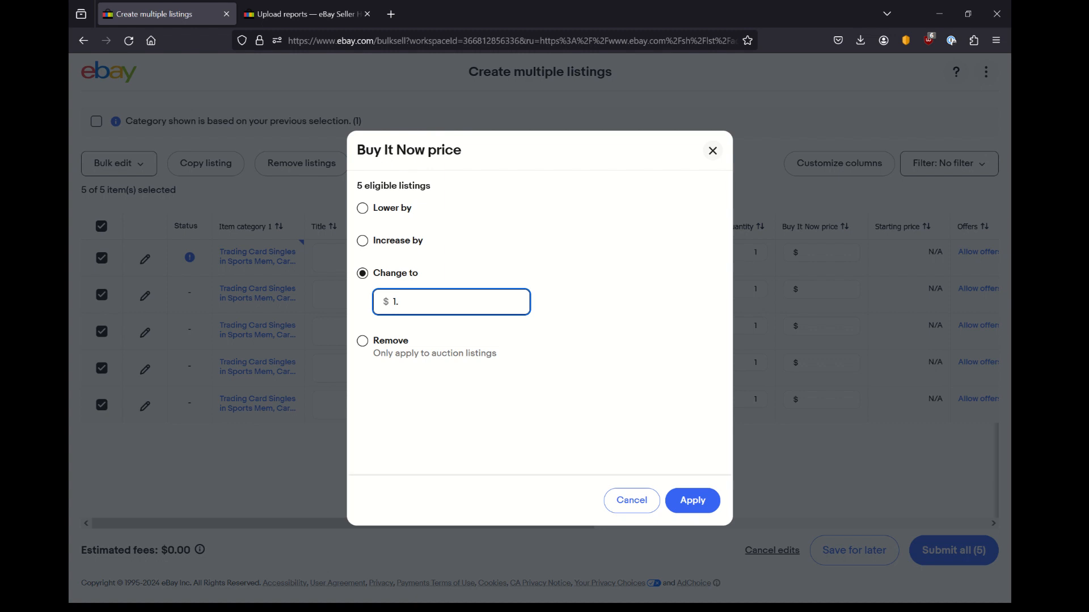
{"action": "type", "text": "59"}
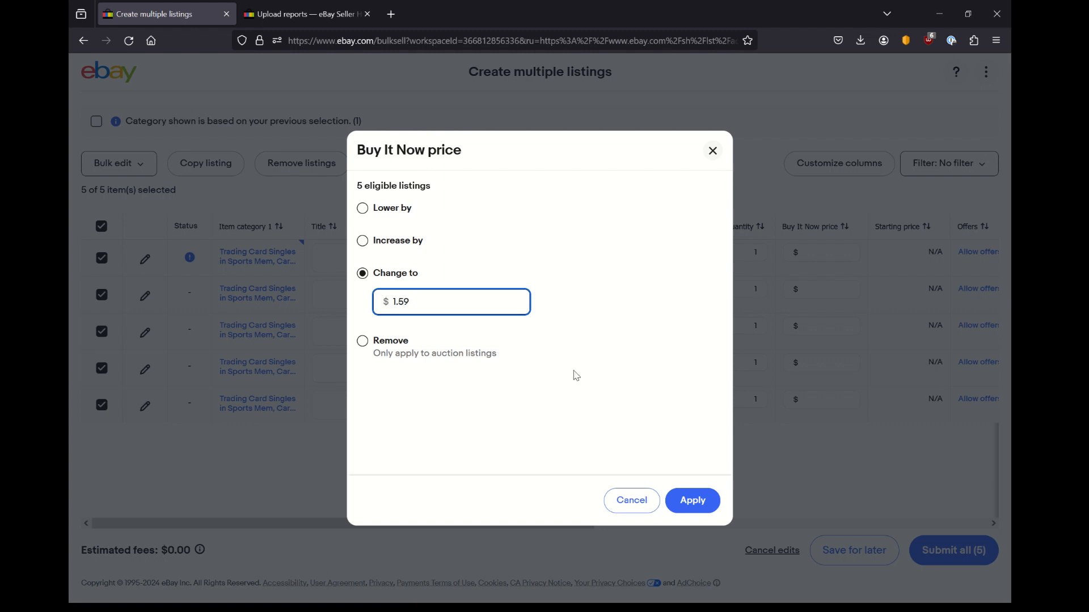
{"action": "left_click", "coordinate": [691, 500]}
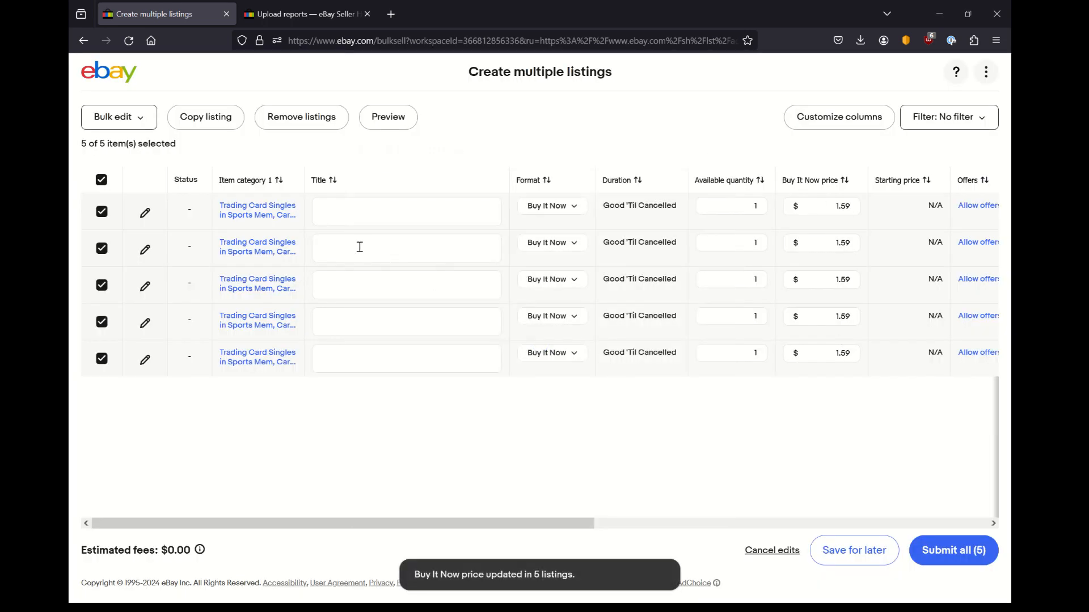
Bulk-edit Offers to Allow offers and apply it to all five listings
{"action": "left_click", "coordinate": [118, 117]}
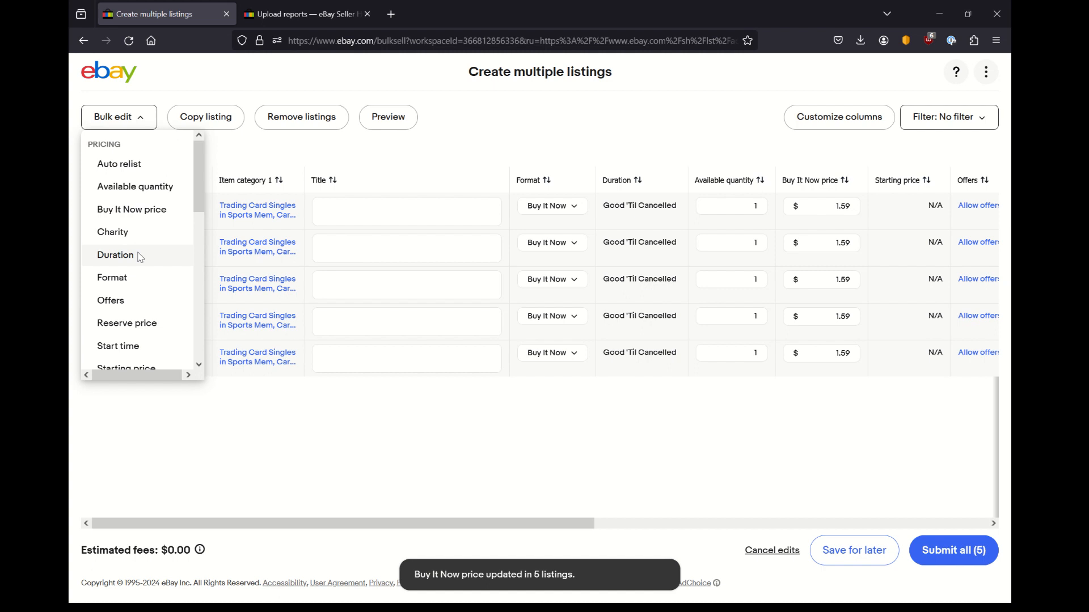
{"action": "scroll", "scroll_direction": "down", "scroll_amount": 3}
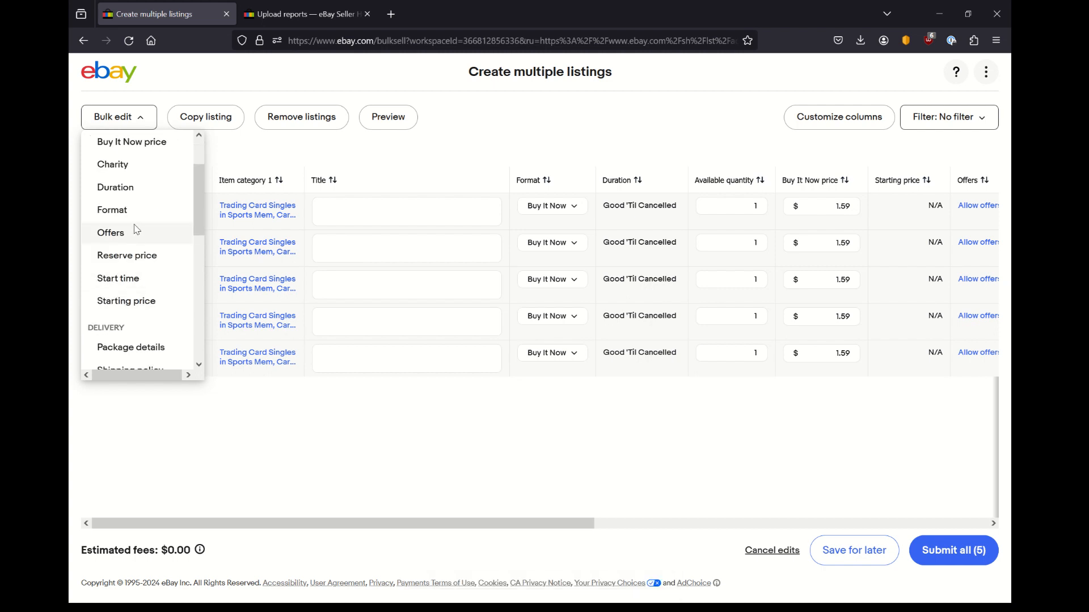
{"action": "left_click", "coordinate": [110, 232]}
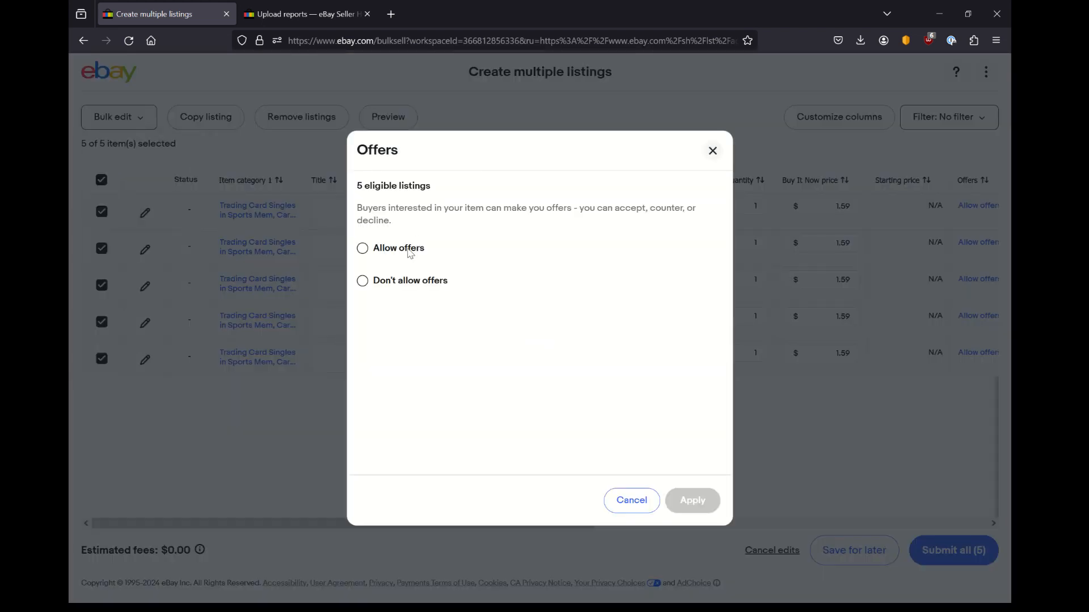
{"action": "left_click", "coordinate": [362, 249]}
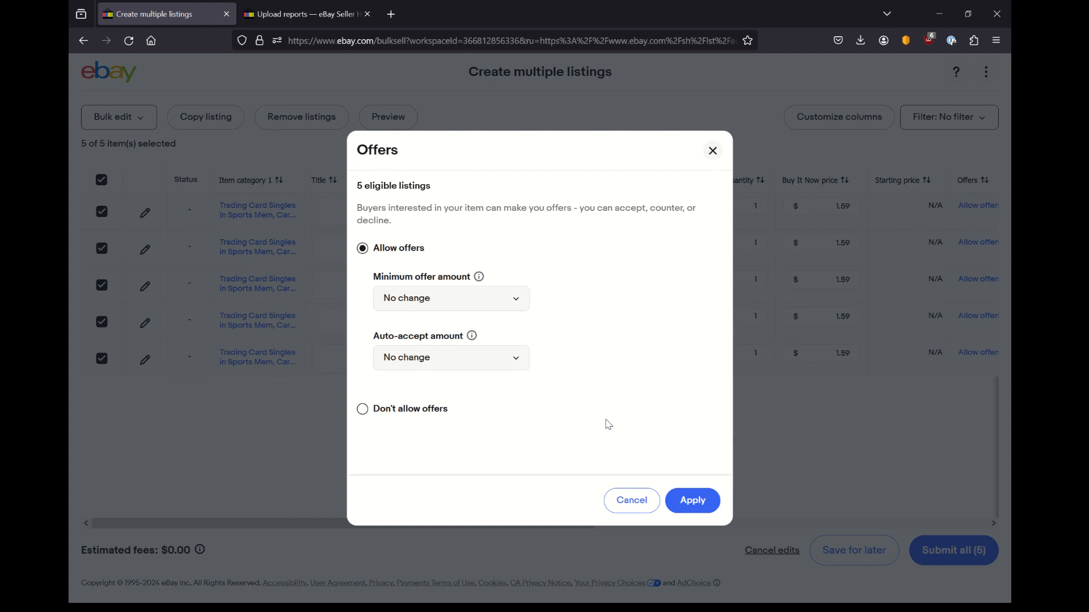
{"action": "left_click", "coordinate": [691, 500]}
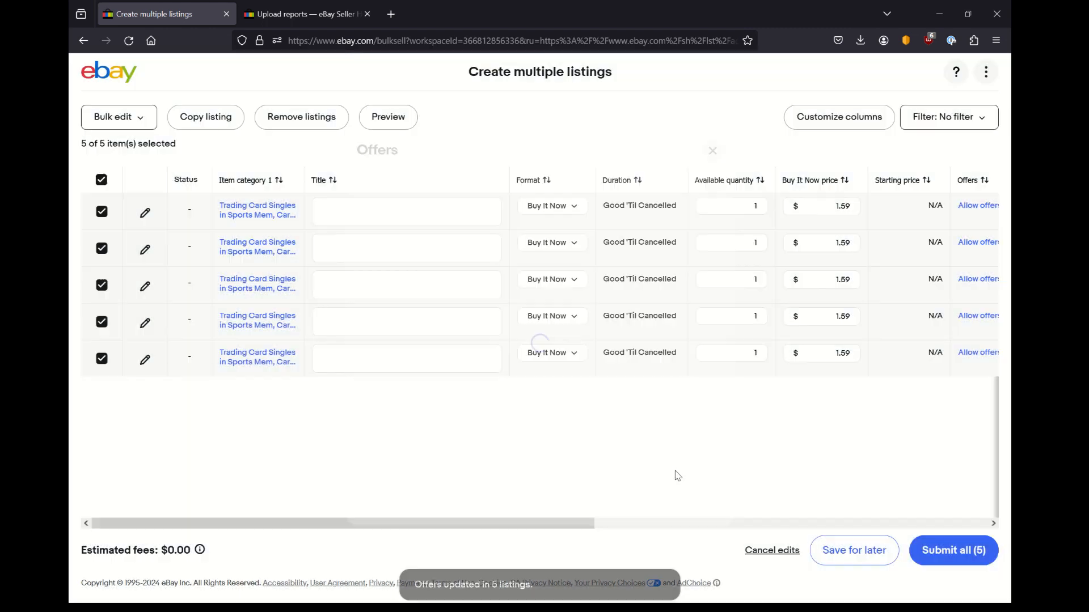
{"action": "left_click", "coordinate": [118, 117]}
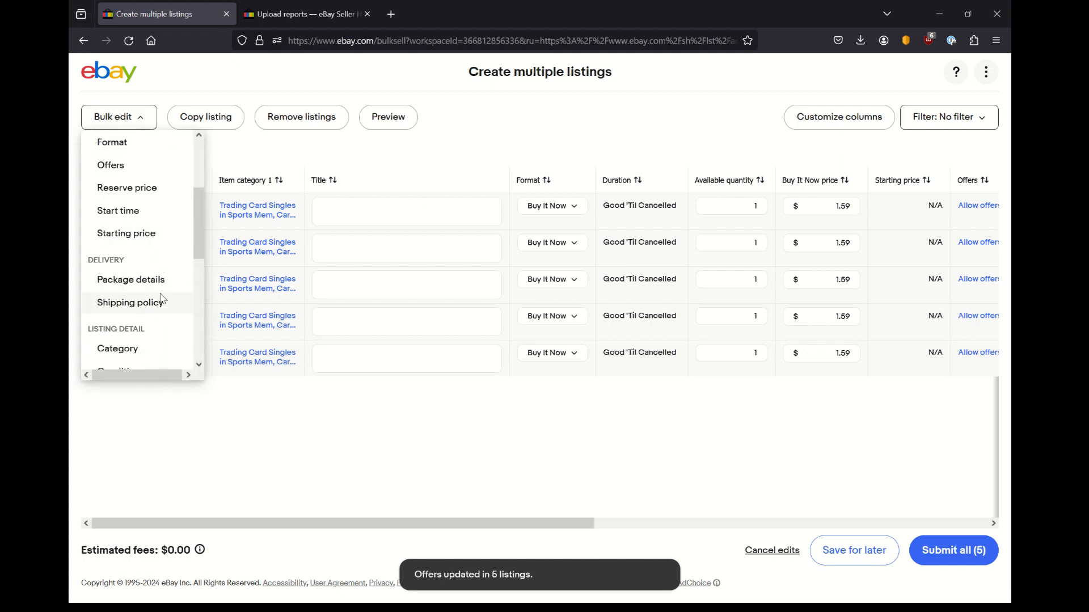
Set Business policies to Free ESE shipping, eBay Managed Payments and Free Returns, applied to all five listings
{"action": "left_click", "coordinate": [129, 302]}
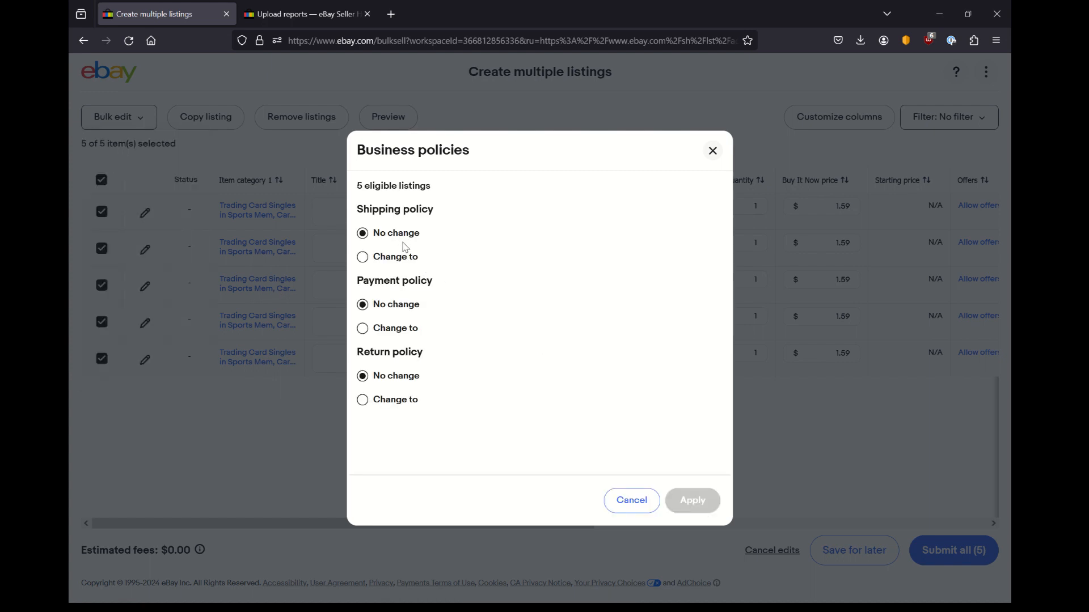
{"action": "left_click", "coordinate": [363, 257]}
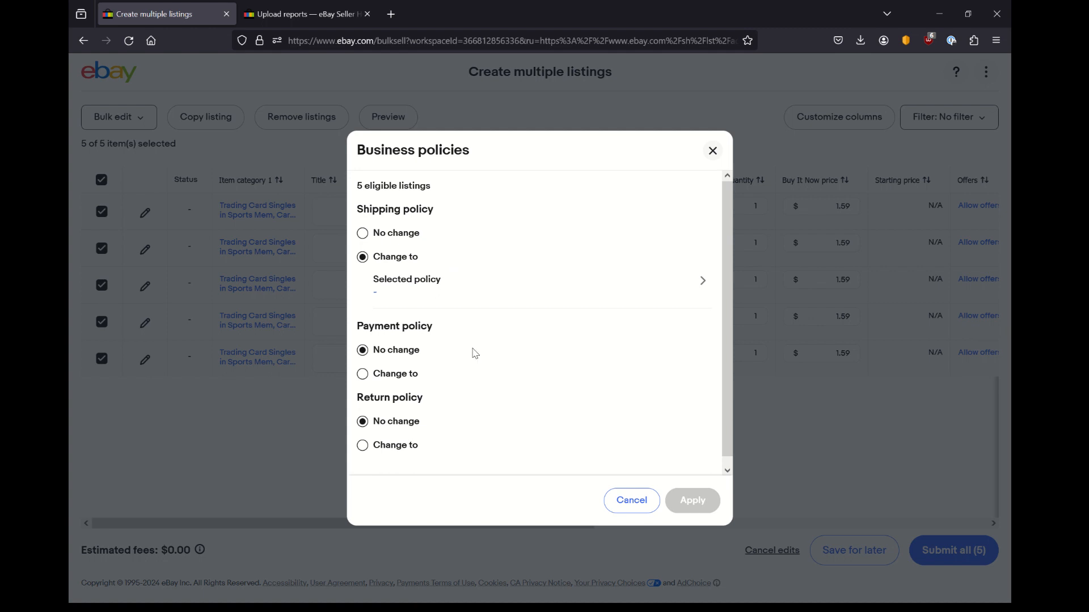
{"action": "mouse_move", "coordinate": [412, 350]}
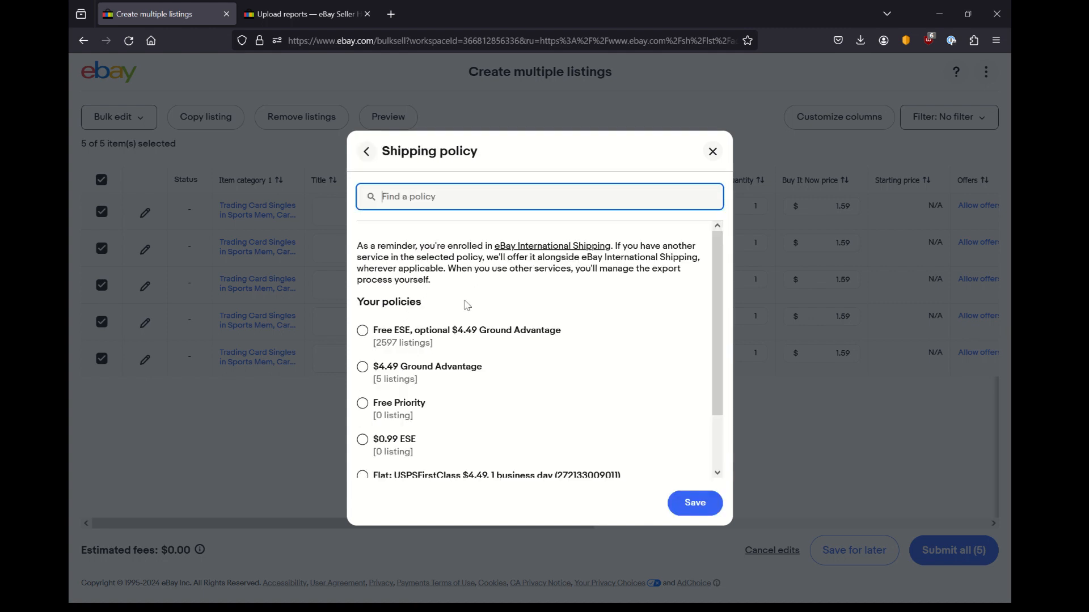
{"action": "left_click", "coordinate": [361, 330]}
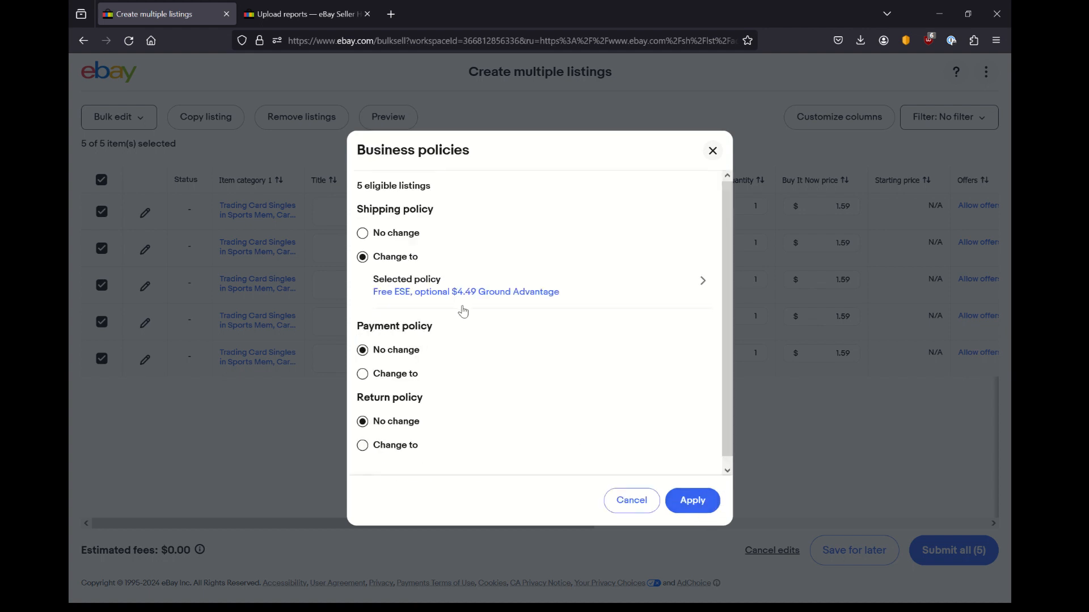
{"action": "left_click", "coordinate": [361, 373]}
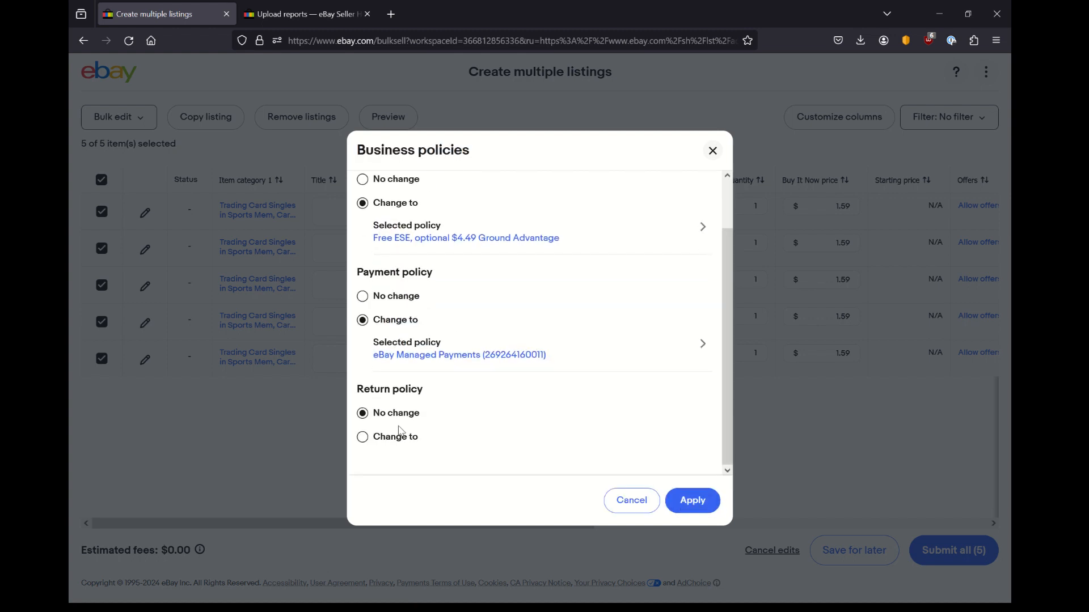
{"action": "left_click", "coordinate": [362, 435]}
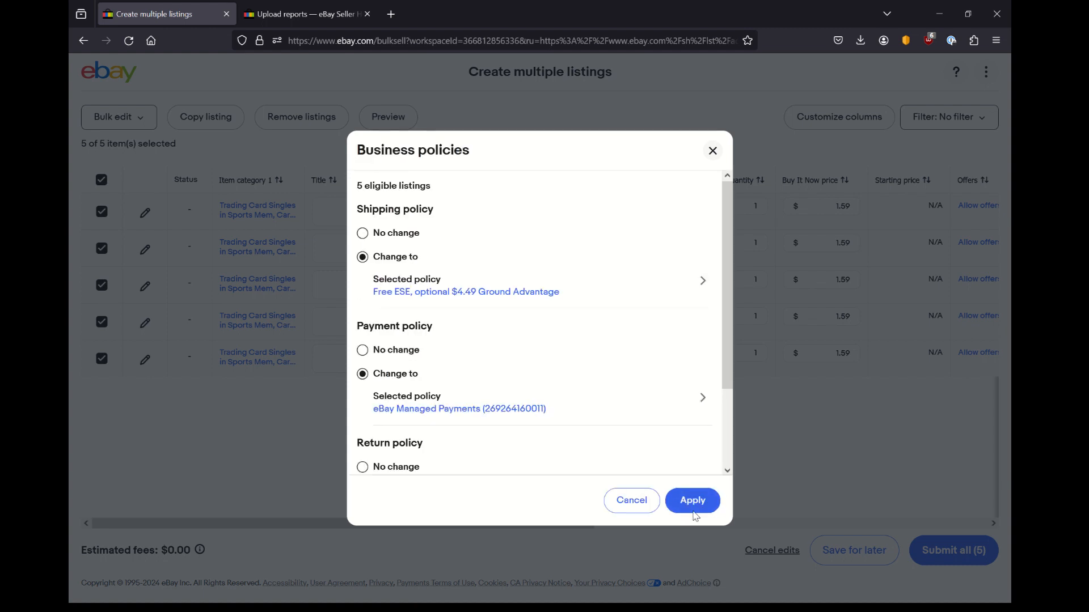
{"action": "mouse_move", "coordinate": [680, 452]}
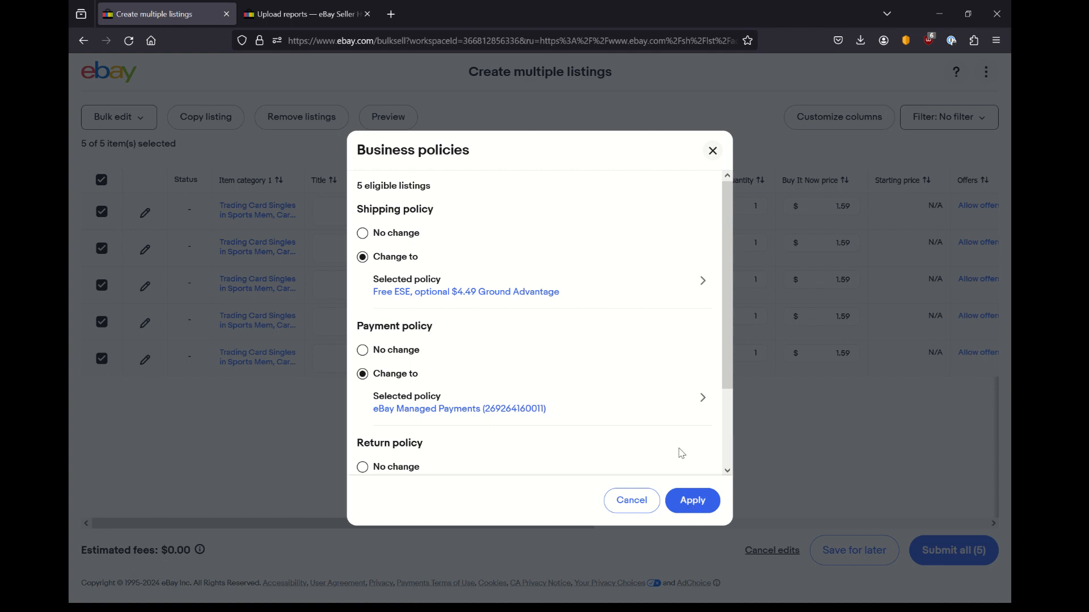
{"action": "scroll", "scroll_direction": "down", "scroll_amount": 3}
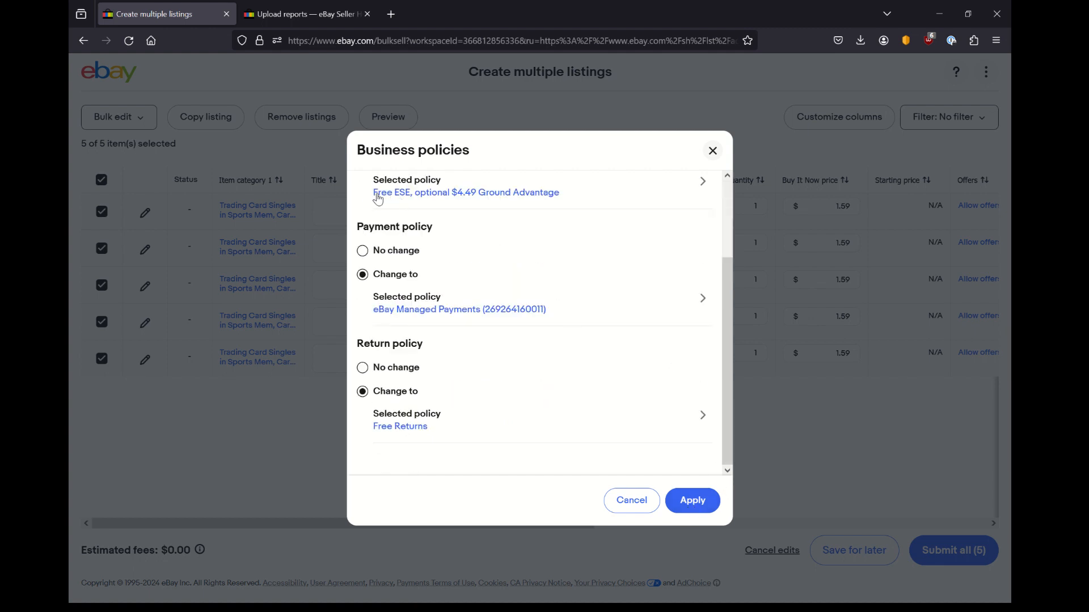
{"action": "left_click", "coordinate": [692, 500]}
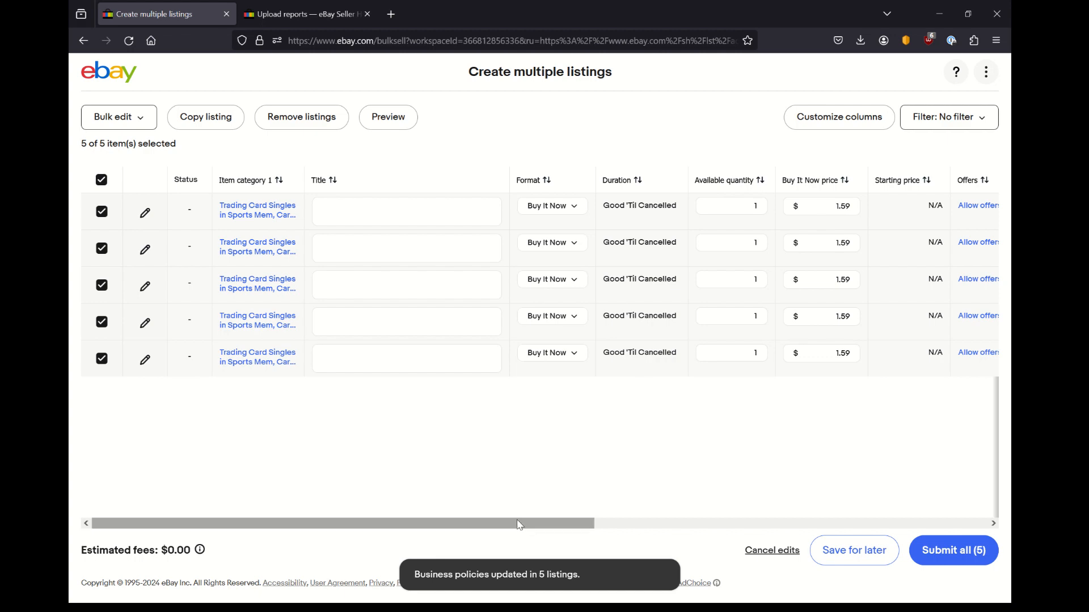
Scroll the table and bring up the Bulk edit field list to reach Item specifics
{"action": "left_click_drag", "start_coordinate": [518, 524], "coordinate": [674, 524]}
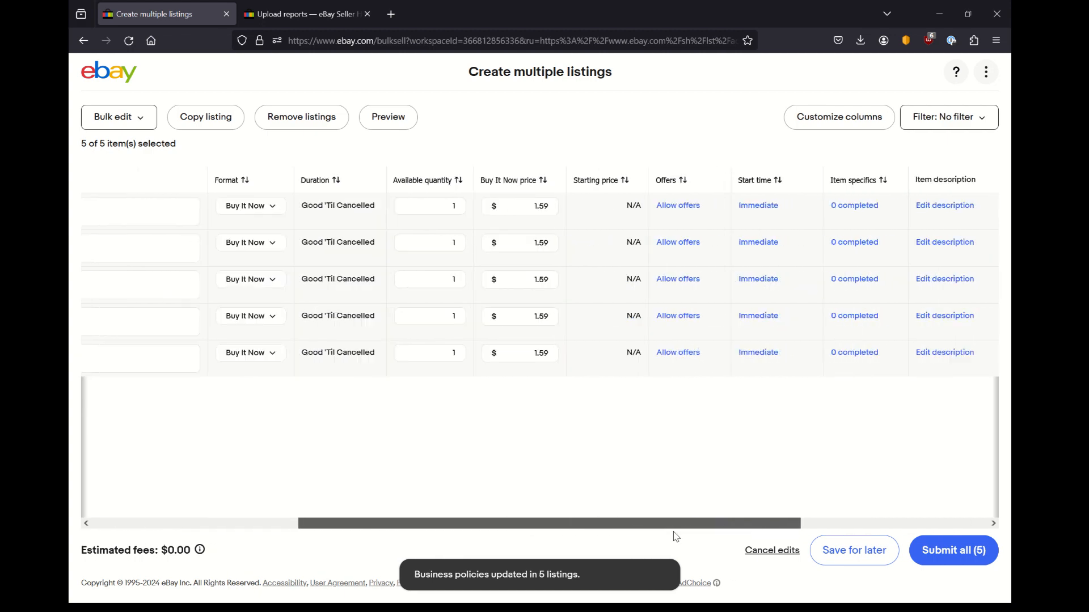
{"action": "left_click", "coordinate": [115, 117]}
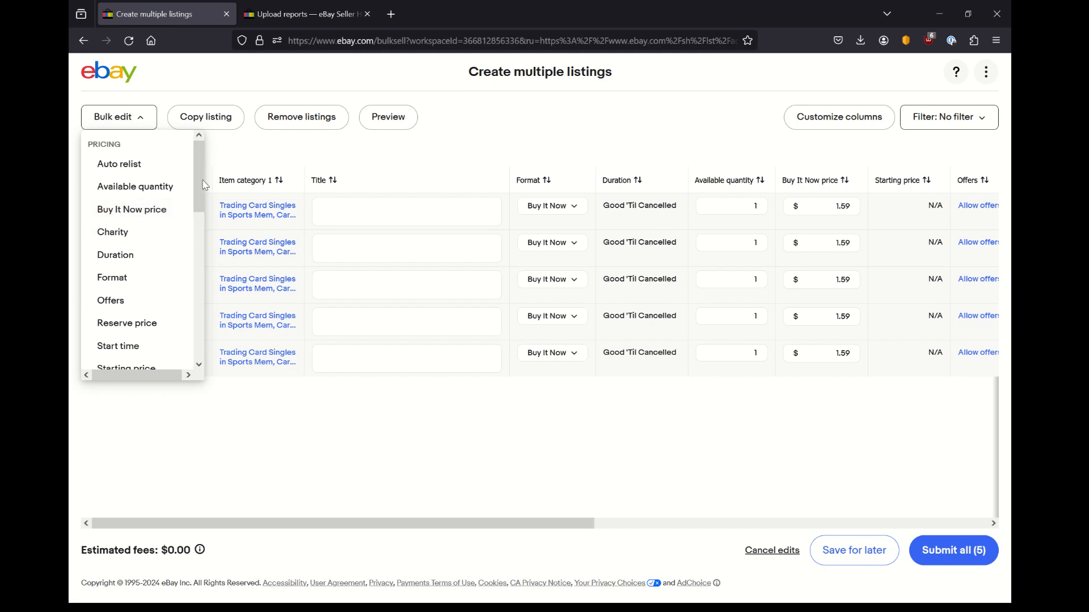
{"action": "scroll", "scroll_direction": "down", "scroll_amount": 3}
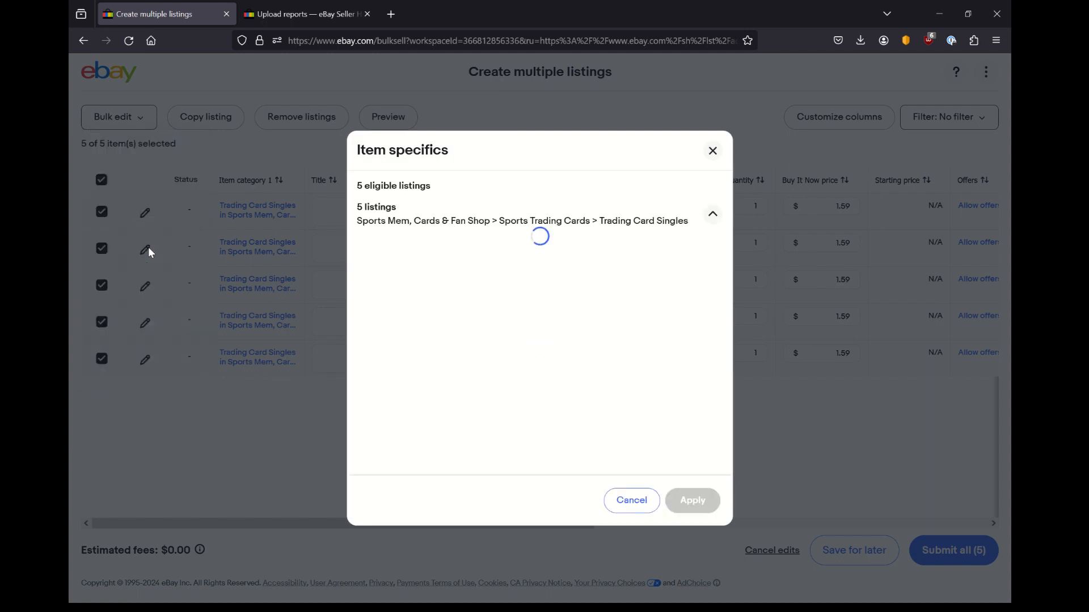
Mark Sport as Change to and pick Baseball as its value
{"action": "left_click", "coordinate": [423, 289]}
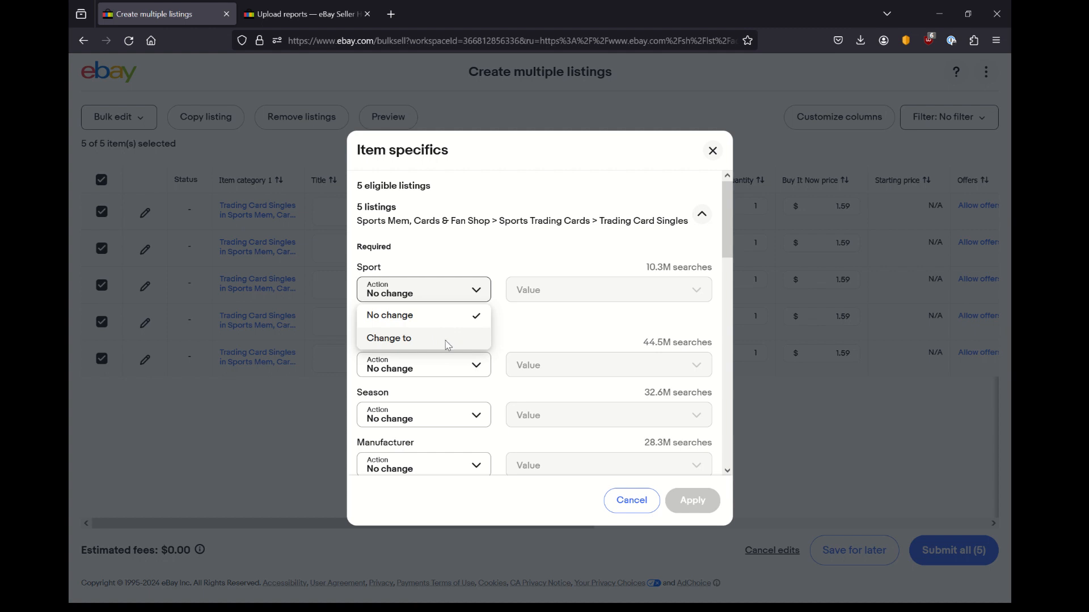
{"action": "left_click", "coordinate": [389, 338]}
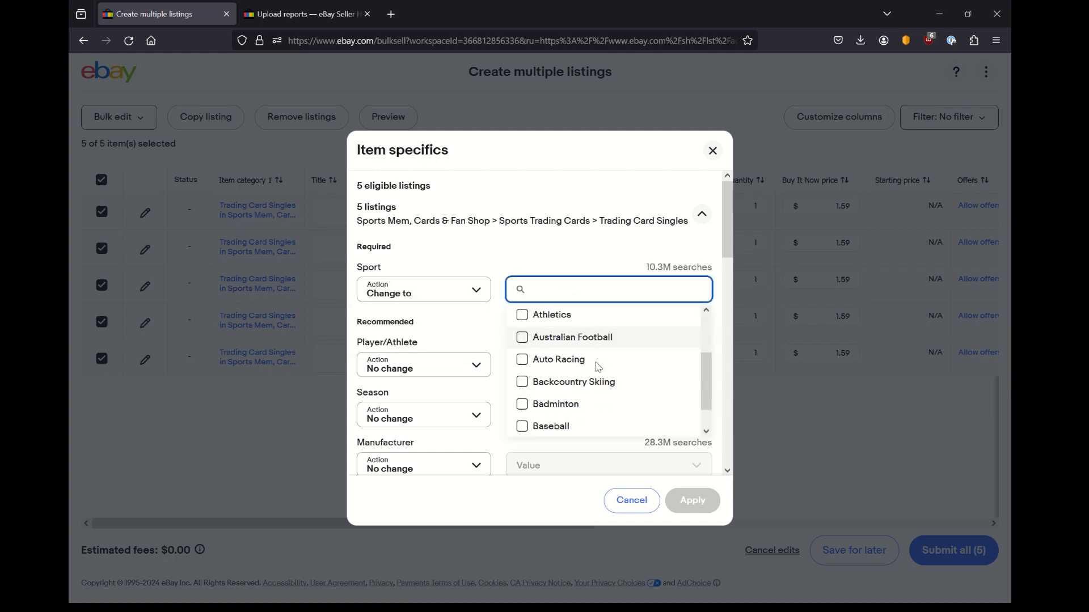
{"action": "left_click", "coordinate": [522, 425]}
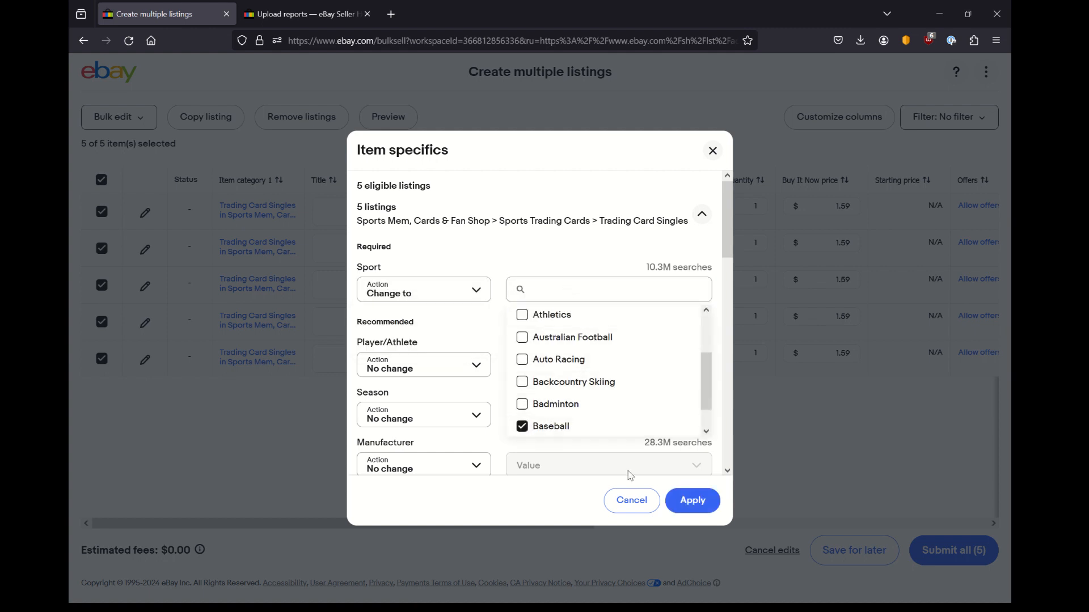
{"action": "left_click", "coordinate": [521, 425]}
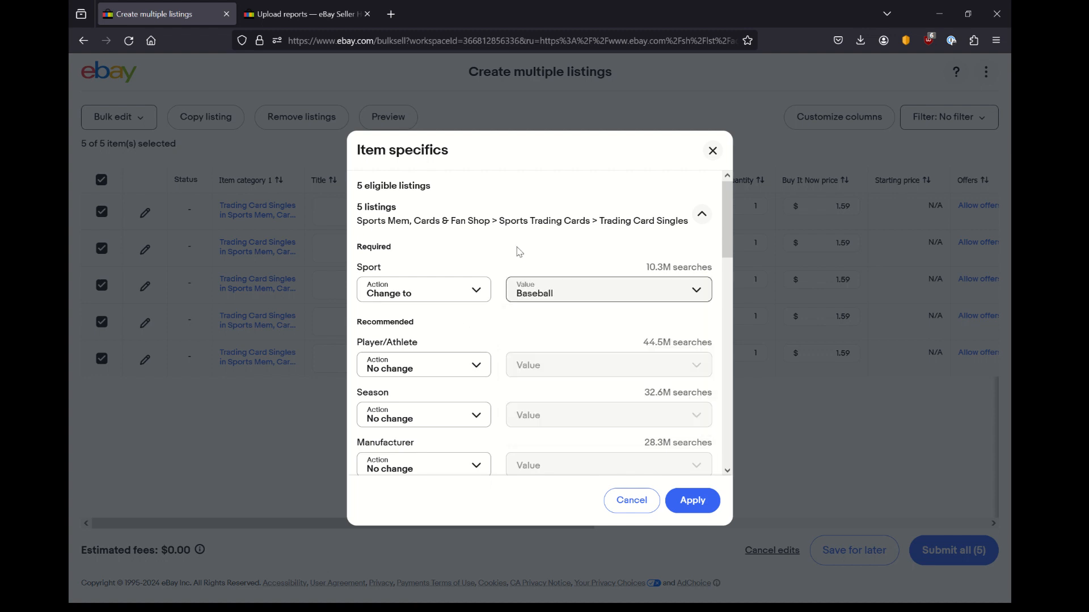
{"action": "double_click", "coordinate": [666, 222]}
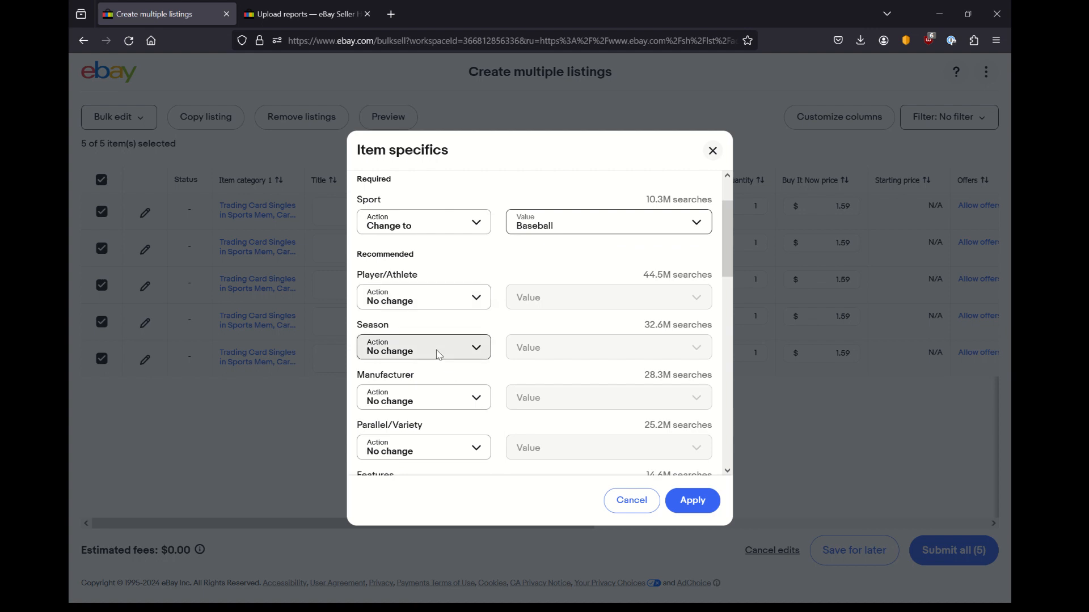
Mark Season as Change to 2011 and Manufacturer as Change to Topps
{"action": "left_click", "coordinate": [422, 348]}
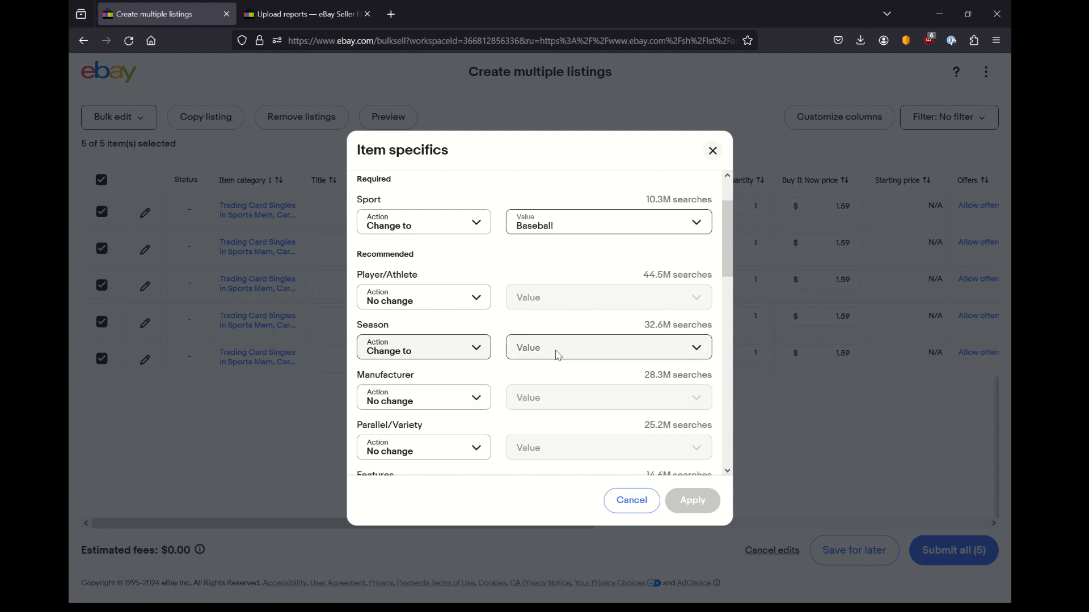
{"action": "type", "text": "2011"}
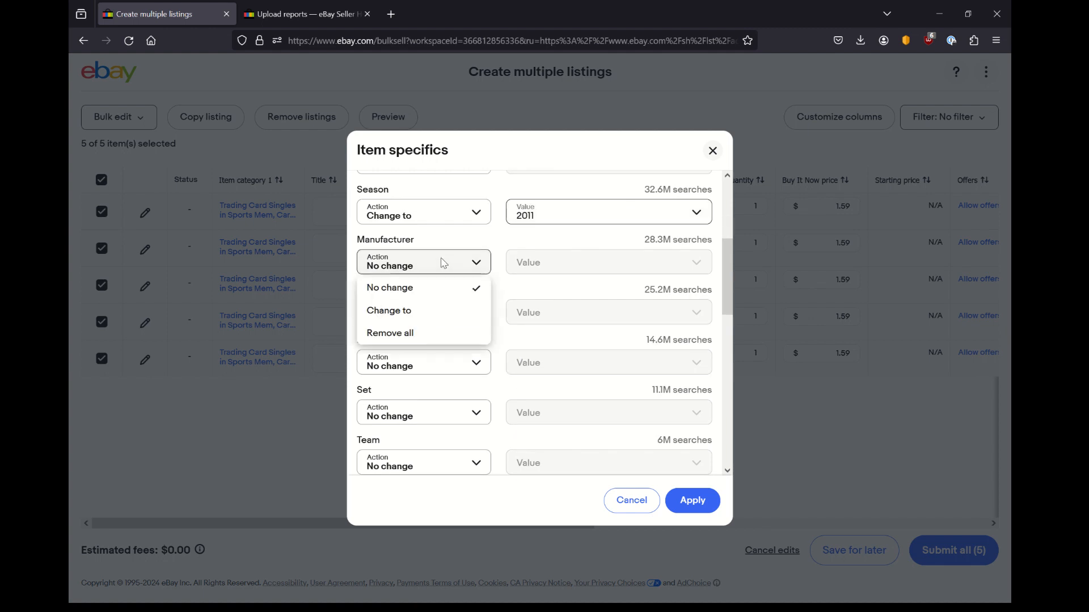
{"action": "left_click", "coordinate": [388, 311]}
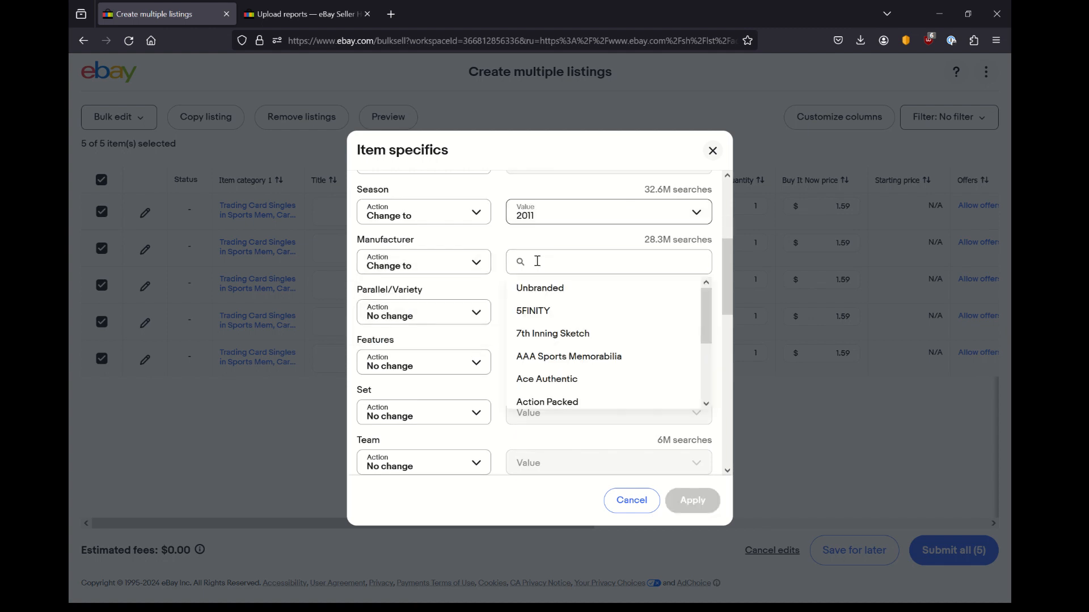
{"action": "left_click", "coordinate": [608, 262]}
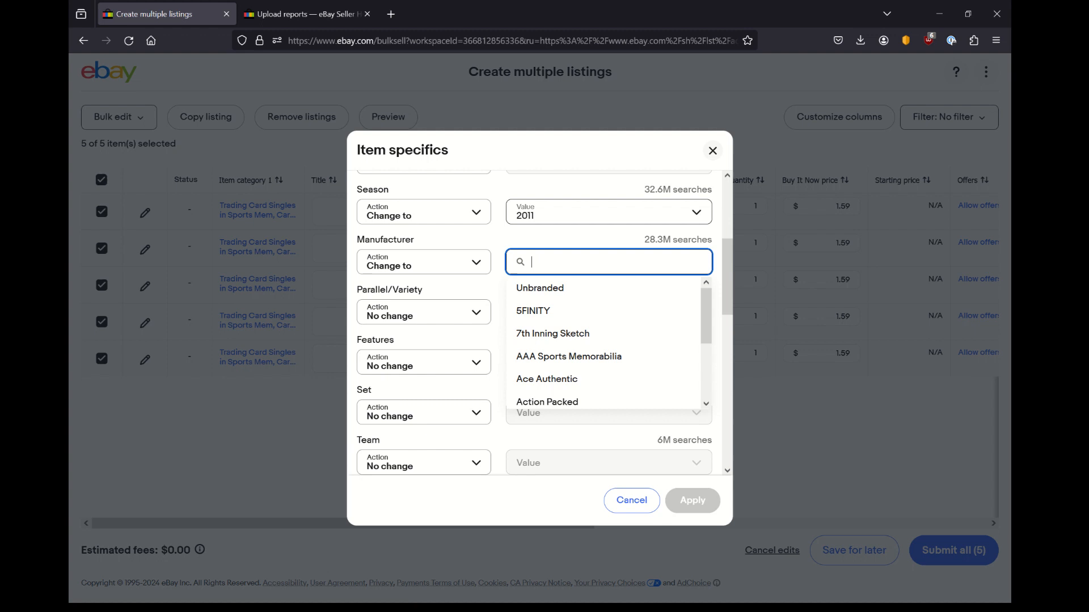
{"action": "type", "text": "topp"}
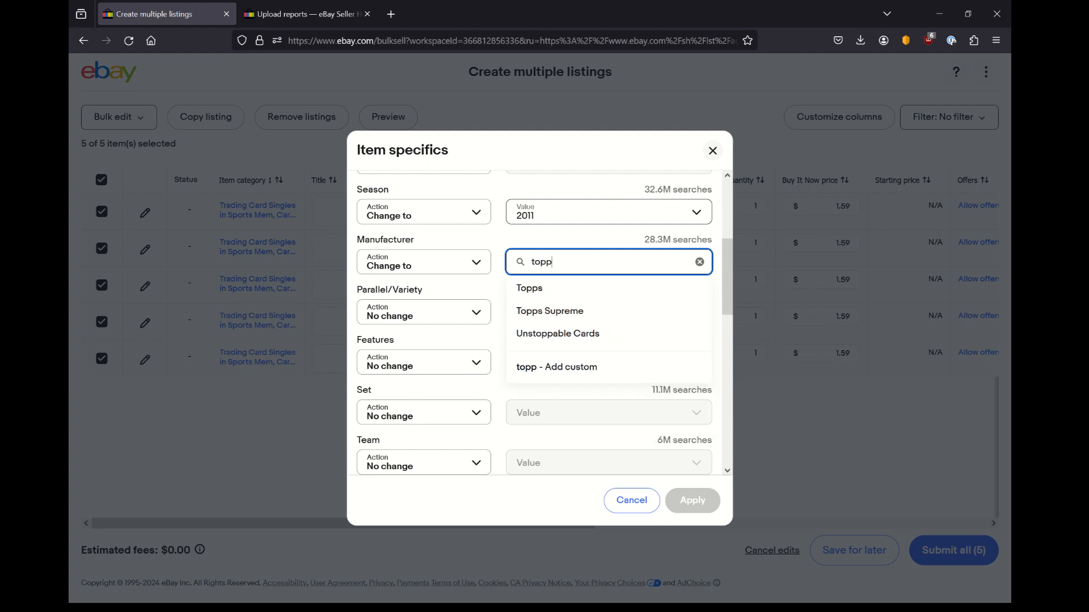
{"action": "left_click", "coordinate": [530, 288]}
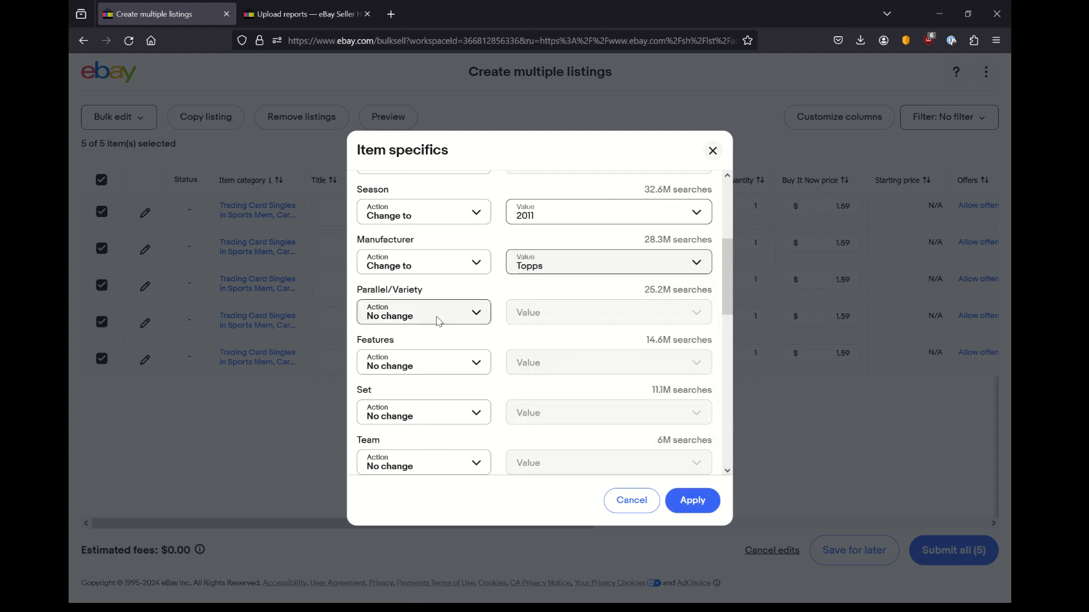
{"action": "mouse_move", "coordinate": [438, 334]}
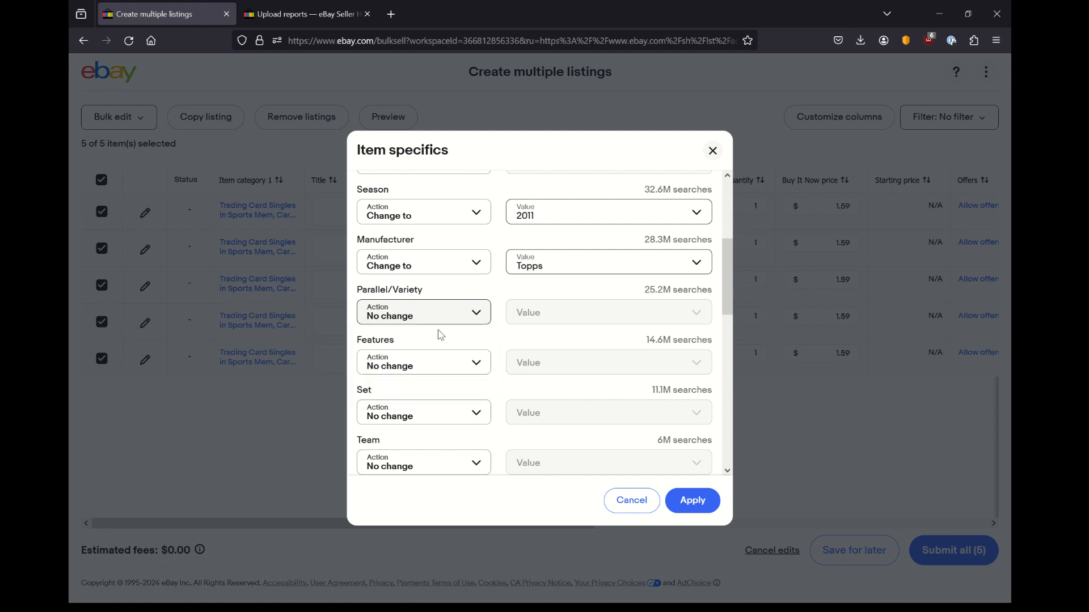
Set Features to Base Set and Set to 2011 Topps Update Series
{"action": "left_click", "coordinate": [423, 362]}
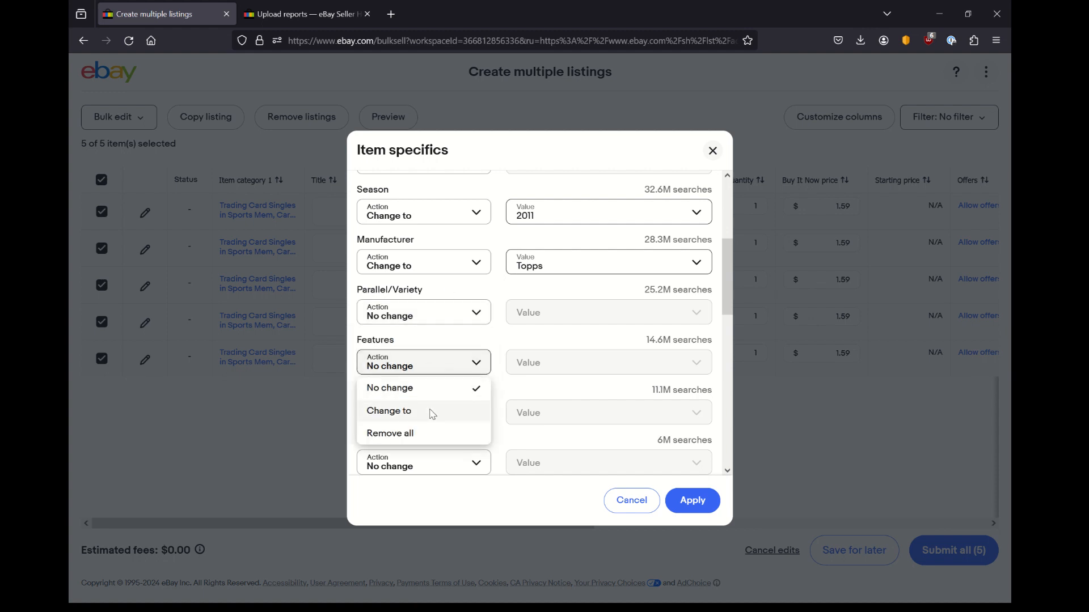
{"action": "left_click", "coordinate": [389, 411]}
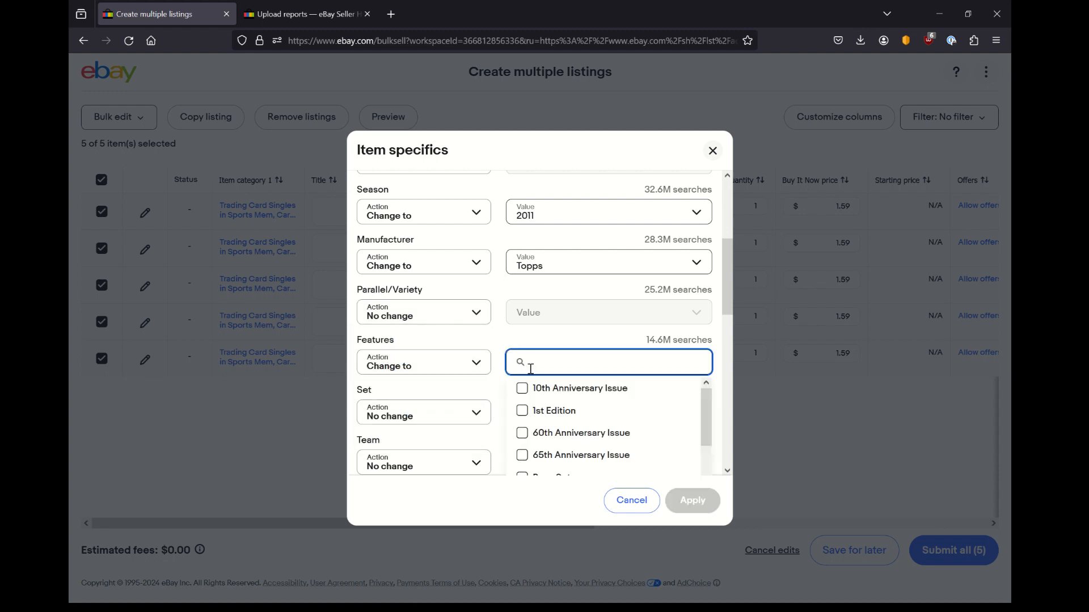
{"action": "type", "text": "base"}
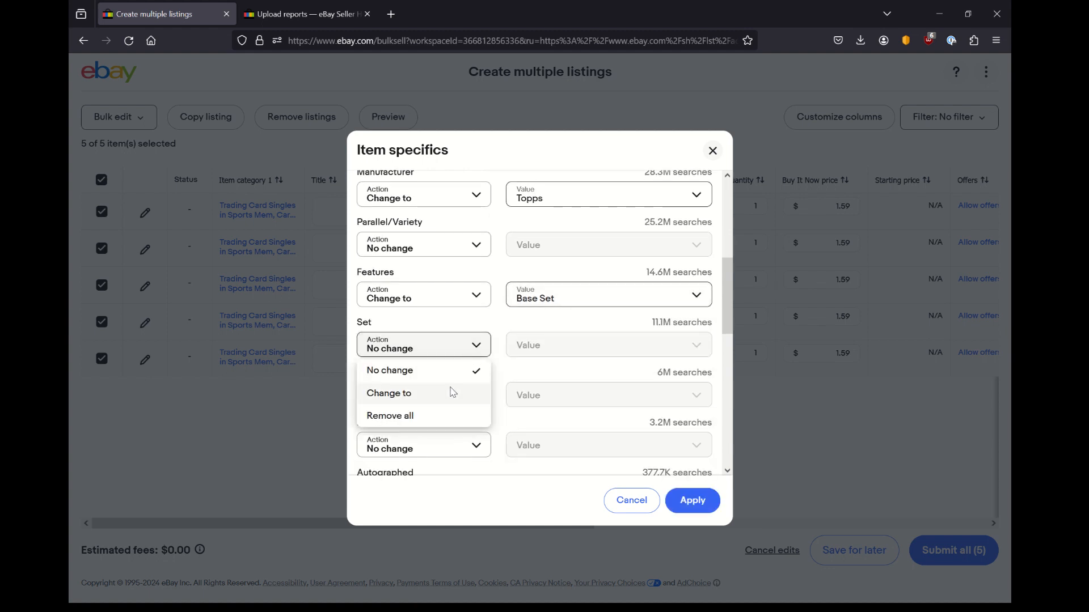
{"action": "left_click", "coordinate": [389, 394]}
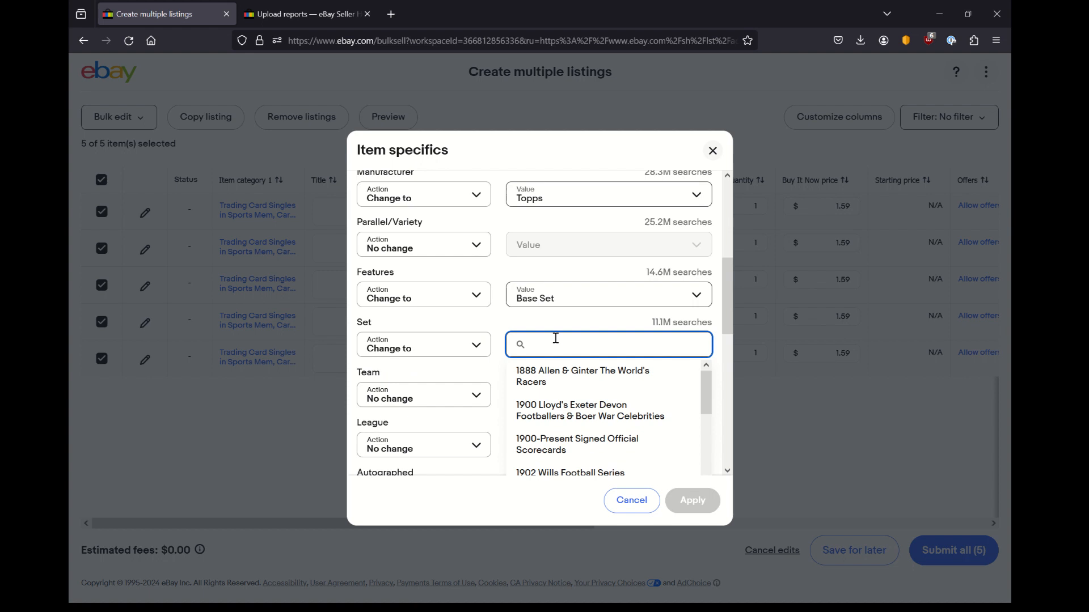
{"action": "type", "text": "2011 Topps Up"}
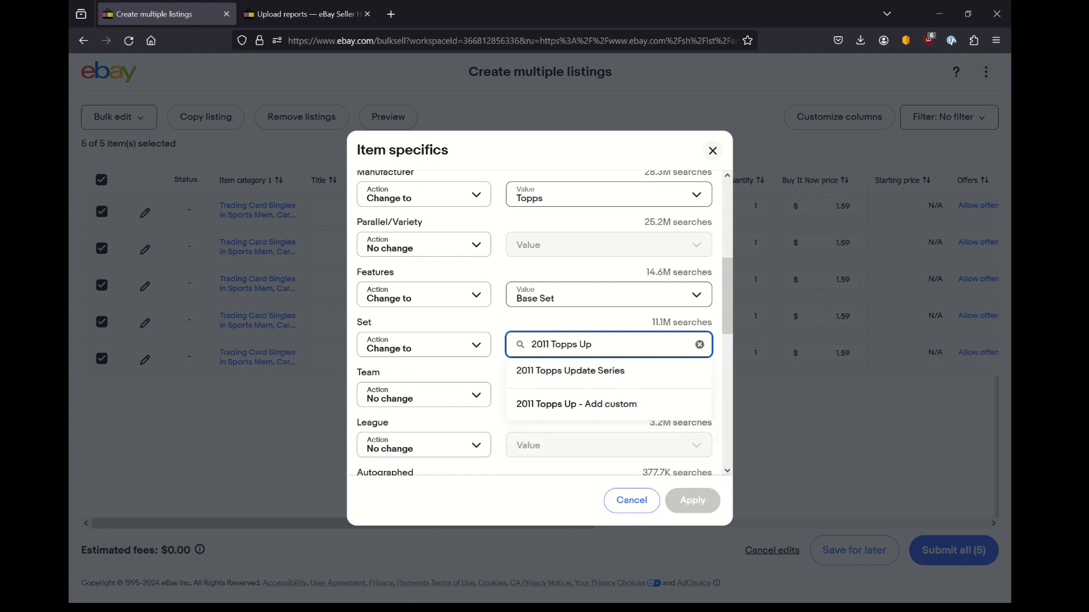
{"action": "type", "text": "date Series"}
{"action": "left_click", "coordinate": [609, 396]}
{"action": "type", "text": "card"}
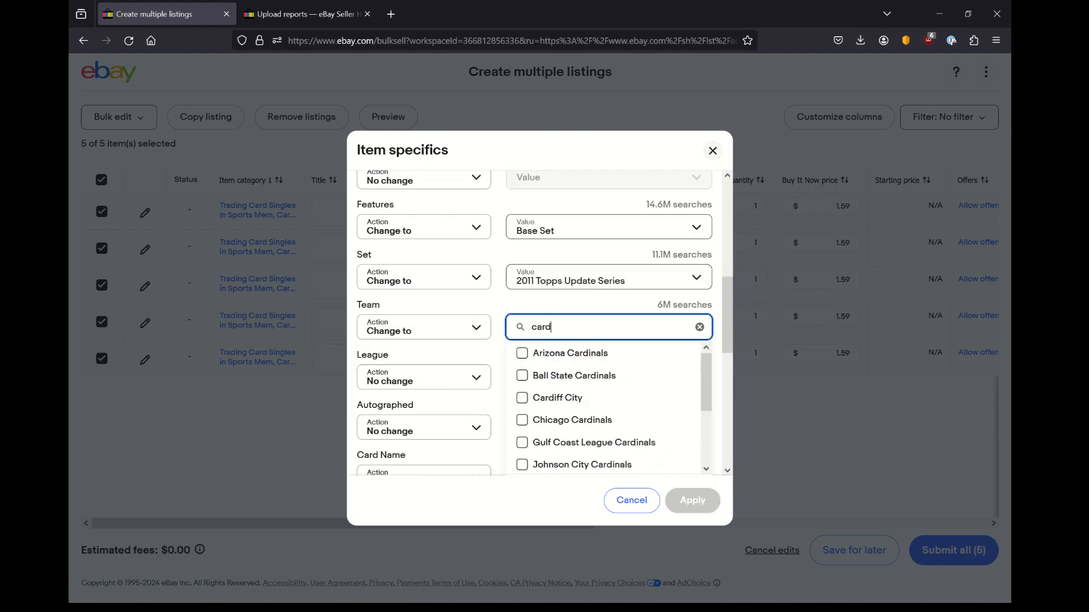
Set Team to St. Louis Cardinals and mark League for changing
{"action": "scroll", "scroll_direction": "down", "scroll_amount": 3}
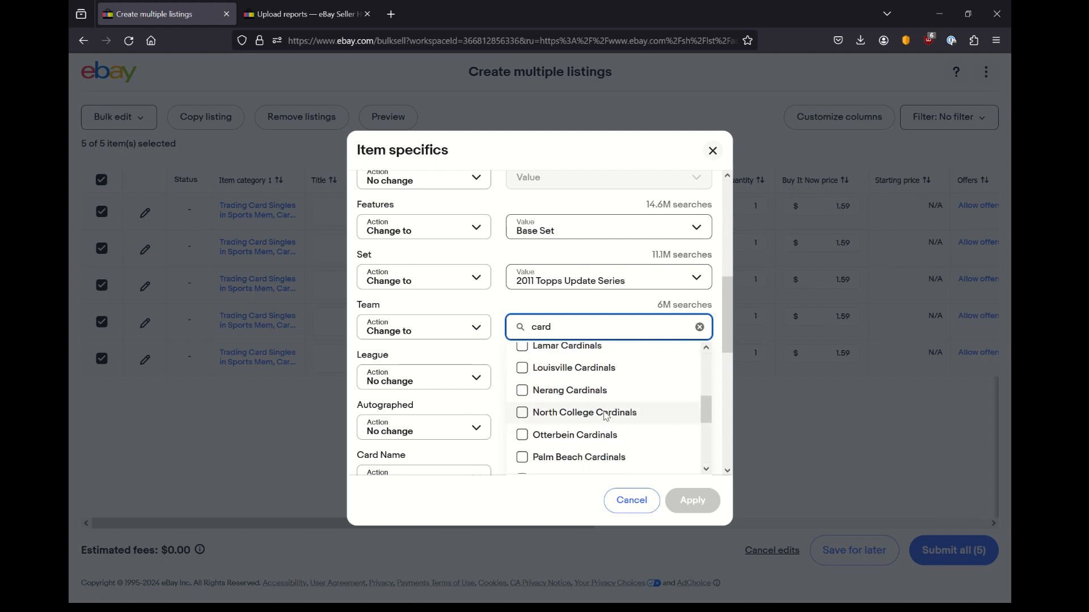
{"action": "left_click", "coordinate": [522, 411]}
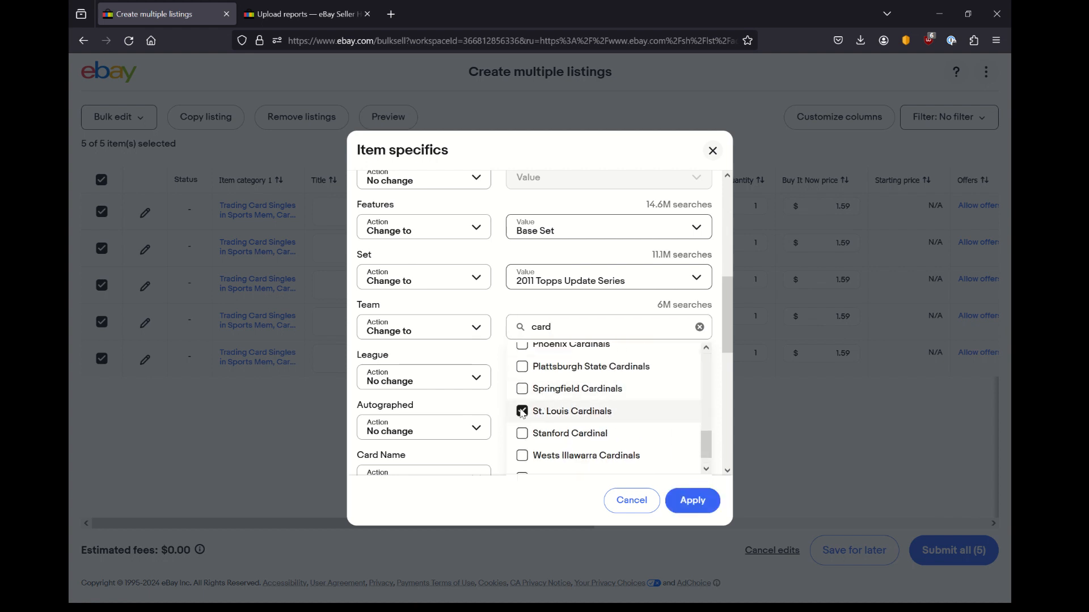
{"action": "left_click", "coordinate": [522, 410]}
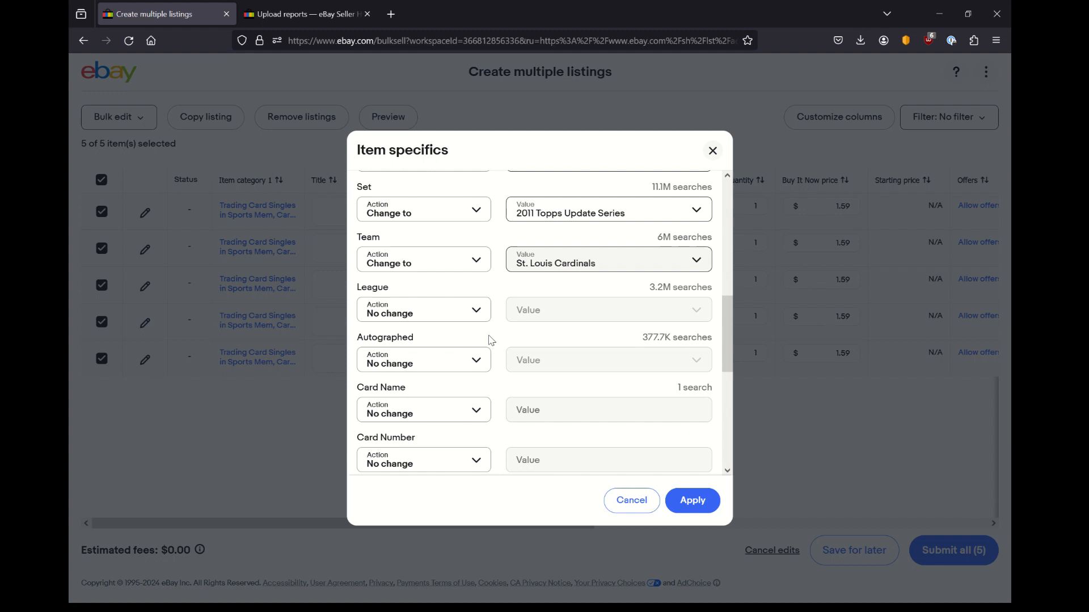
{"action": "left_click", "coordinate": [424, 309]}
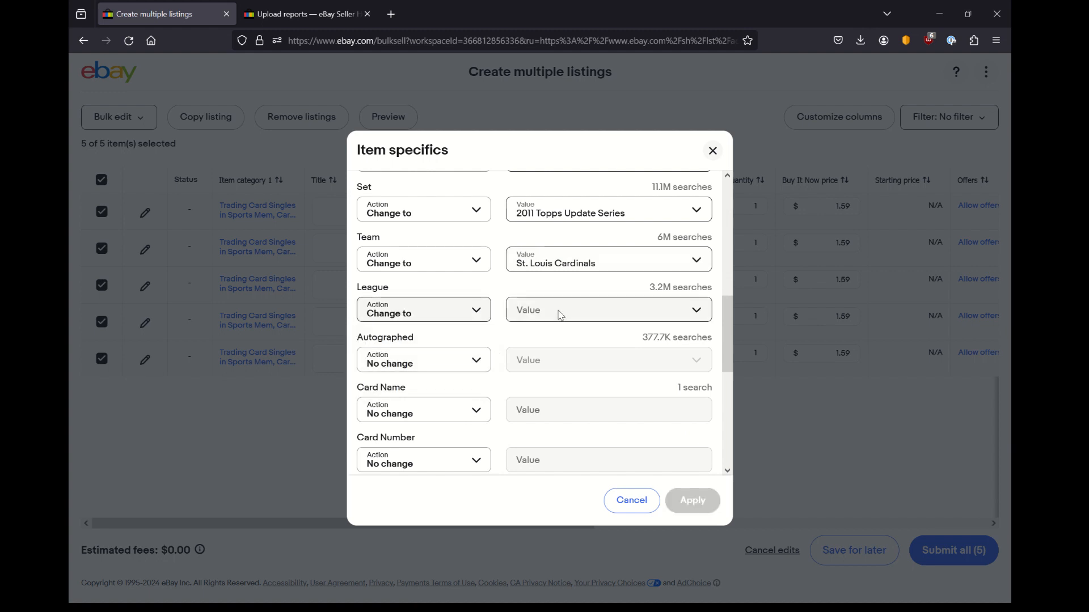
Set League to Major League (MLB) from the searched league list
{"action": "left_click", "coordinate": [608, 310]}
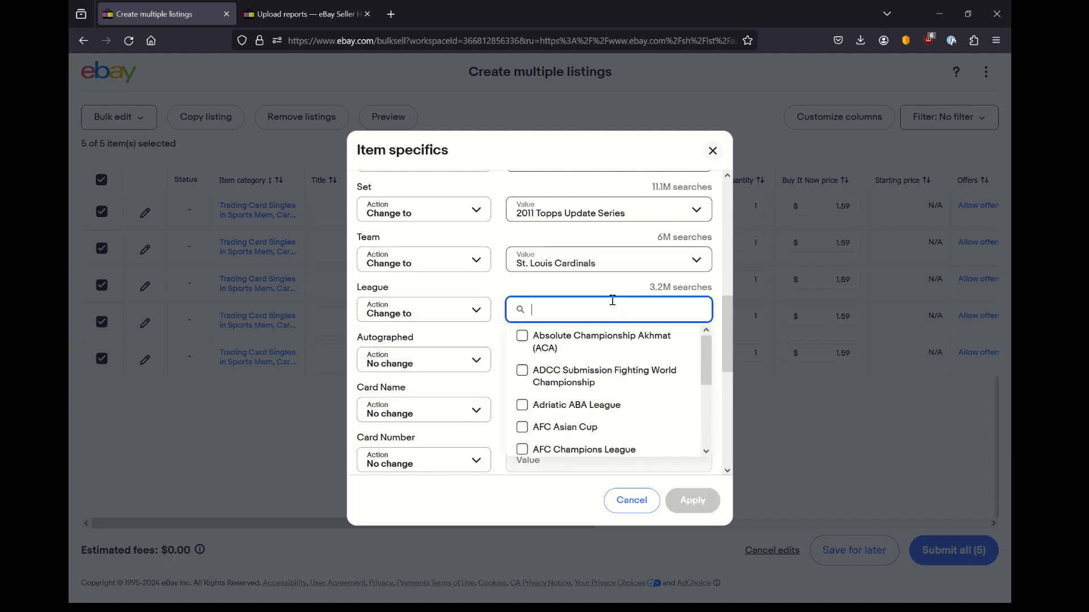
{"action": "type", "text": "major l"}
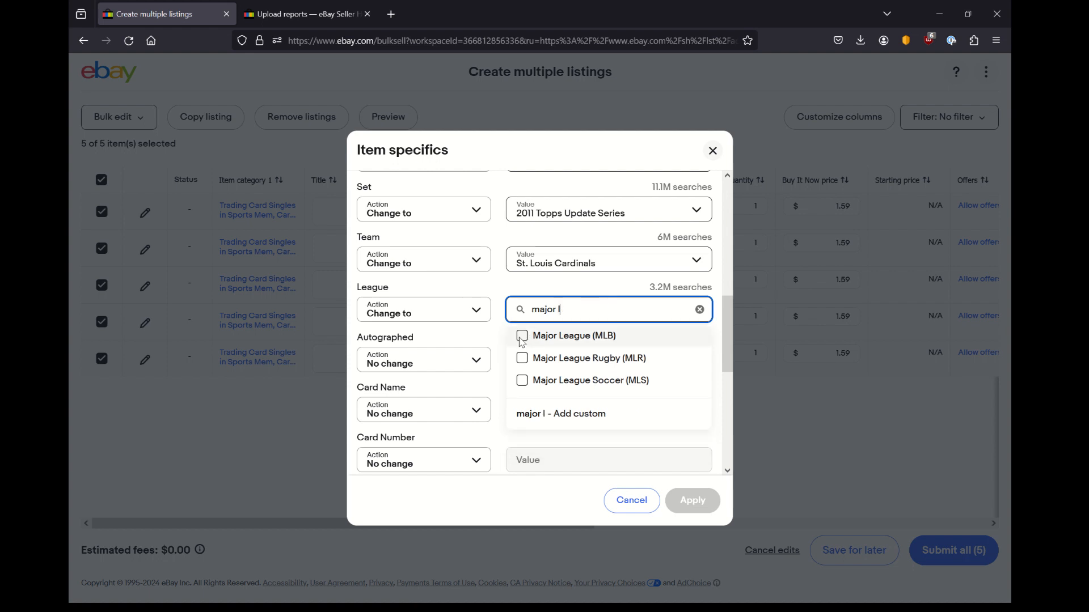
{"action": "scroll", "scroll_direction": "down", "scroll_amount": 3}
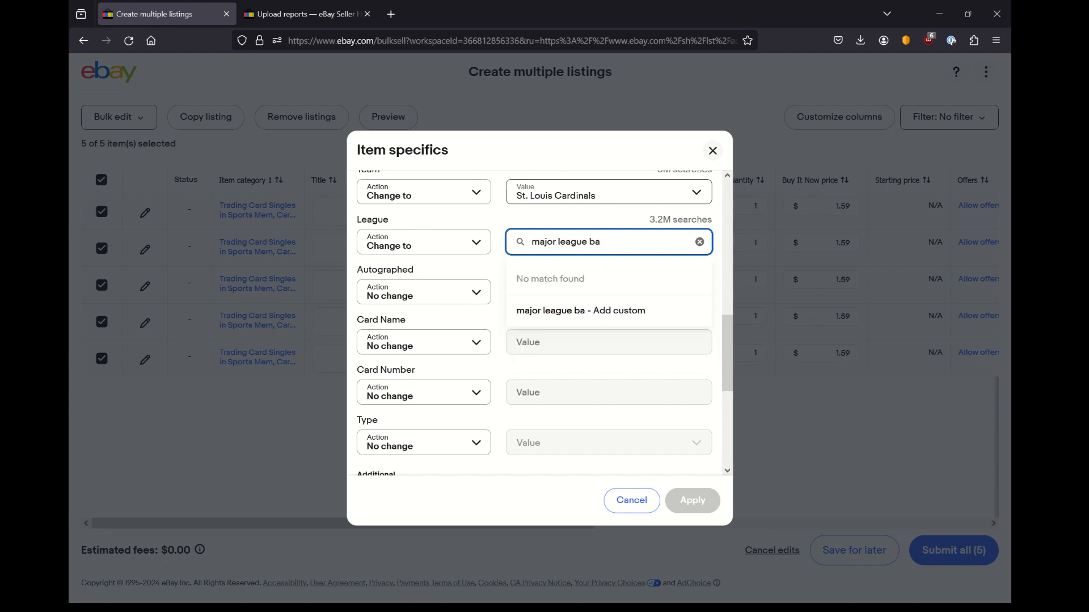
{"action": "key", "text": "BackSpace"}
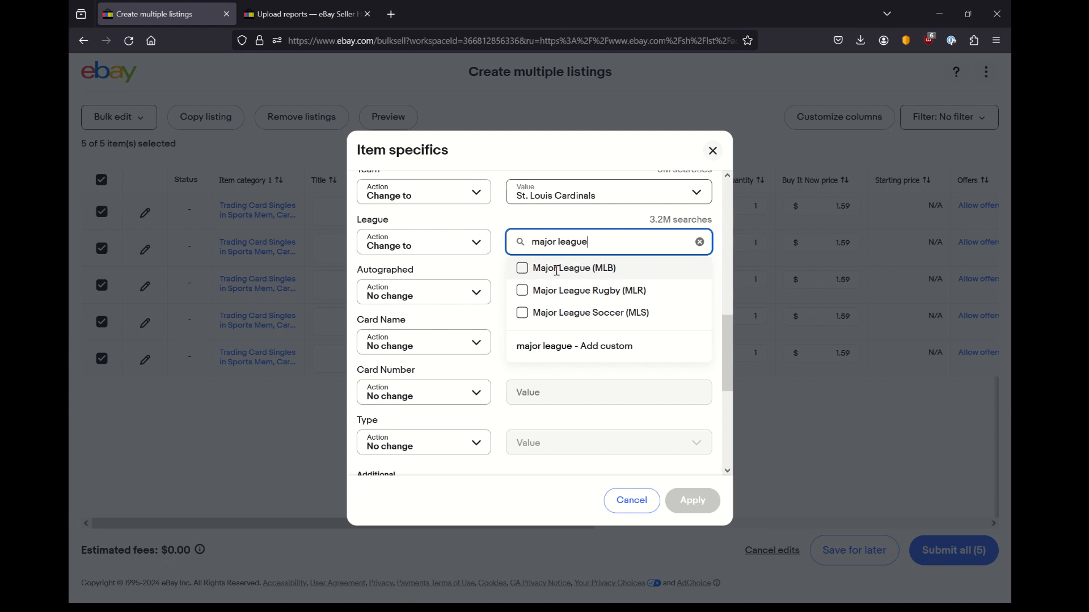
{"action": "left_click", "coordinate": [522, 268]}
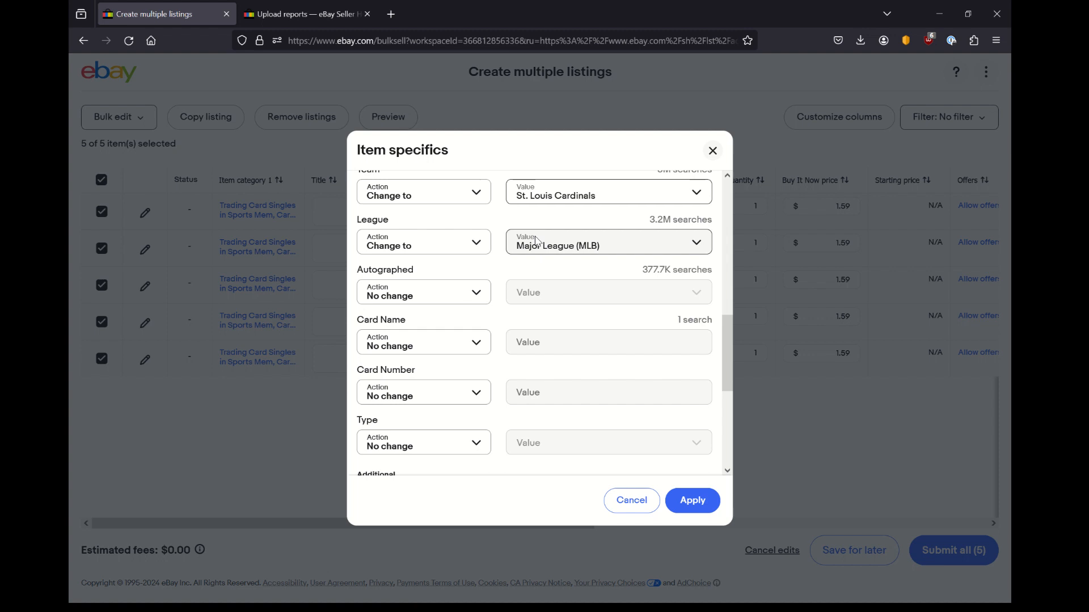
Set Autographed to No and Card Name to Baseball Card
{"action": "left_click", "coordinate": [421, 242]}
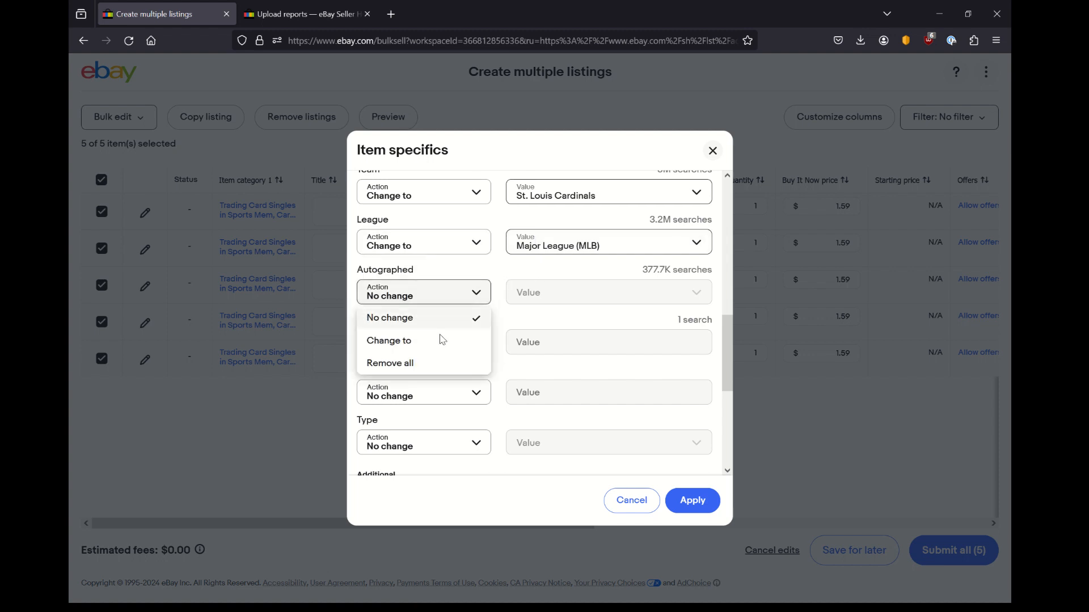
{"action": "left_click", "coordinate": [389, 340]}
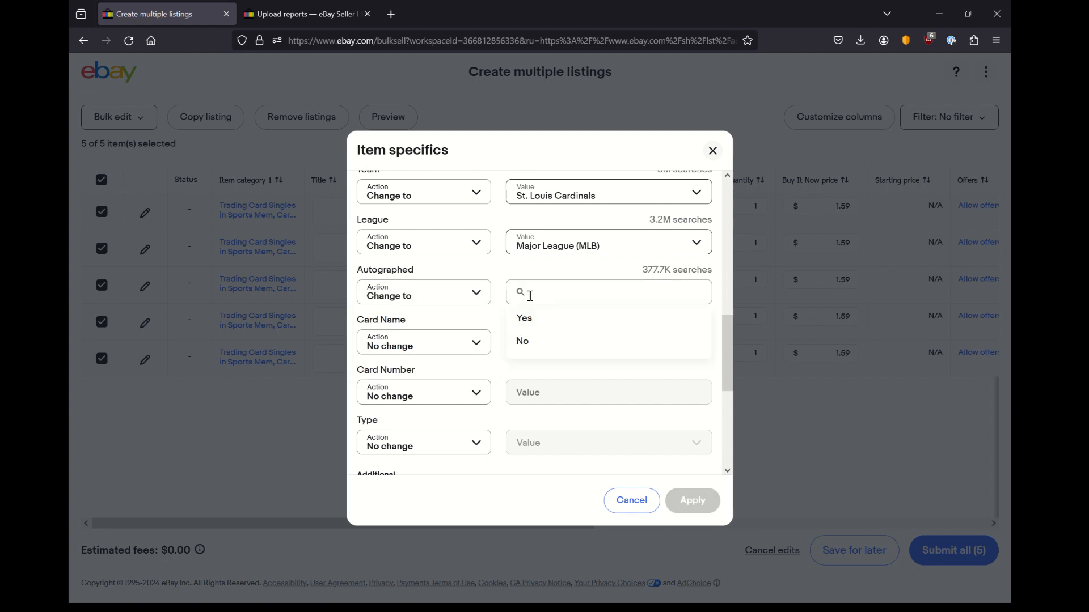
{"action": "left_click", "coordinate": [522, 341]}
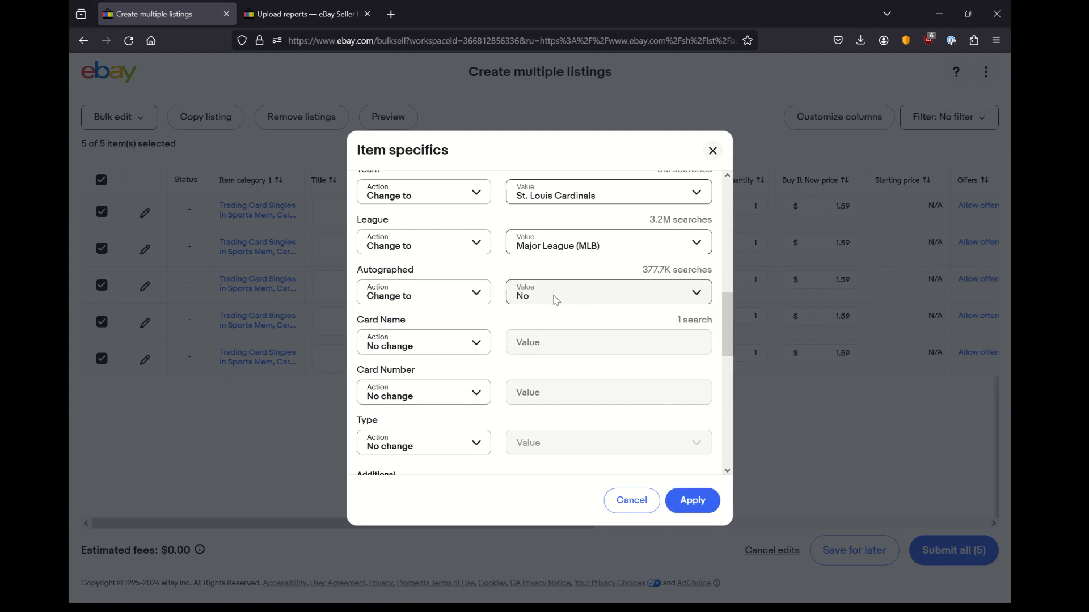
{"action": "mouse_move", "coordinate": [521, 327]}
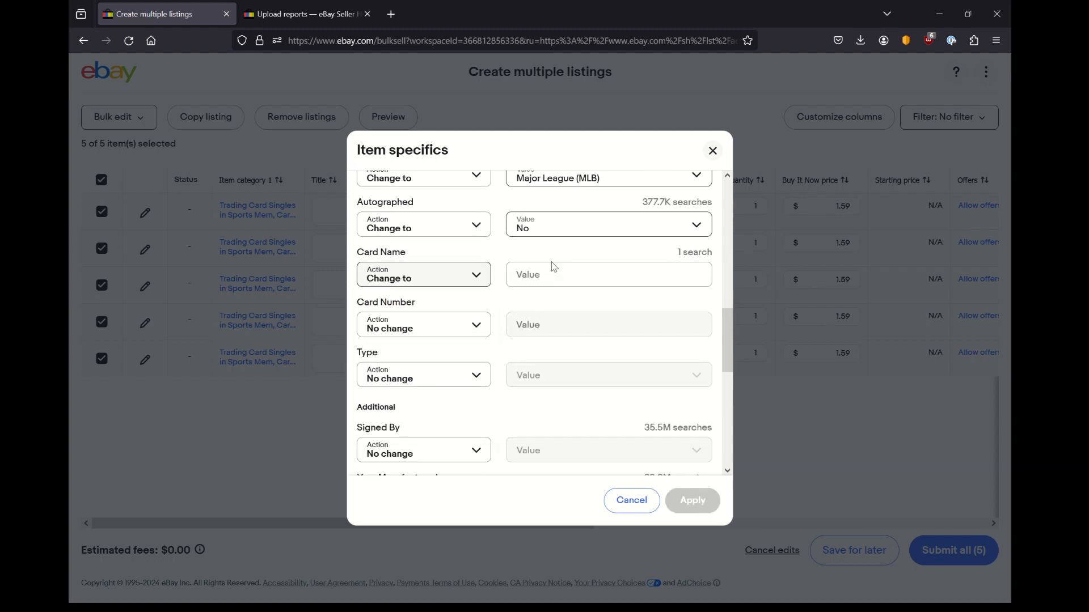
{"action": "type", "text": "Baseball Card"}
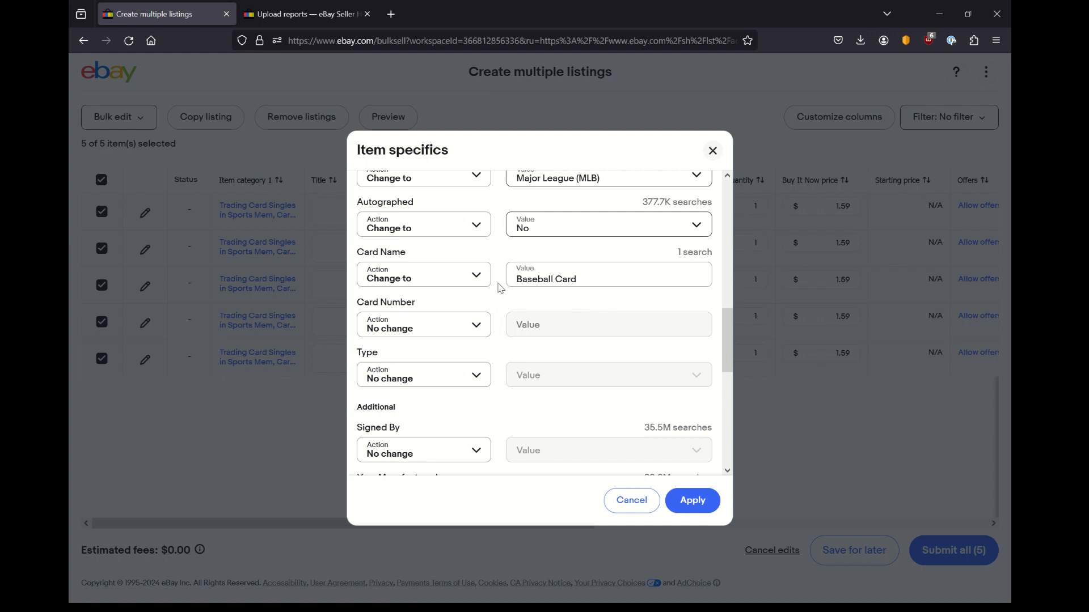
{"action": "scroll", "scroll_direction": "down", "scroll_amount": 3}
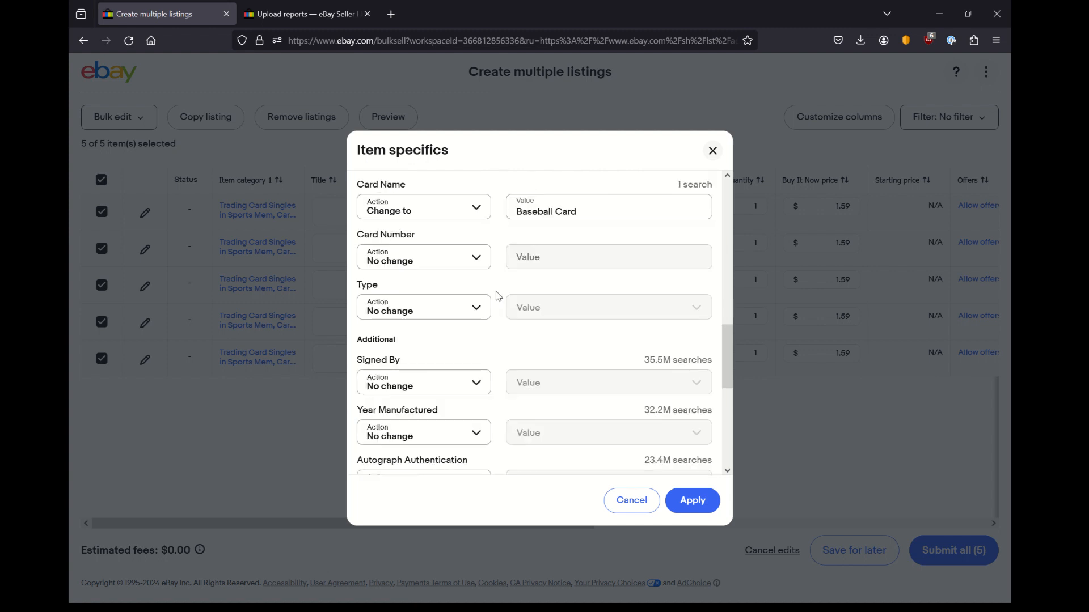
{"action": "mouse_move", "coordinate": [491, 282]}
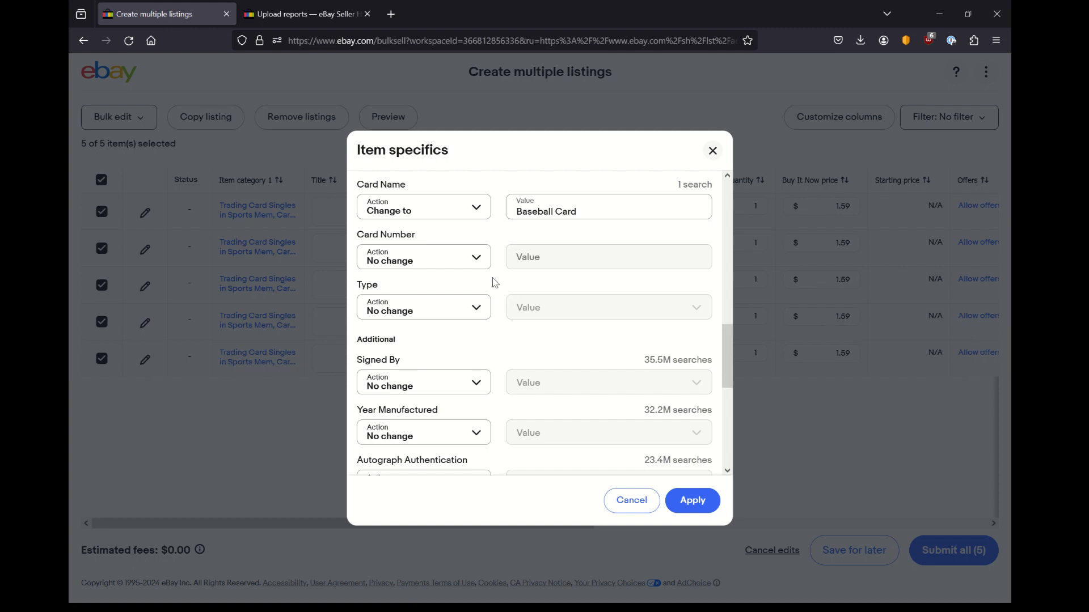
Set Type to Sports Trading Card and apply the item specifics to all listings
{"action": "left_click", "coordinate": [423, 308]}
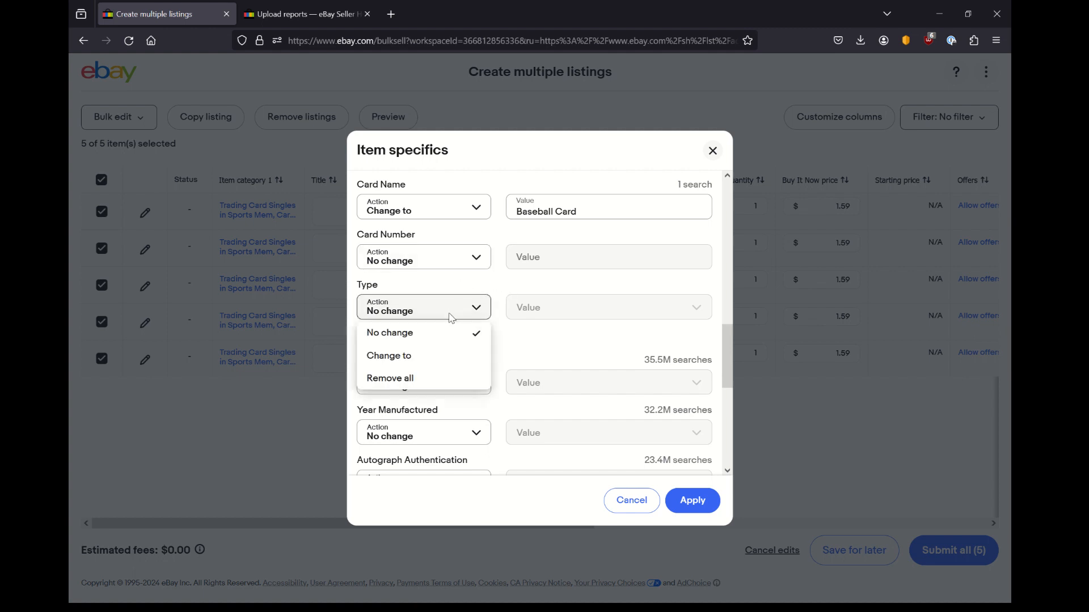
{"action": "left_click", "coordinate": [389, 355]}
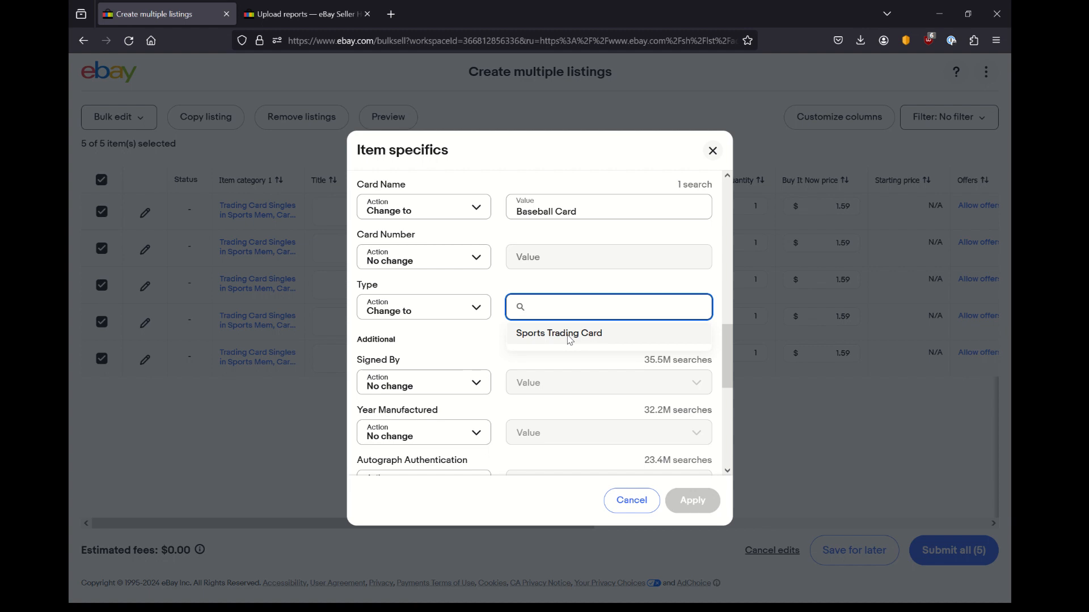
{"action": "left_click", "coordinate": [558, 332]}
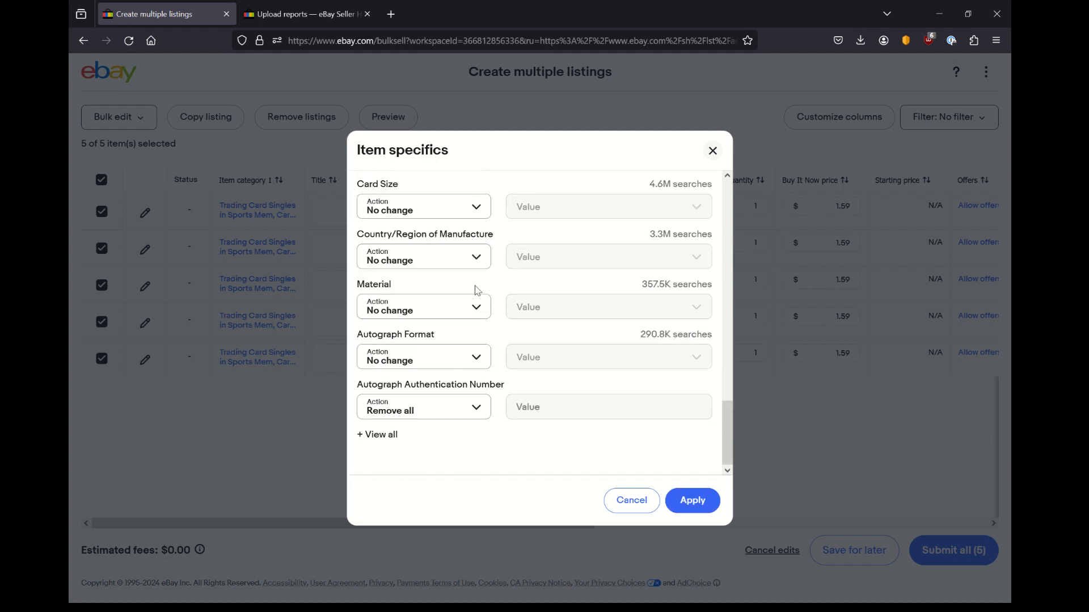
{"action": "left_click", "coordinate": [692, 500]}
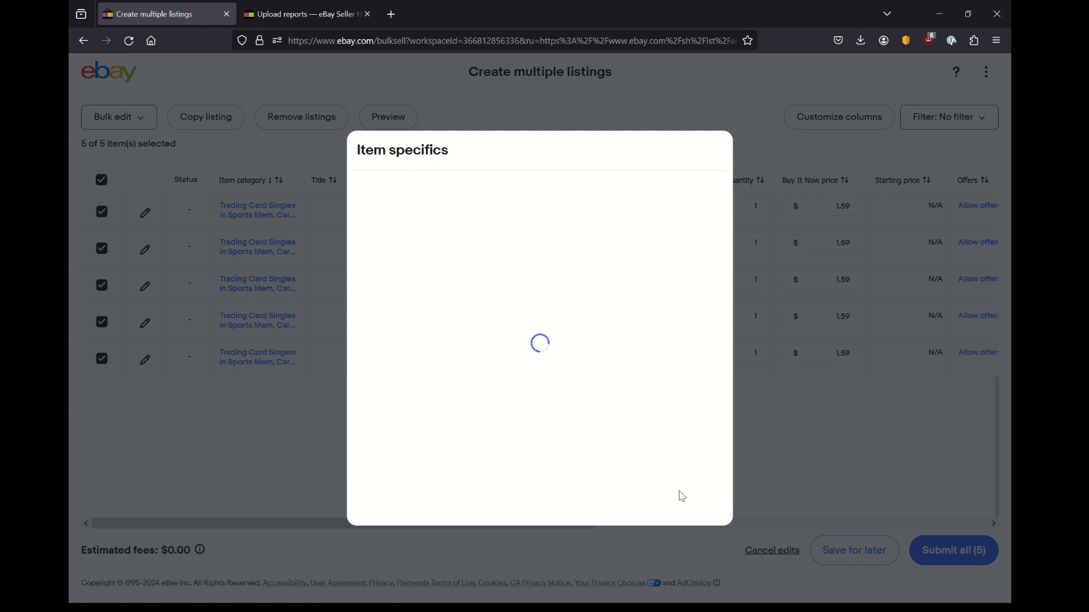
{"action": "left_click", "coordinate": [953, 550]}
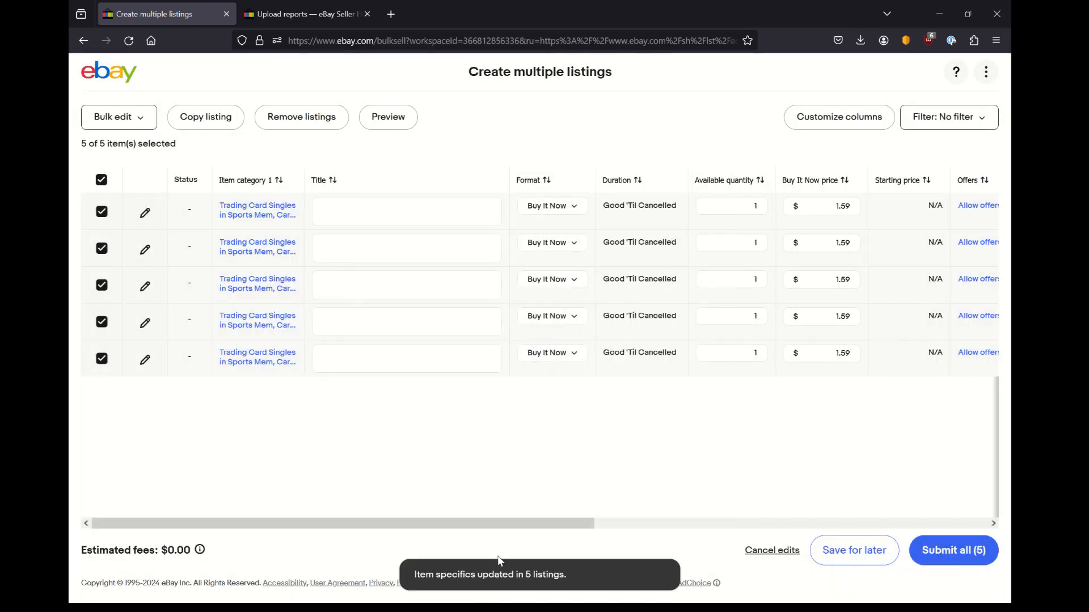
Check the Item specifics column in the table, then open the first listing for full editing
{"action": "scroll", "scroll_direction": "right", "scroll_amount": 3}
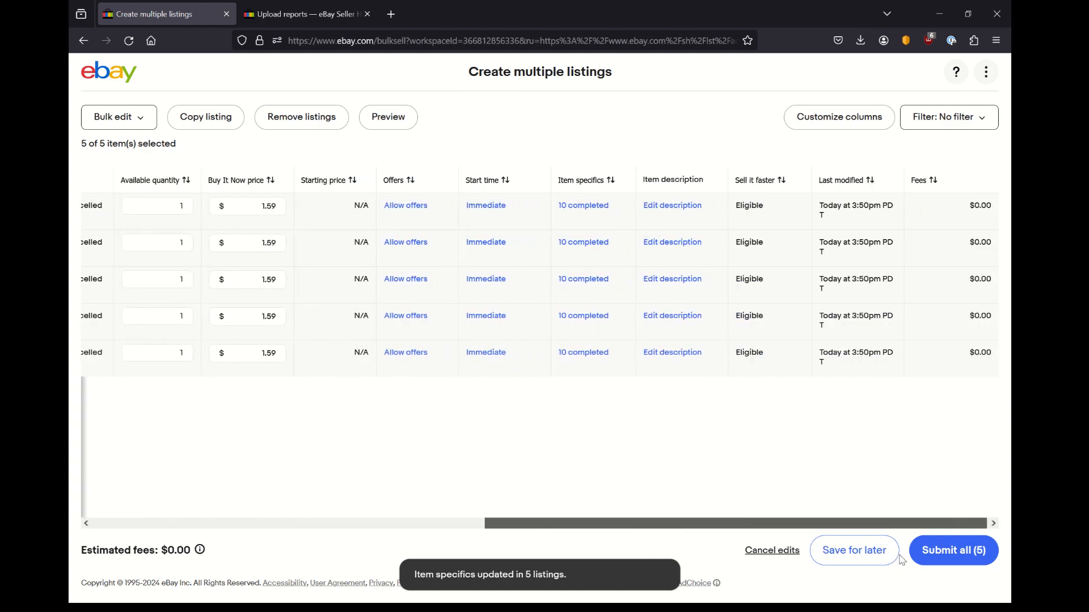
{"action": "scroll", "scroll_direction": "left", "scroll_amount": 3}
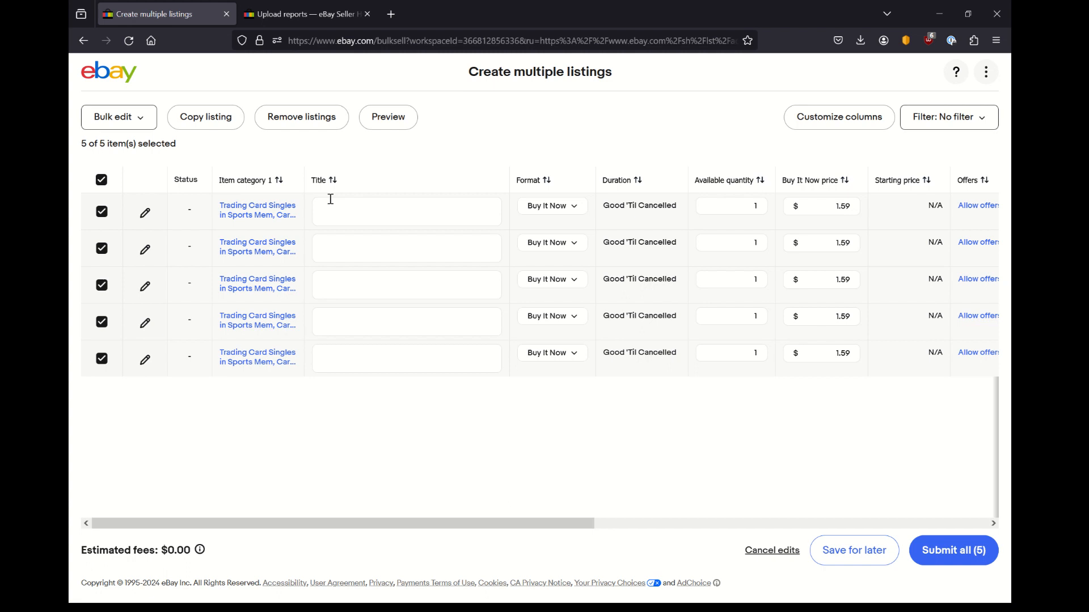
{"action": "mouse_move", "coordinate": [327, 197]}
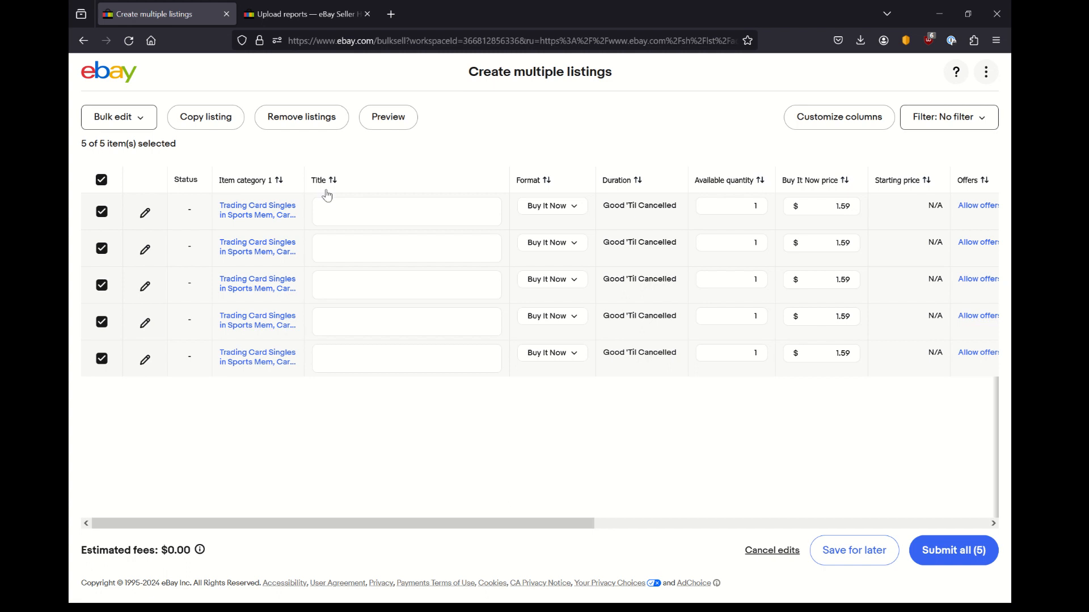
{"action": "mouse_move", "coordinate": [258, 210]}
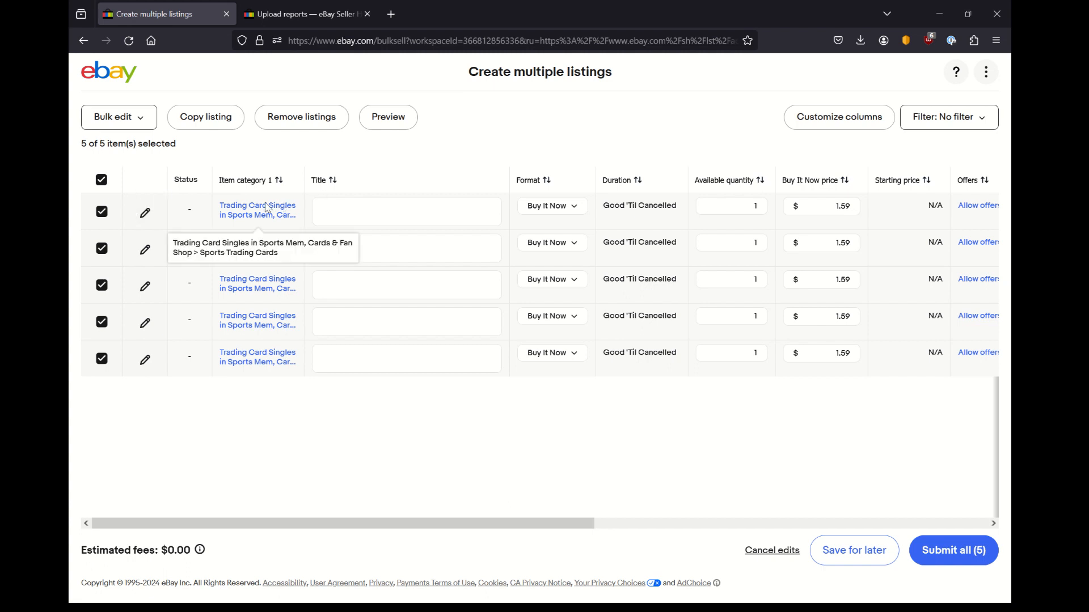
{"action": "left_click", "coordinate": [144, 212]}
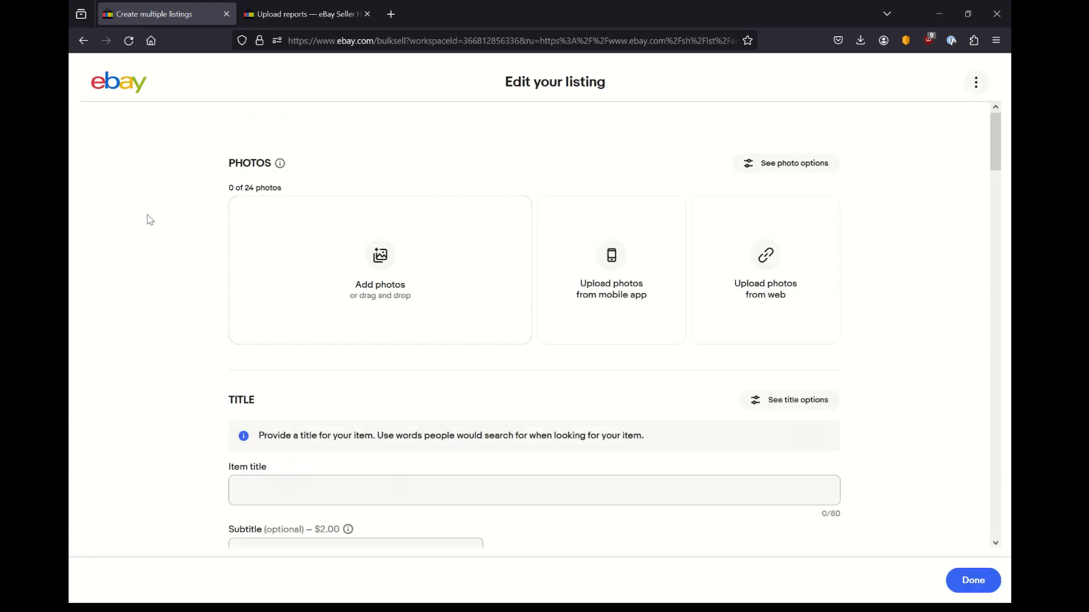
Enter the item title "Octavio Dotel 2011 Topps Update #US248 St. Louis Cardinals"
{"action": "left_click", "coordinate": [533, 490]}
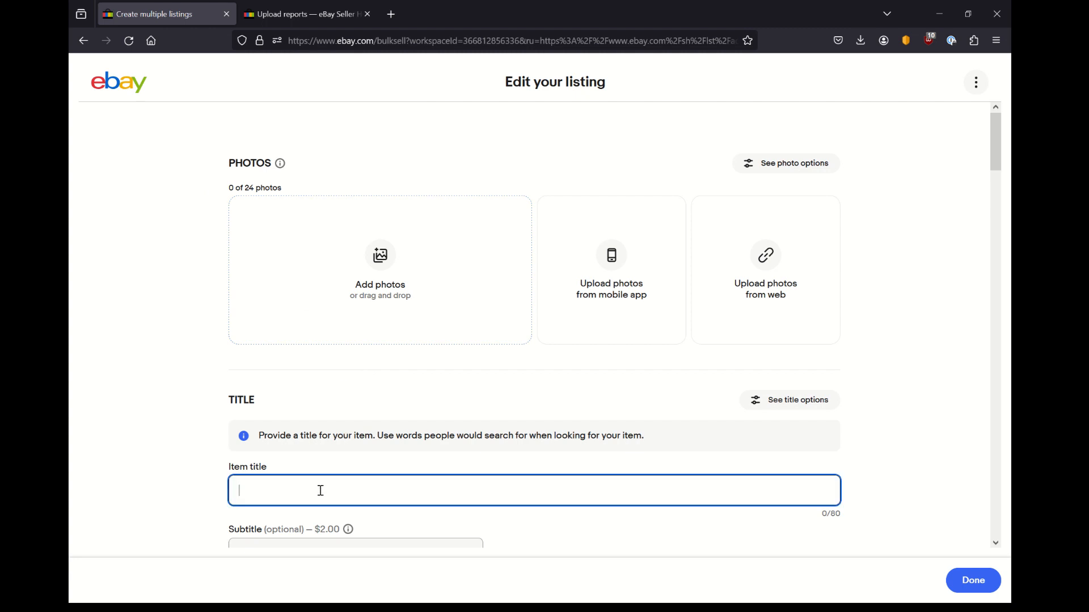
{"action": "type", "text": "Octavio Dot"}
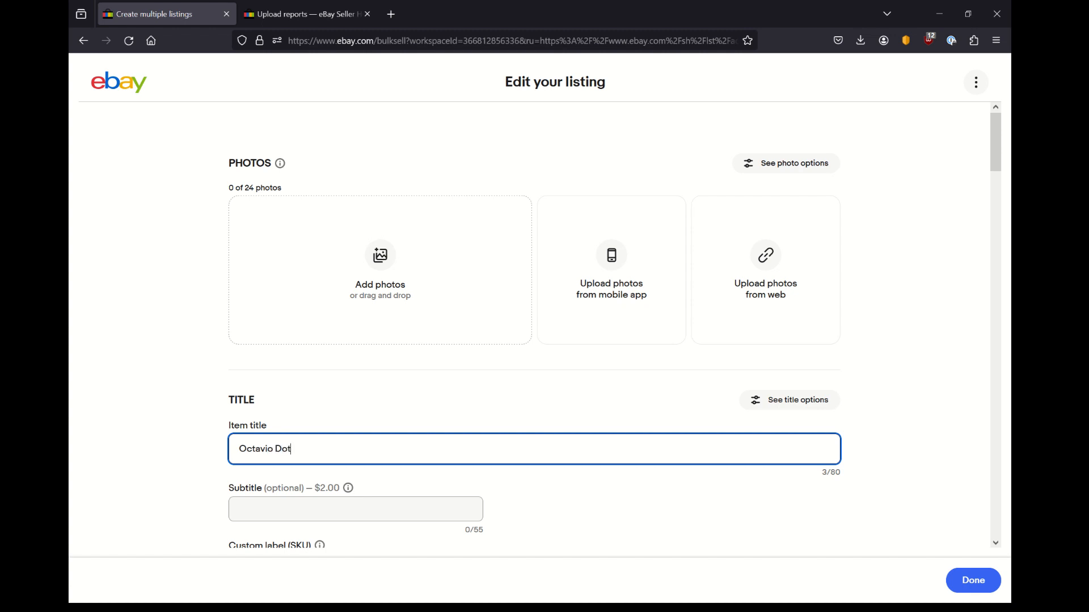
{"action": "type", "text": "el 2011 Topps U"}
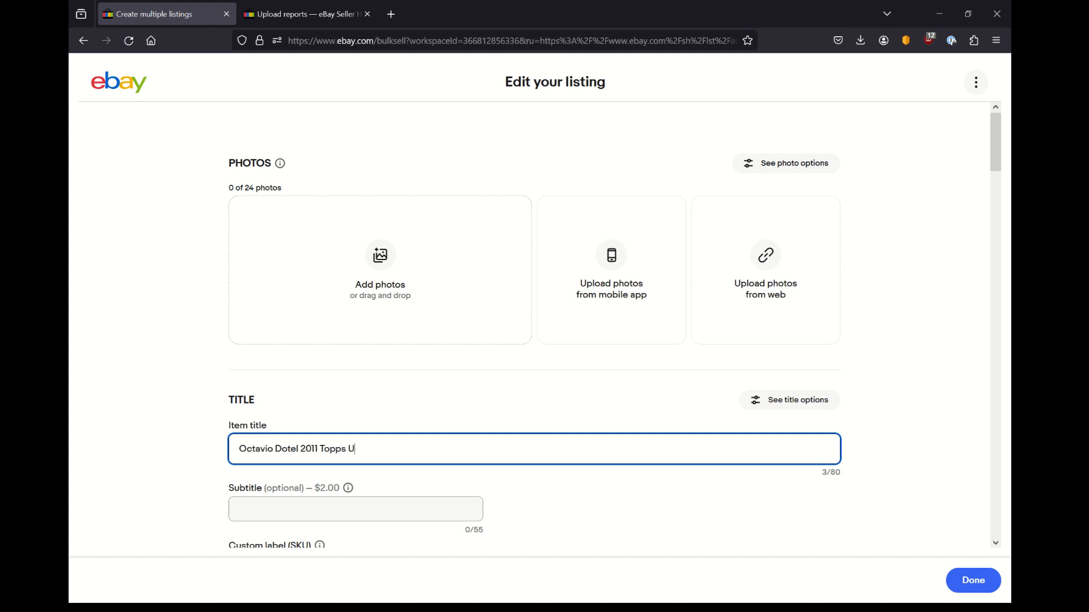
{"action": "type", "text": "pdate"}
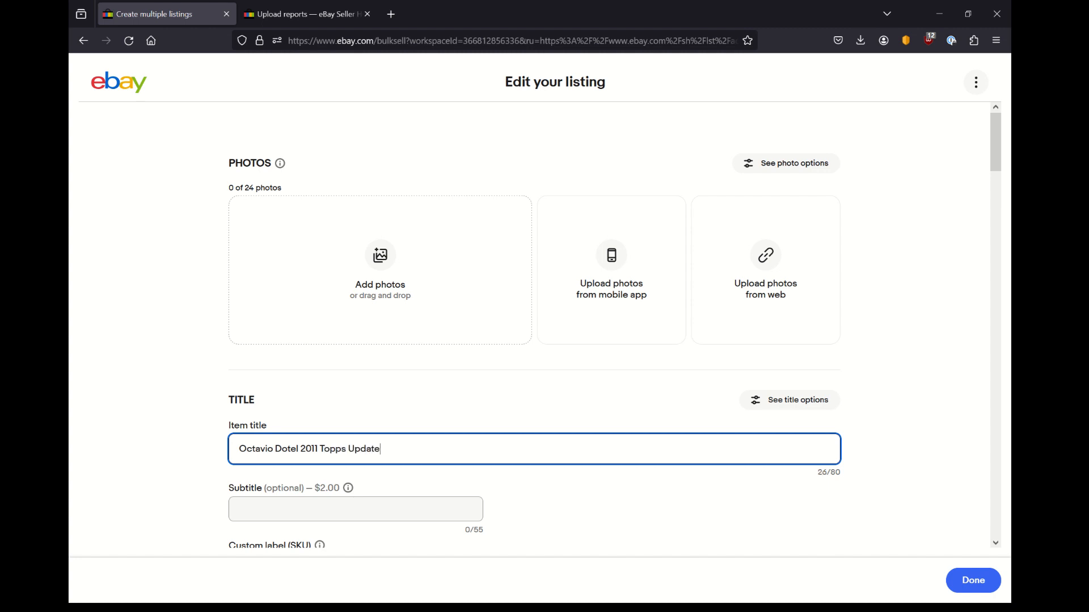
{"action": "type", "text": "#US24"}
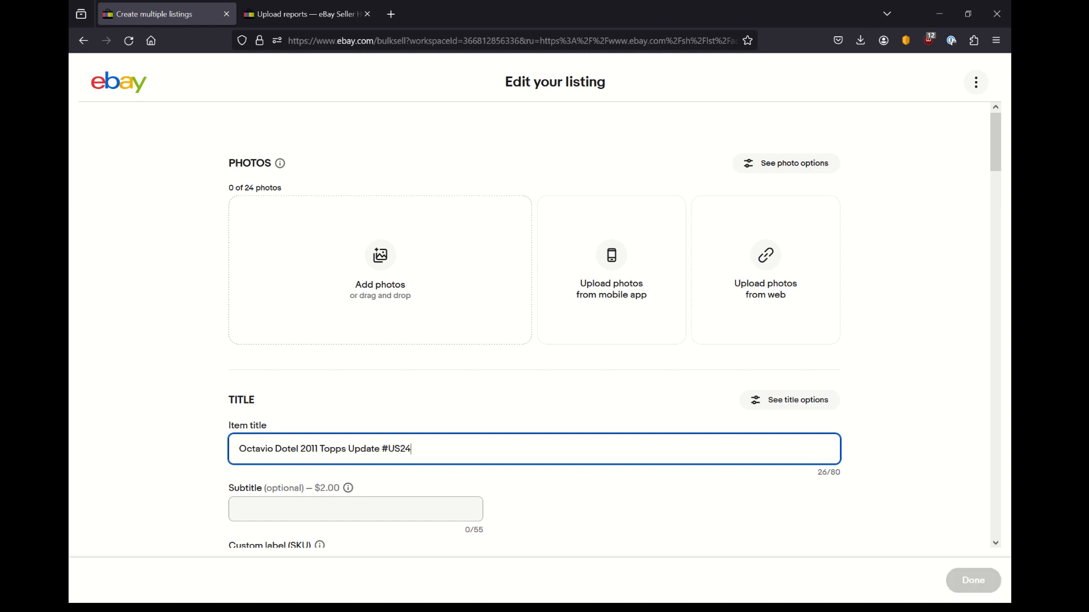
{"action": "type", "text": "8 S"}
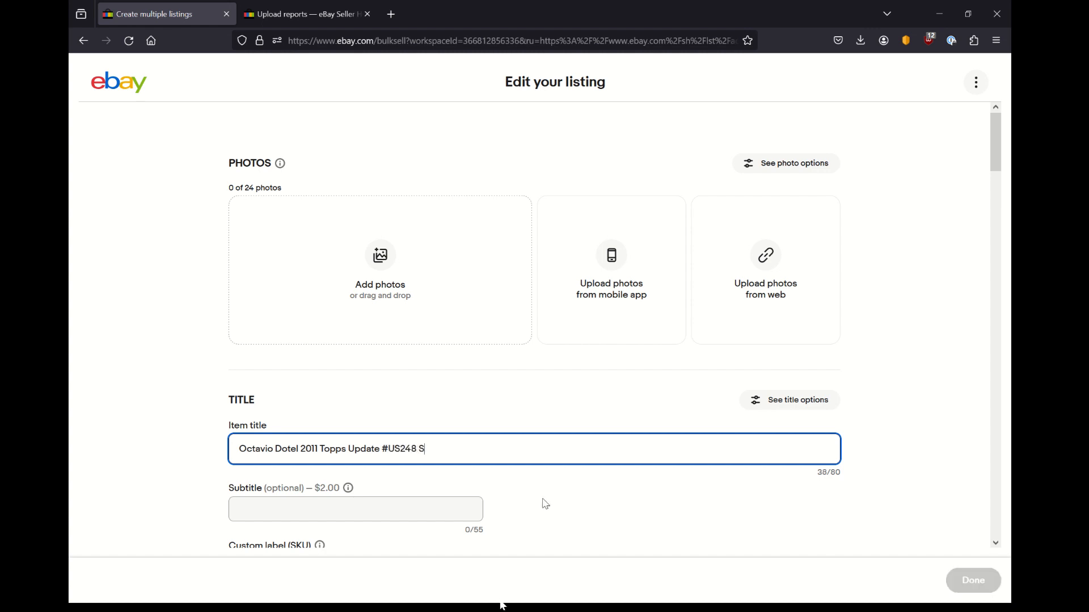
{"action": "type", "text": "t. Louis"}
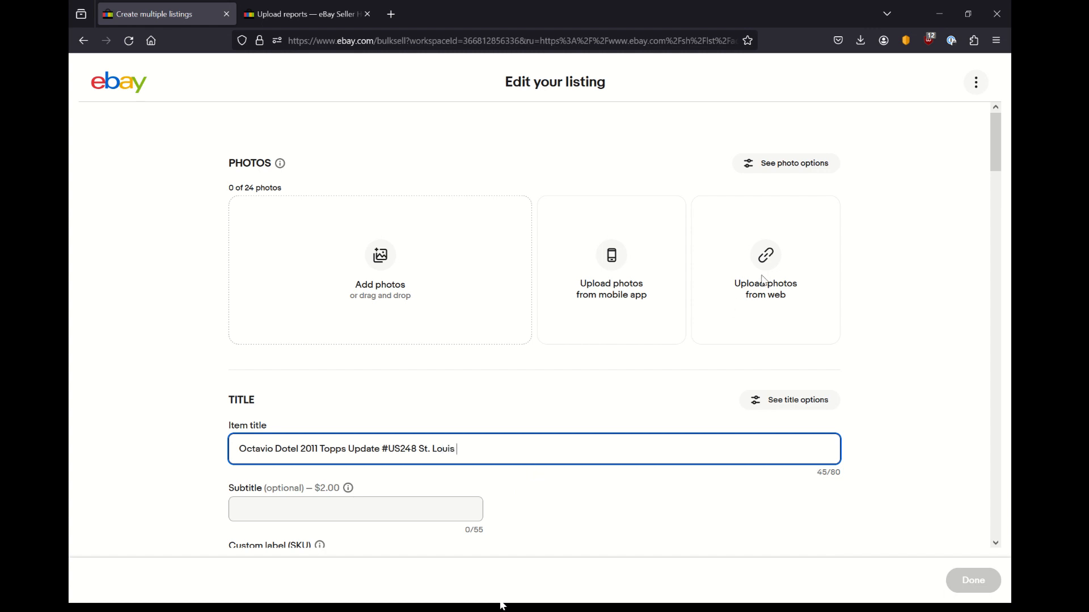
{"action": "type", "text": "Card"}
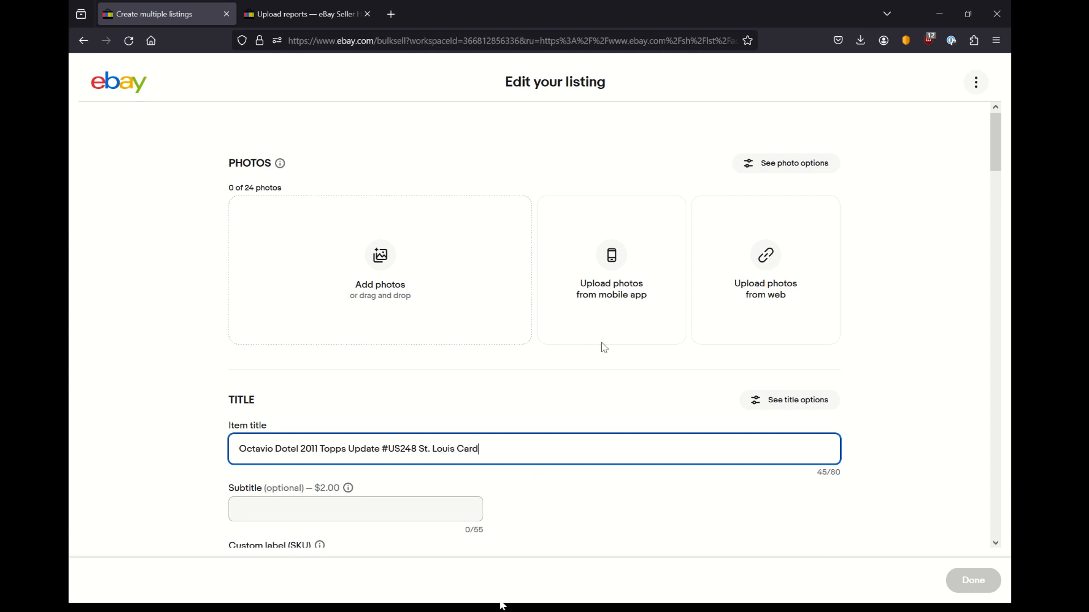
{"action": "type", "text": "inals"}
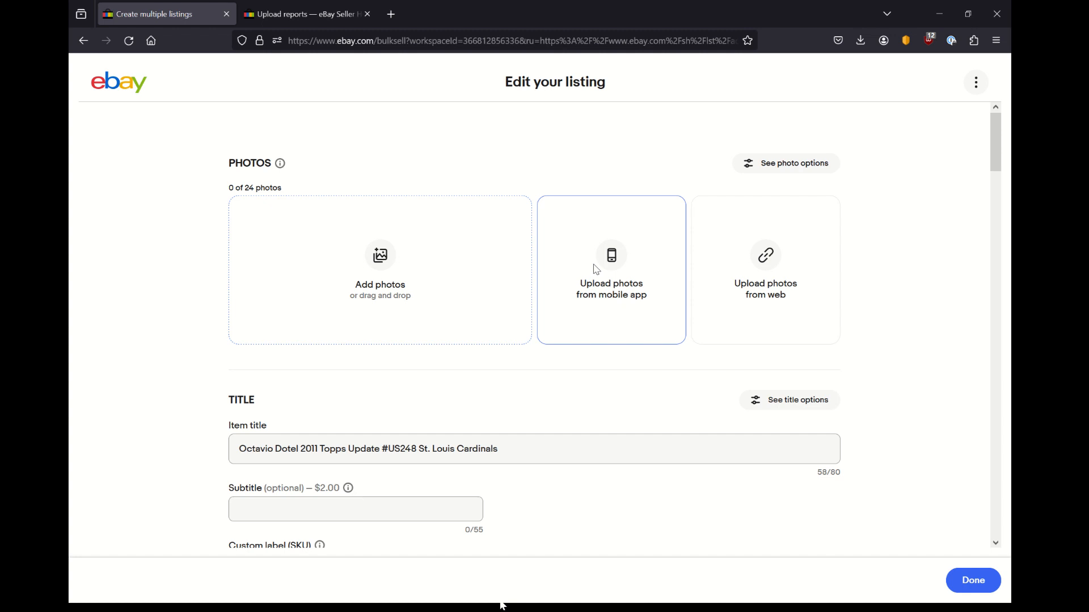
{"action": "mouse_move", "coordinate": [764, 261]}
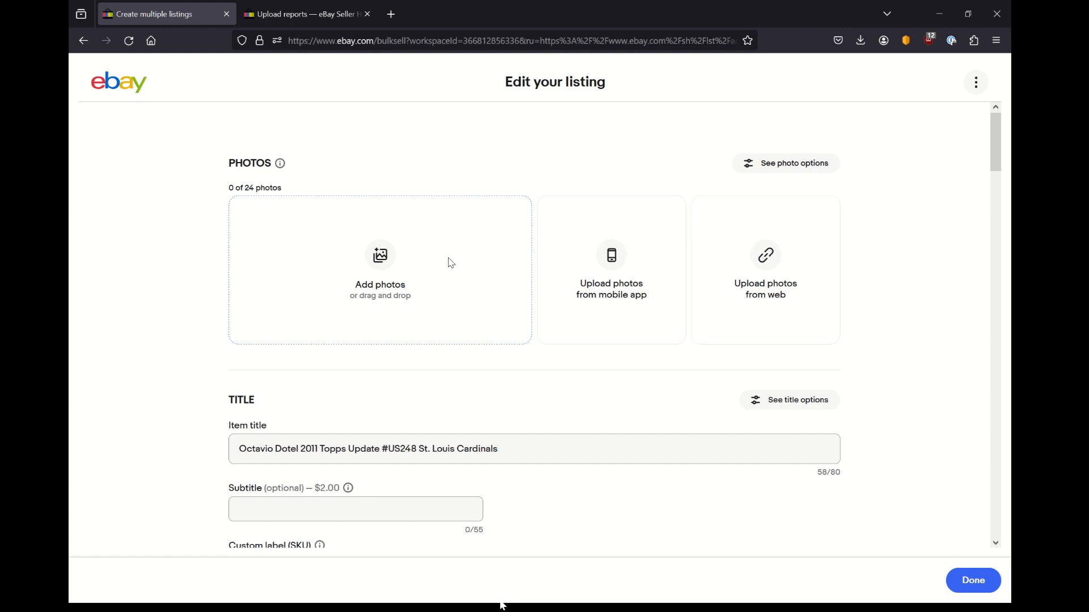
{"action": "mouse_move", "coordinate": [387, 257]}
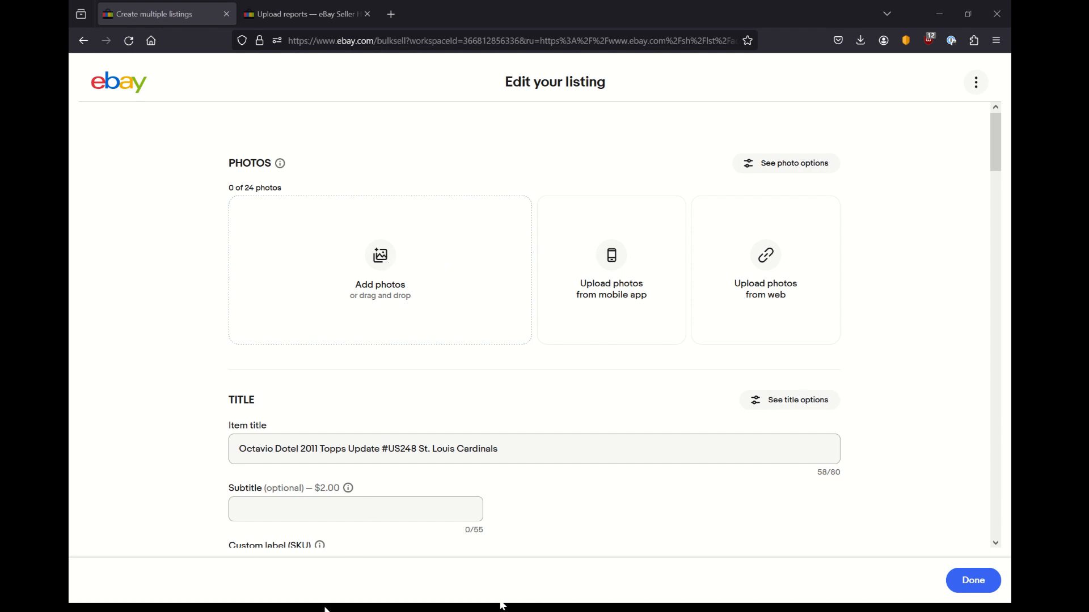
{"action": "mouse_move", "coordinate": [689, 277]}
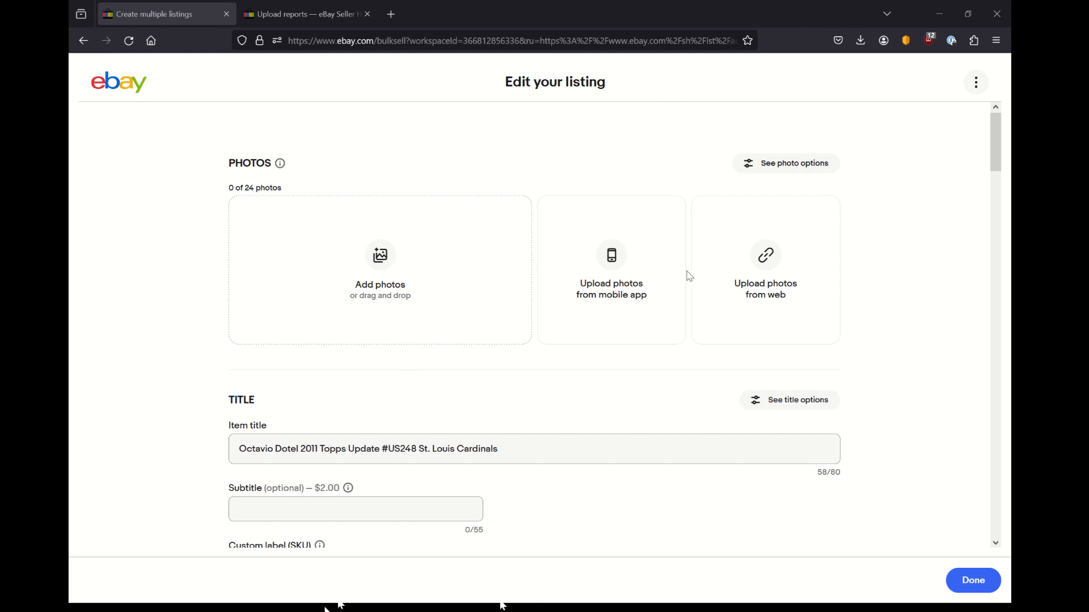
{"action": "mouse_move", "coordinate": [763, 265]}
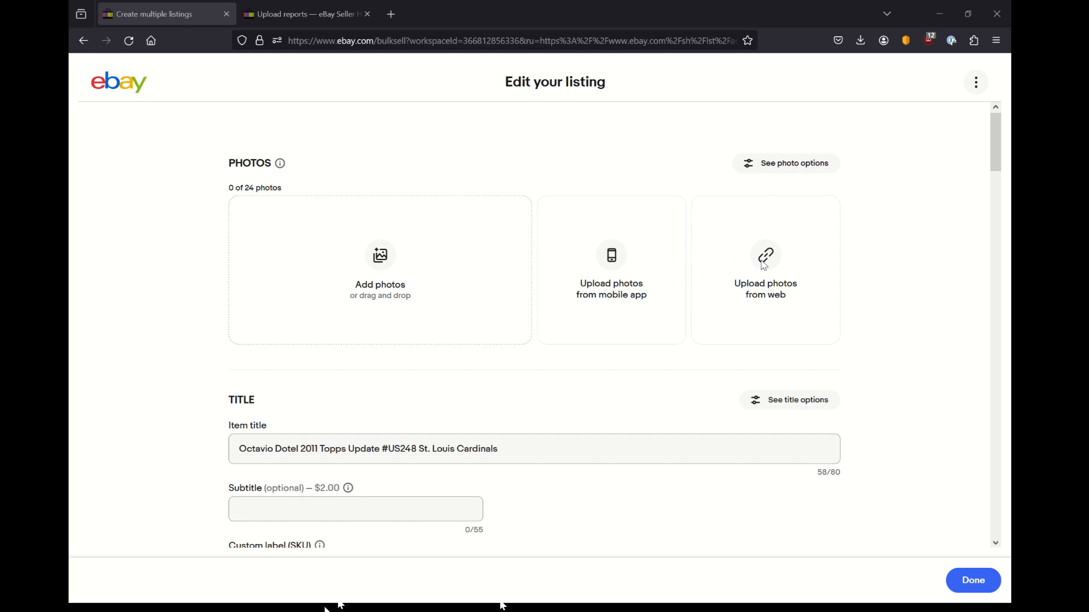
{"action": "mouse_move", "coordinate": [484, 229]}
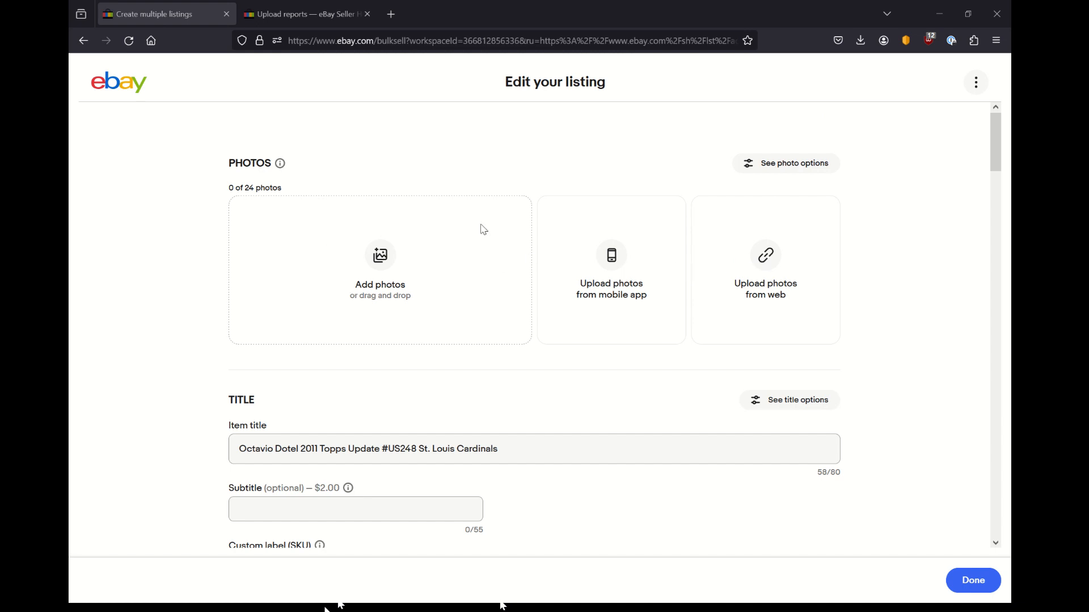
{"action": "mouse_move", "coordinate": [226, 142]}
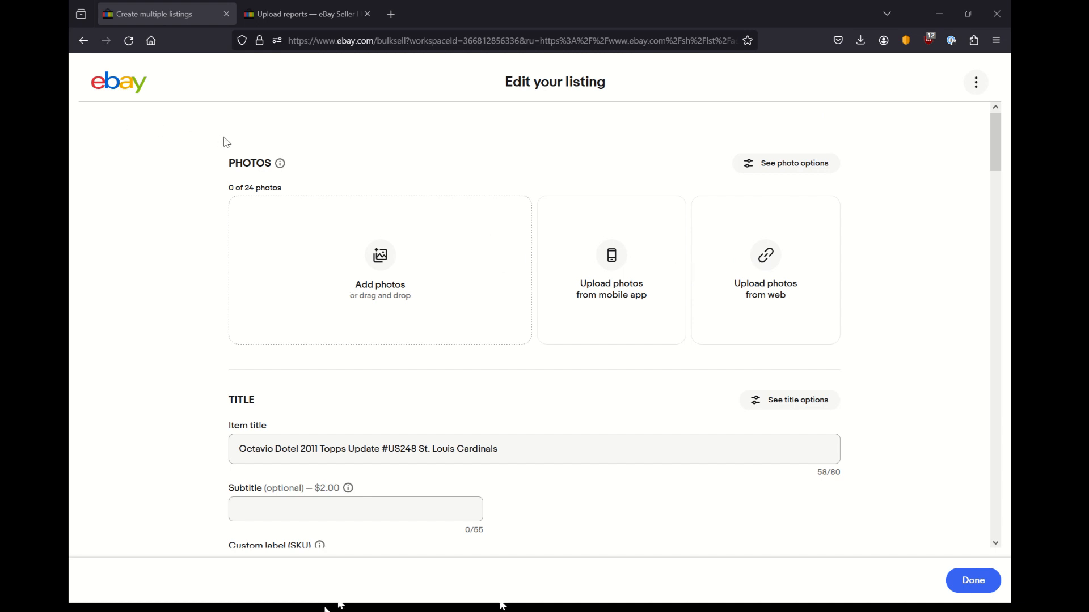
{"action": "mouse_move", "coordinate": [255, 238]}
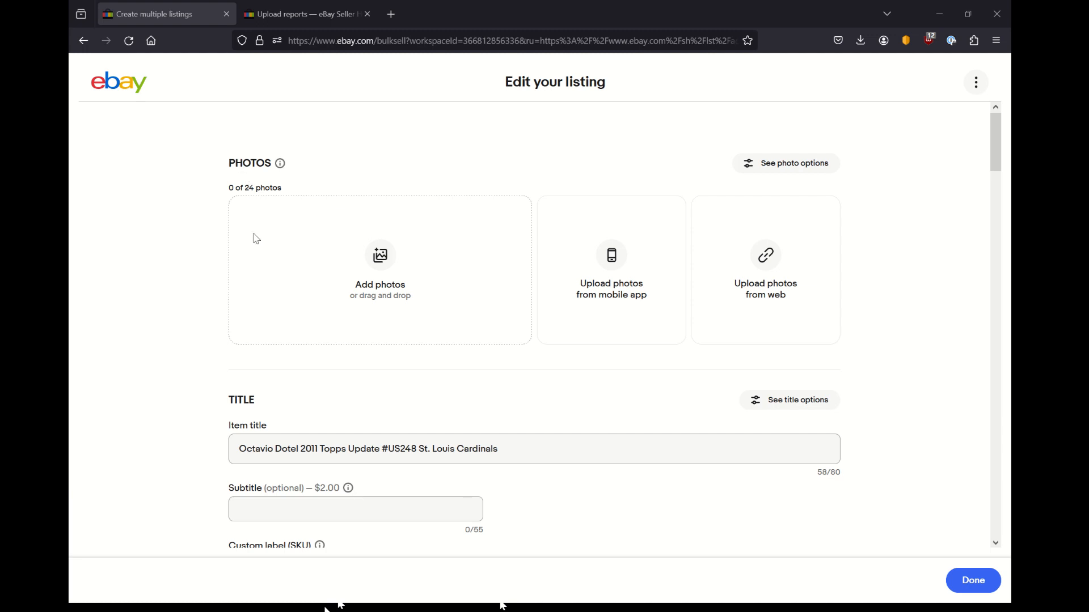
{"action": "mouse_move", "coordinate": [214, 107]}
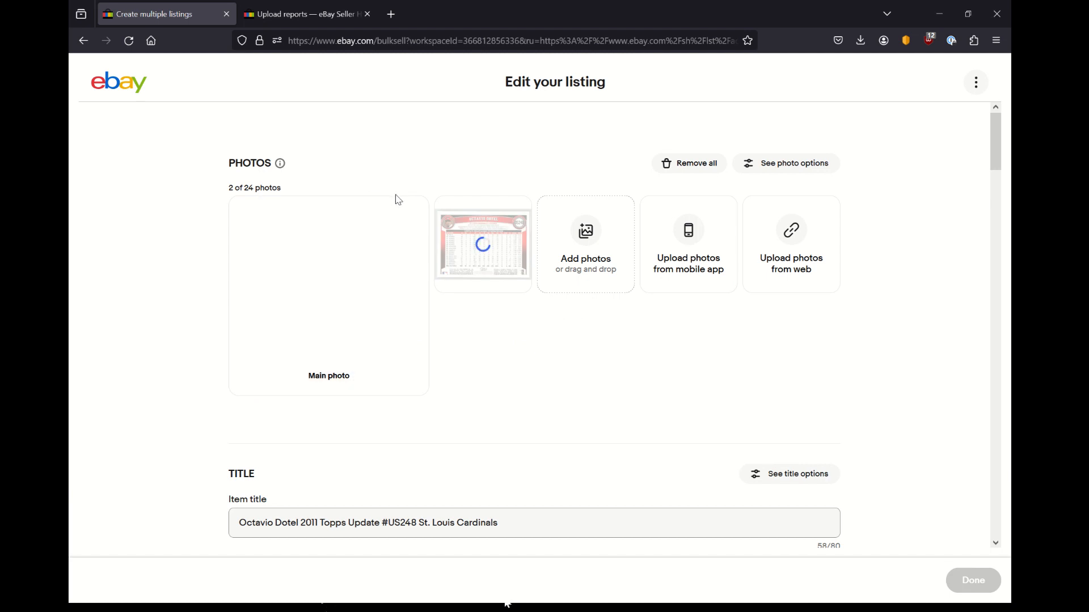
Enter custom label misc12302023 and set Player/Athlete to Octavio Dotel
{"action": "scroll", "scroll_direction": "down", "scroll_amount": 3}
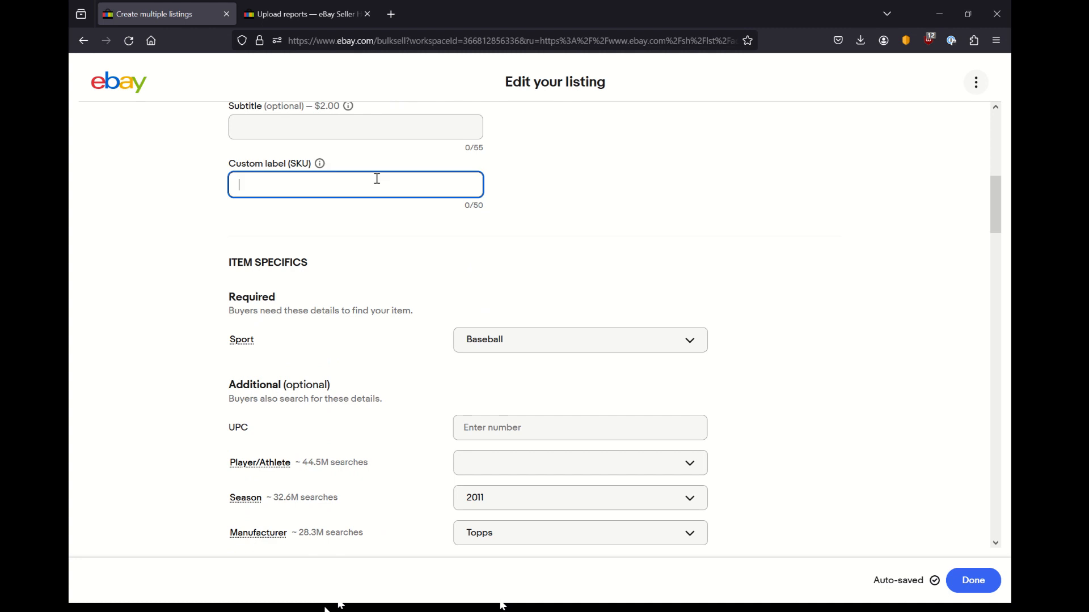
{"action": "type", "text": "misc"}
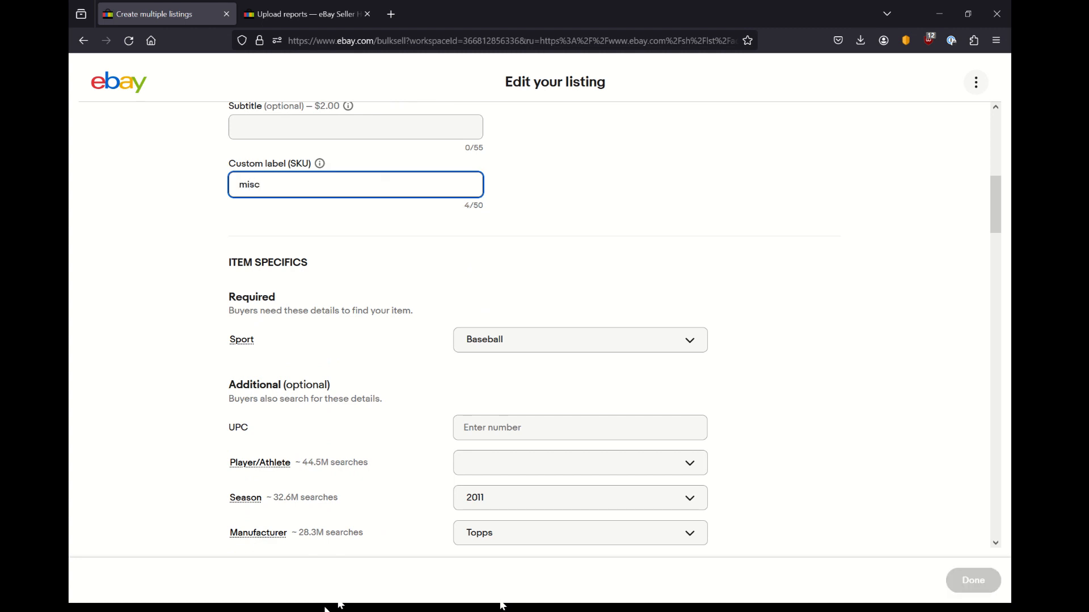
{"action": "type", "text": "12302023"}
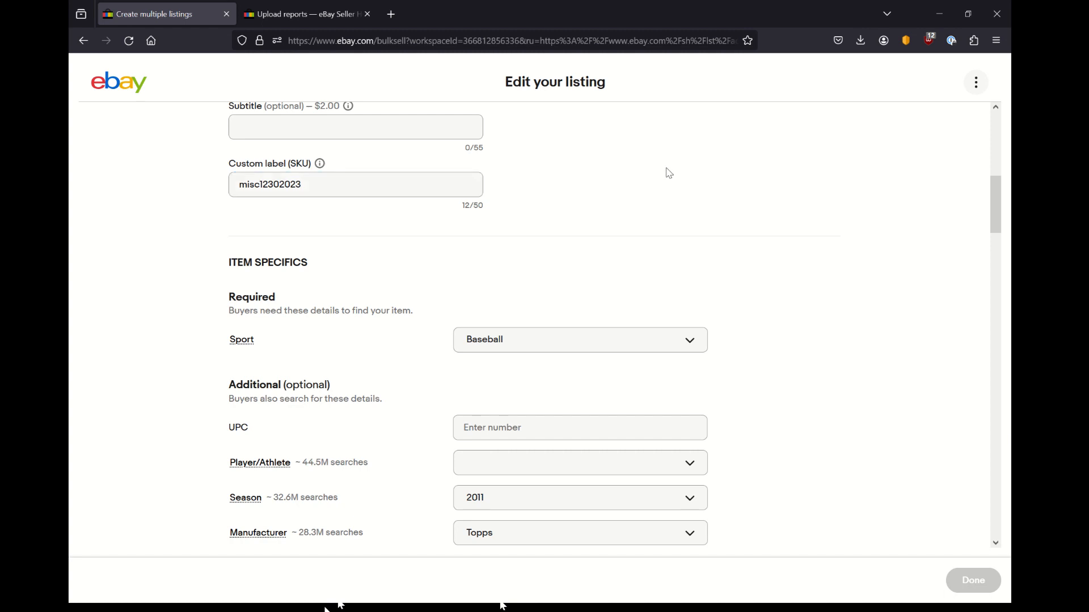
{"action": "scroll", "scroll_direction": "down", "scroll_amount": 3}
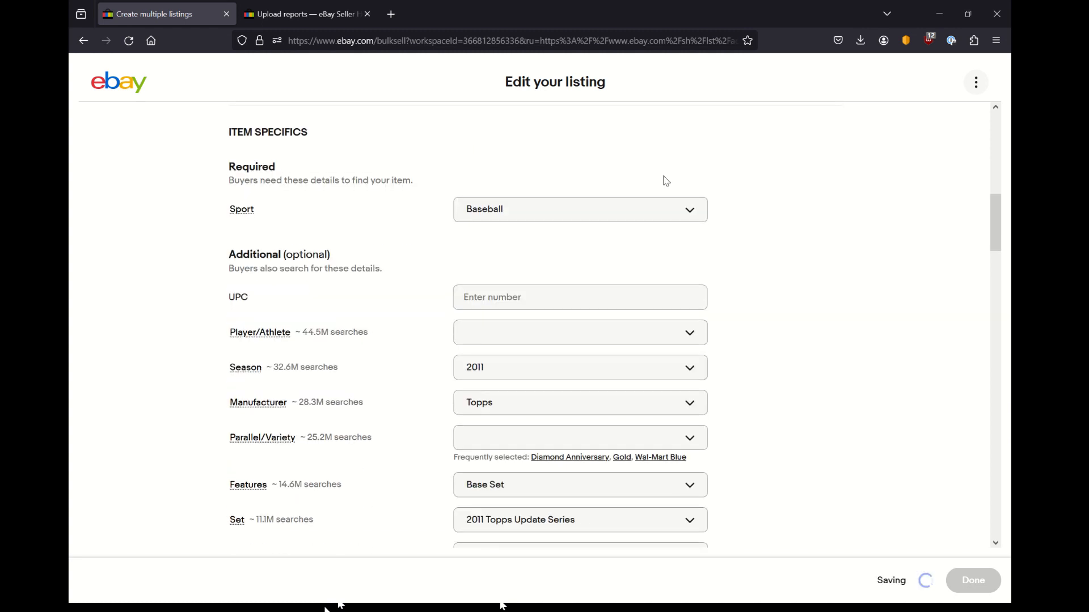
{"action": "scroll", "scroll_direction": "down", "scroll_amount": 3}
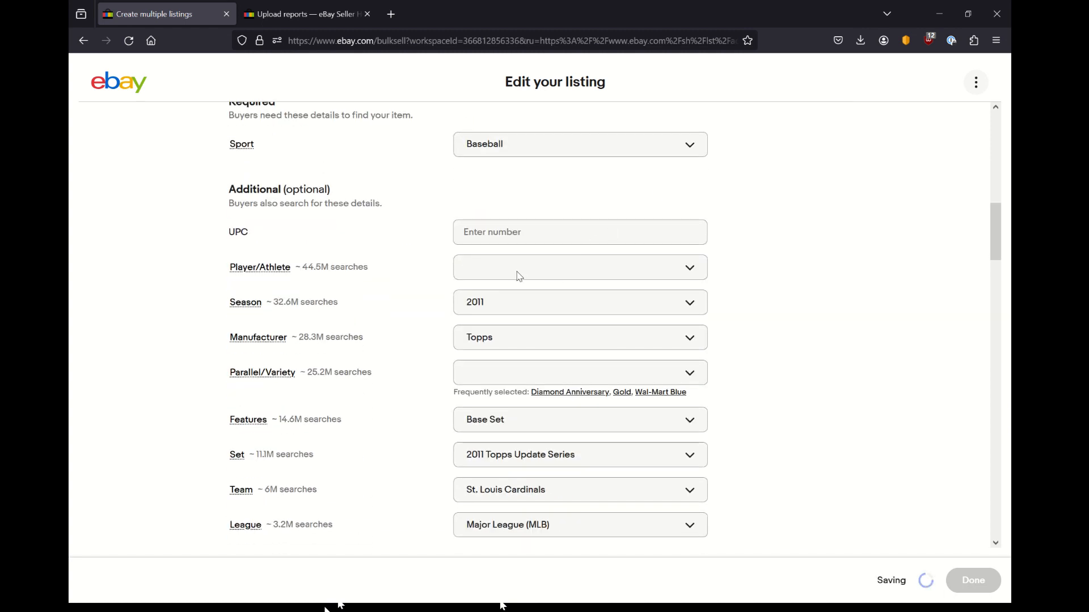
{"action": "left_click", "coordinate": [580, 267]}
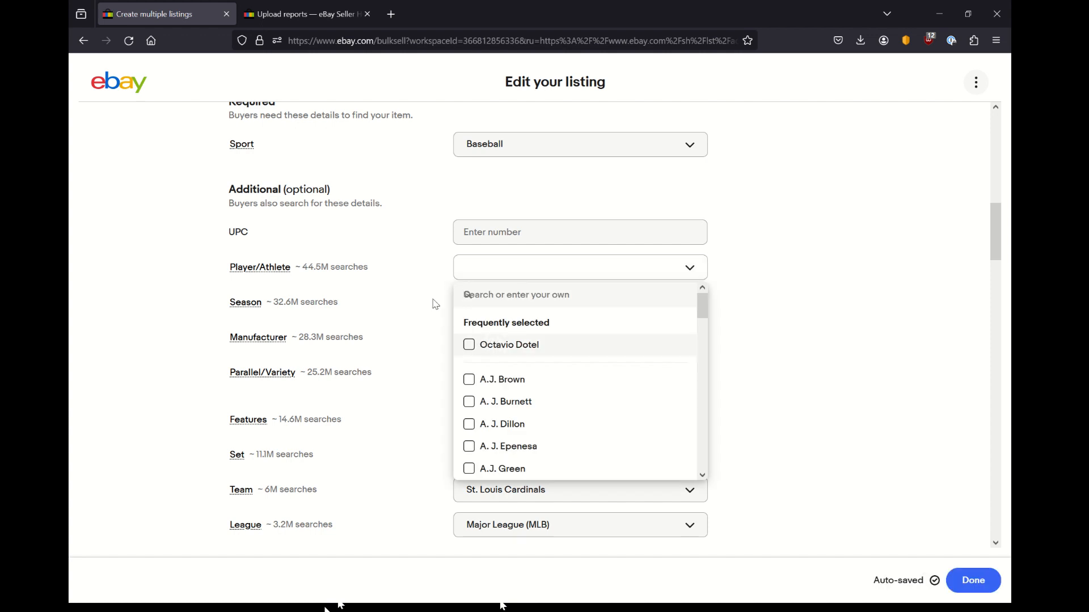
{"action": "mouse_move", "coordinate": [465, 167]}
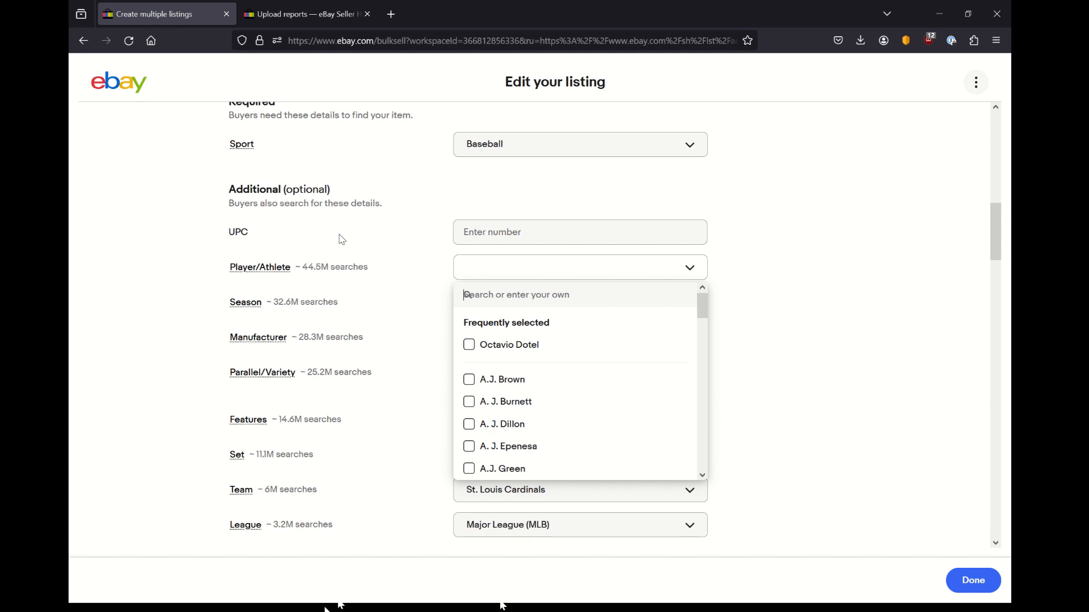
{"action": "mouse_move", "coordinate": [369, 262]}
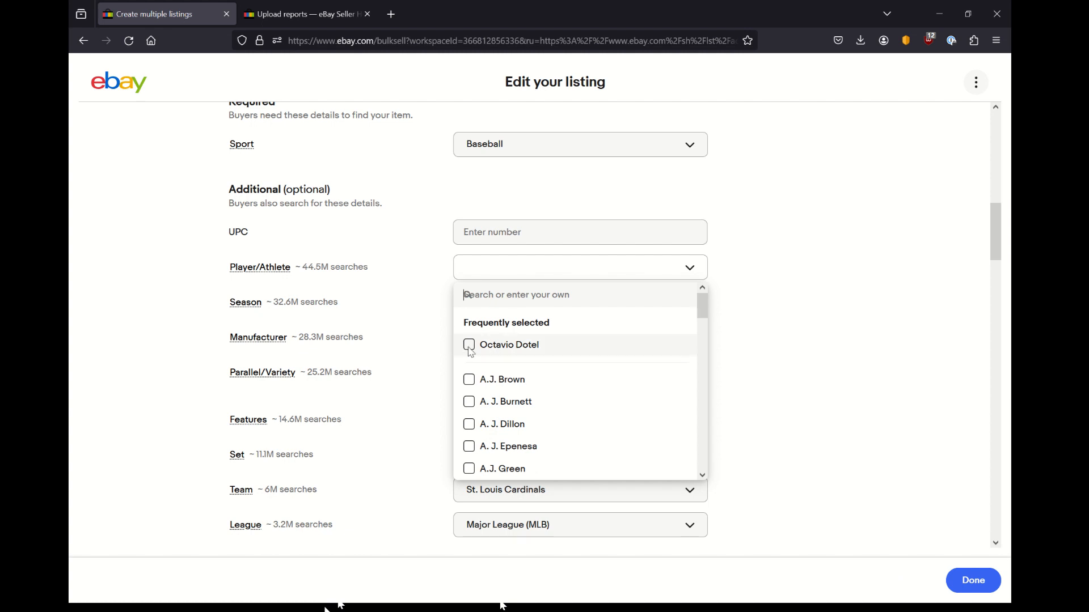
{"action": "left_click", "coordinate": [508, 345]}
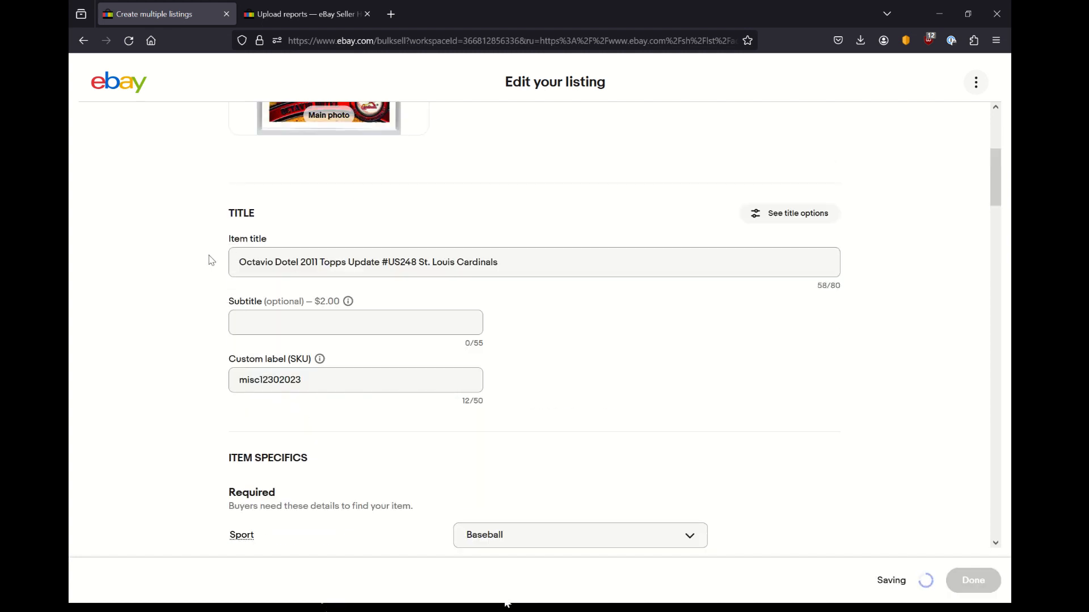
Fill the Description editor with the shop's shipping, handling, returns and condition policy text
{"action": "scroll", "scroll_direction": "down", "scroll_amount": 3}
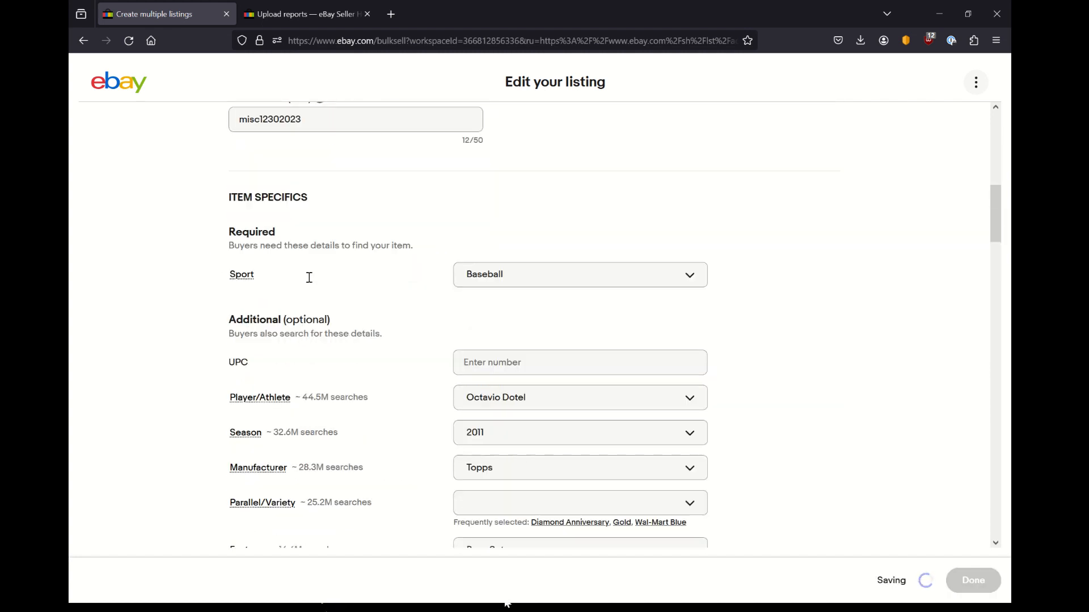
{"action": "scroll", "scroll_direction": "down", "scroll_amount": 3}
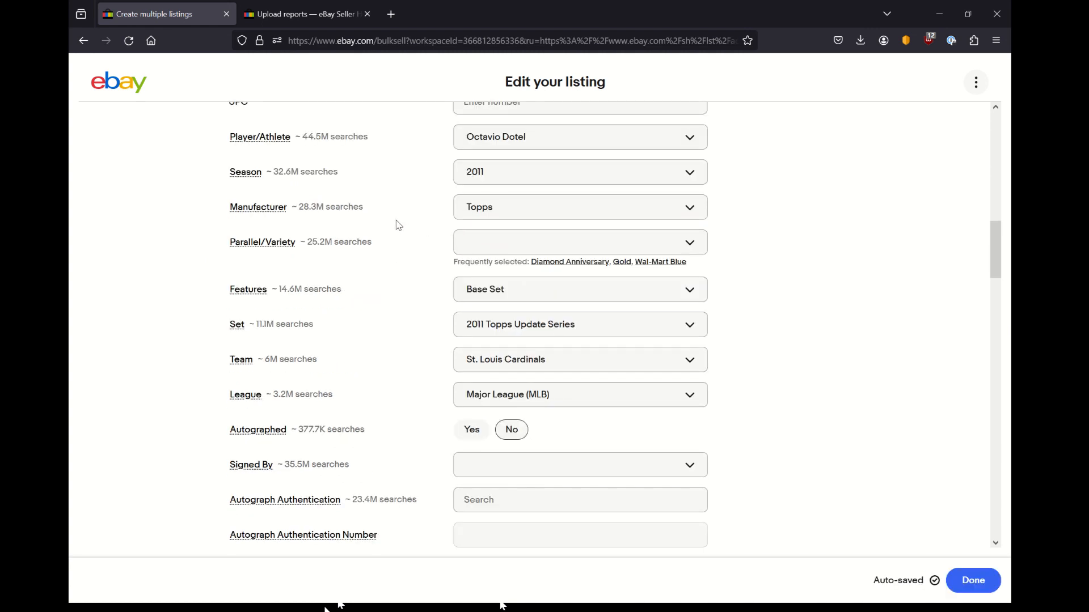
{"action": "scroll", "scroll_direction": "down", "scroll_amount": 3}
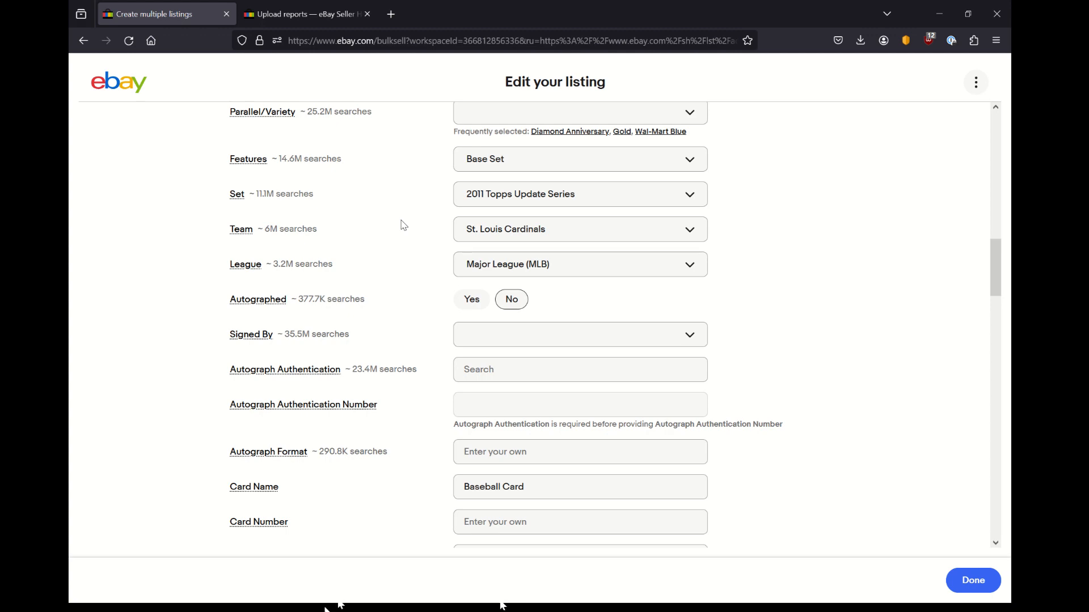
{"action": "scroll", "scroll_direction": "down", "scroll_amount": 3}
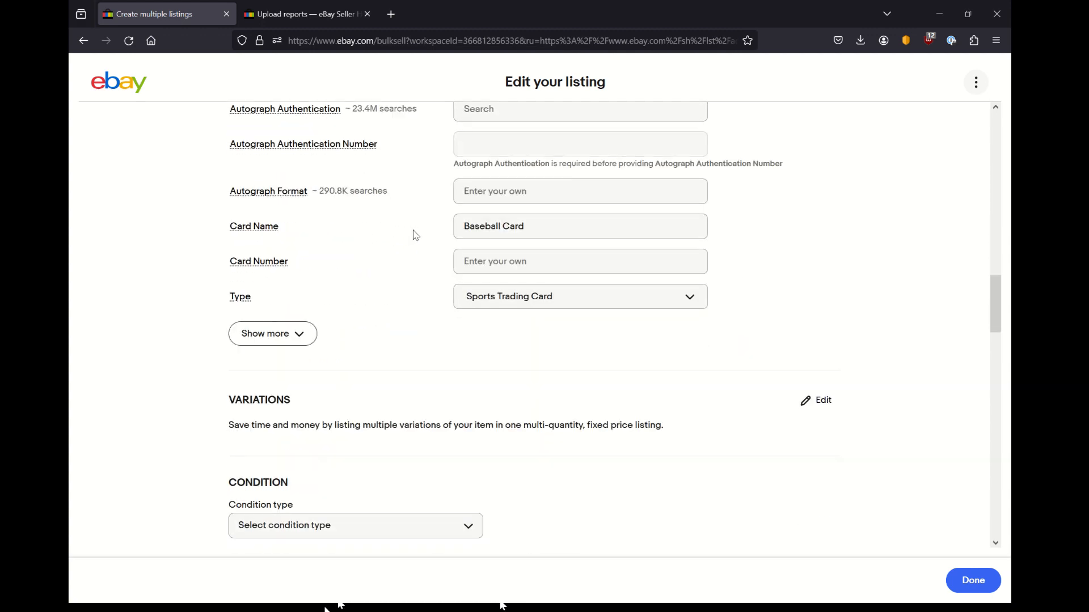
{"action": "scroll", "scroll_direction": "down", "scroll_amount": 3}
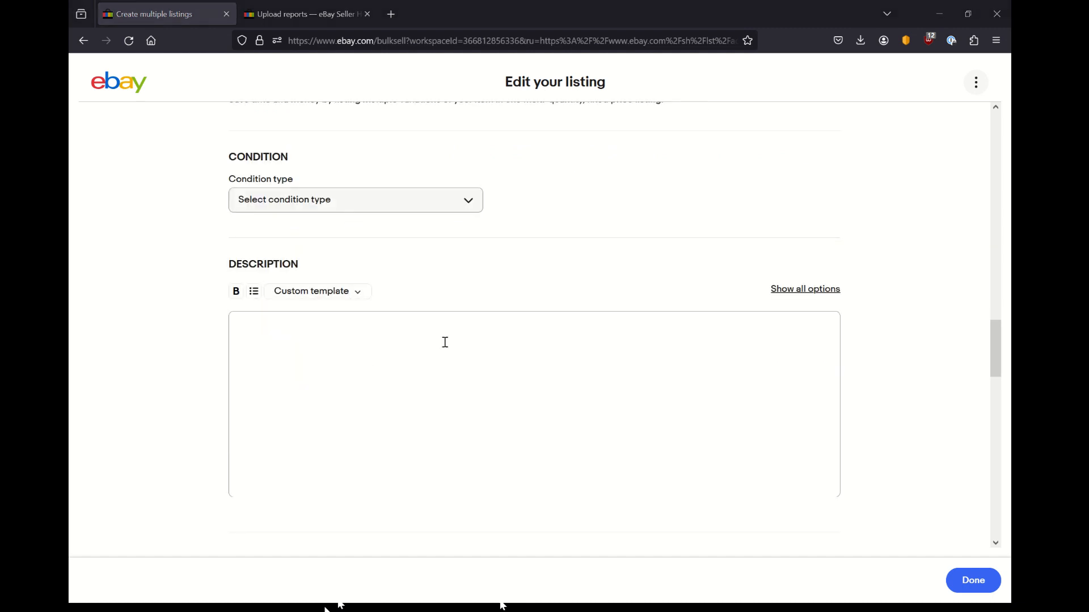
{"action": "mouse_move", "coordinate": [446, 347]}
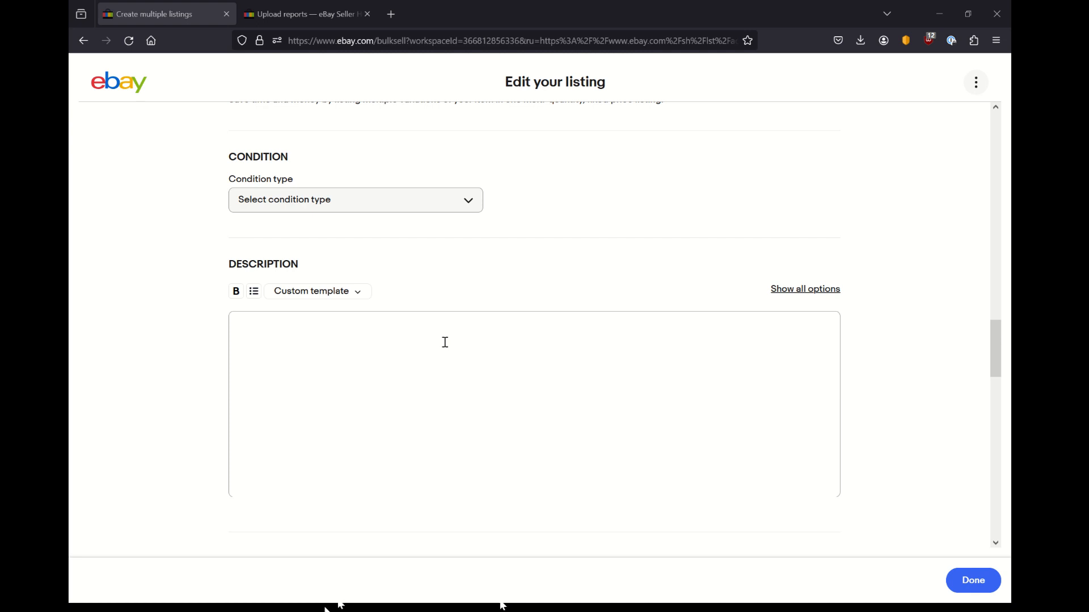
{"action": "left_click", "coordinate": [444, 341]}
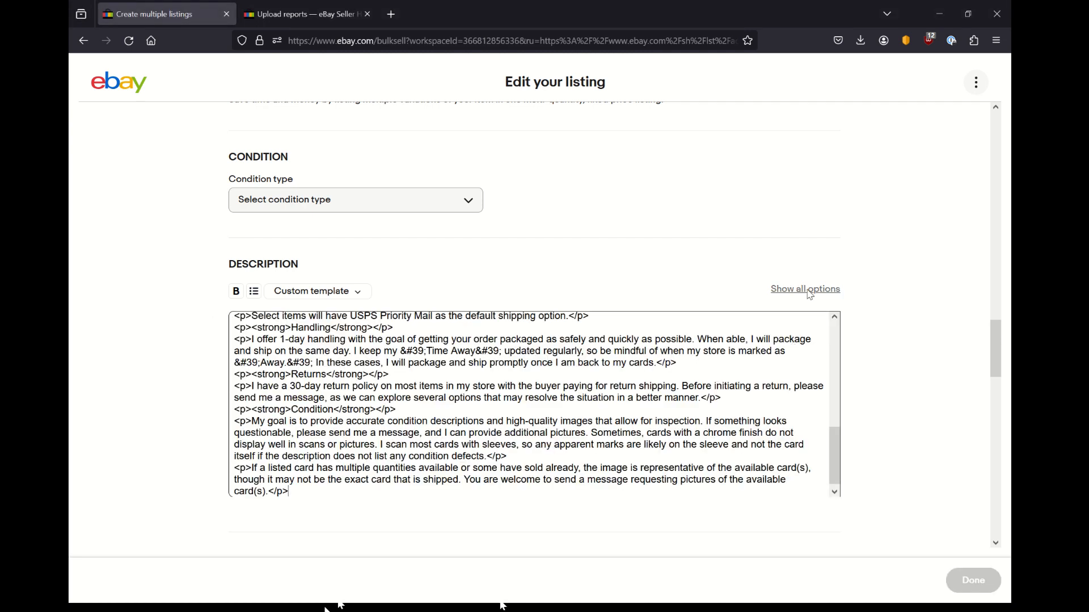
Show all description options, review the template list and leave it as the custom template
{"action": "left_click", "coordinate": [805, 289]}
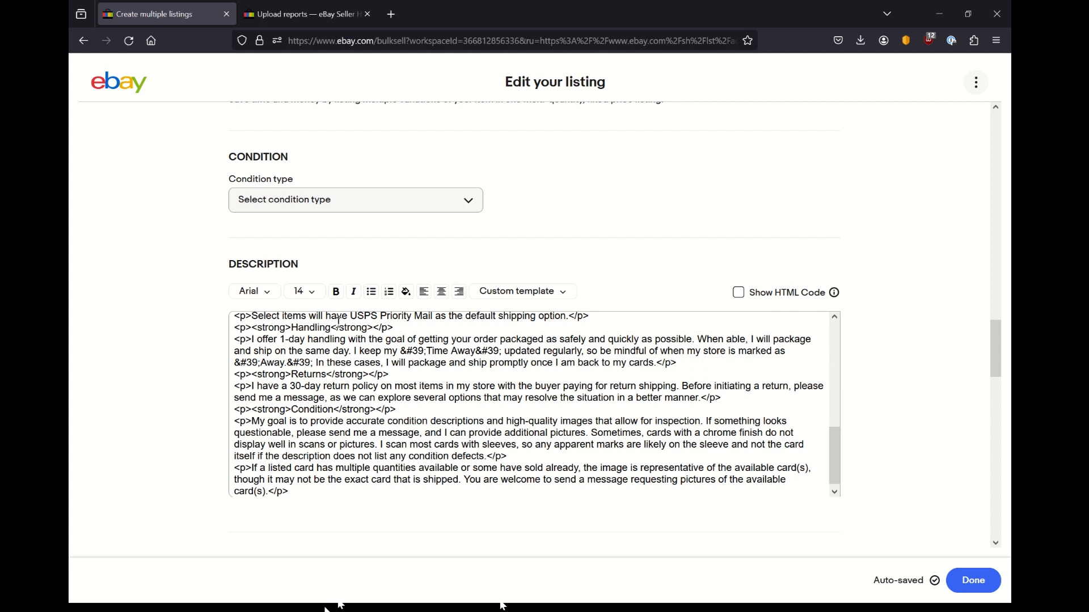
{"action": "left_click", "coordinate": [521, 291]}
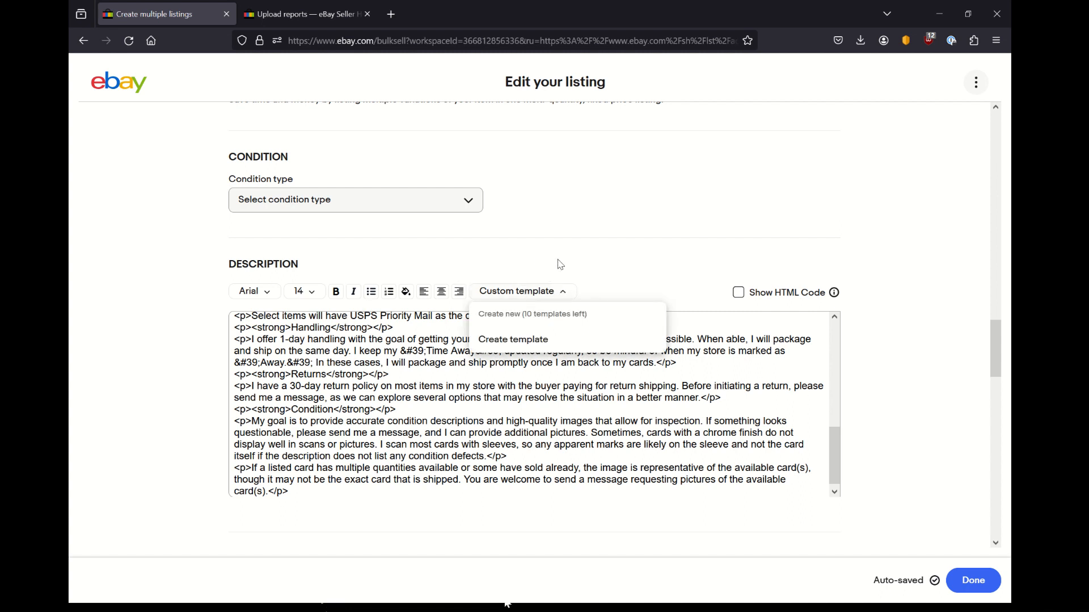
{"action": "left_click", "coordinate": [355, 200]}
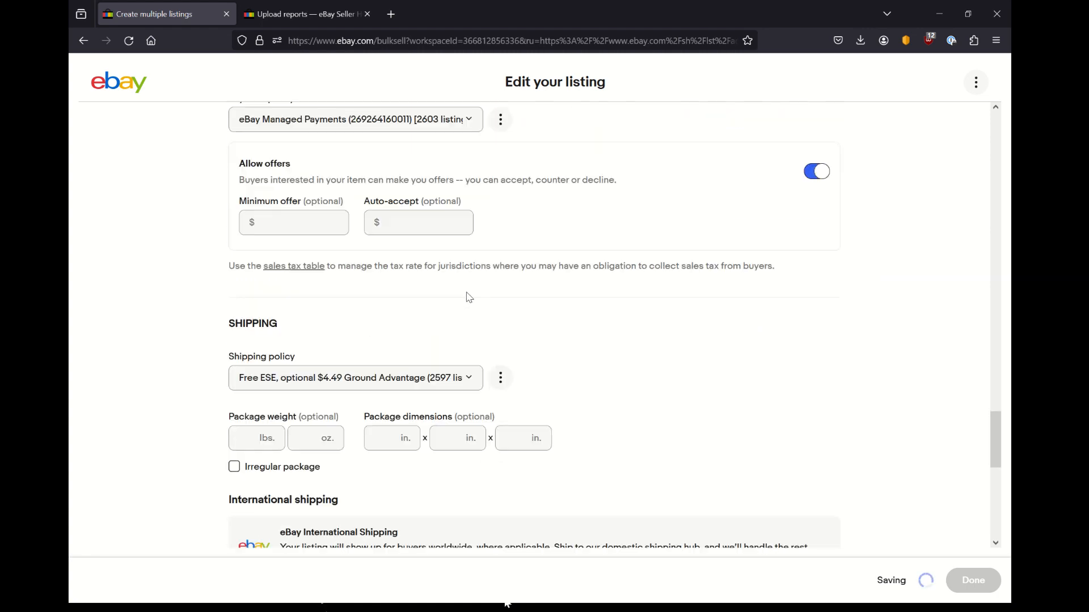
{"action": "scroll", "scroll_direction": "down", "scroll_amount": 3}
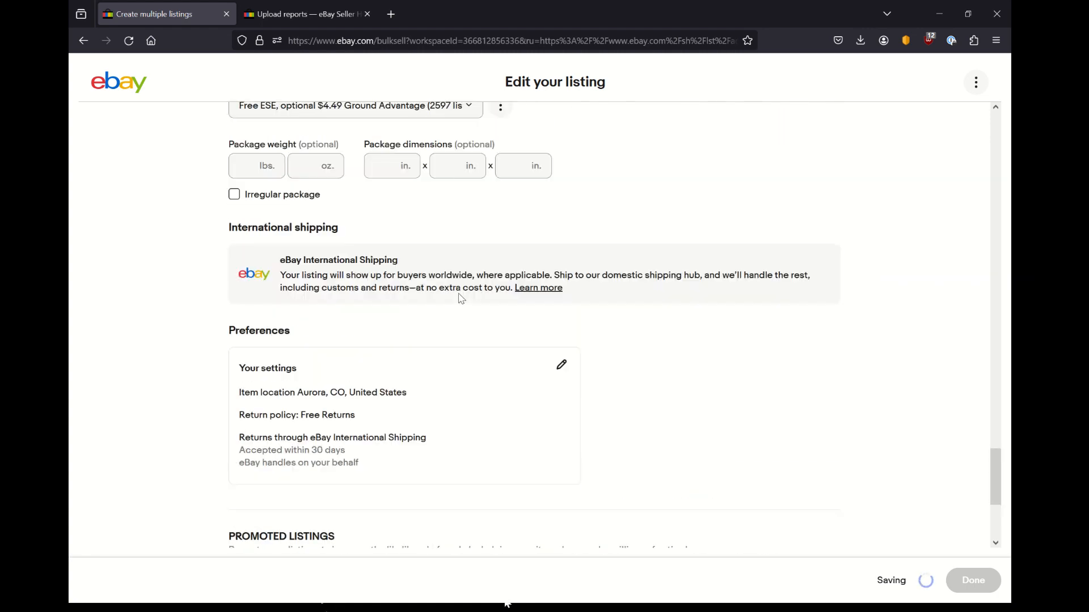
{"action": "scroll", "scroll_direction": "down", "scroll_amount": 3}
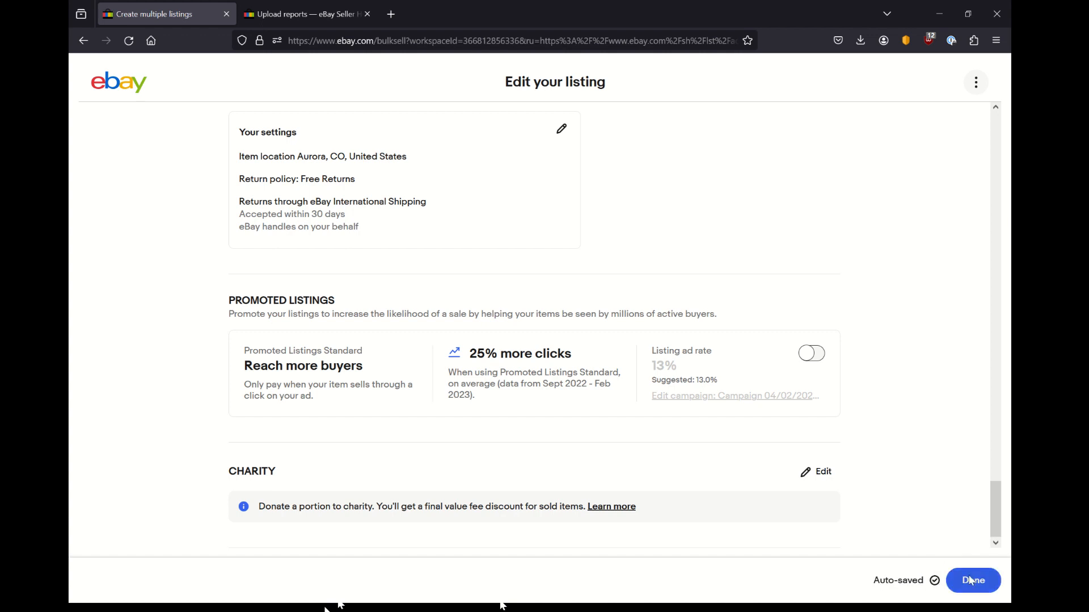
Return to the listings table, deselect the first two rows and remove the three blank listings
{"action": "left_click", "coordinate": [972, 581]}
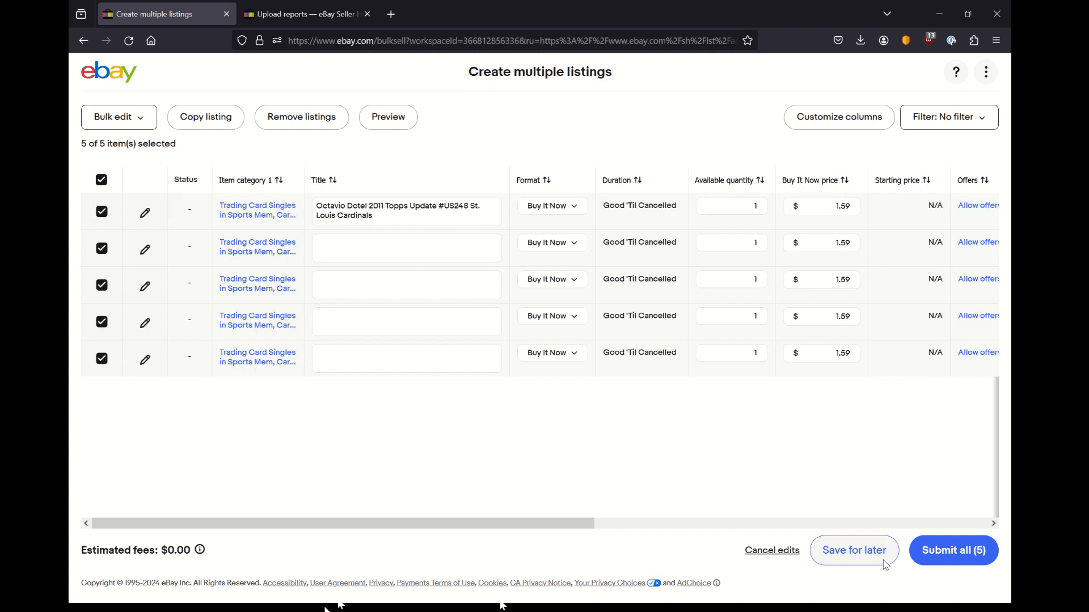
{"action": "mouse_move", "coordinate": [533, 512]}
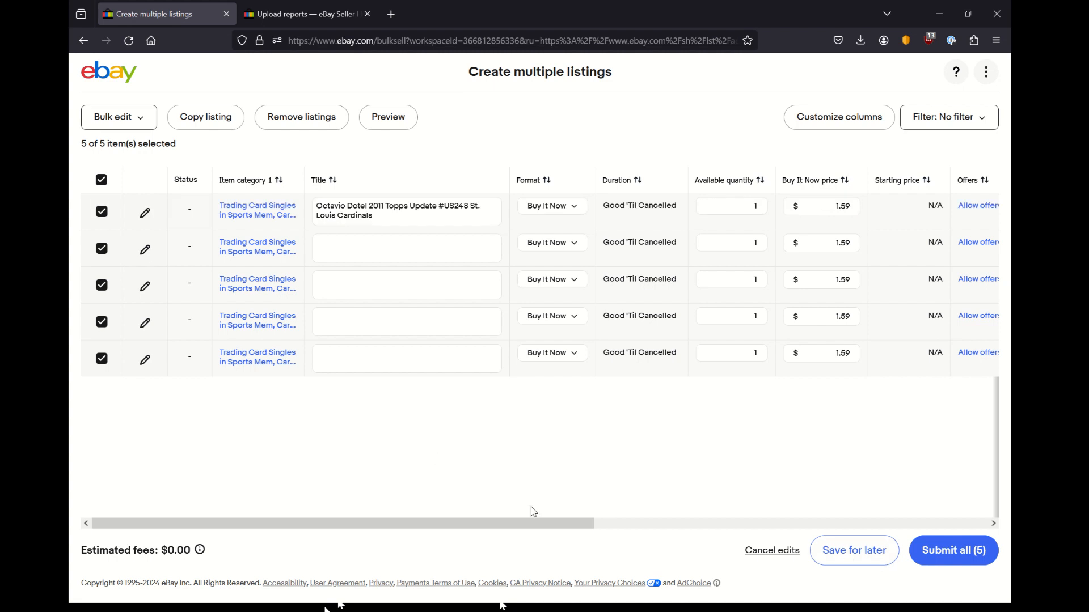
{"action": "scroll", "scroll_direction": "right", "scroll_amount": 3}
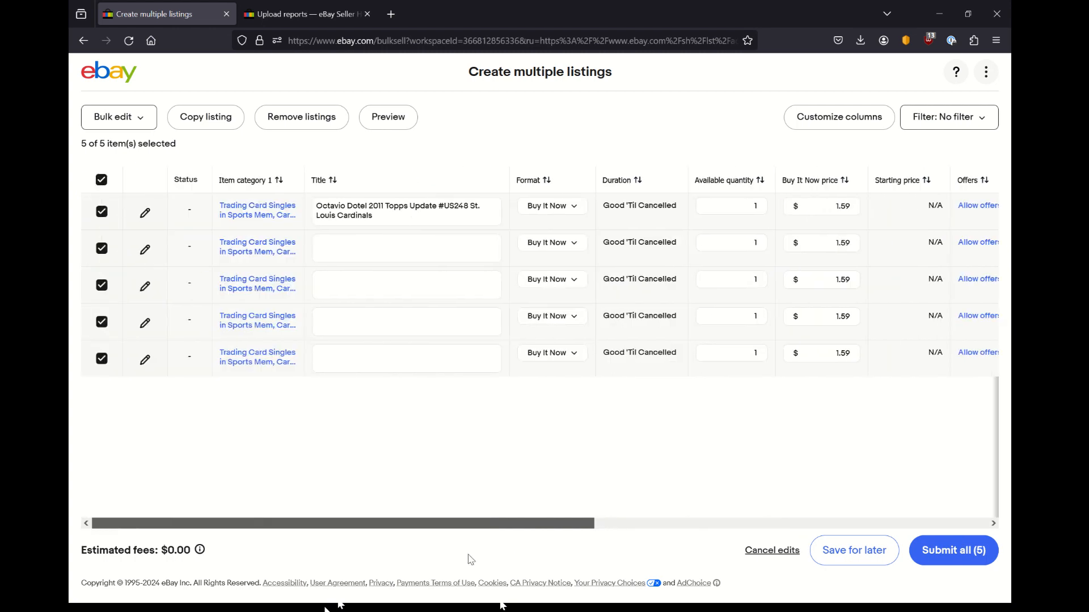
{"action": "left_click", "coordinate": [101, 286]}
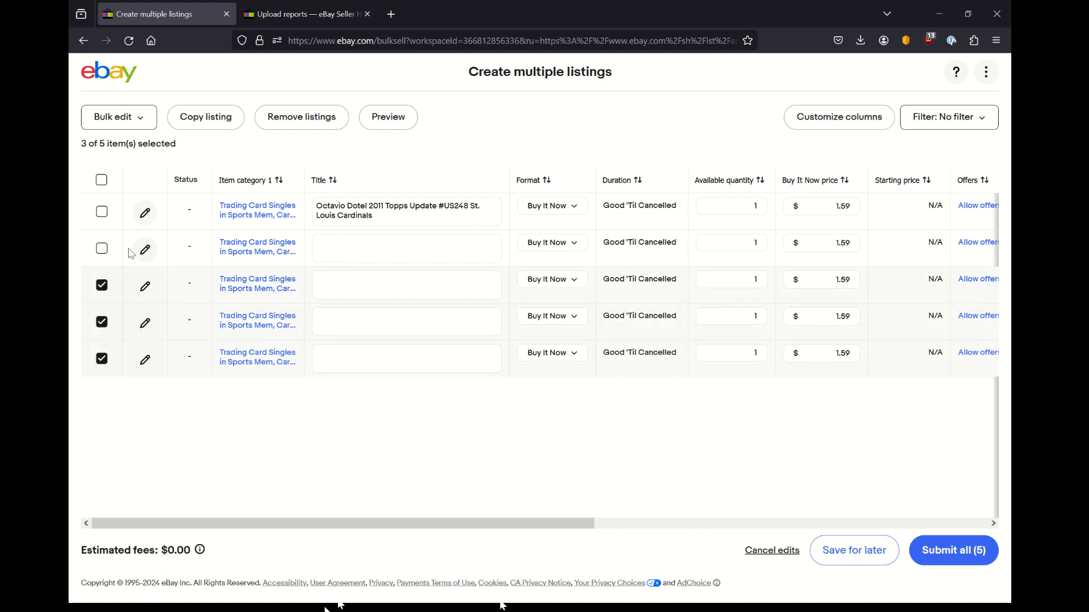
{"action": "mouse_move", "coordinate": [527, 317]}
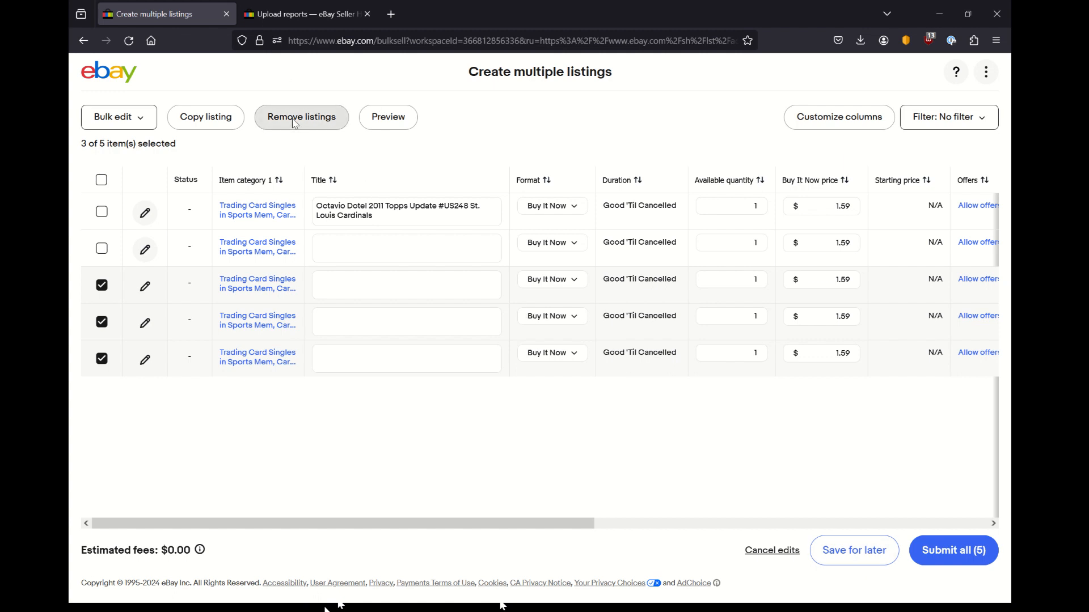
{"action": "left_click", "coordinate": [301, 117]}
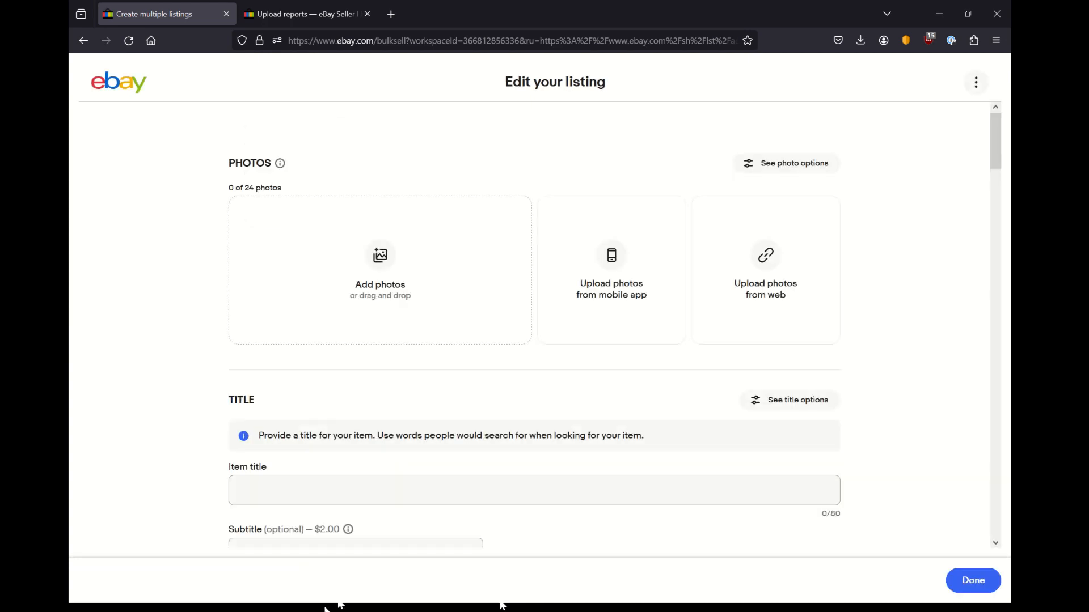
{"action": "mouse_move", "coordinate": [985, 603]}
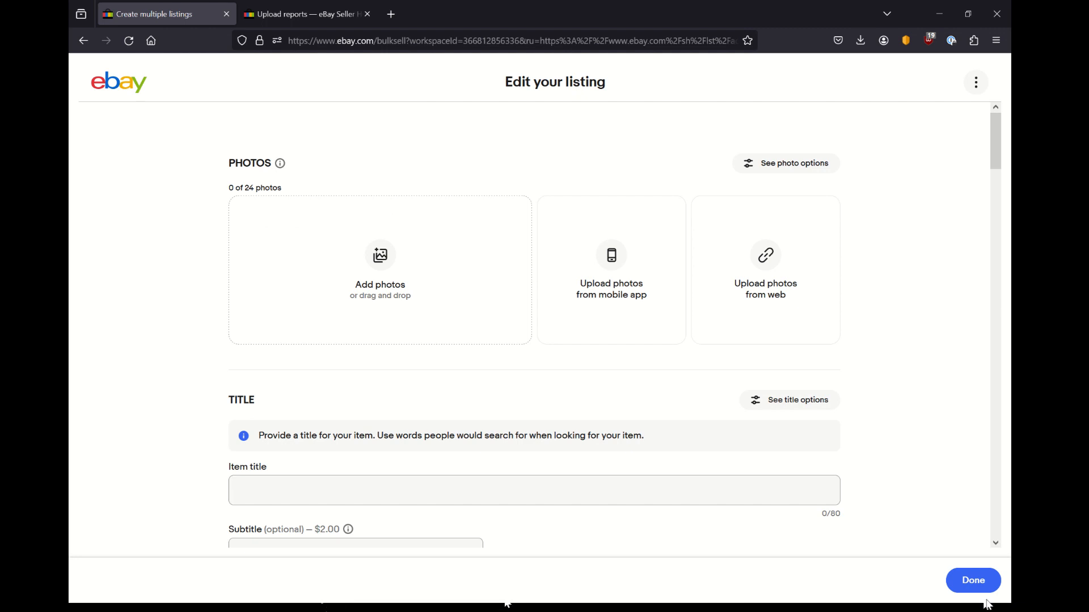
{"action": "mouse_move", "coordinate": [474, 449]}
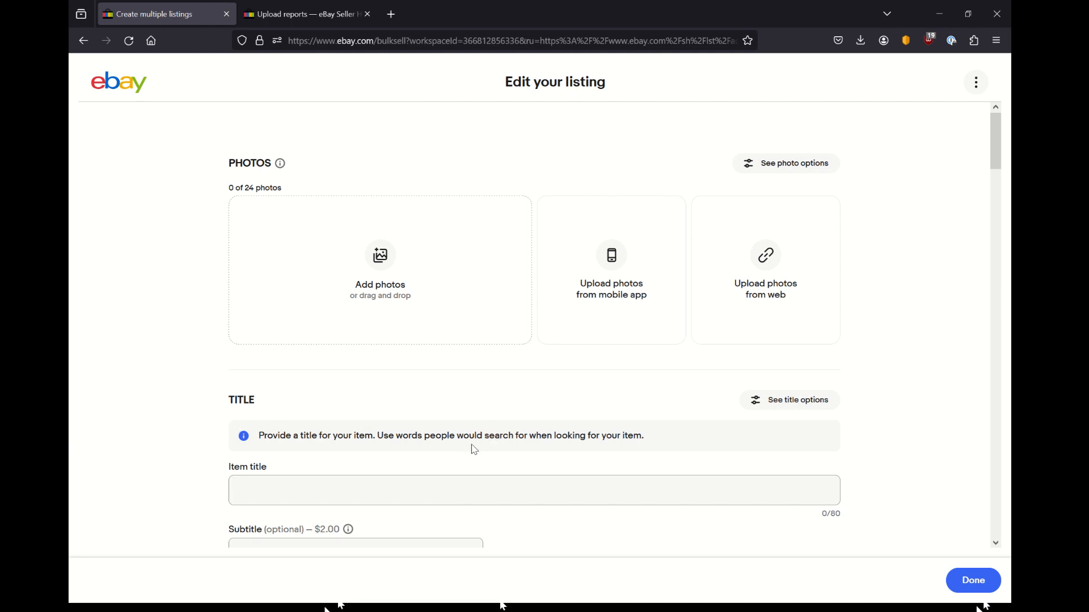
{"action": "mouse_move", "coordinate": [375, 480]}
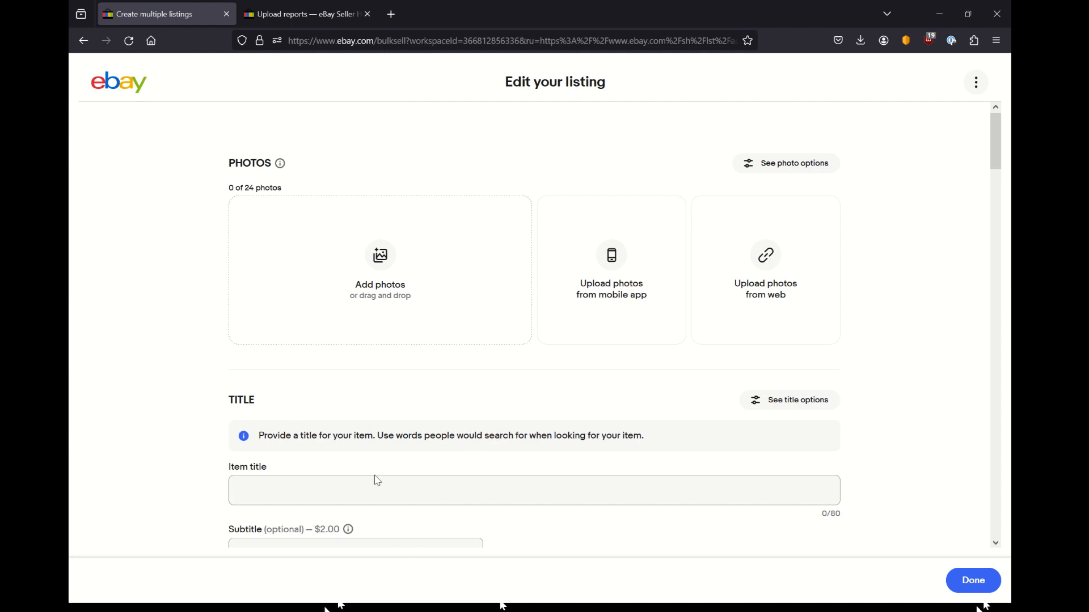
Enter the title "Mitchell Boggs 2011 Topps Update #US65 S..." with a doubled US in the card number
{"action": "type", "text": "Mitche"}
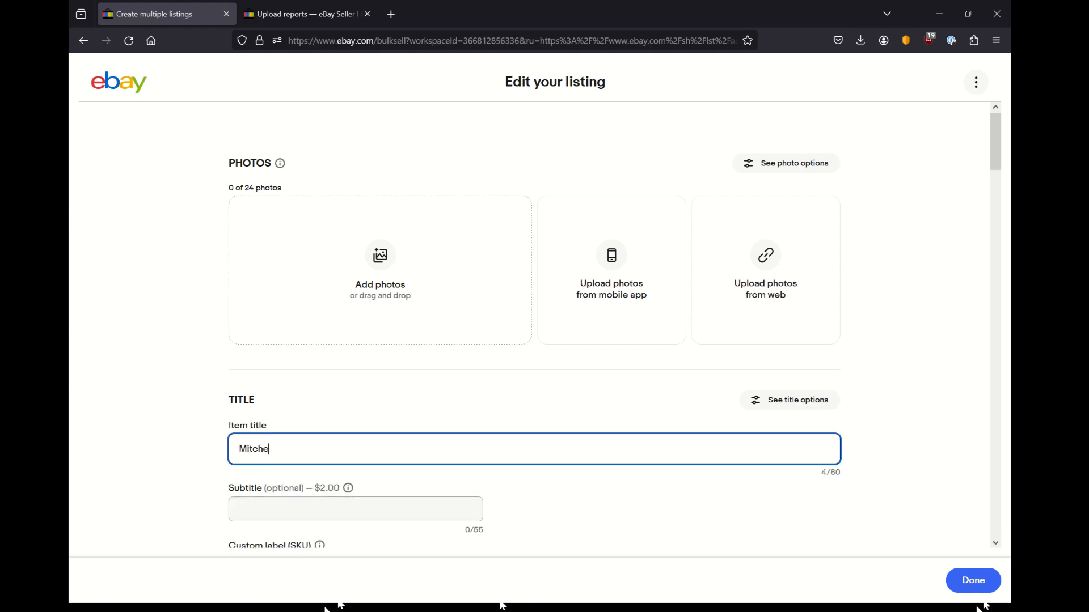
{"action": "type", "text": "ll B"}
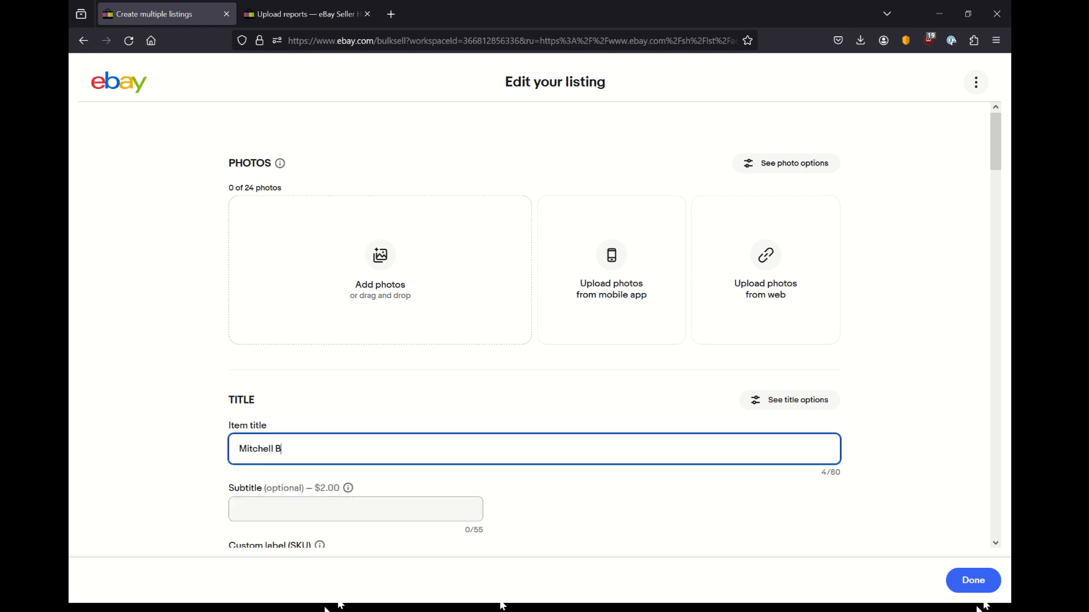
{"action": "type", "text": "oggs"}
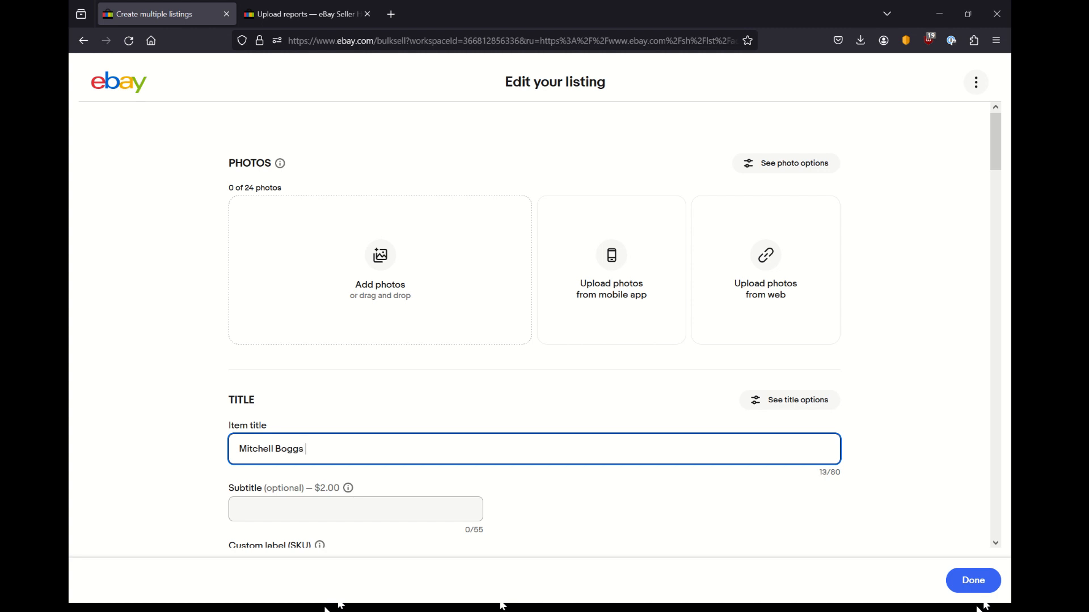
{"action": "type", "text": "2011"}
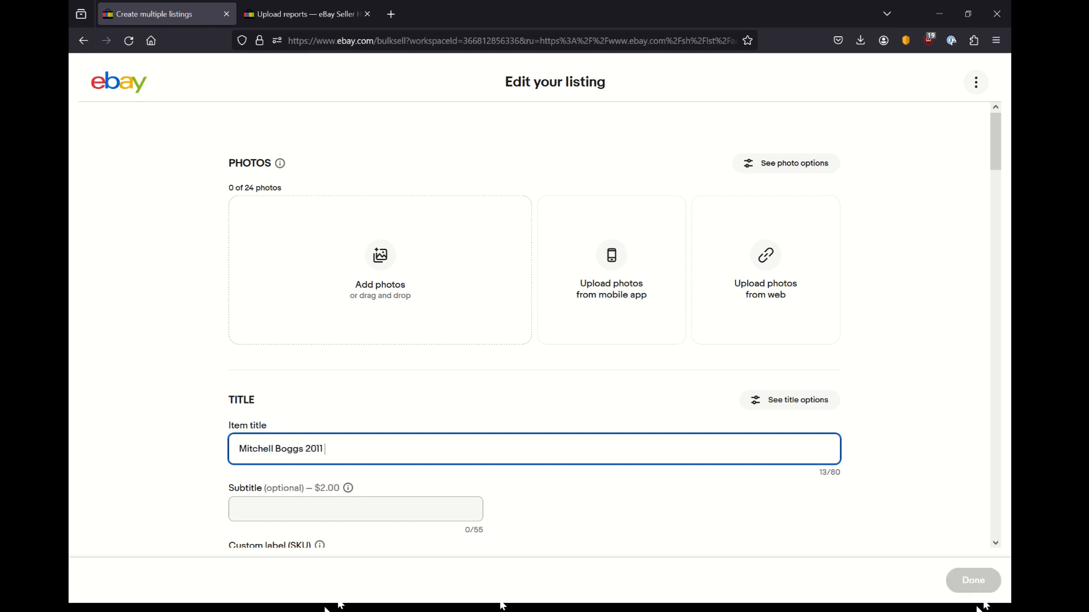
{"action": "type", "text": "Topps"}
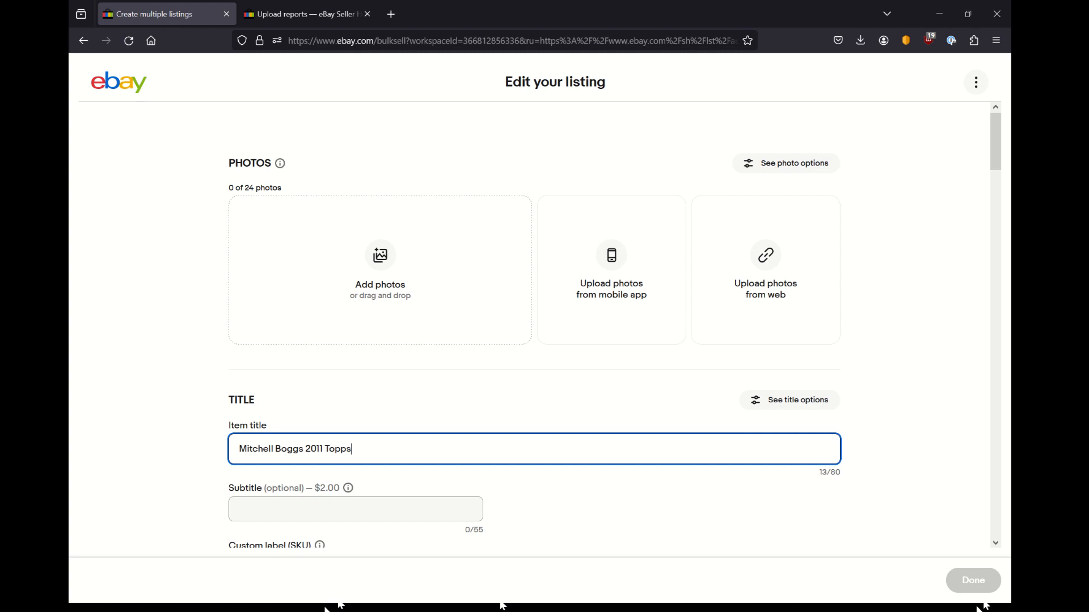
{"action": "type", "text": "Update"}
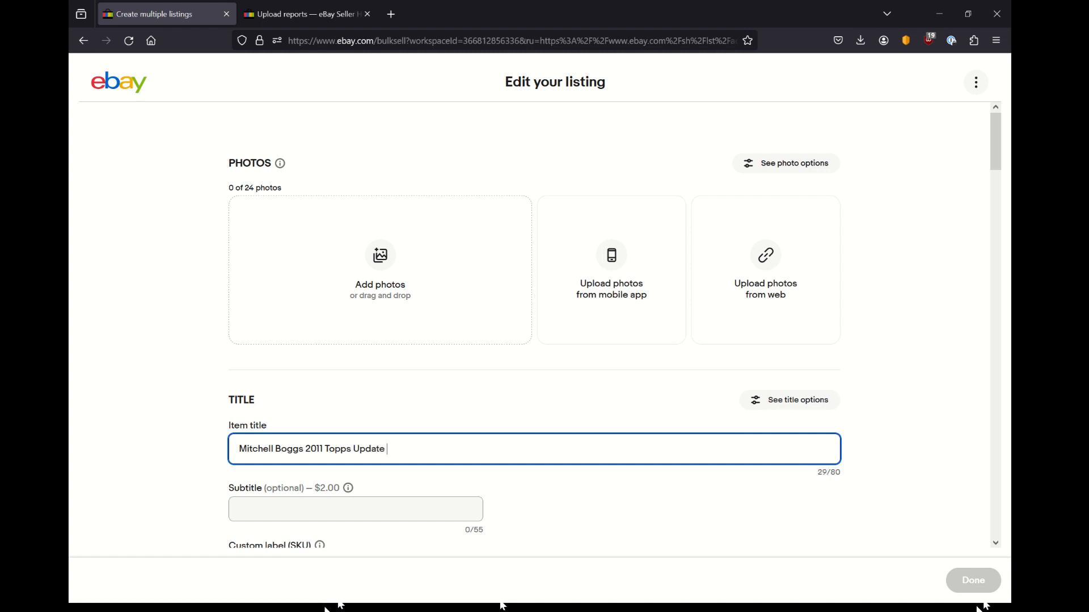
{"action": "type", "text": "#USUS"}
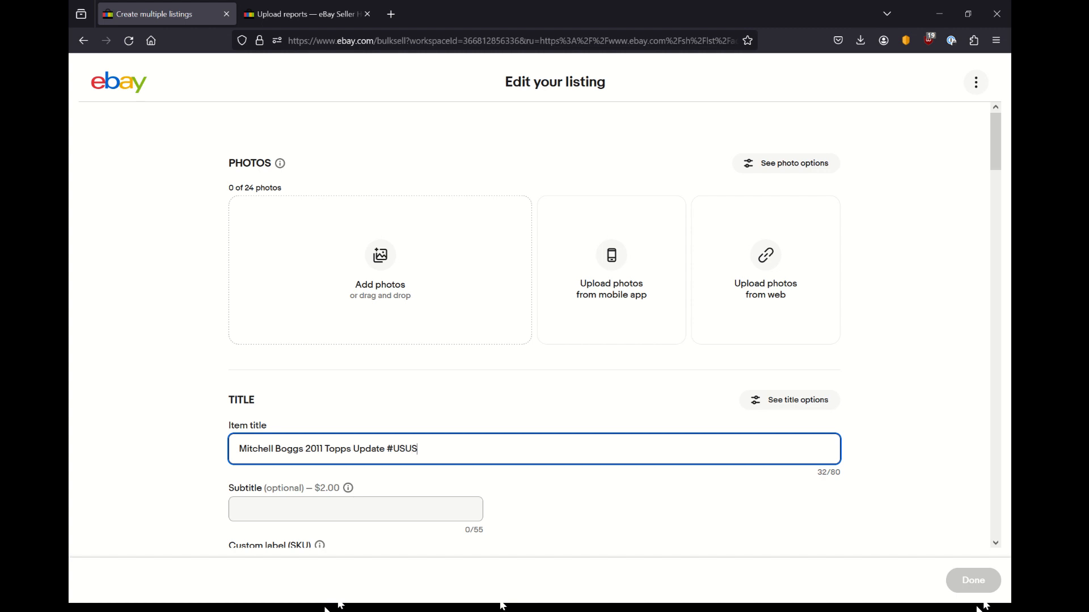
{"action": "type", "text": "65 S"}
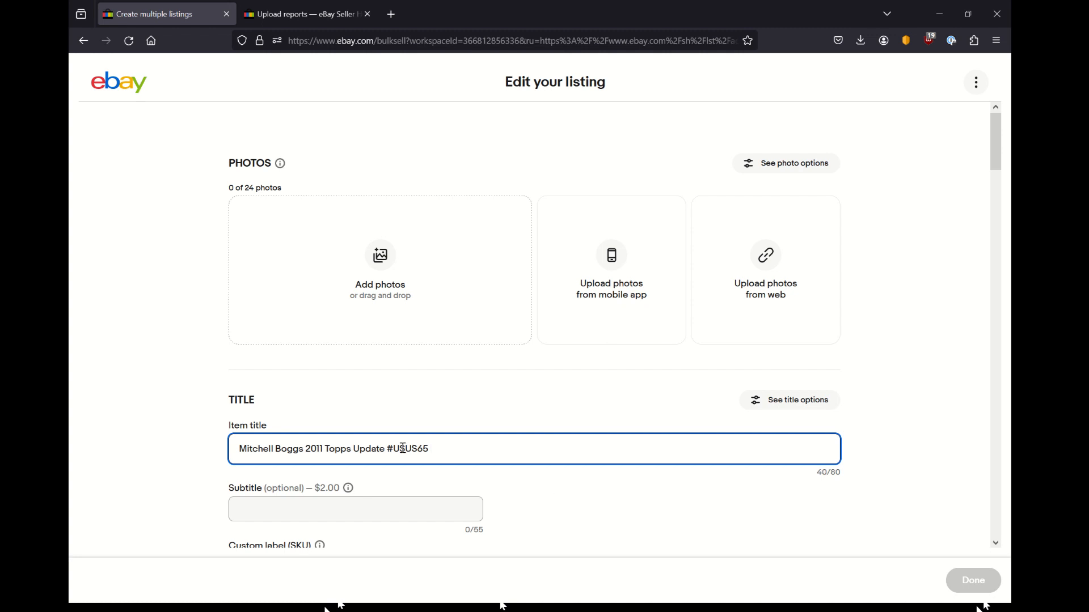
Fix the card number to #US65 and finish the title with St. Louis Cardinals
{"action": "double_click", "coordinate": [416, 449]}
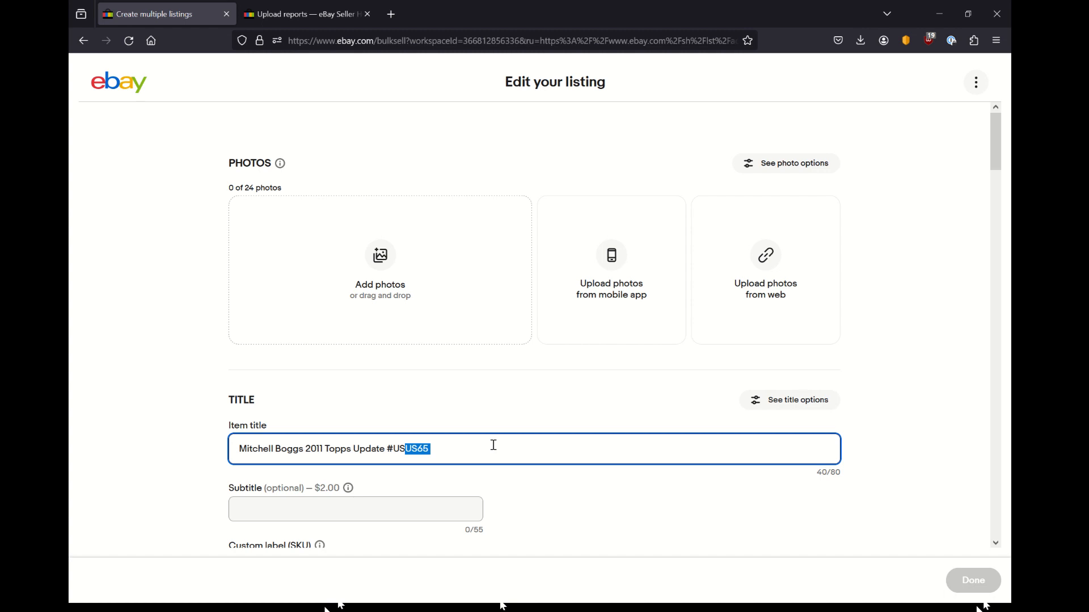
{"action": "left_click", "coordinate": [418, 449]}
{"action": "type", "text": " St. Lo"}
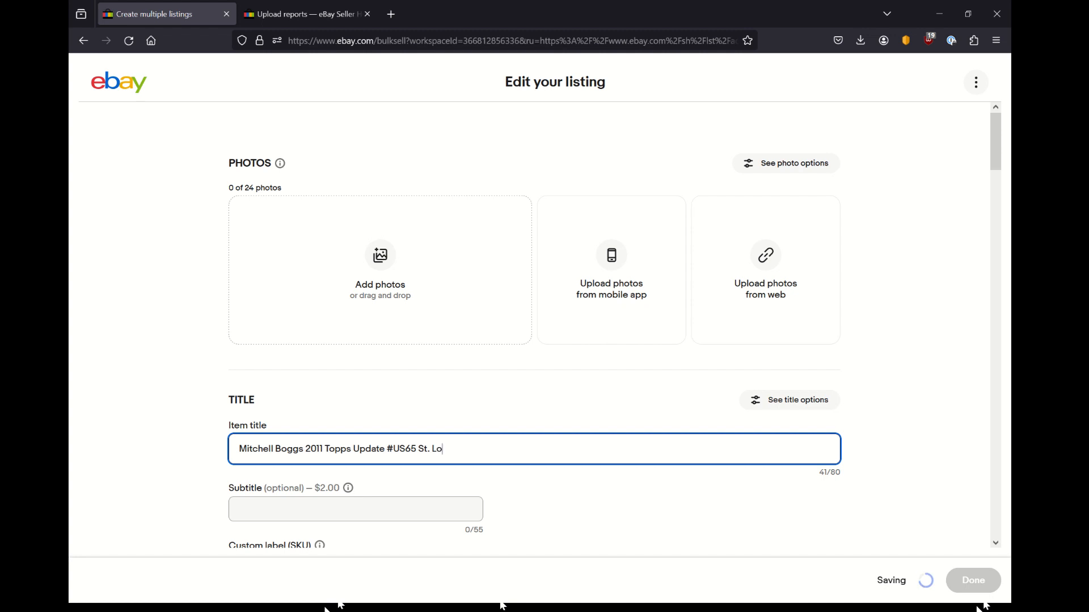
{"action": "type", "text": "uis"}
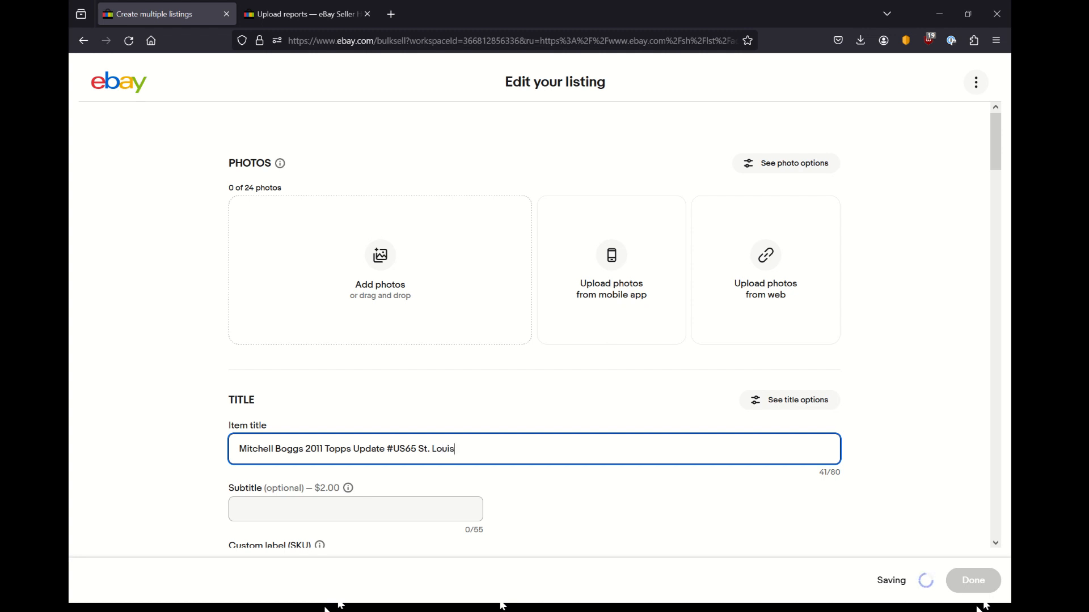
{"action": "type", "text": "Cardinals"}
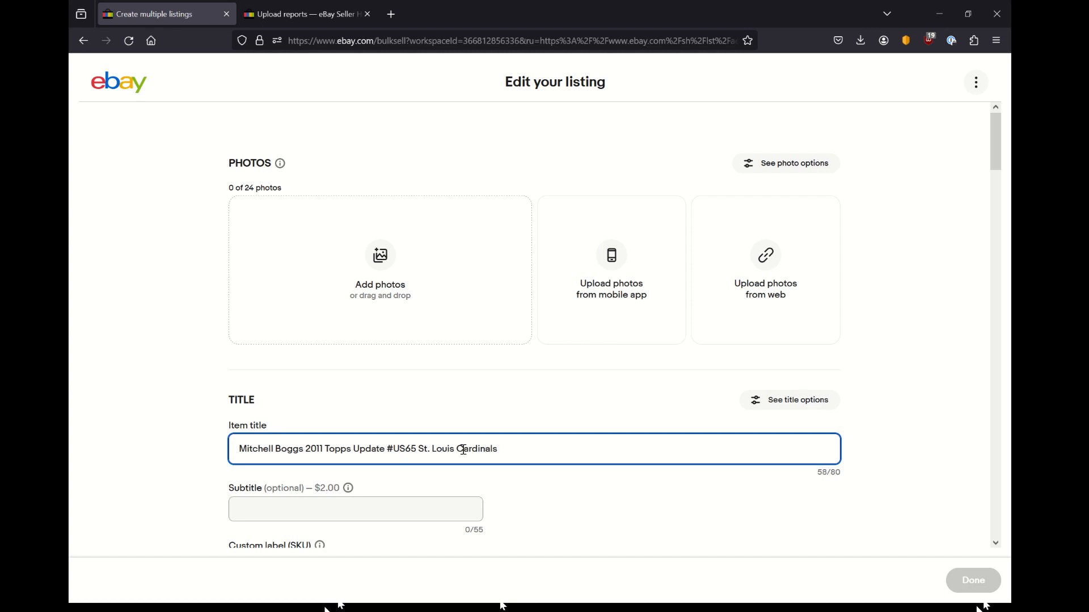
{"action": "mouse_move", "coordinate": [773, 385]}
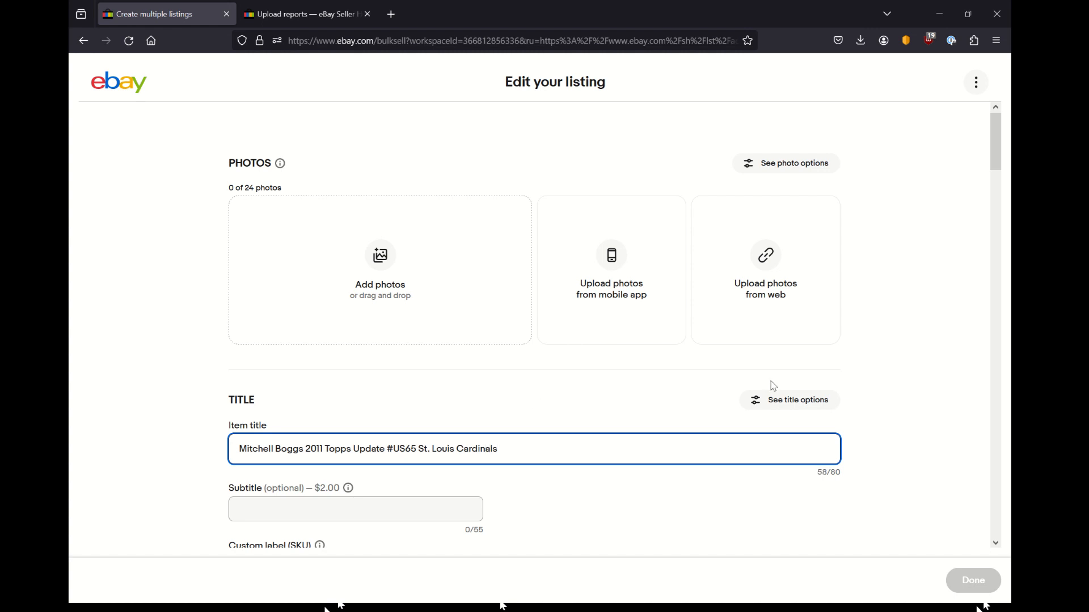
Save the title and enter custom label misc12302023 for the Mitchell Boggs listing
{"action": "left_click", "coordinate": [896, 385]}
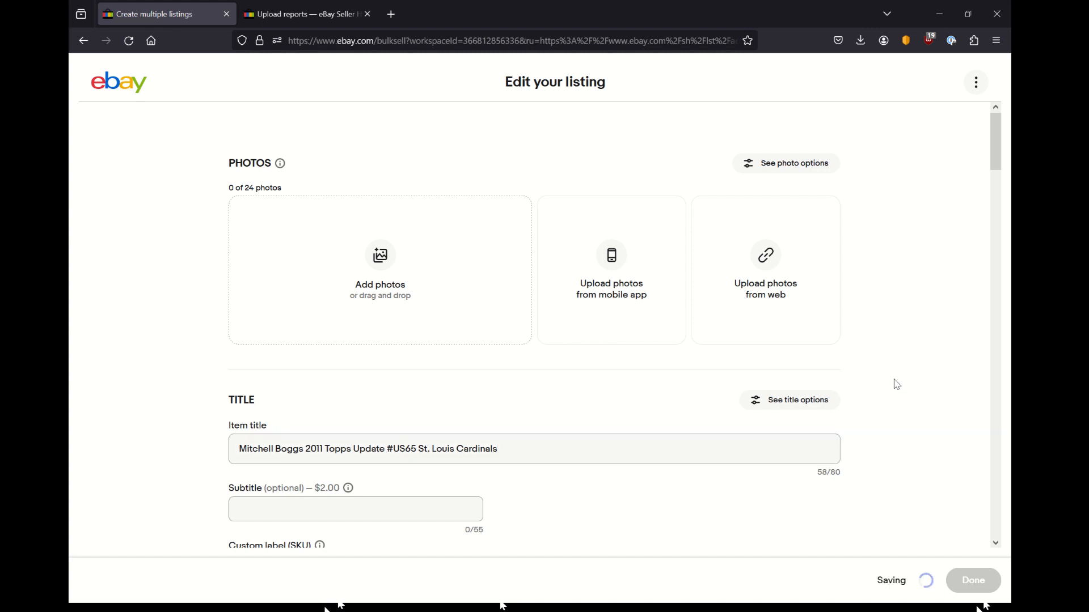
{"action": "mouse_move", "coordinate": [612, 314]}
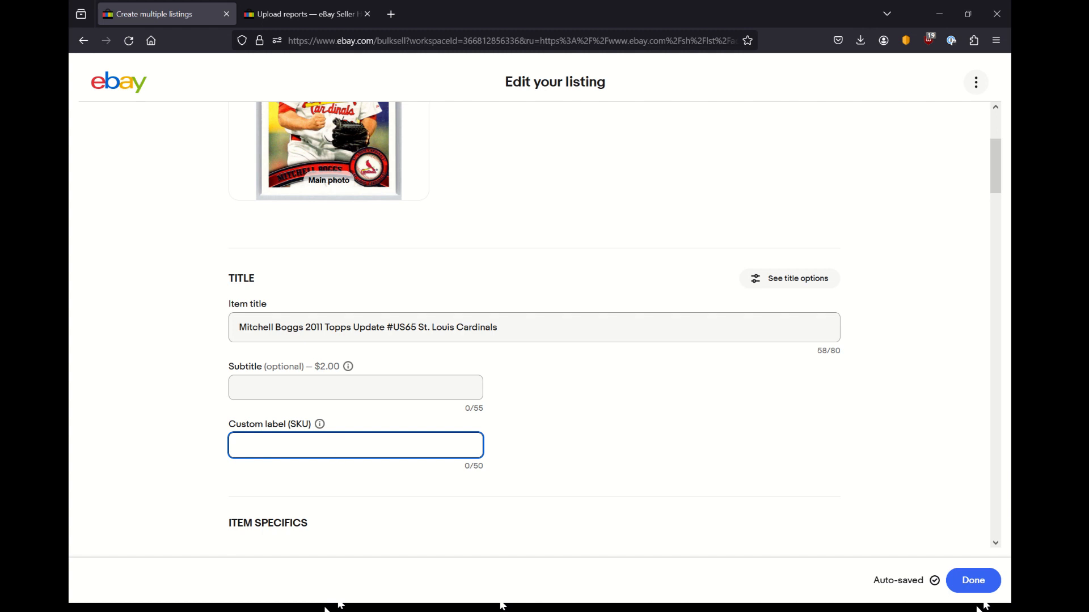
{"action": "type", "text": "misc12302023"}
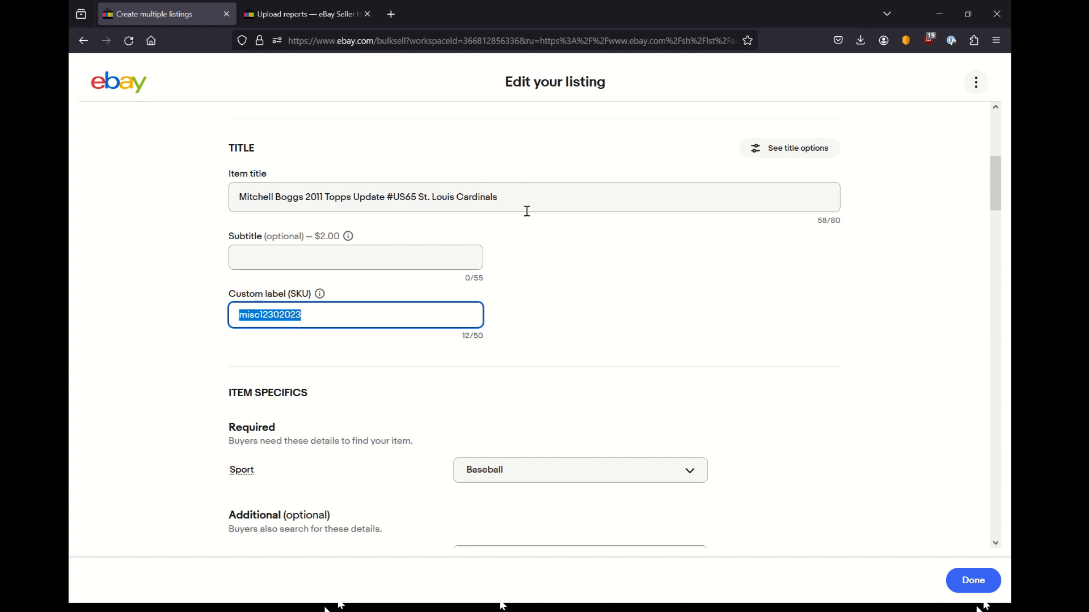
{"action": "scroll", "scroll_direction": "down", "scroll_amount": 3}
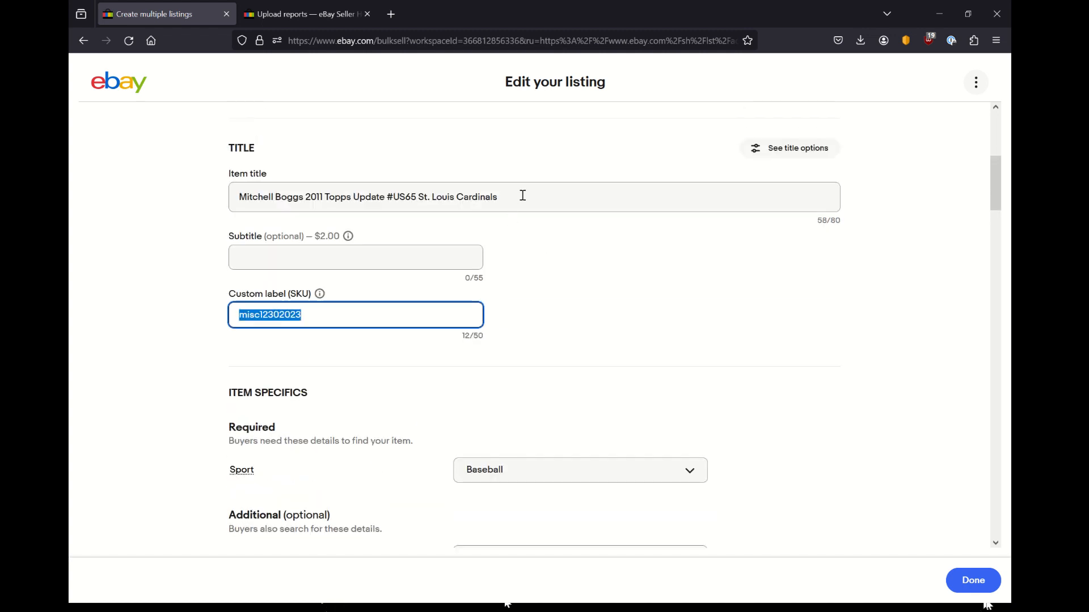
{"action": "scroll", "scroll_direction": "down", "scroll_amount": 3}
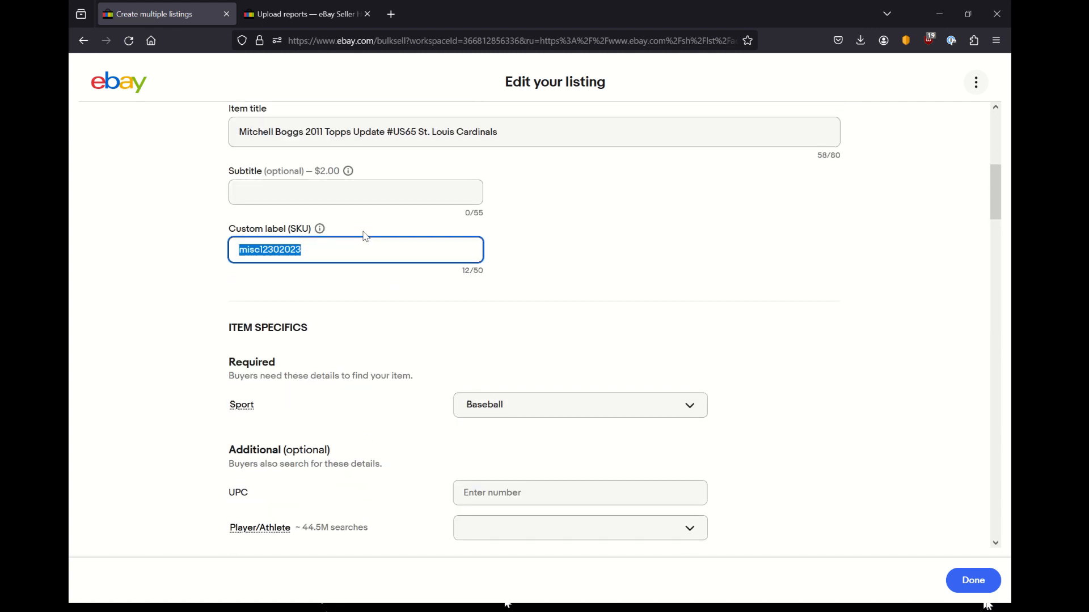
{"action": "mouse_move", "coordinate": [320, 229]}
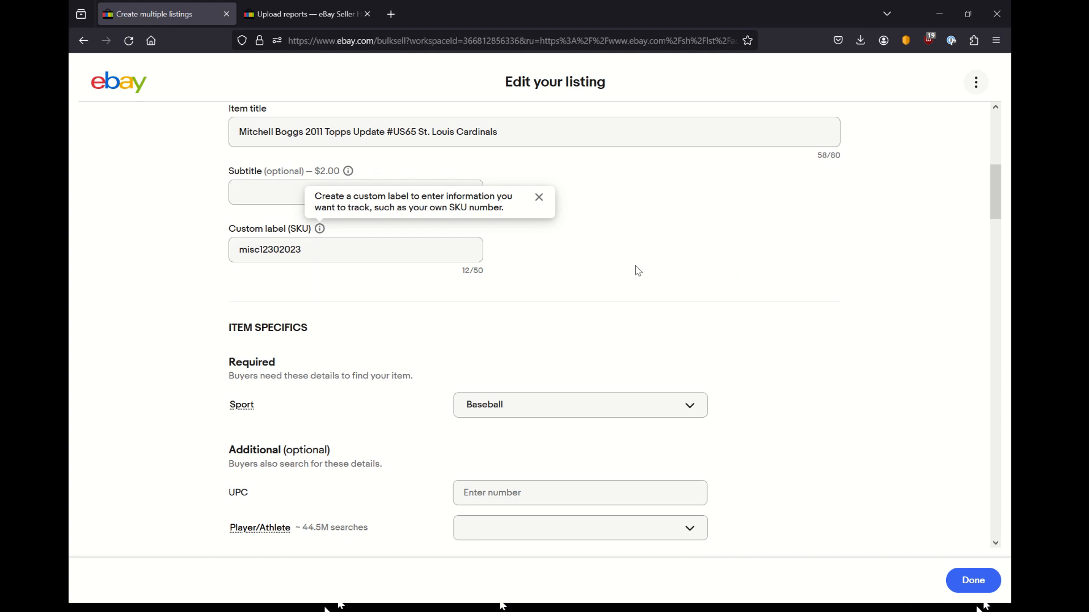
{"action": "left_click", "coordinate": [538, 198]}
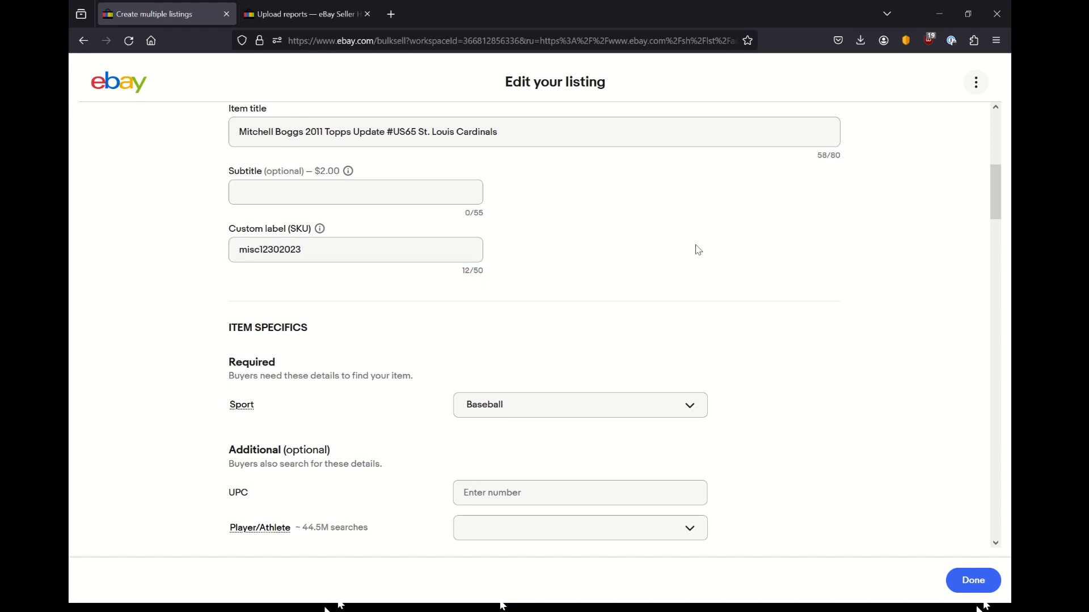
Add mitchell as the Player/Athlete entry in the listing's item specifics
{"action": "scroll", "scroll_direction": "down", "scroll_amount": 3}
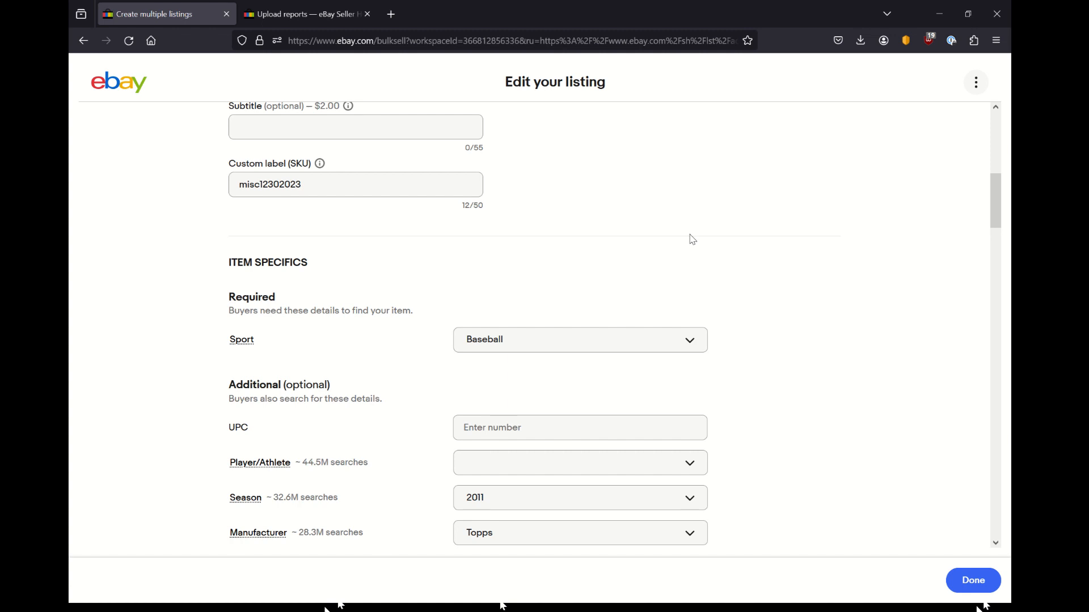
{"action": "scroll", "scroll_direction": "down", "scroll_amount": 3}
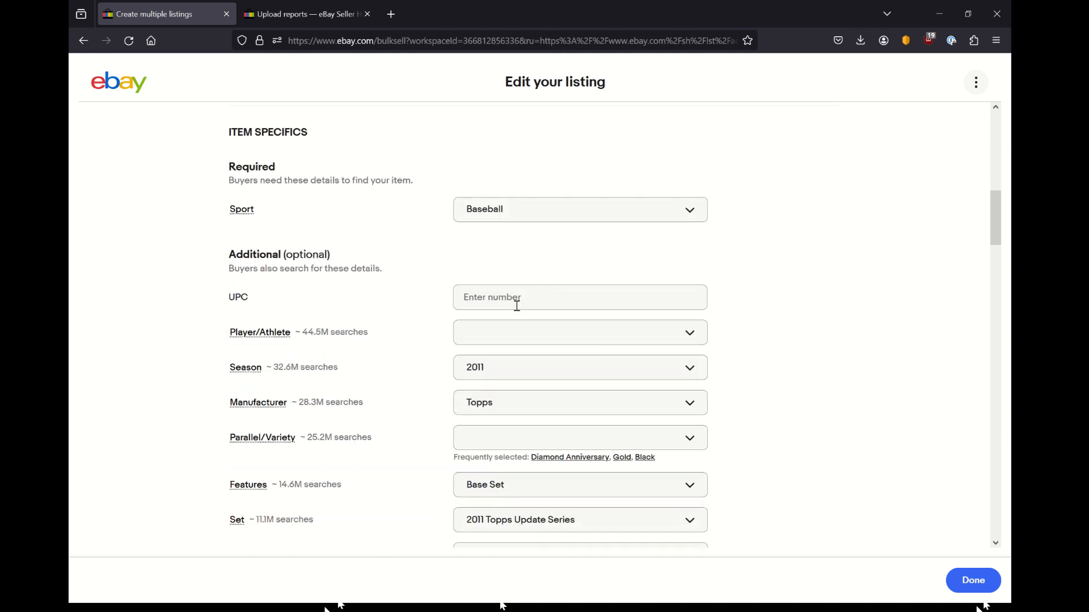
{"action": "left_click", "coordinate": [580, 333]}
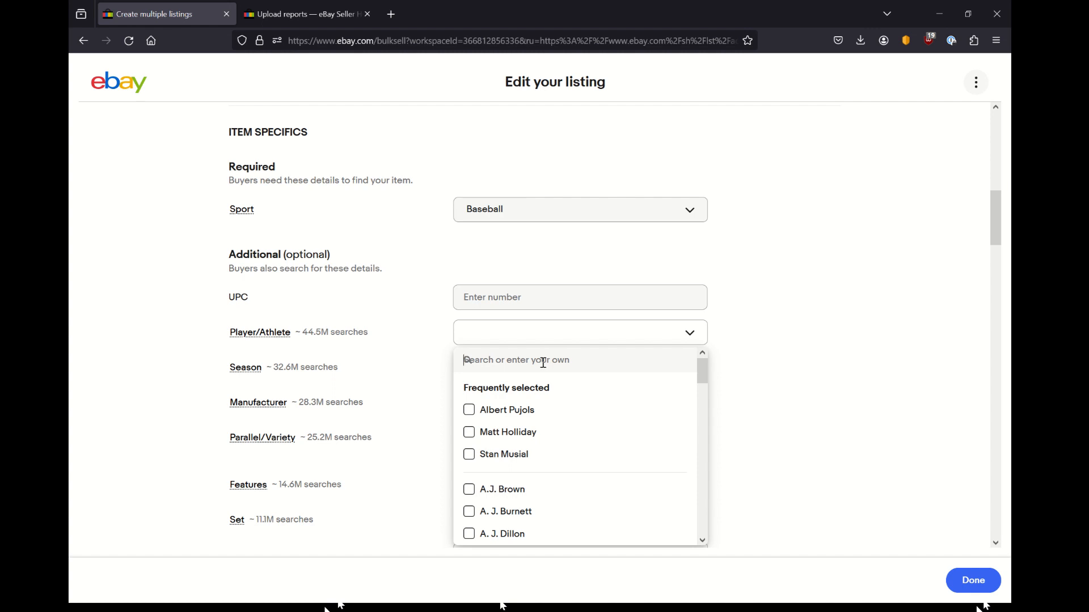
{"action": "type", "text": "mitchell"}
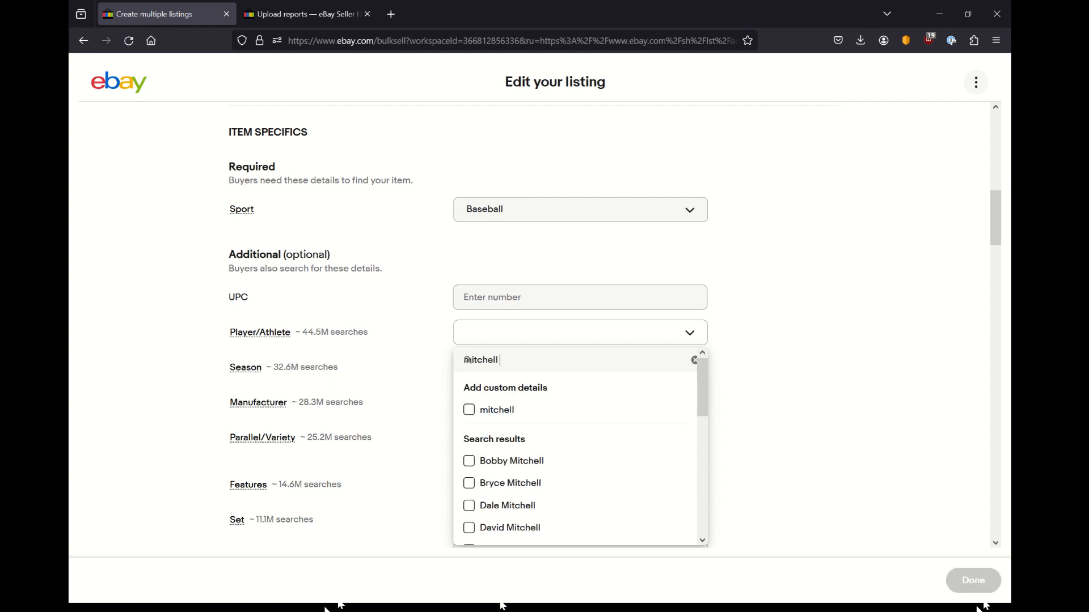
{"action": "key", "text": "Backspace"}
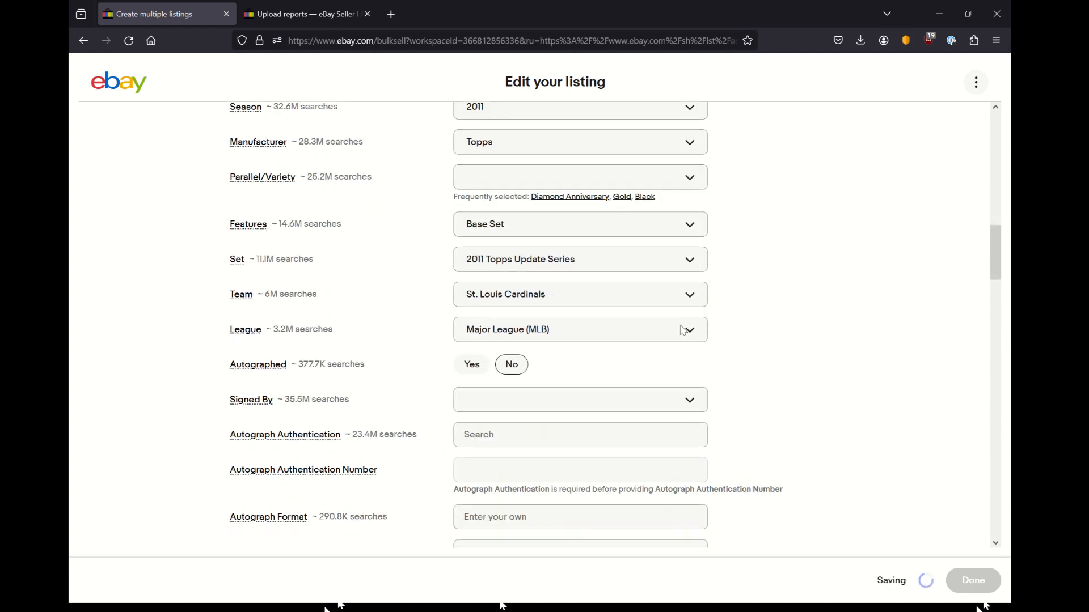
{"action": "scroll", "scroll_direction": "down", "scroll_amount": 3}
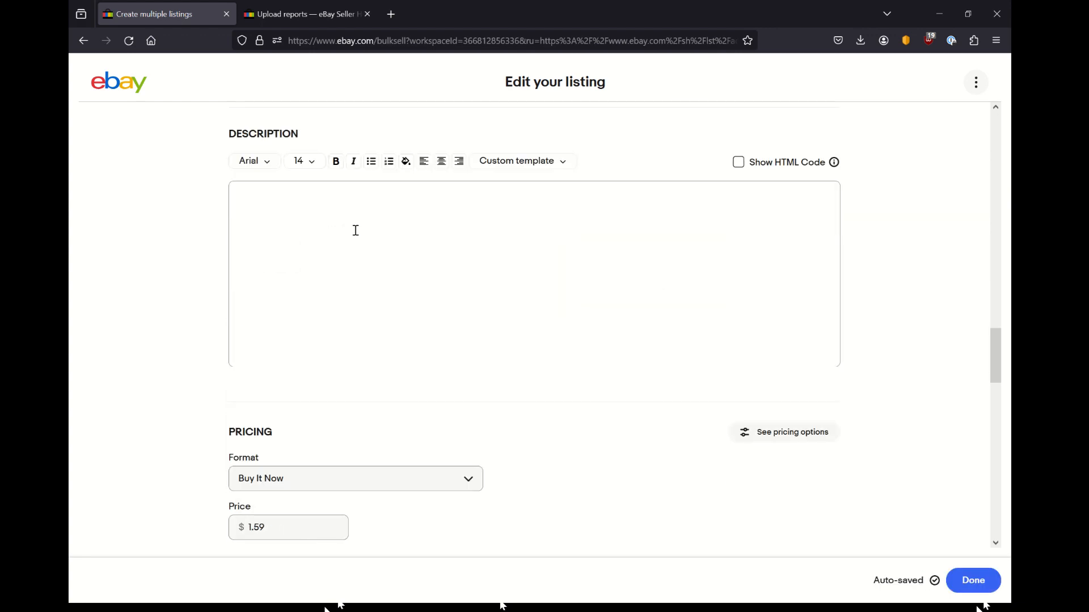
{"action": "scroll", "scroll_direction": "down", "scroll_amount": 3}
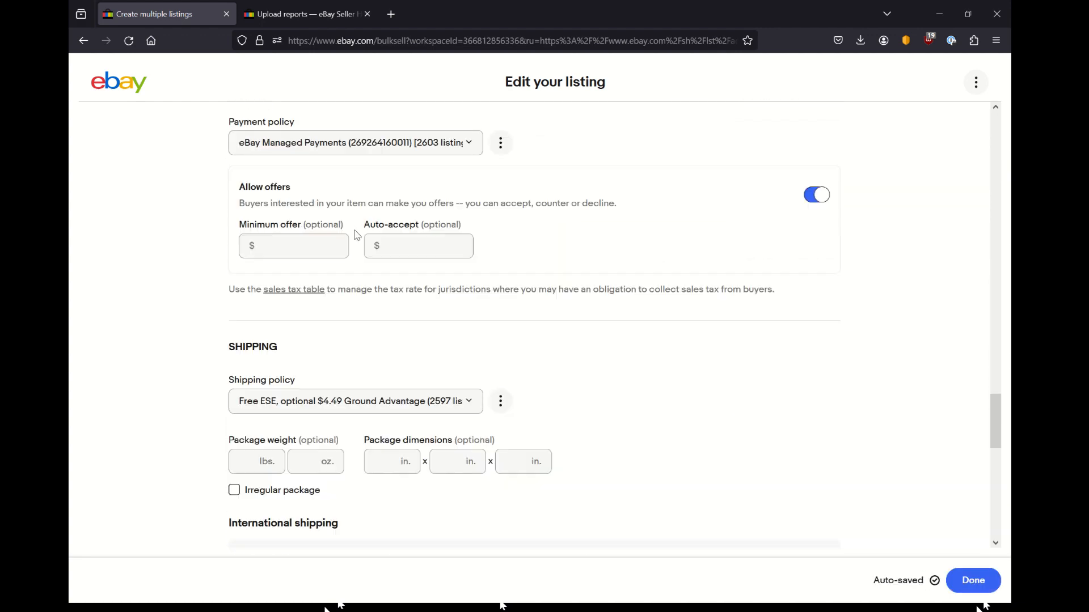
{"action": "scroll", "scroll_direction": "down", "scroll_amount": 3}
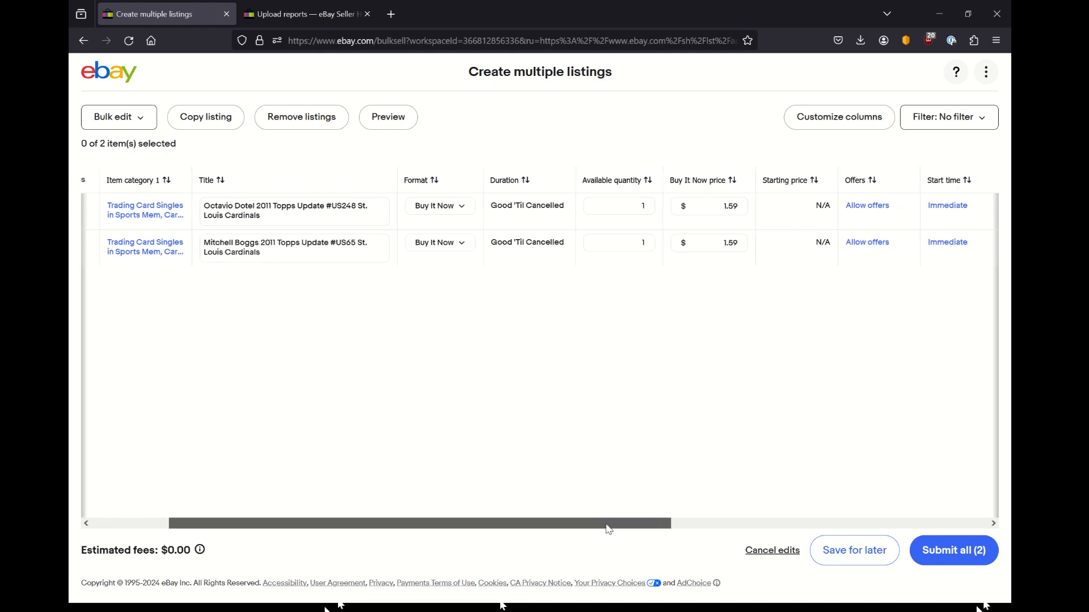
Scroll the two-listing table right to check the item specifics, eligibility and fee columns
{"action": "scroll", "scroll_direction": "right", "scroll_amount": 3}
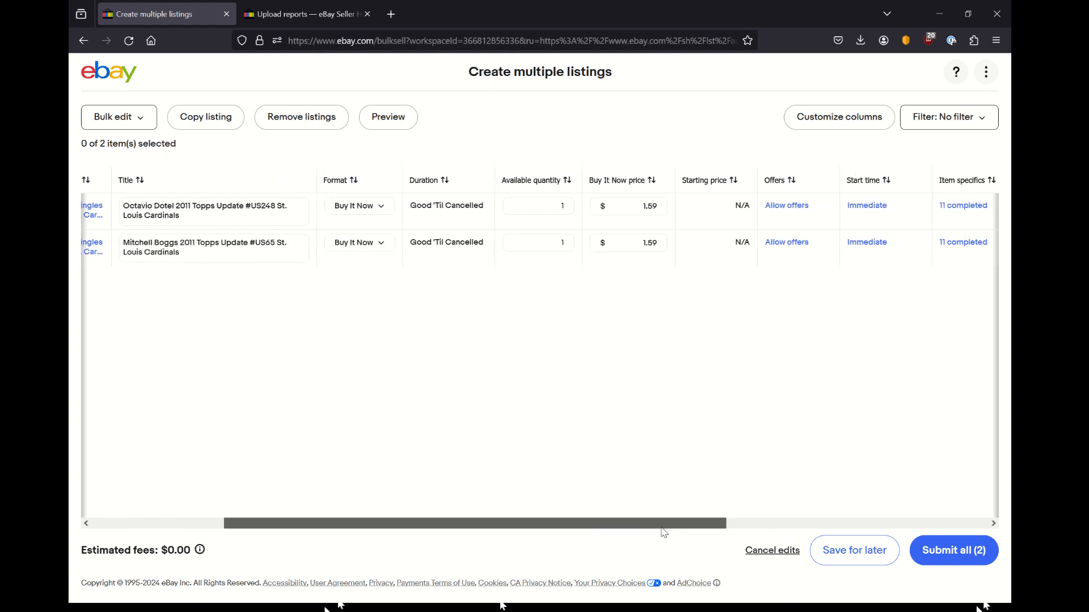
{"action": "scroll", "scroll_direction": "right", "scroll_amount": 3}
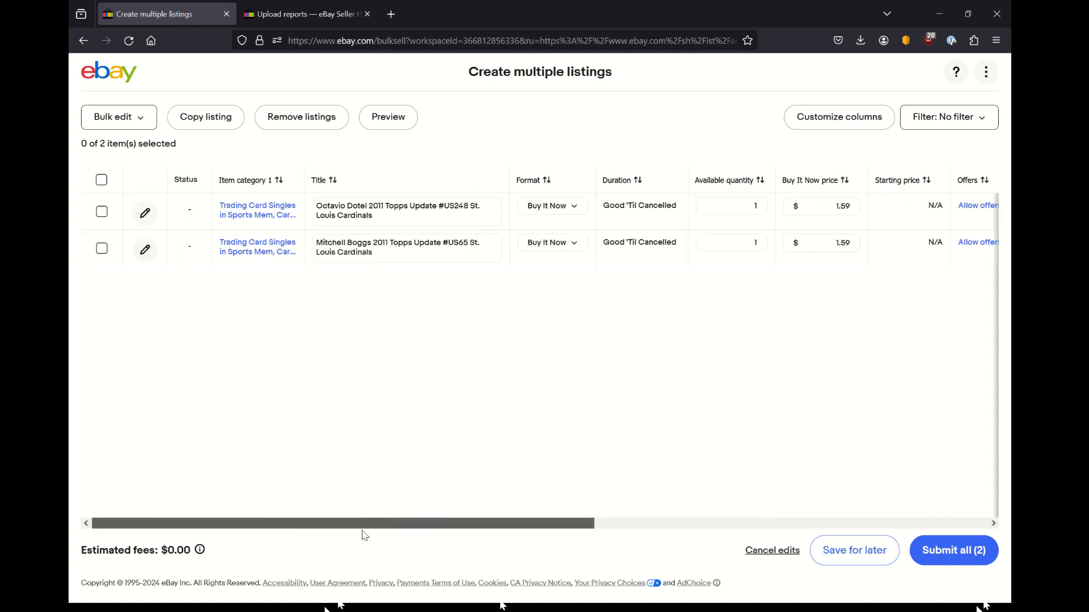
{"action": "scroll", "scroll_direction": "right", "scroll_amount": 3}
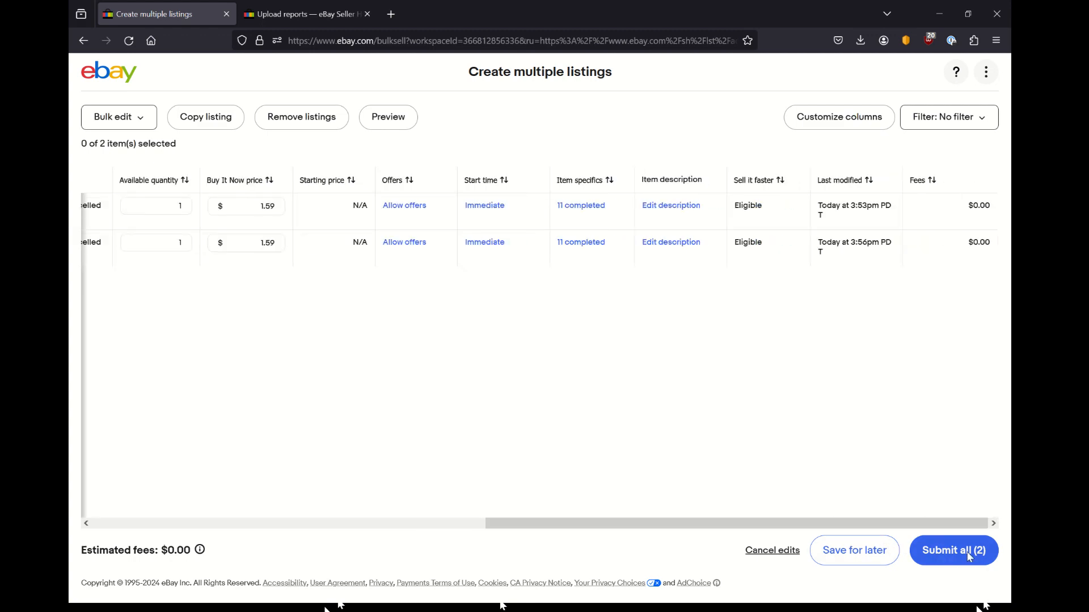
Submit both card listings, confirm the fee review, dismiss the survey and choose Fix errors
{"action": "left_click", "coordinate": [953, 550]}
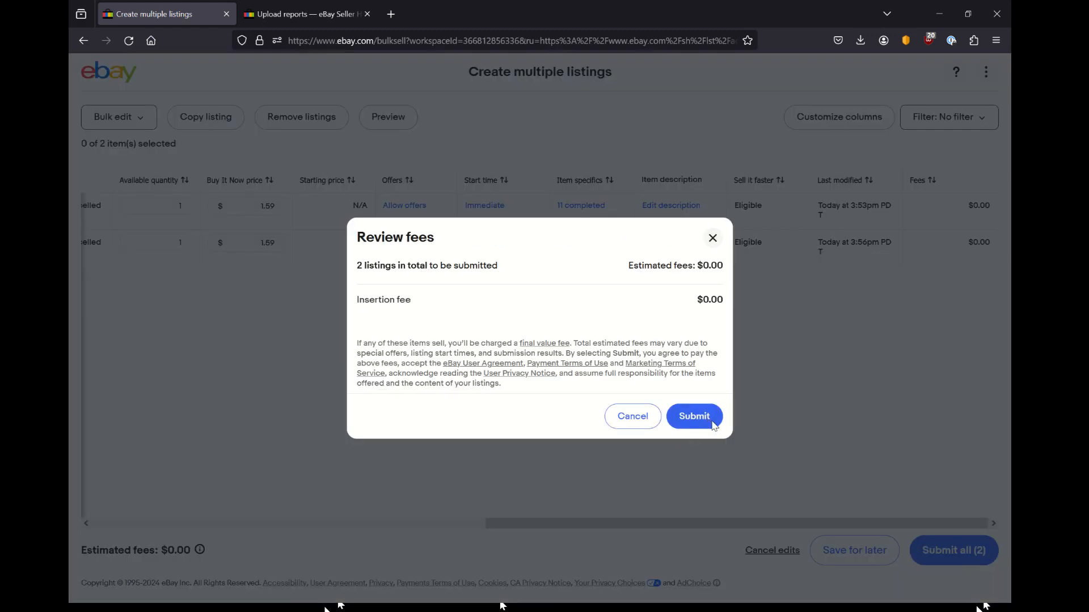
{"action": "left_click", "coordinate": [693, 416]}
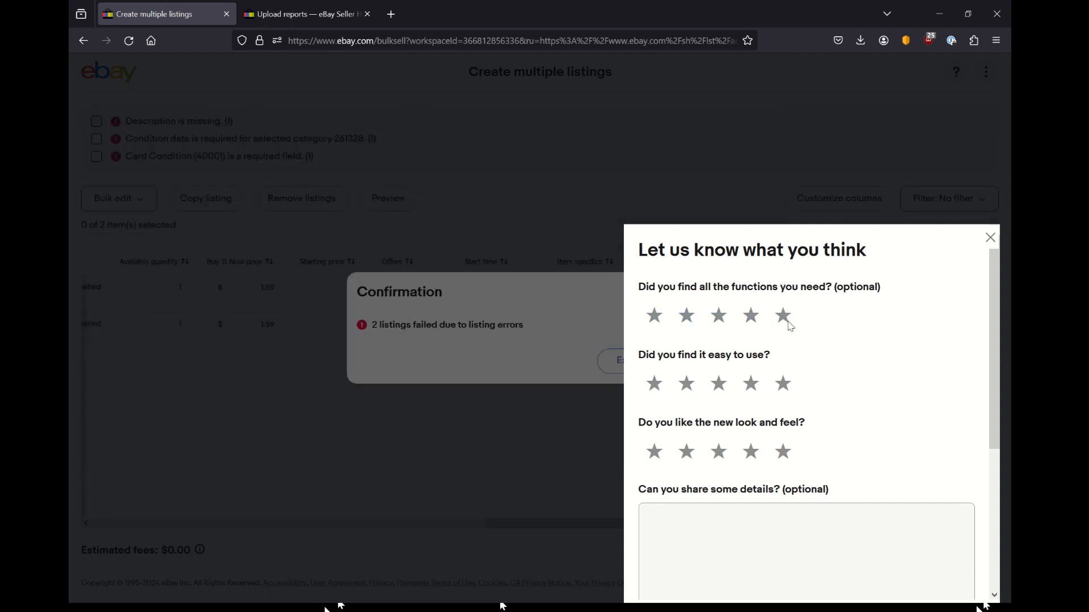
{"action": "left_click", "coordinate": [989, 237]}
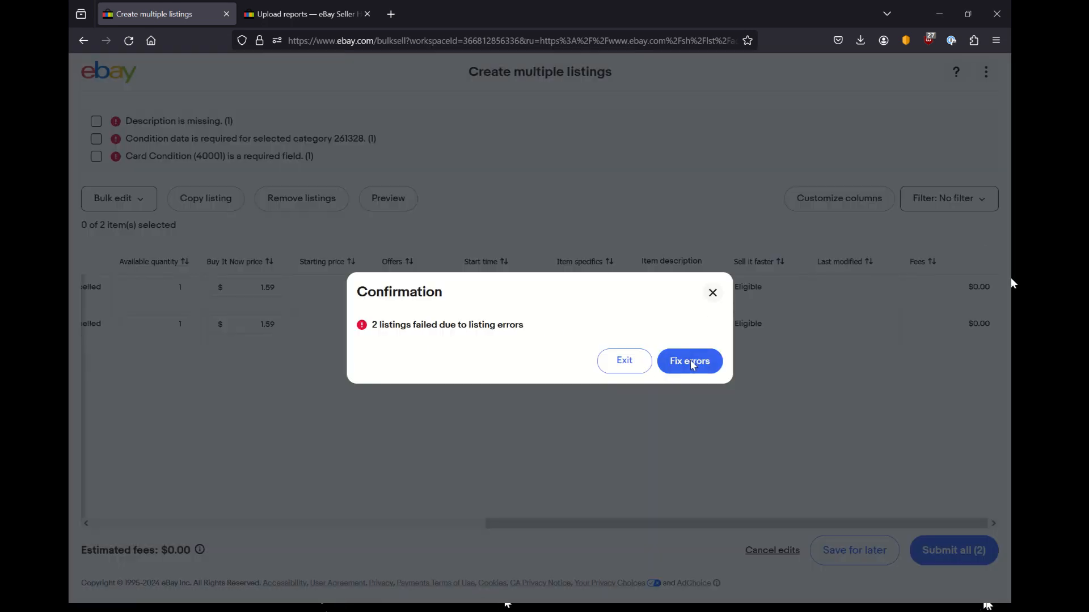
{"action": "left_click", "coordinate": [689, 361]}
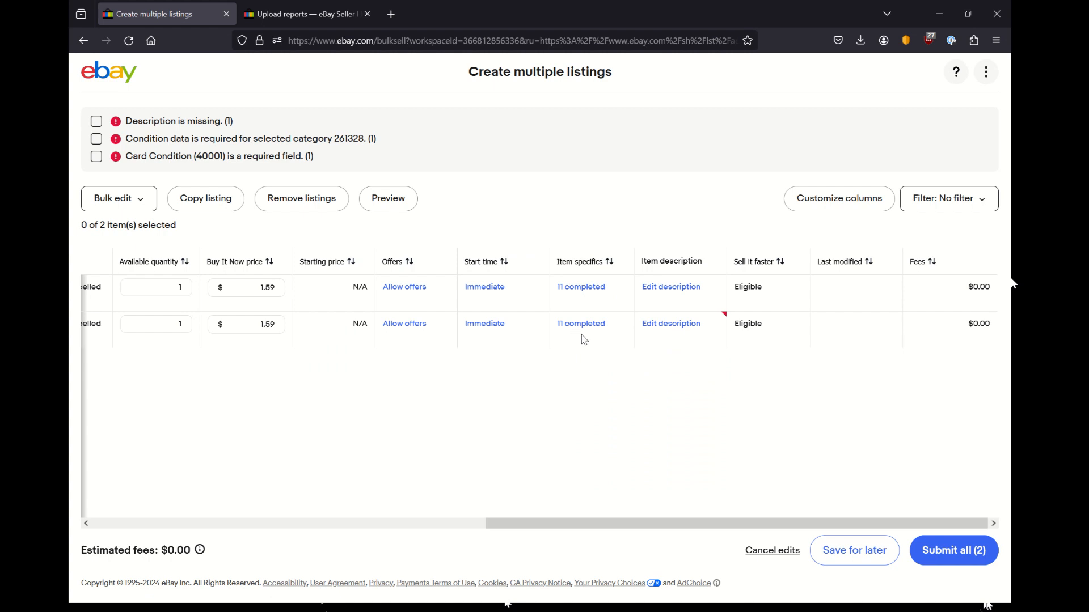
{"action": "mouse_move", "coordinate": [587, 307]}
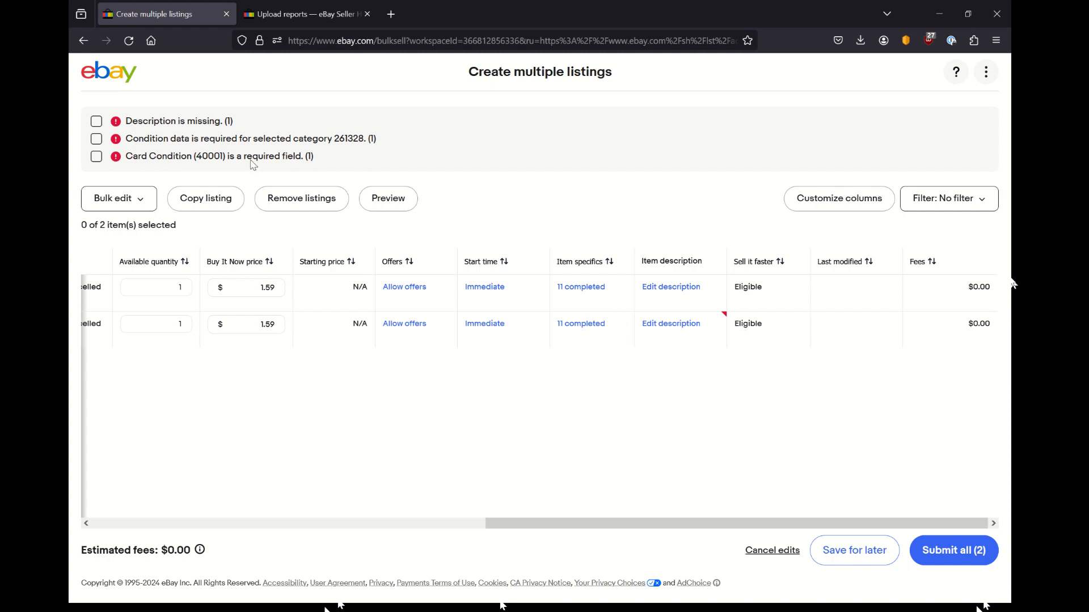
{"action": "mouse_move", "coordinate": [581, 304]}
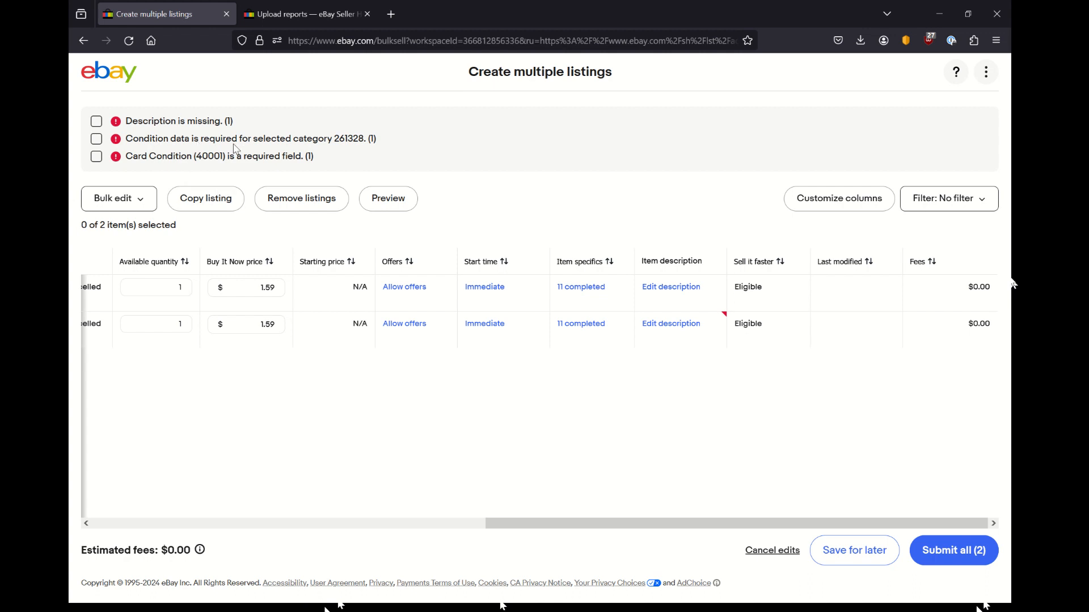
{"action": "mouse_move", "coordinate": [159, 122]}
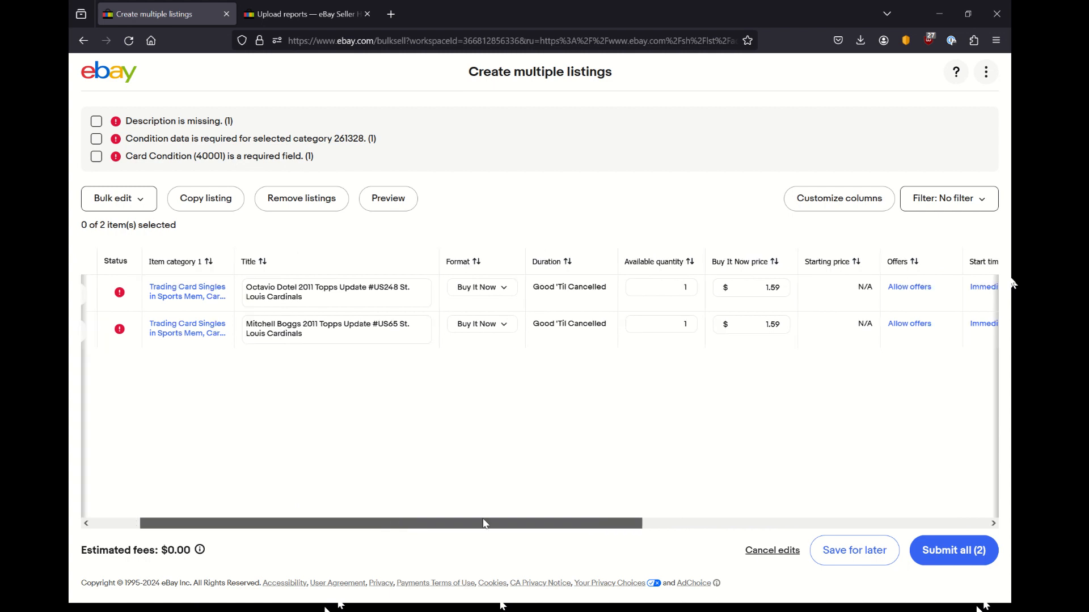
{"action": "scroll", "scroll_direction": "right", "scroll_amount": 3}
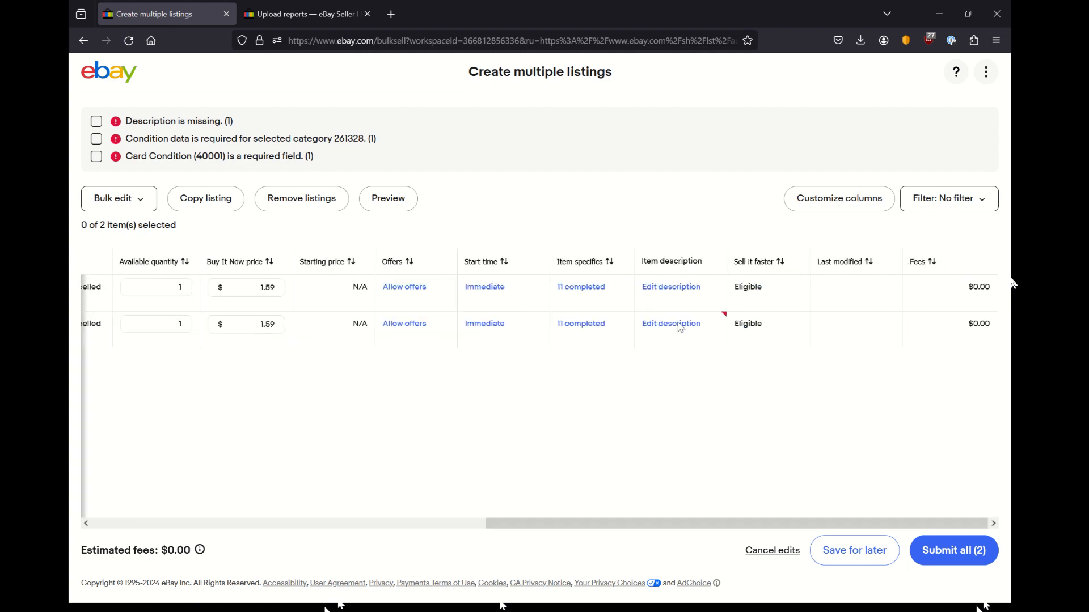
Start editing the description for the Mitchell Boggs listing
{"action": "left_click", "coordinate": [670, 323]}
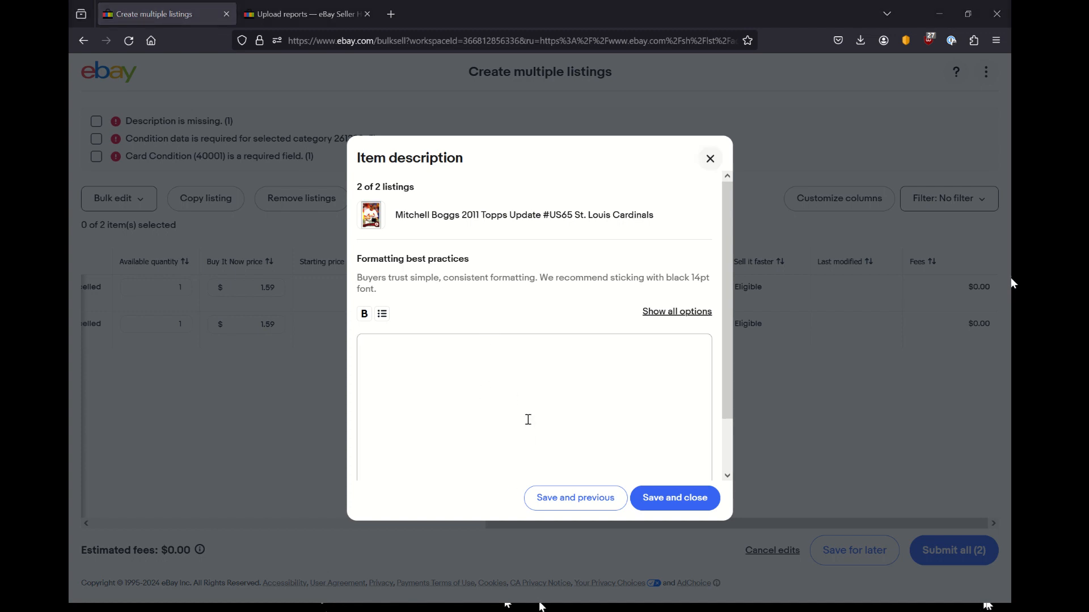
{"action": "mouse_move", "coordinate": [569, 299]}
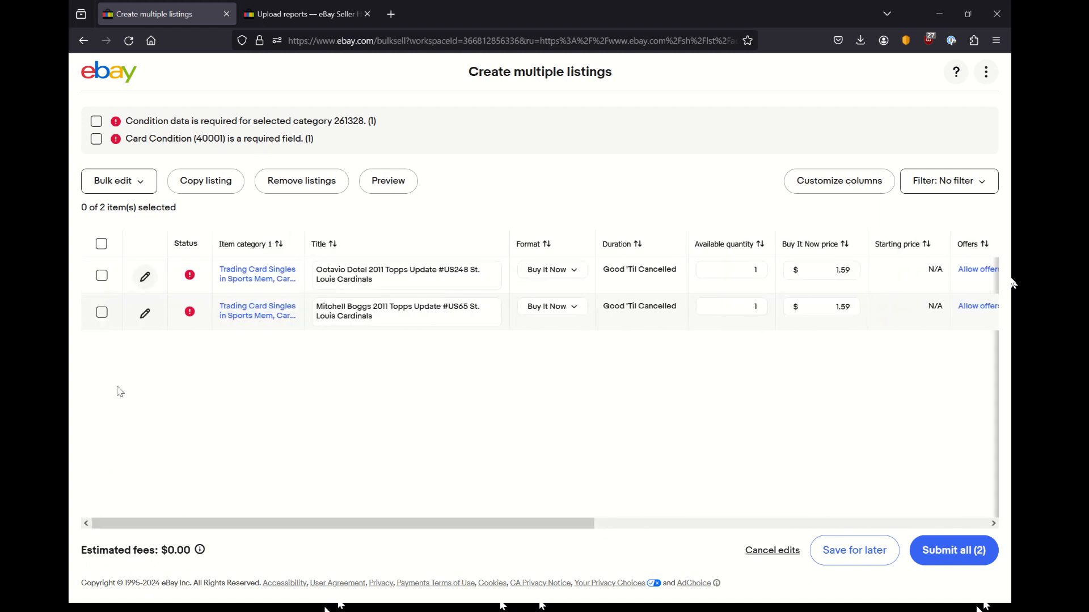
{"action": "mouse_move", "coordinate": [185, 125]}
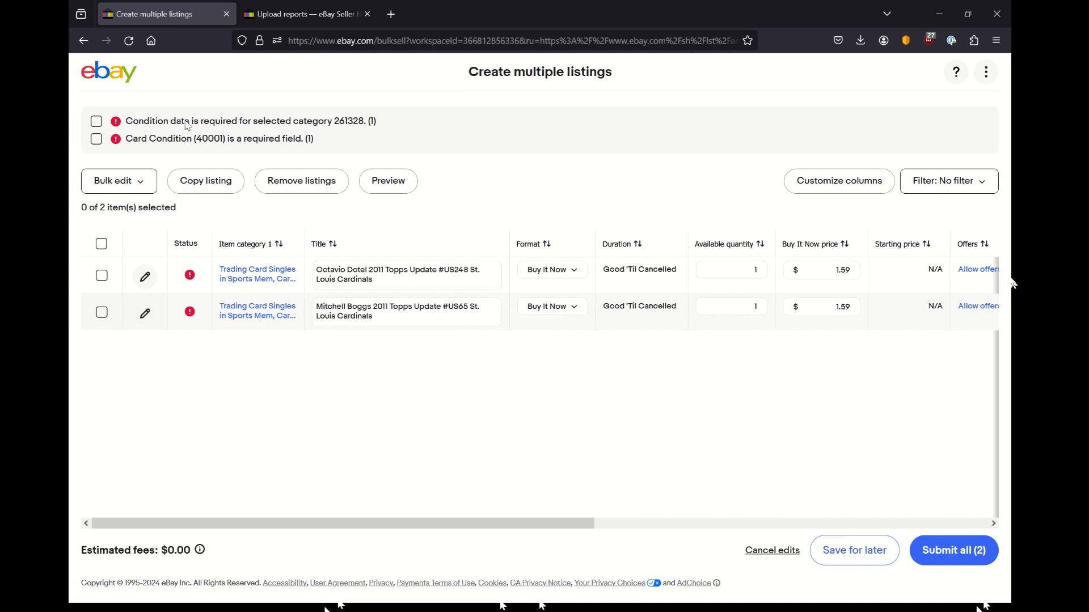
Edit the Mitchell Boggs listing fully and set its card condition to ungraded, Near mint or better
{"action": "left_click", "coordinate": [144, 313]}
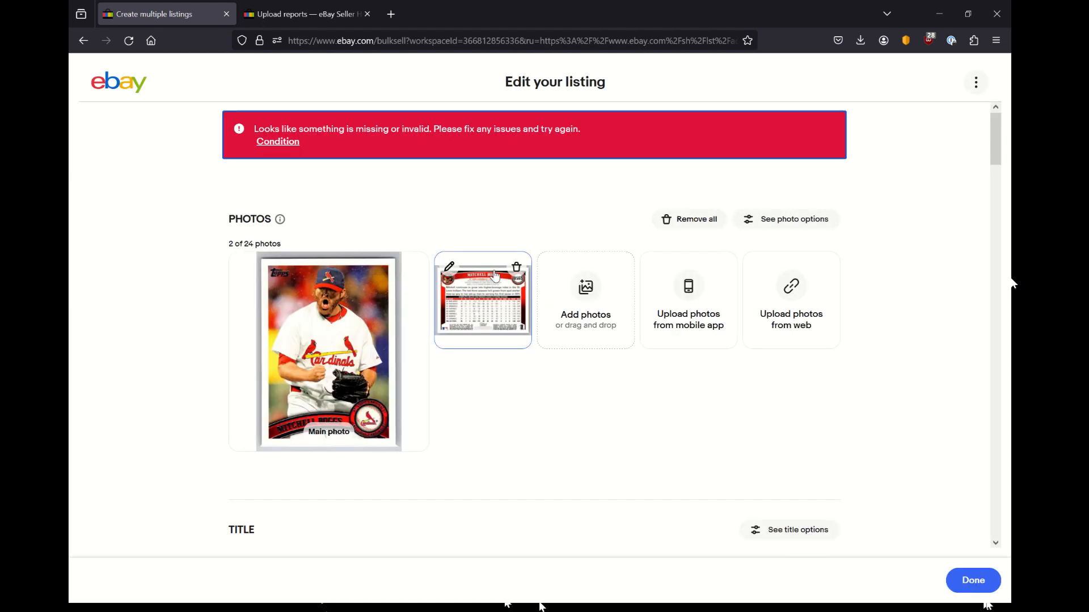
{"action": "scroll", "scroll_direction": "down", "scroll_amount": 3}
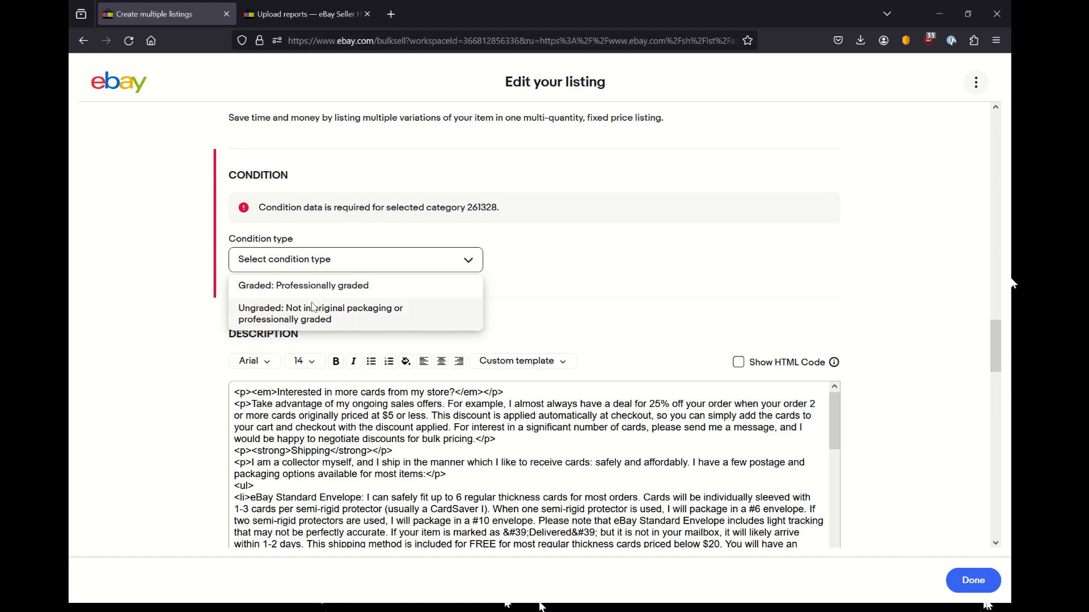
{"action": "left_click", "coordinate": [320, 313]}
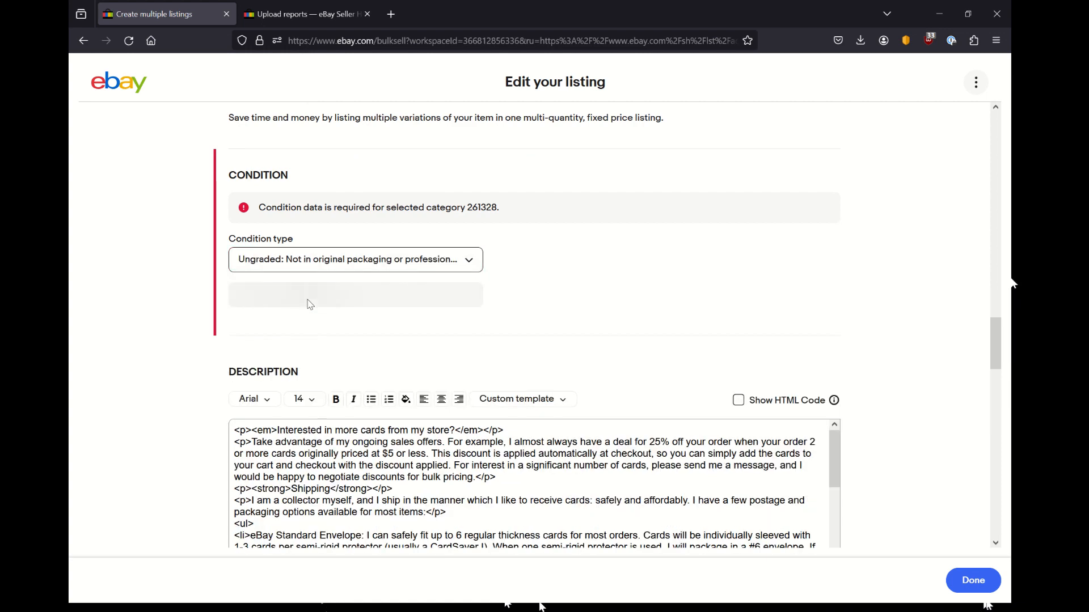
{"action": "left_click", "coordinate": [972, 581]}
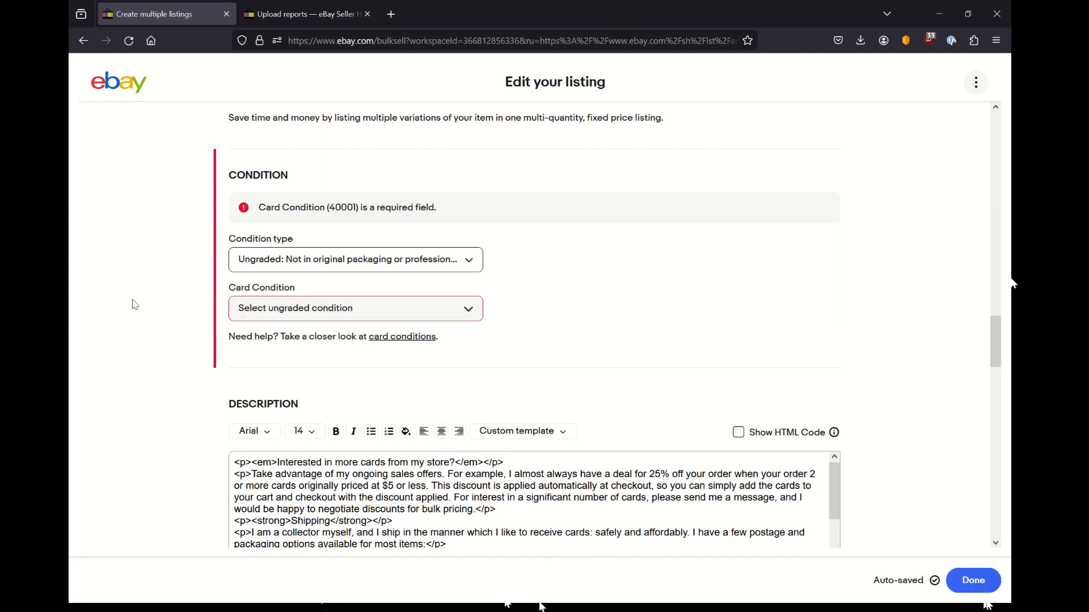
{"action": "left_click", "coordinate": [355, 308]}
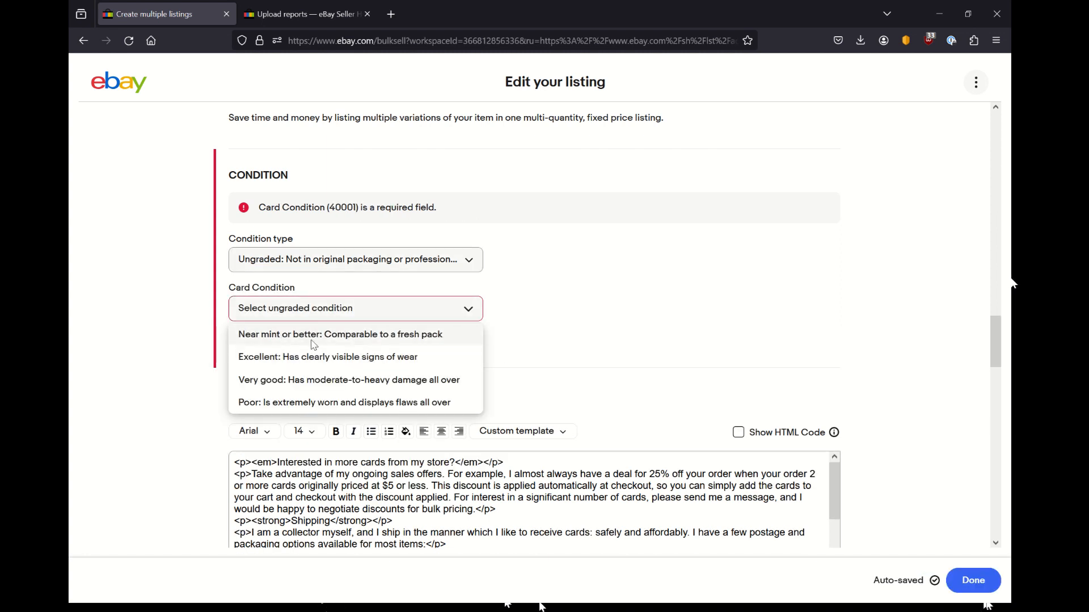
{"action": "left_click", "coordinate": [339, 334]}
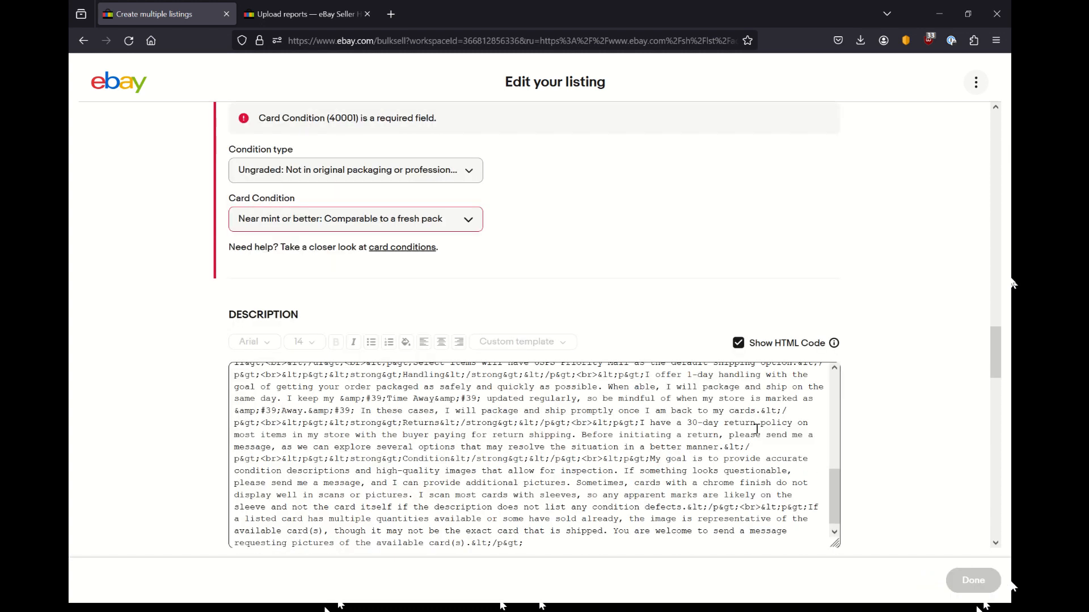
Check the description in HTML and formatted views, then save the edits with Done
{"action": "left_click", "coordinate": [738, 343]}
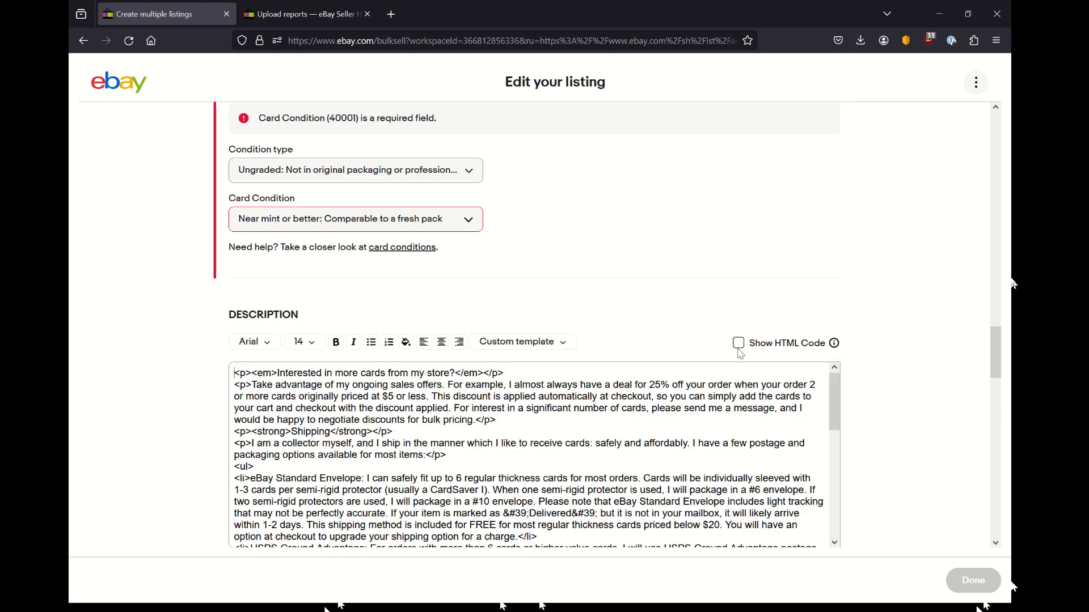
{"action": "left_click", "coordinate": [739, 342]}
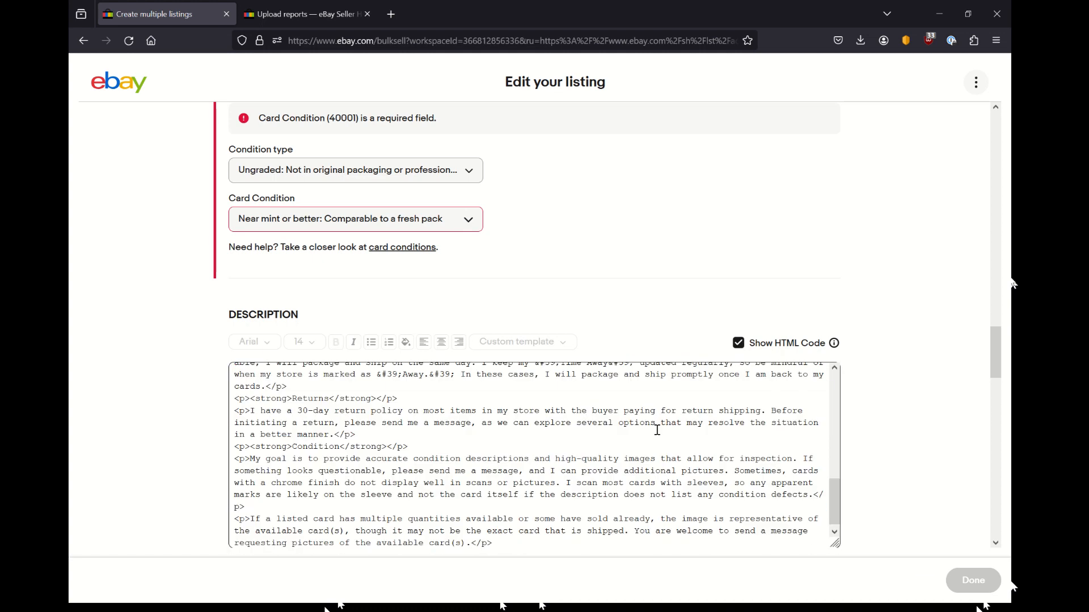
{"action": "left_click", "coordinate": [737, 342]}
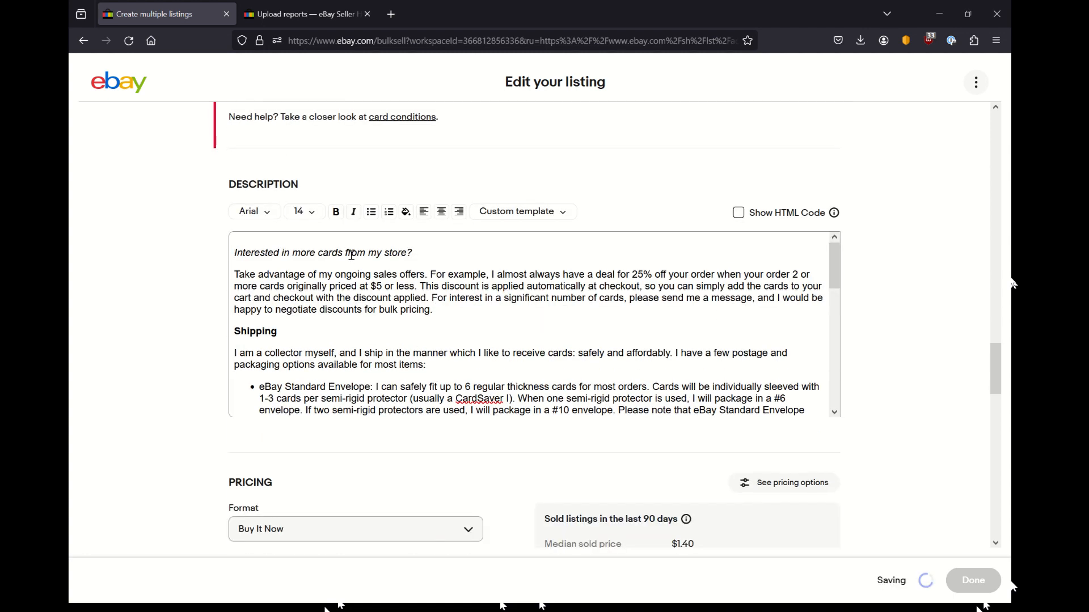
{"action": "scroll", "scroll_direction": "down", "scroll_amount": 3}
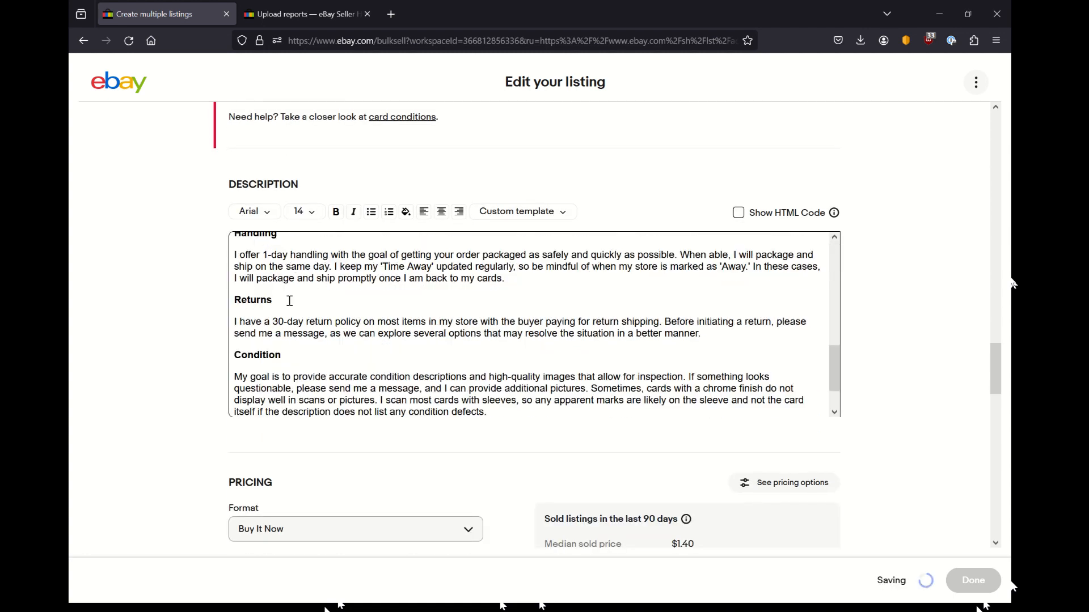
{"action": "scroll", "scroll_direction": "down", "scroll_amount": 3}
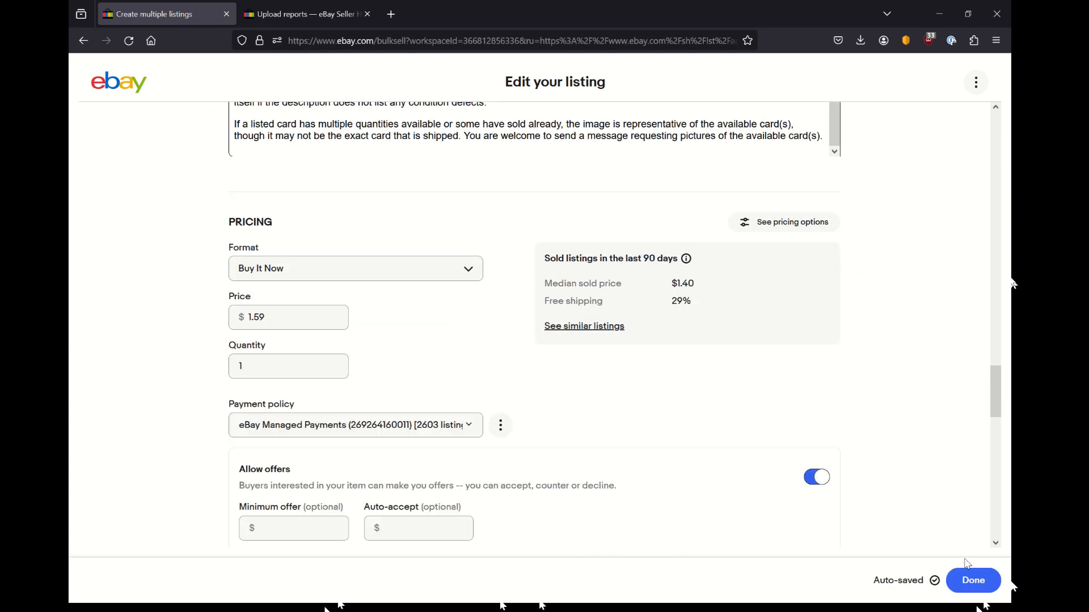
{"action": "left_click", "coordinate": [972, 581]}
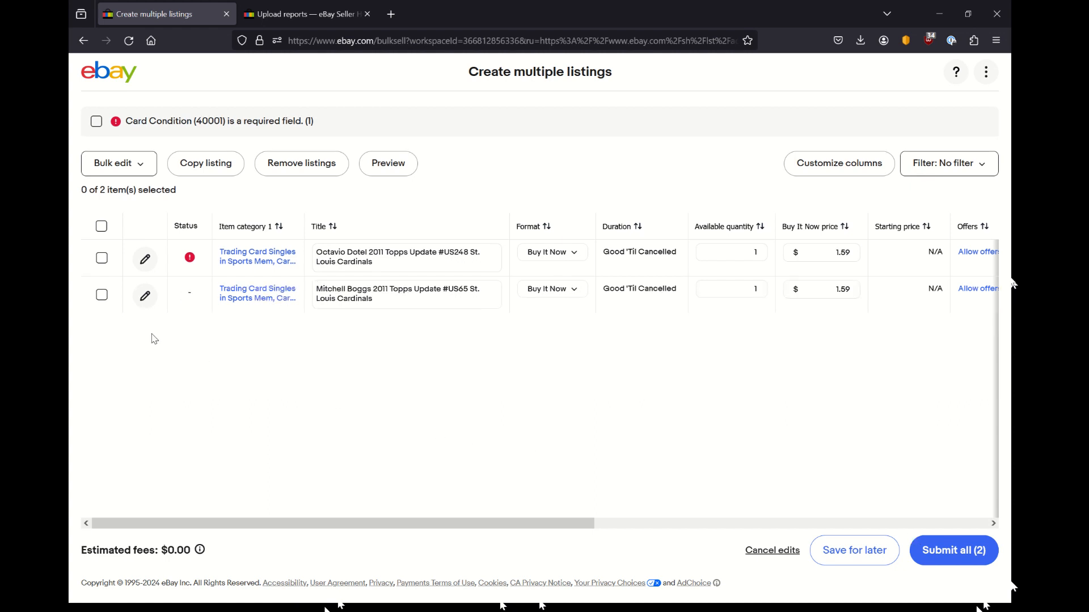
Edit the Octavio Dotel listing and set its card condition to Near mint or better
{"action": "left_click", "coordinate": [144, 259]}
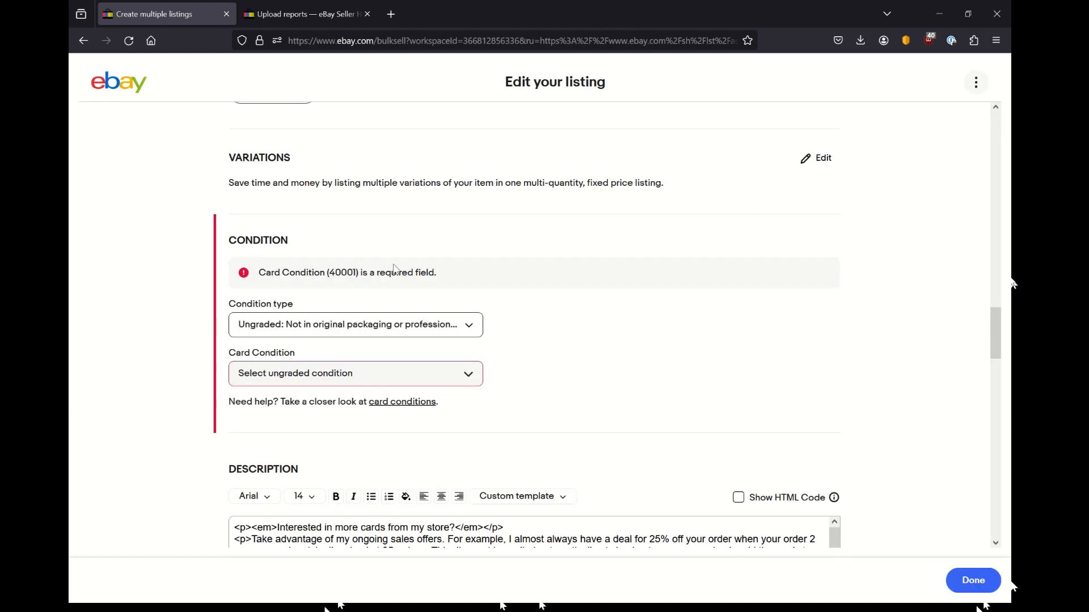
{"action": "left_click", "coordinate": [355, 373]}
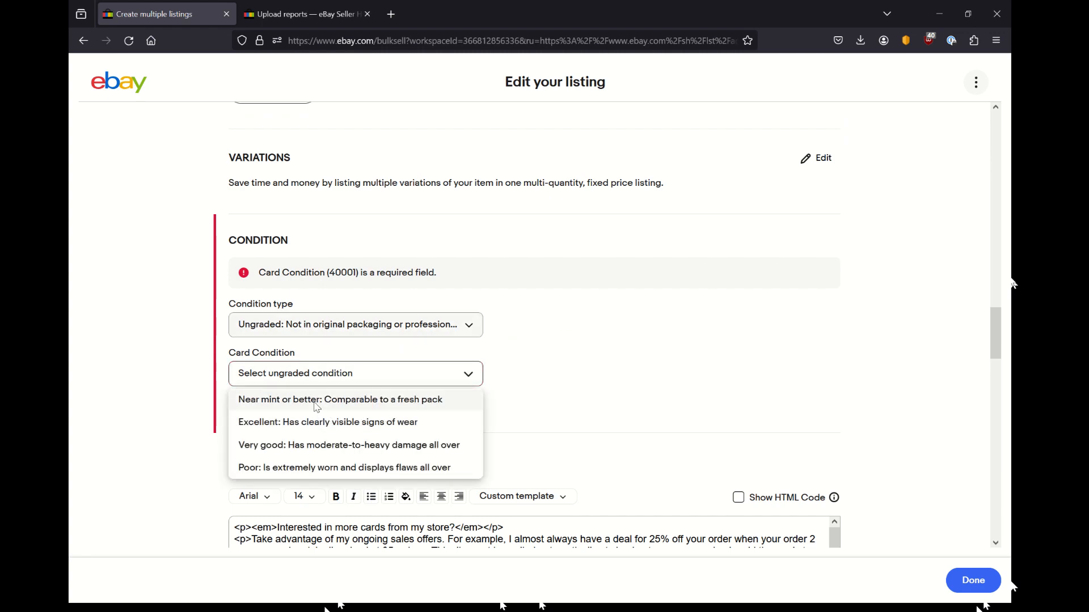
{"action": "left_click", "coordinate": [341, 399]}
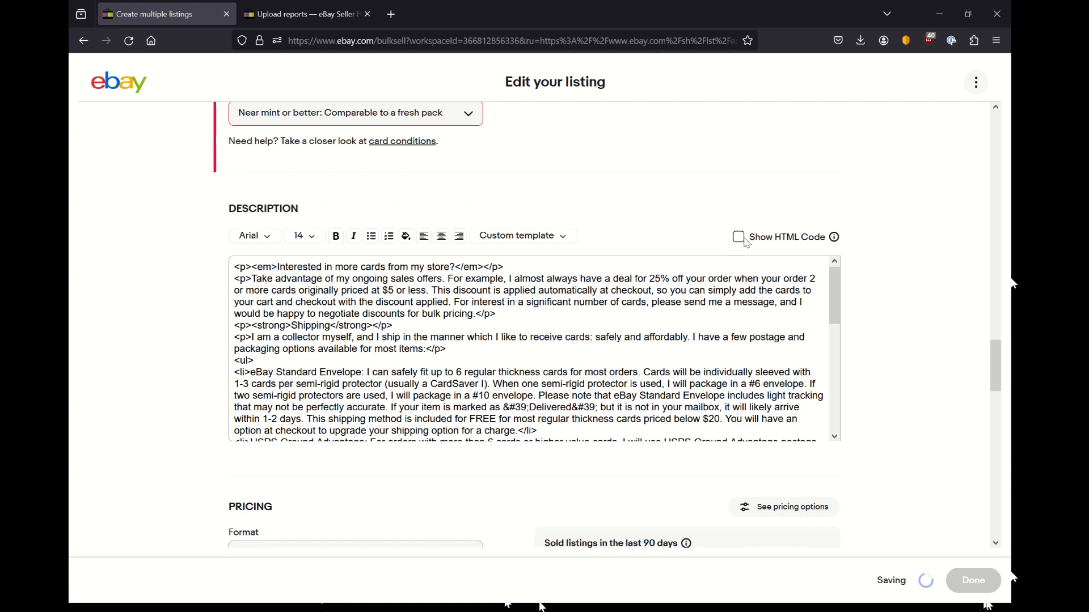
Review the description in HTML and formatted views, then finish with Done
{"action": "left_click", "coordinate": [739, 237]}
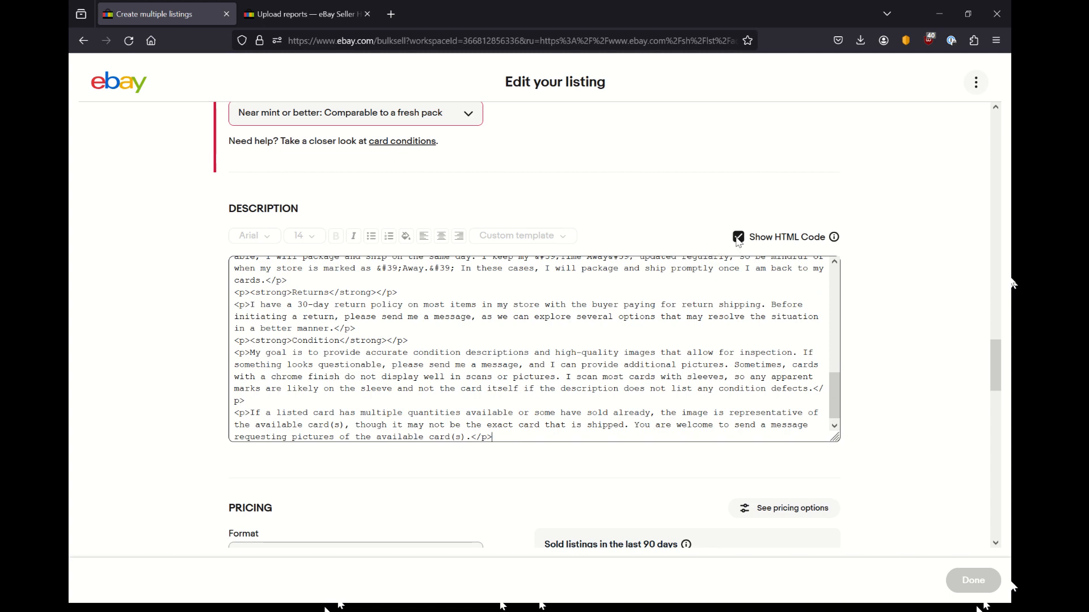
{"action": "scroll", "scroll_direction": "down", "scroll_amount": 3}
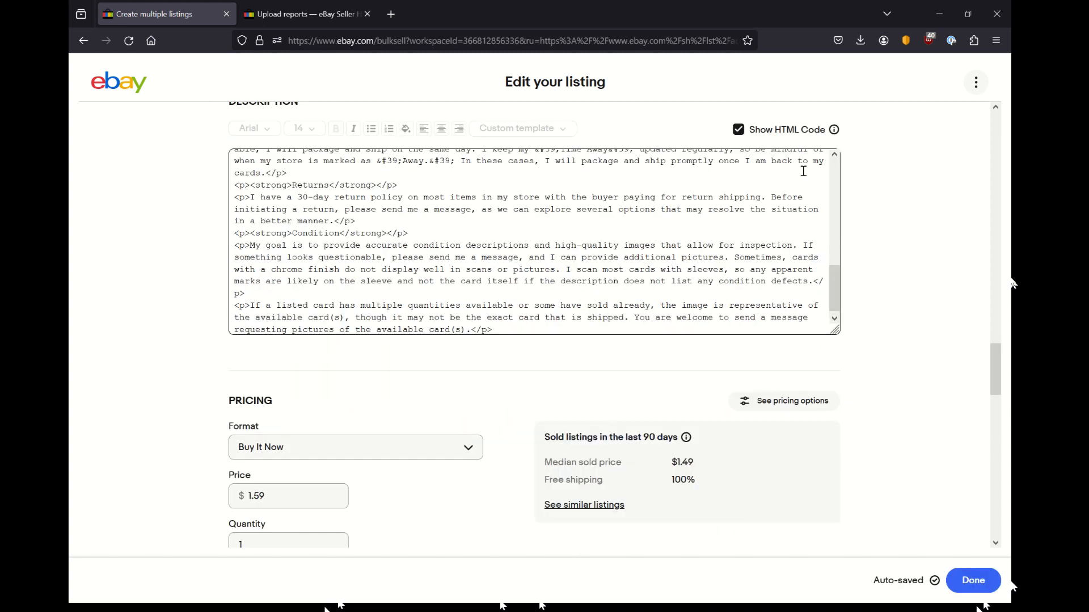
{"action": "left_click", "coordinate": [738, 129]}
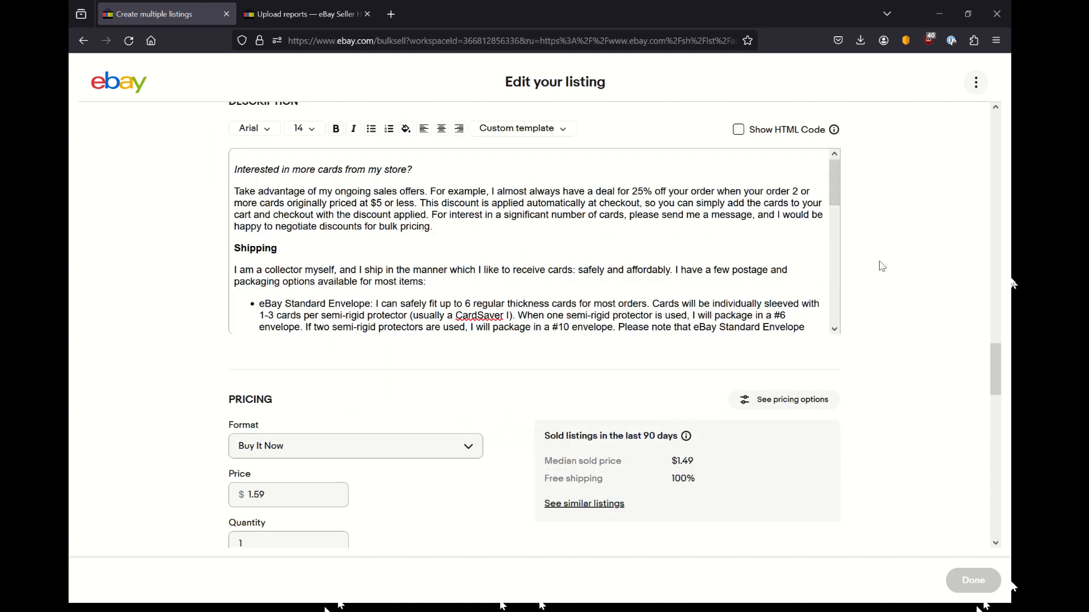
{"action": "scroll", "scroll_direction": "down", "scroll_amount": 3}
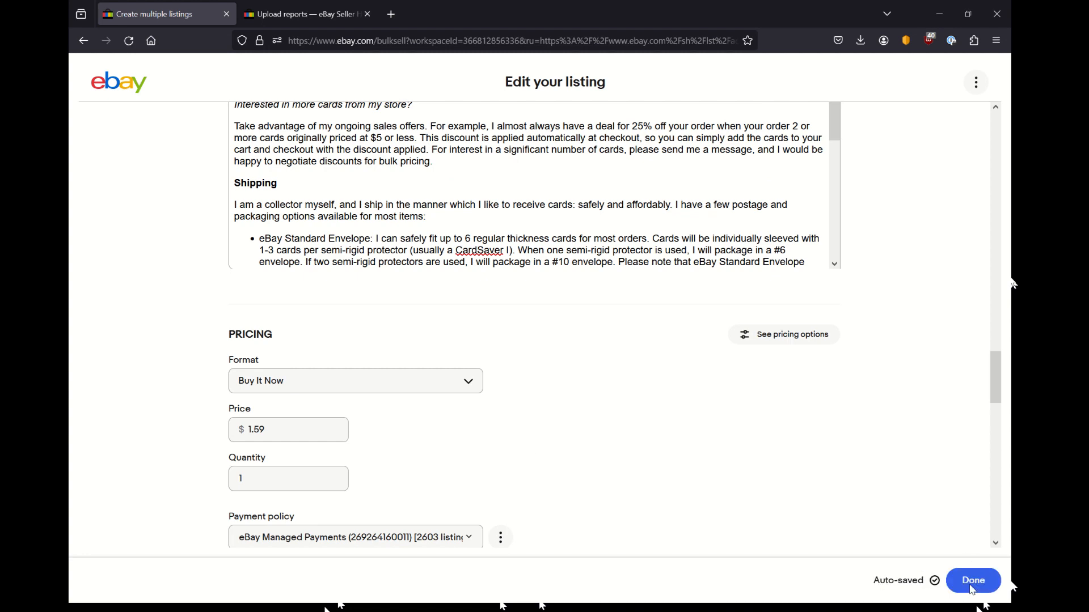
{"action": "left_click", "coordinate": [972, 580]}
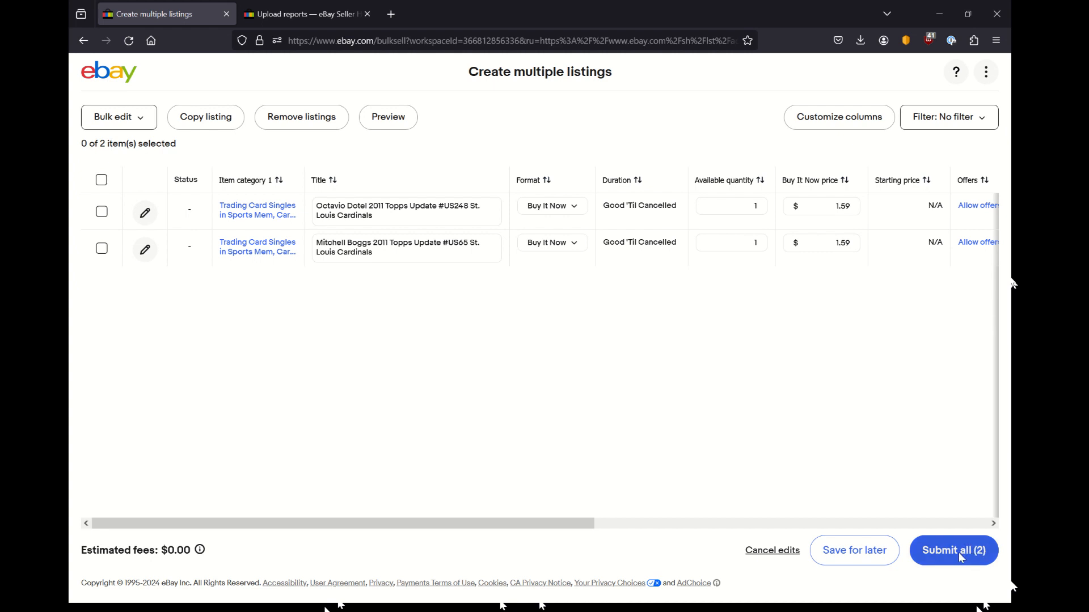
Submit both listings with $0.00 fees and dismiss the listings-are-live confirmation
{"action": "left_click", "coordinate": [954, 550]}
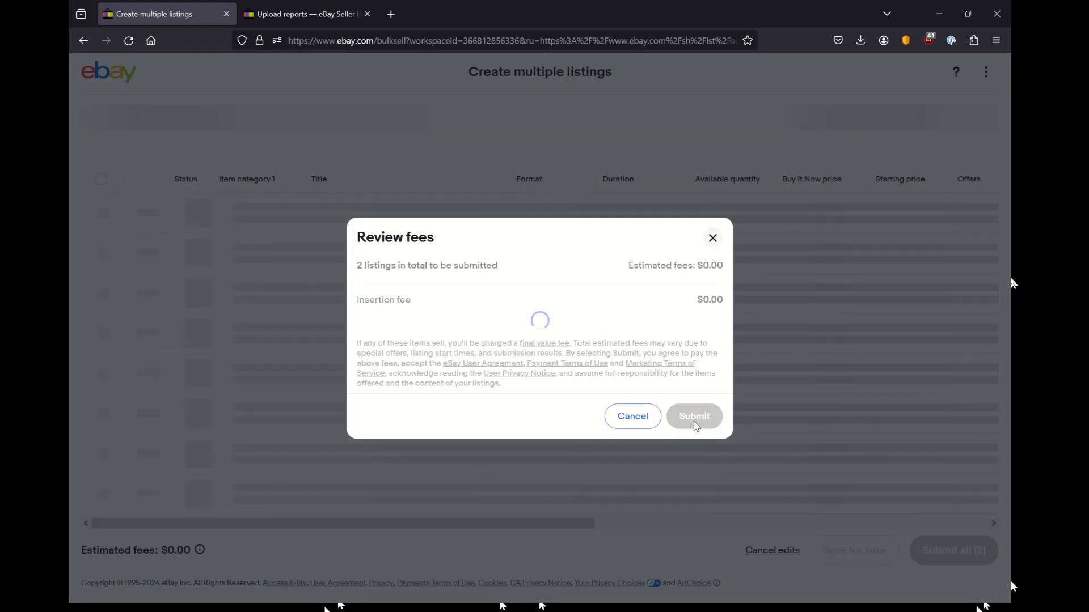
{"action": "left_click", "coordinate": [695, 416]}
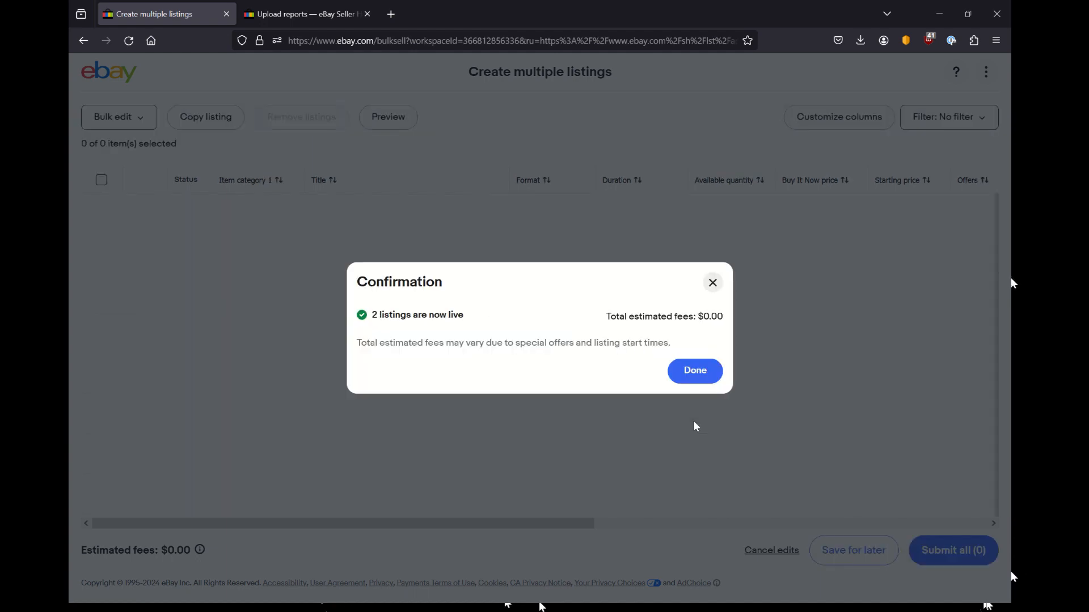
{"action": "left_click", "coordinate": [694, 369]}
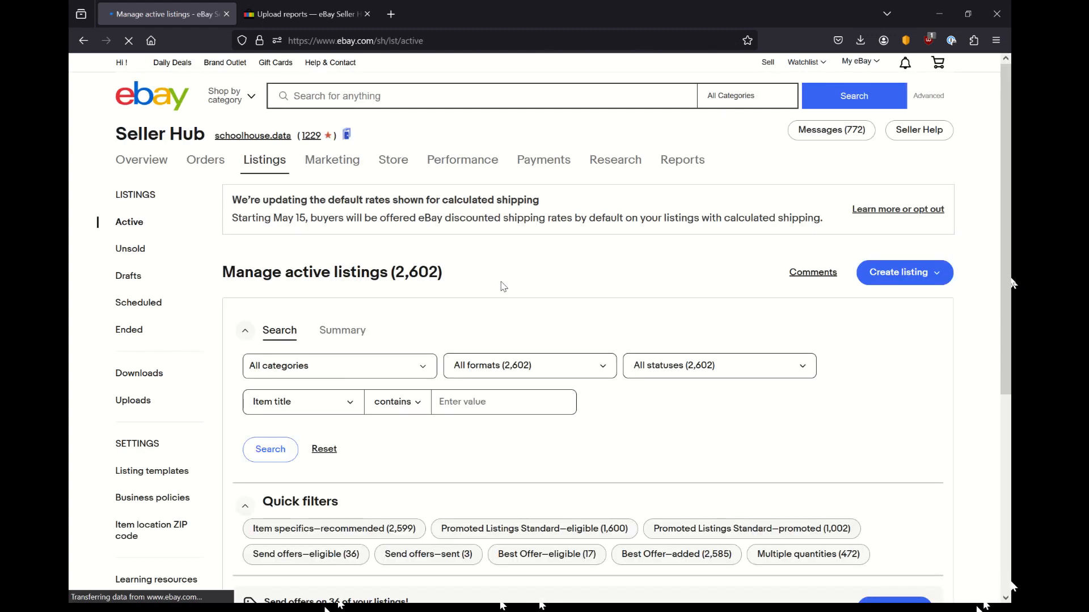
Find the Octavio Dotel 2011 Topps Update listing in active listings and view its live page
{"action": "scroll", "scroll_direction": "down", "scroll_amount": 3}
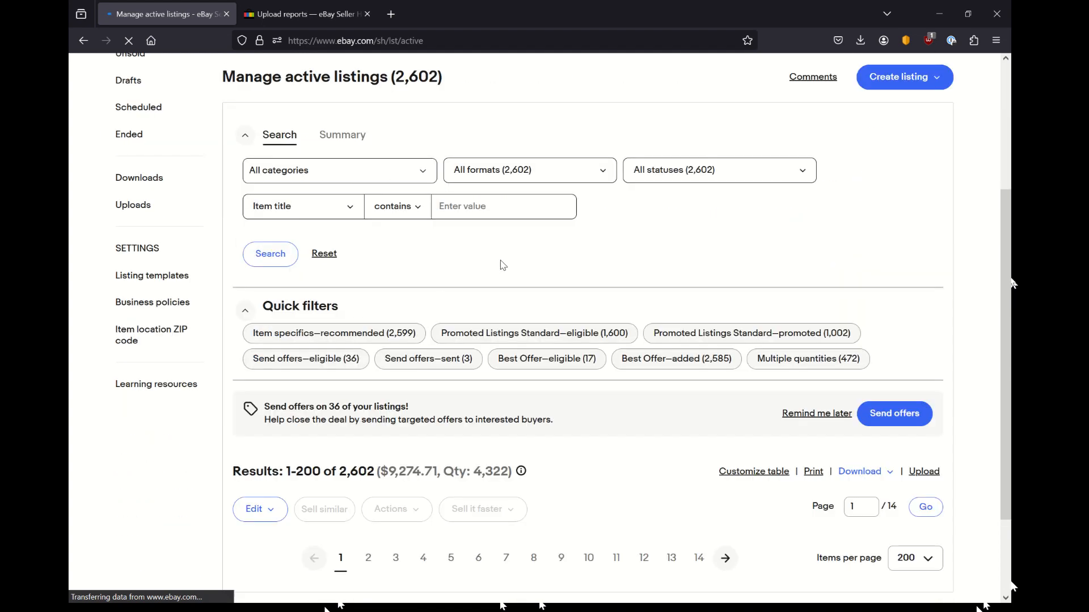
{"action": "scroll", "scroll_direction": "down", "scroll_amount": 3}
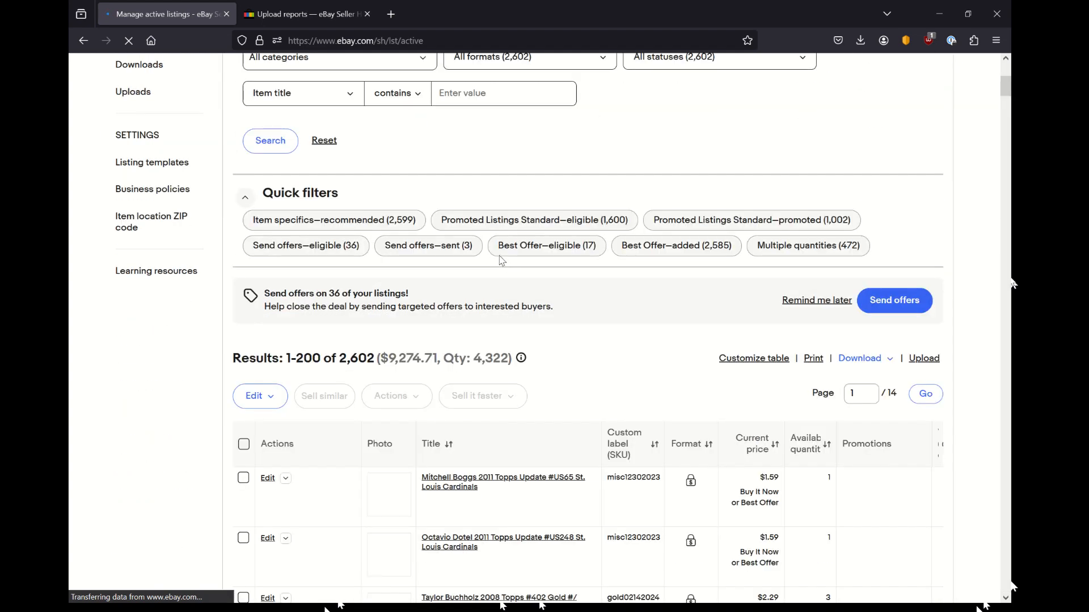
{"action": "scroll", "scroll_direction": "down", "scroll_amount": 3}
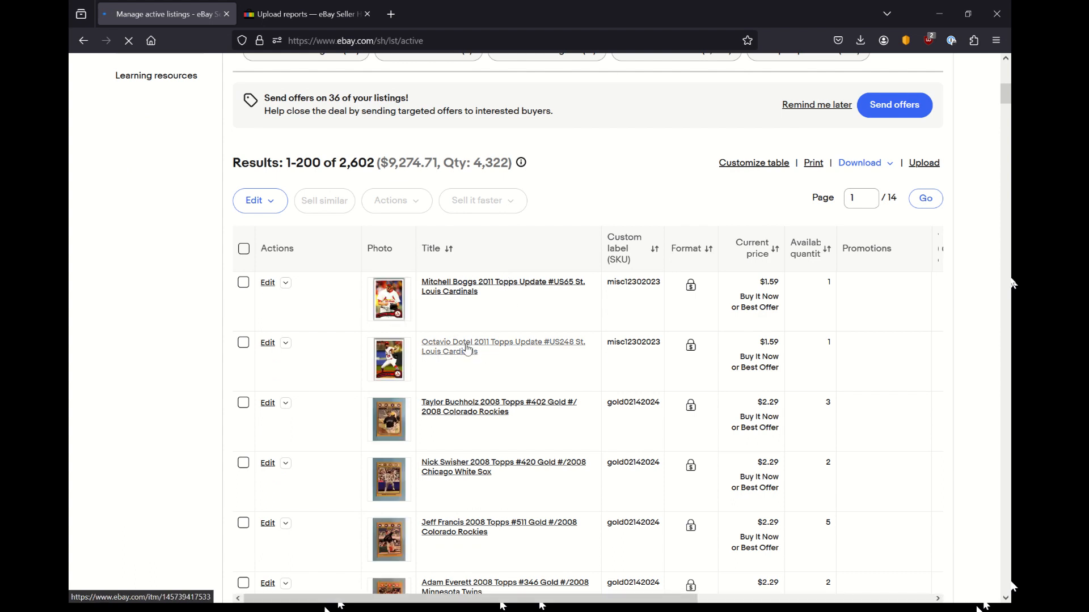
{"action": "left_click", "coordinate": [502, 347]}
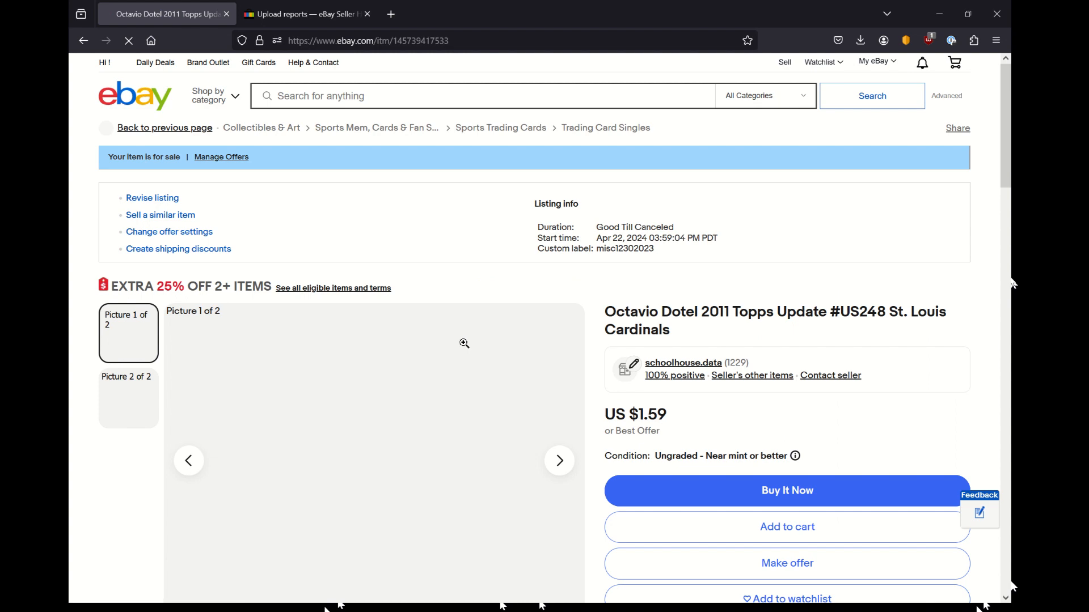
{"action": "scroll", "scroll_direction": "down", "scroll_amount": 3}
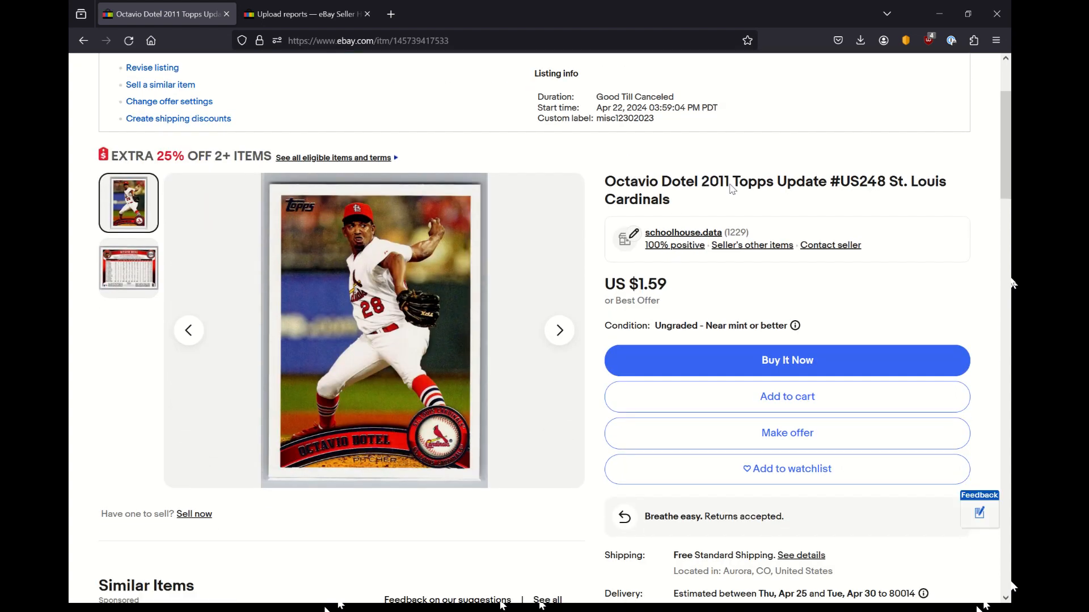
{"action": "double_click", "coordinate": [665, 181]}
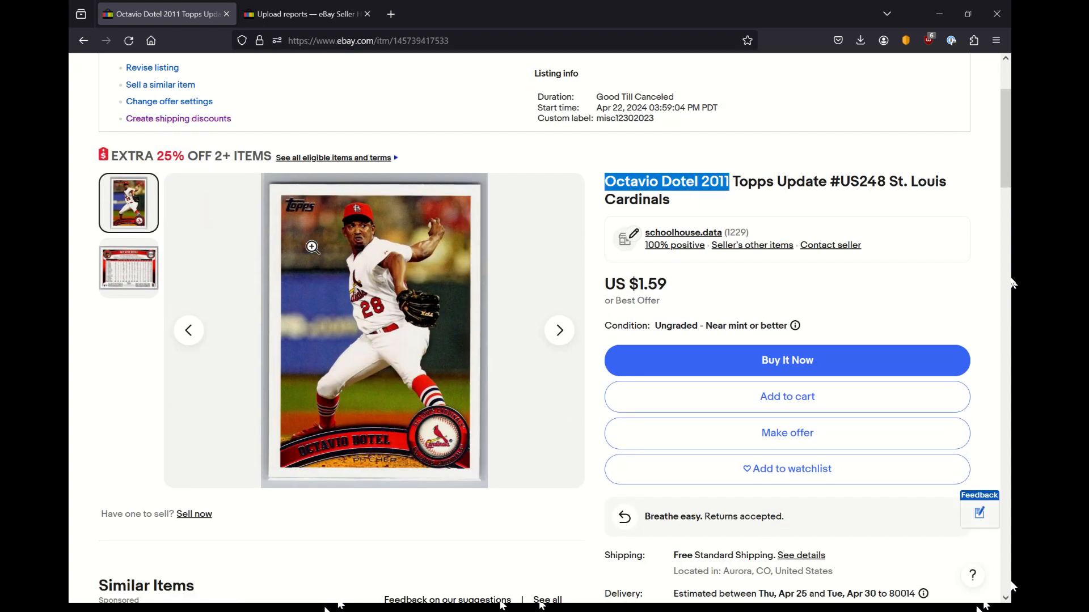
{"action": "scroll", "scroll_direction": "down", "scroll_amount": 3}
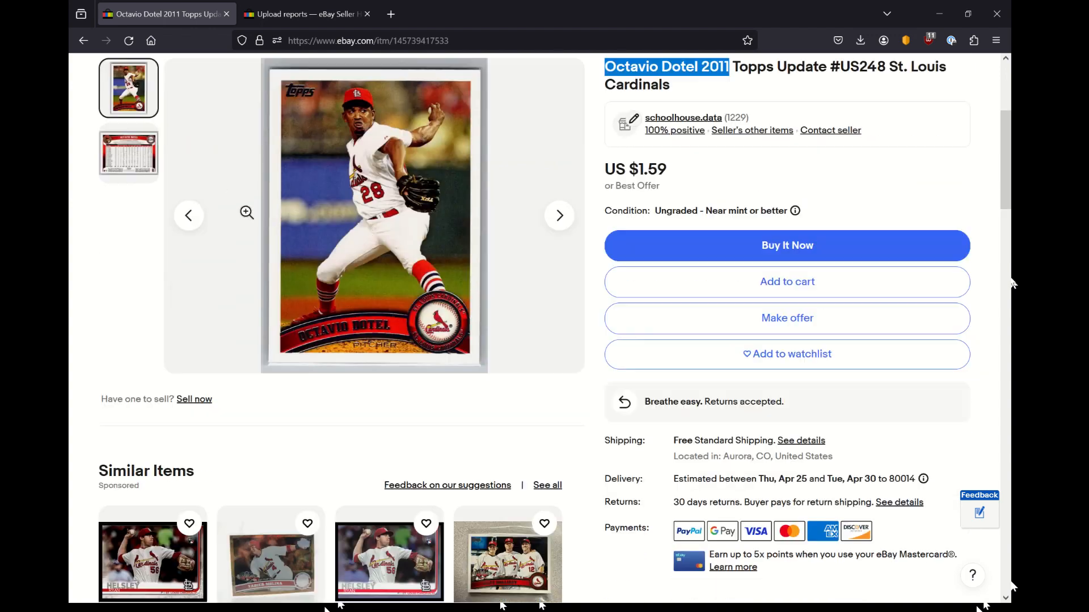
{"action": "scroll", "scroll_direction": "down", "scroll_amount": 3}
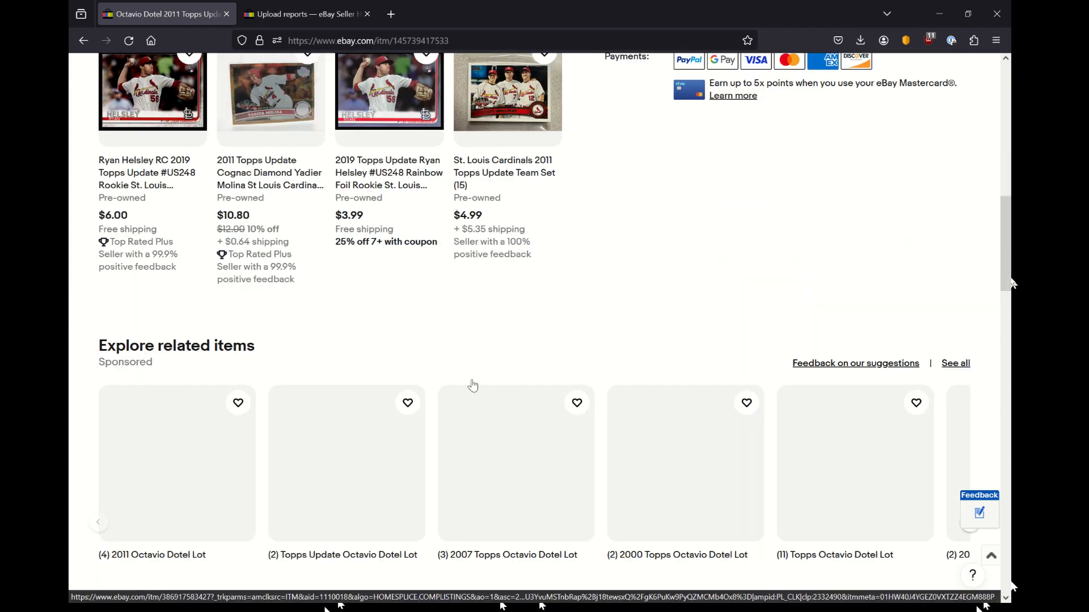
{"action": "scroll", "scroll_direction": "down", "scroll_amount": 3}
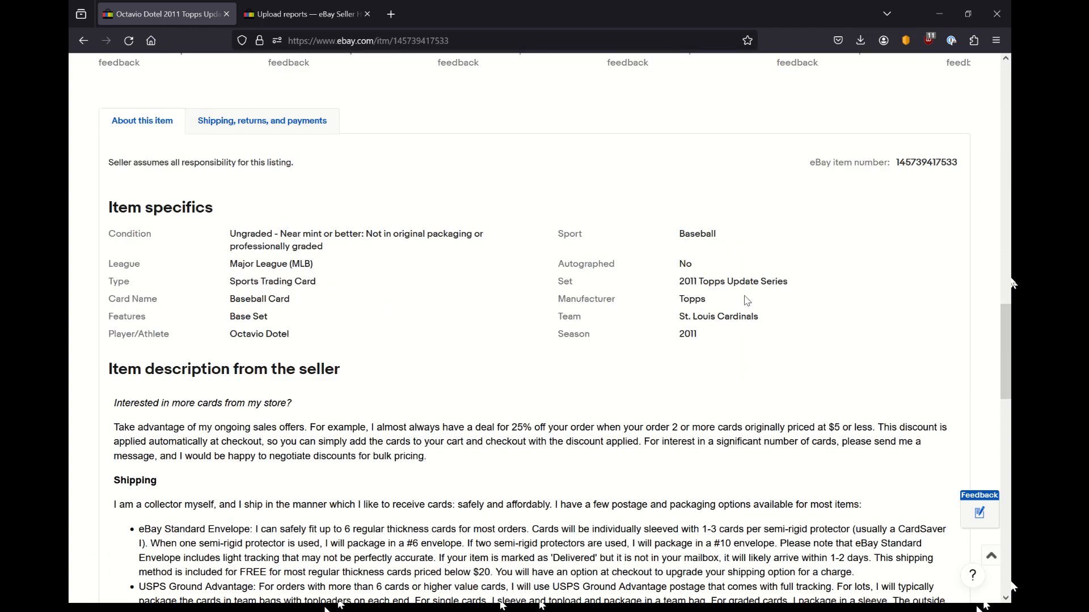
{"action": "scroll", "scroll_direction": "down", "scroll_amount": 3}
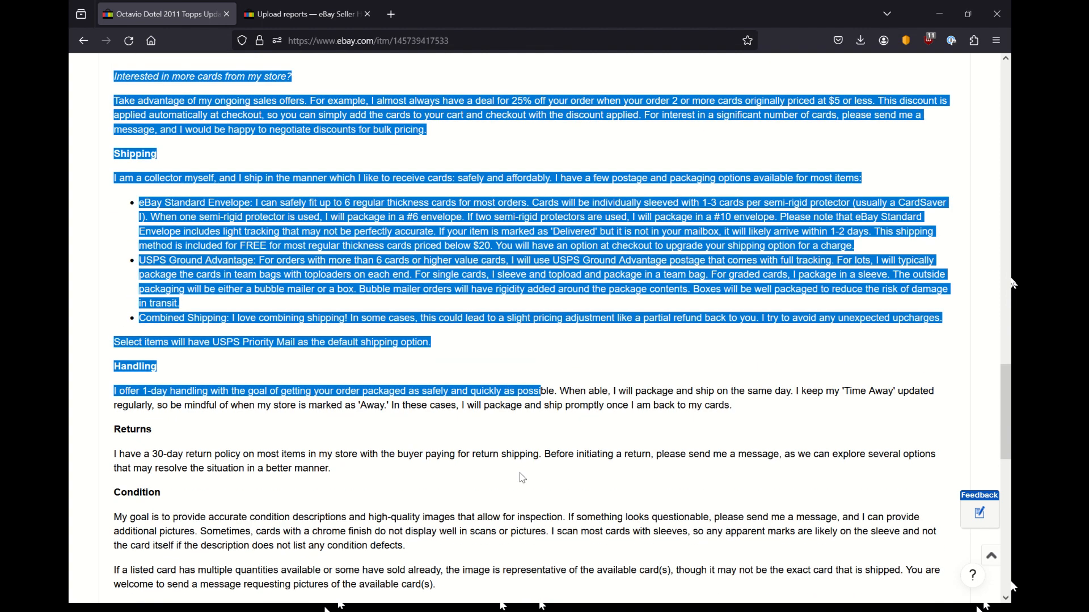
{"action": "left_click", "coordinate": [484, 429]}
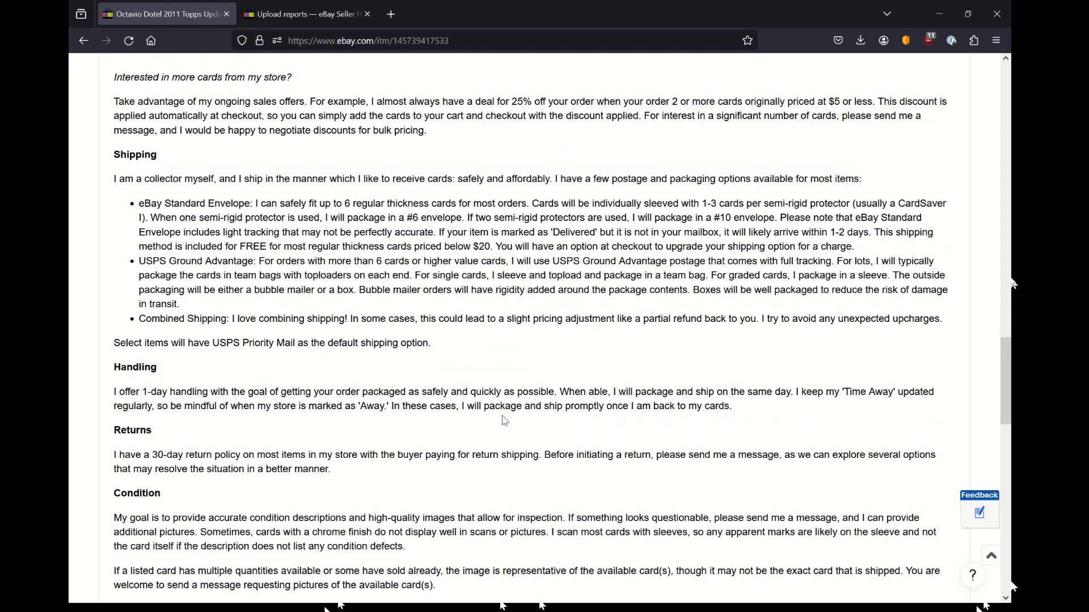
{"action": "scroll", "scroll_direction": "down", "scroll_amount": 3}
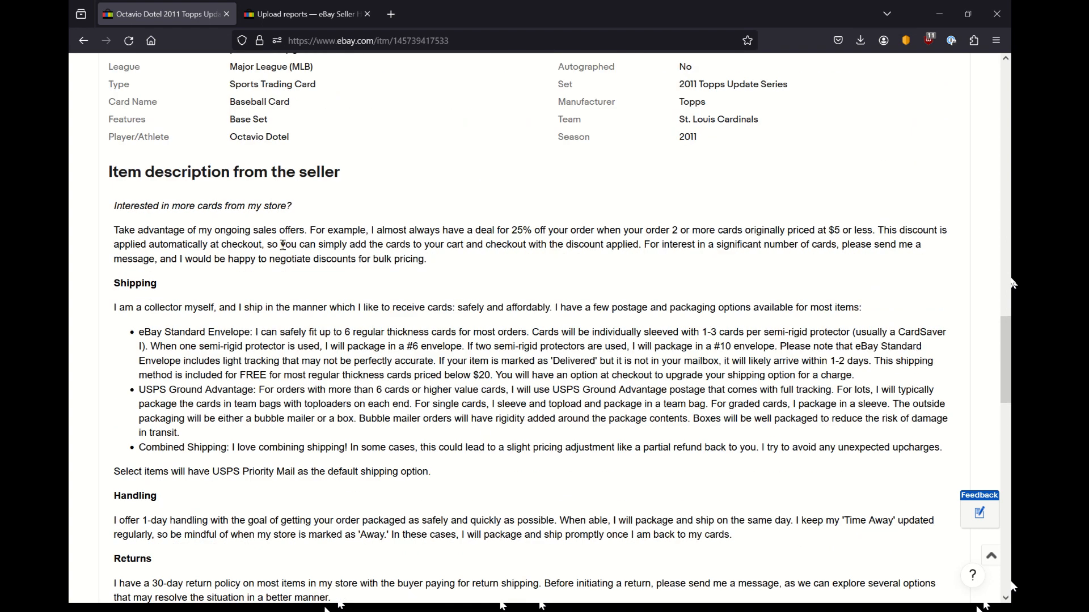
{"action": "scroll", "scroll_direction": "down", "scroll_amount": 3}
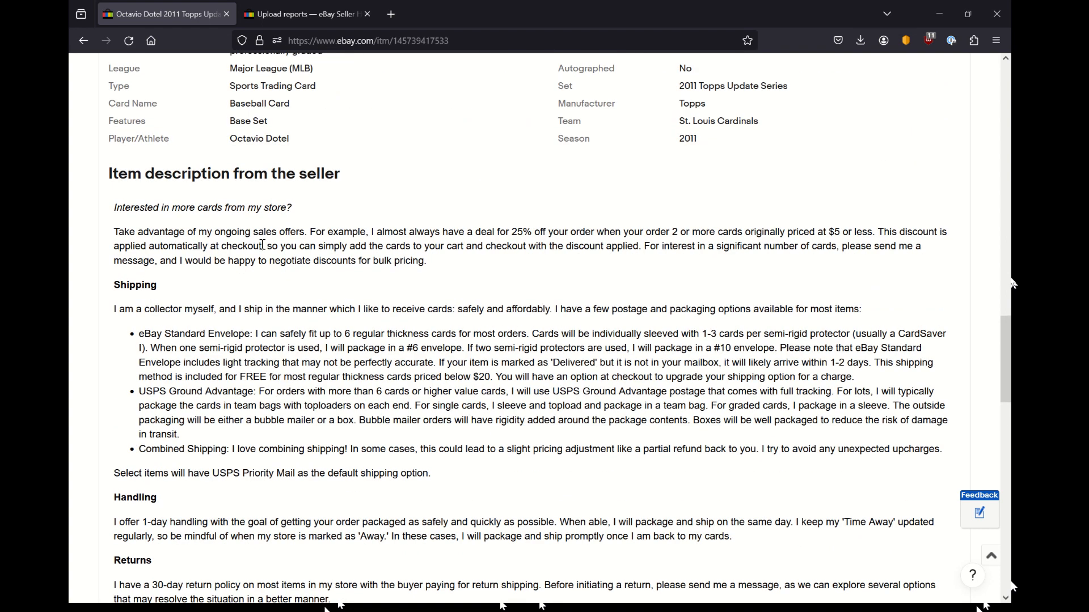
{"action": "scroll", "scroll_direction": "down", "scroll_amount": 3}
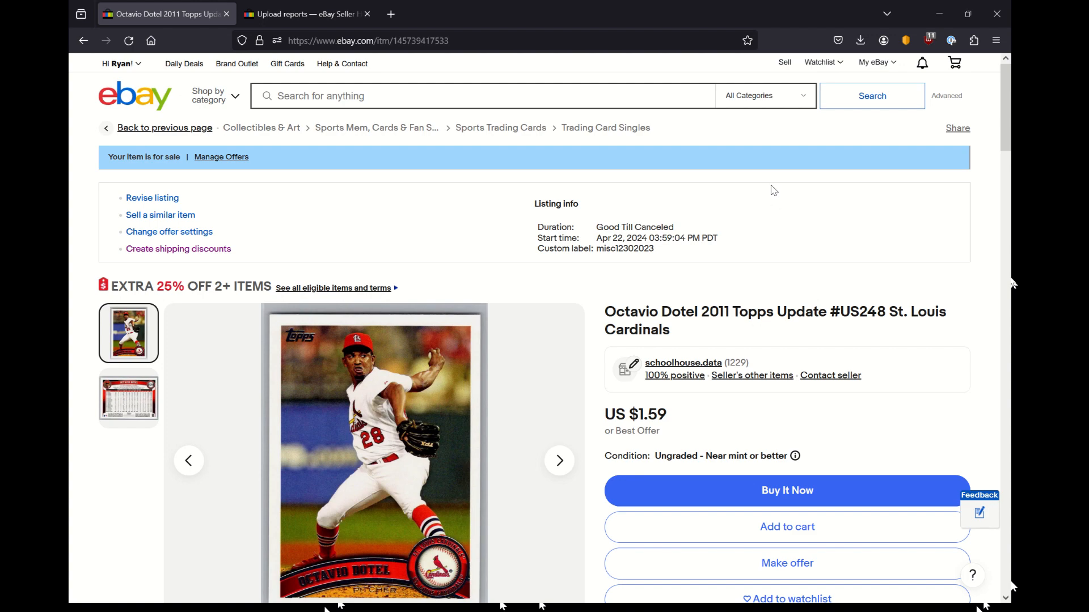
{"action": "scroll", "scroll_direction": "down", "scroll_amount": 3}
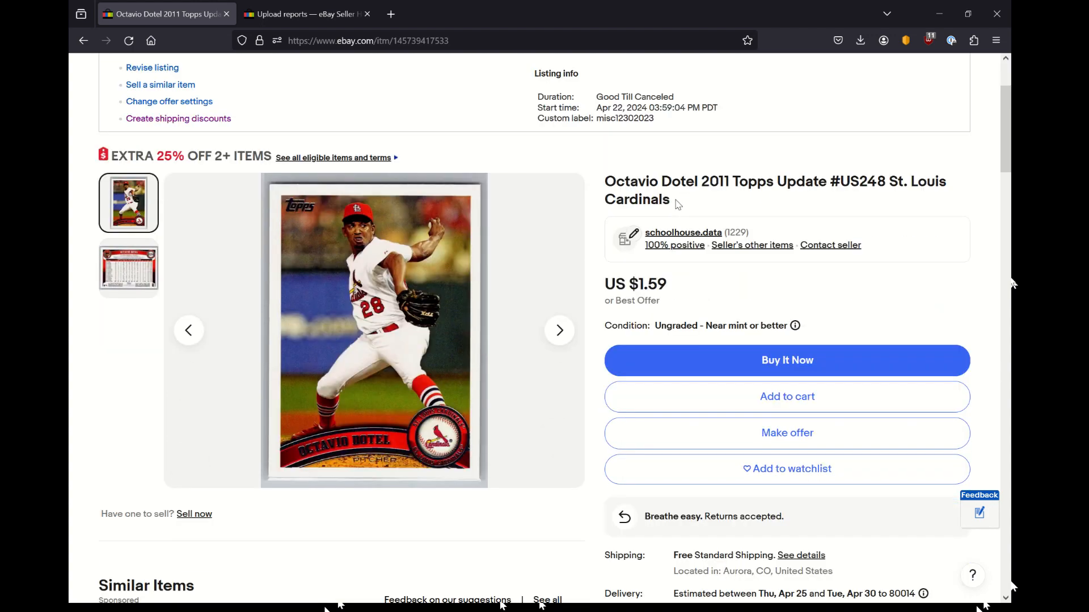